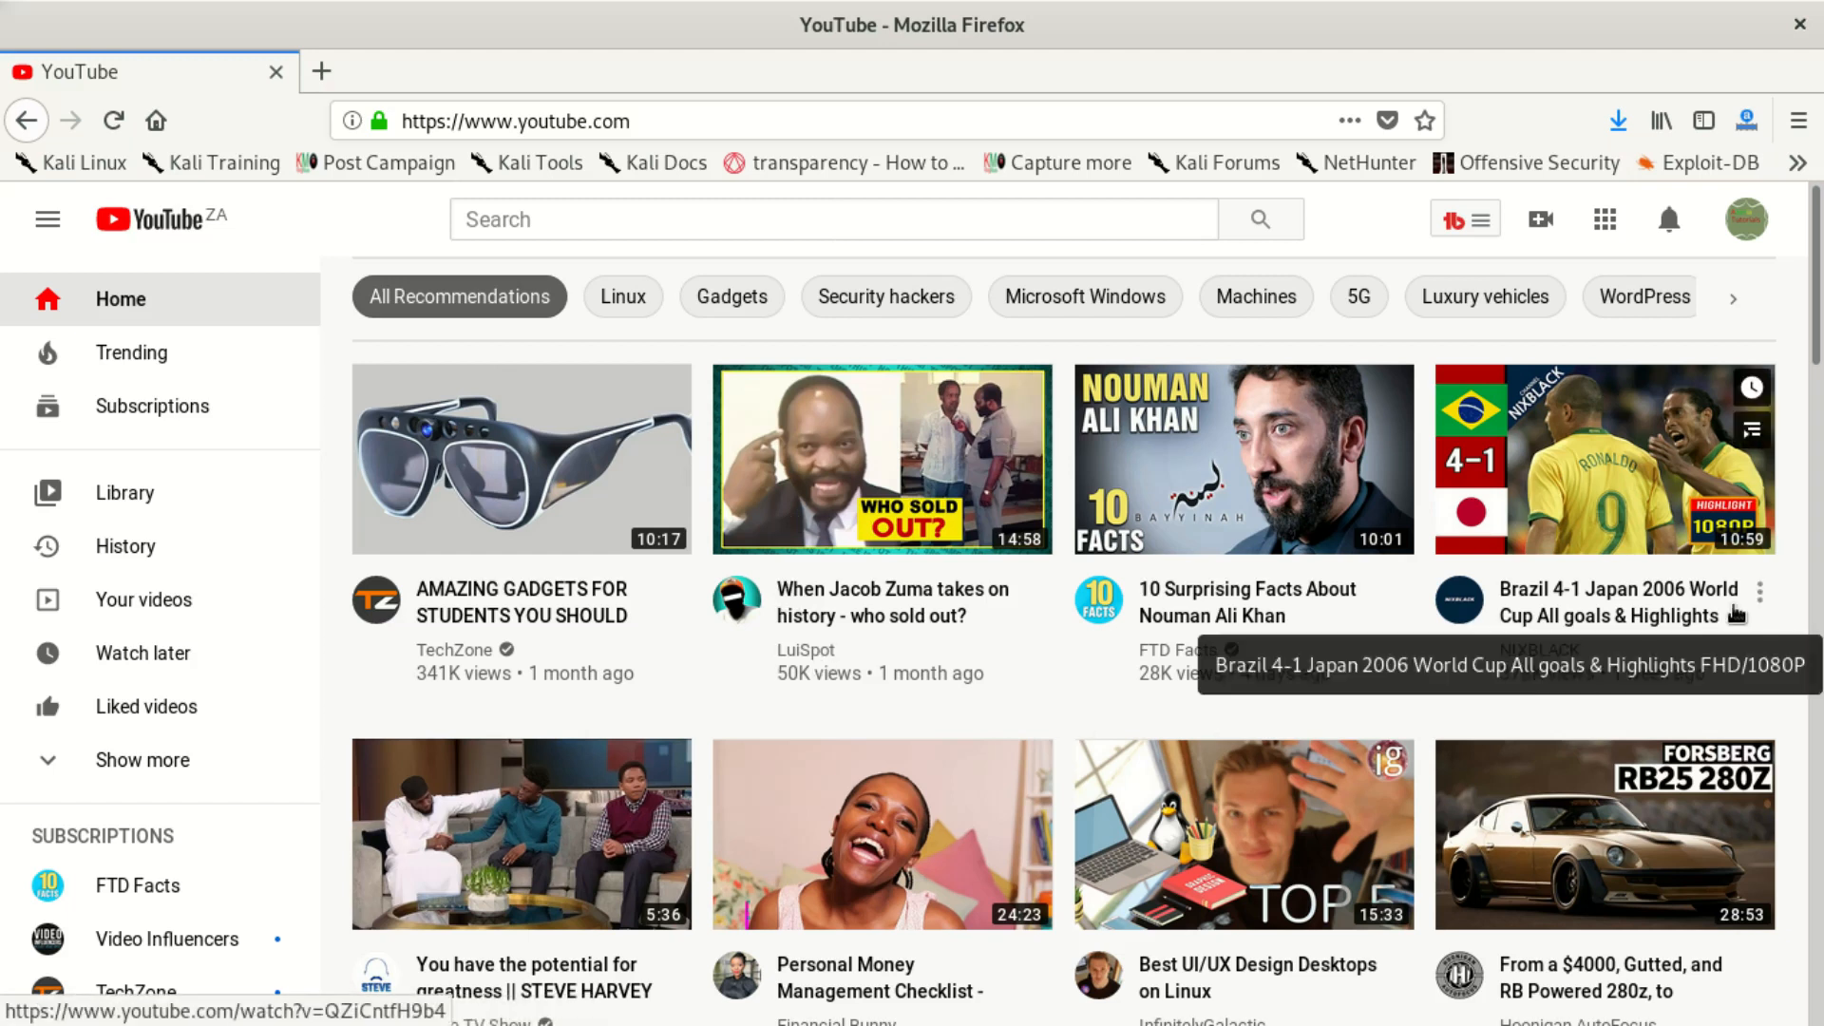
mouse_move(1733, 598)
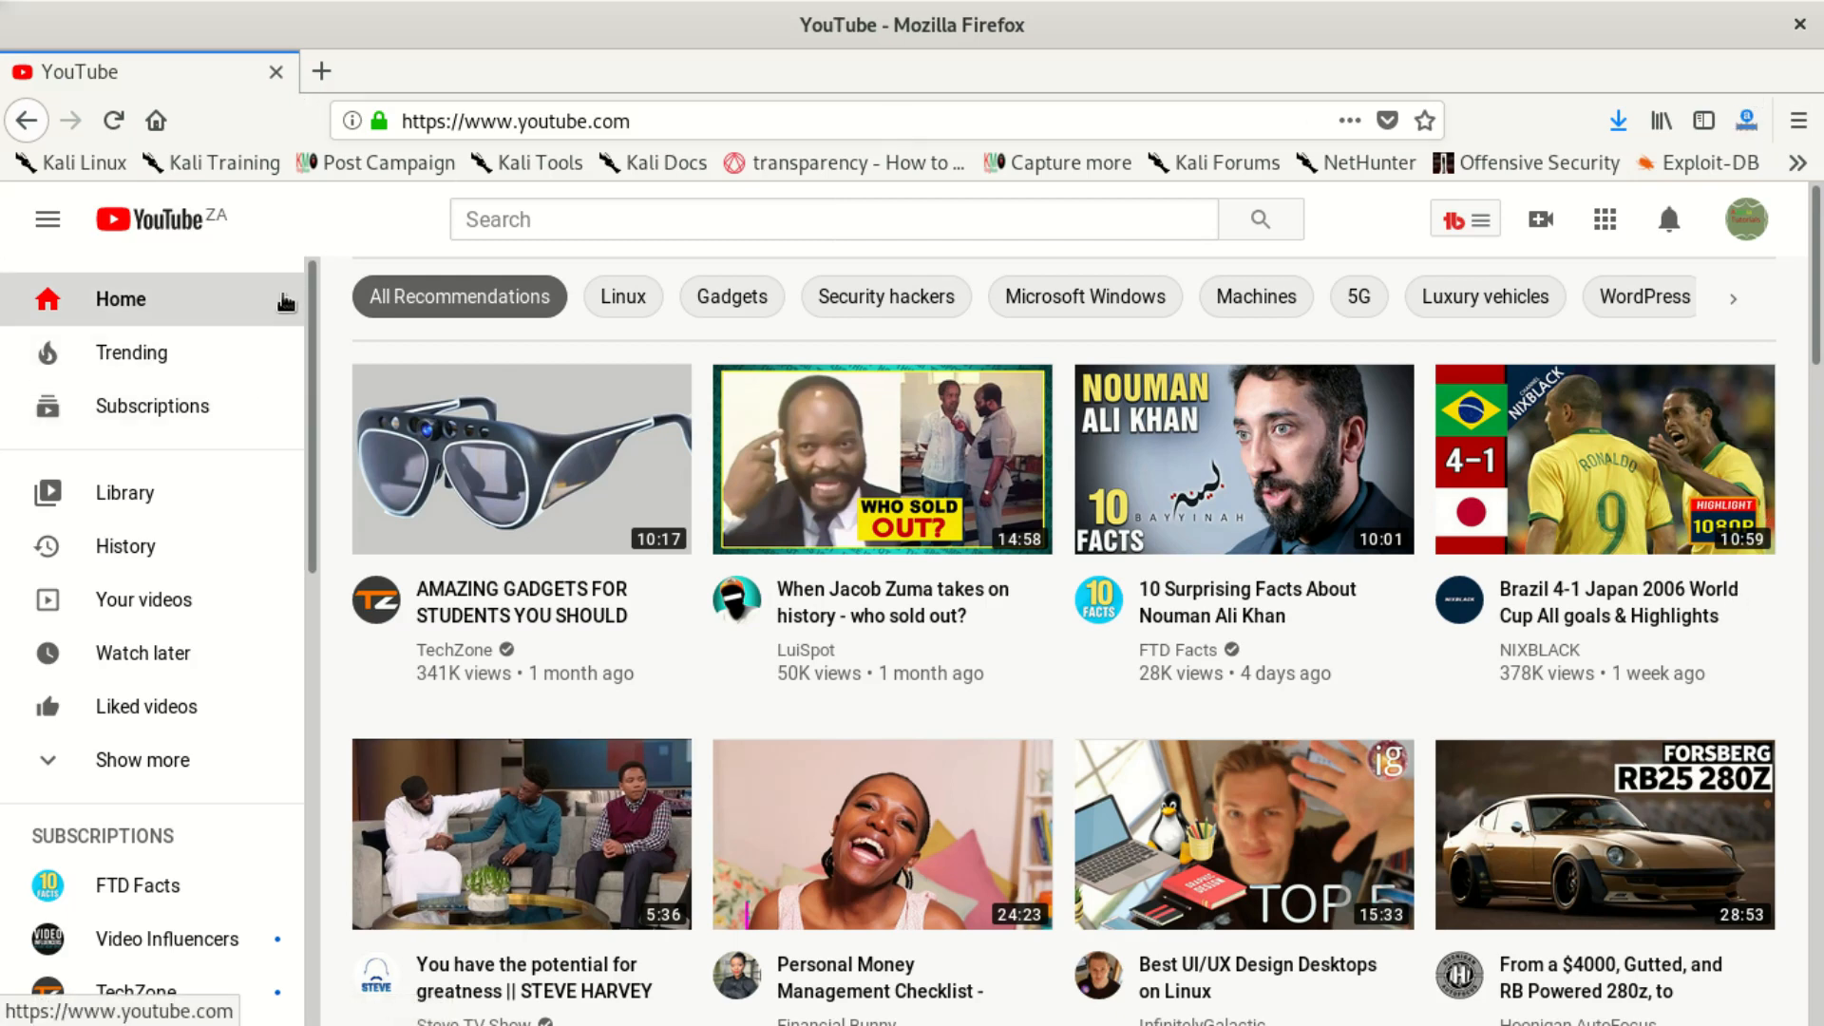
mouse_move(319, 73)
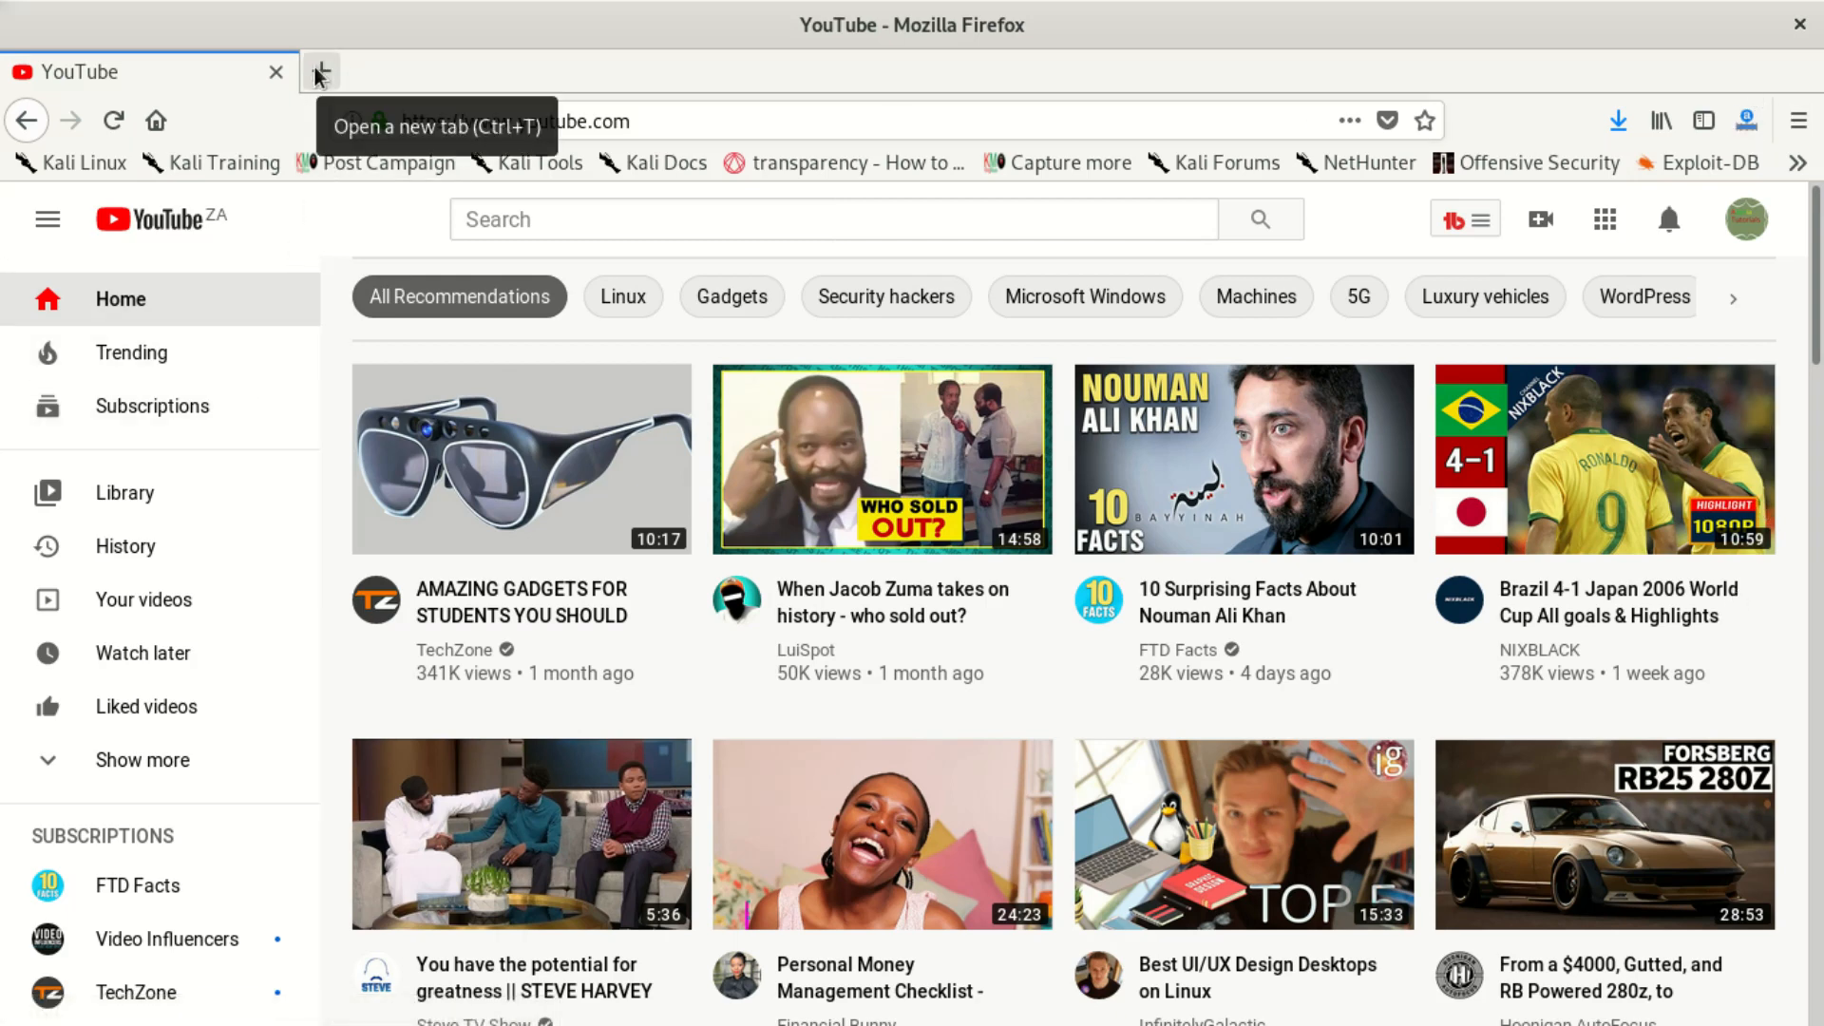
Step: Search YouTube for 'azania tutorials' and open the Azania Tutorials channel page
left_click(815, 219)
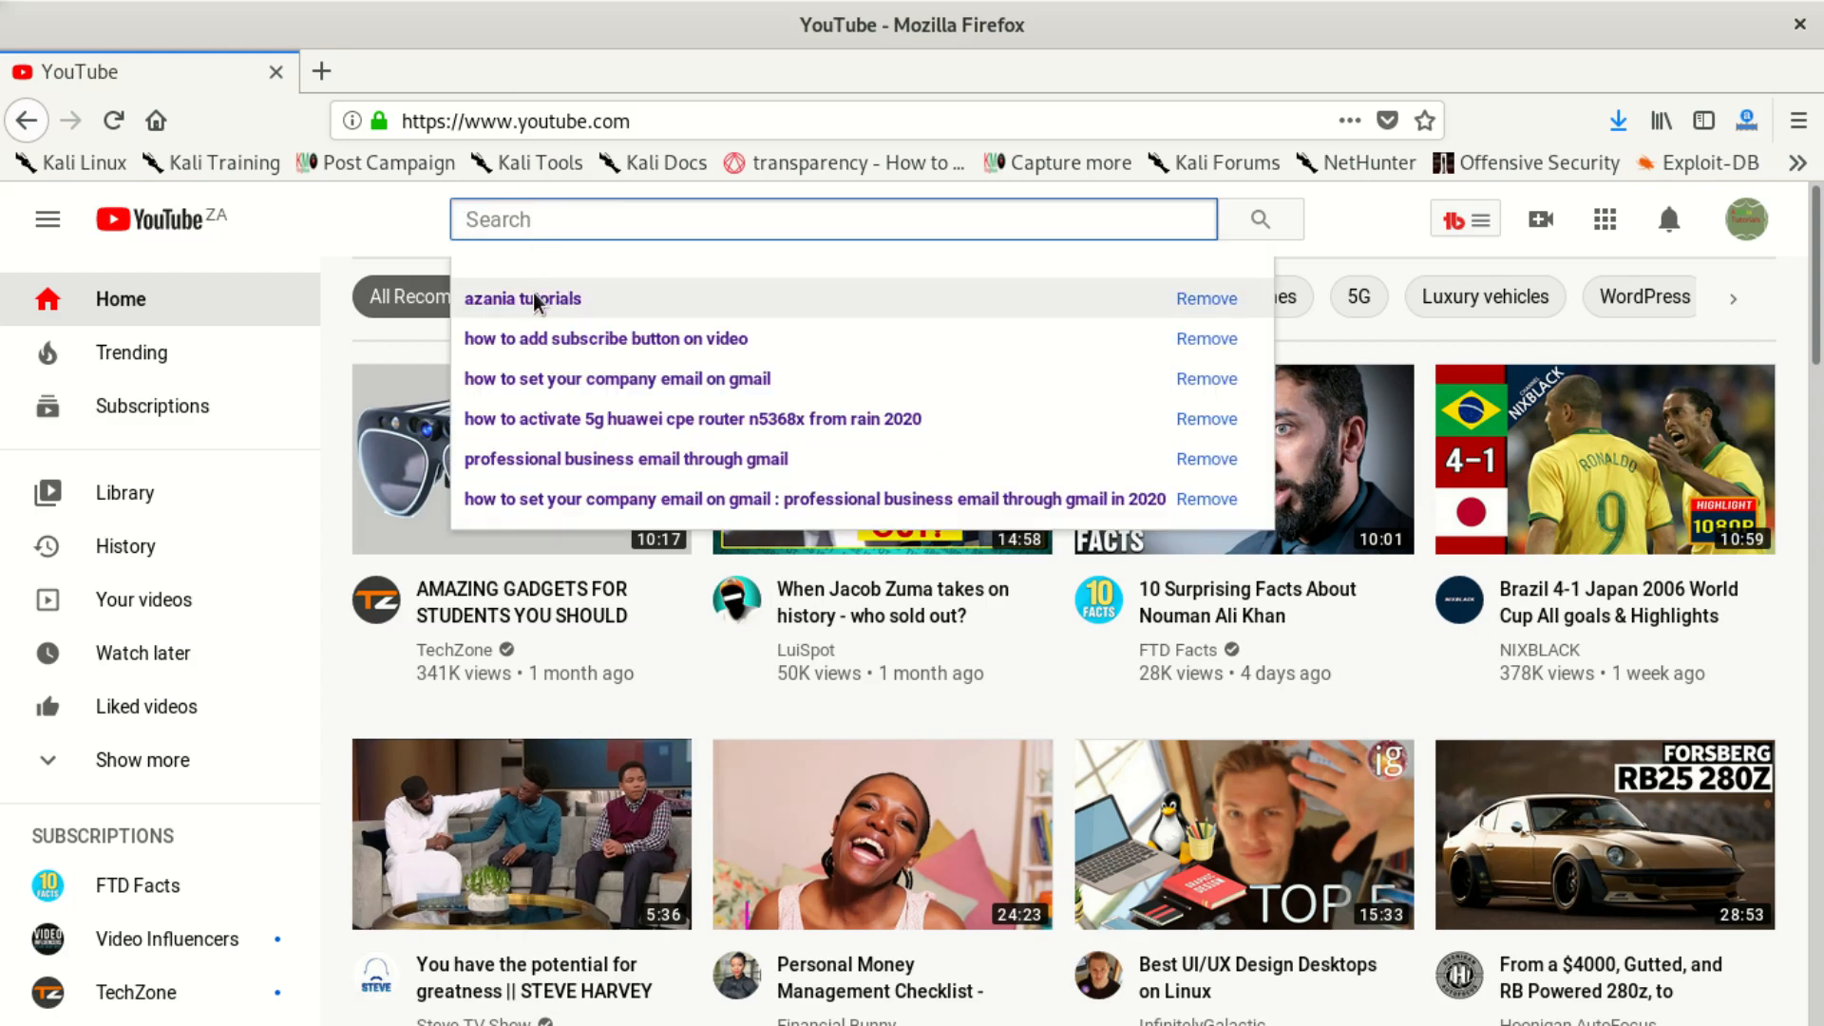
left_click(521, 298)
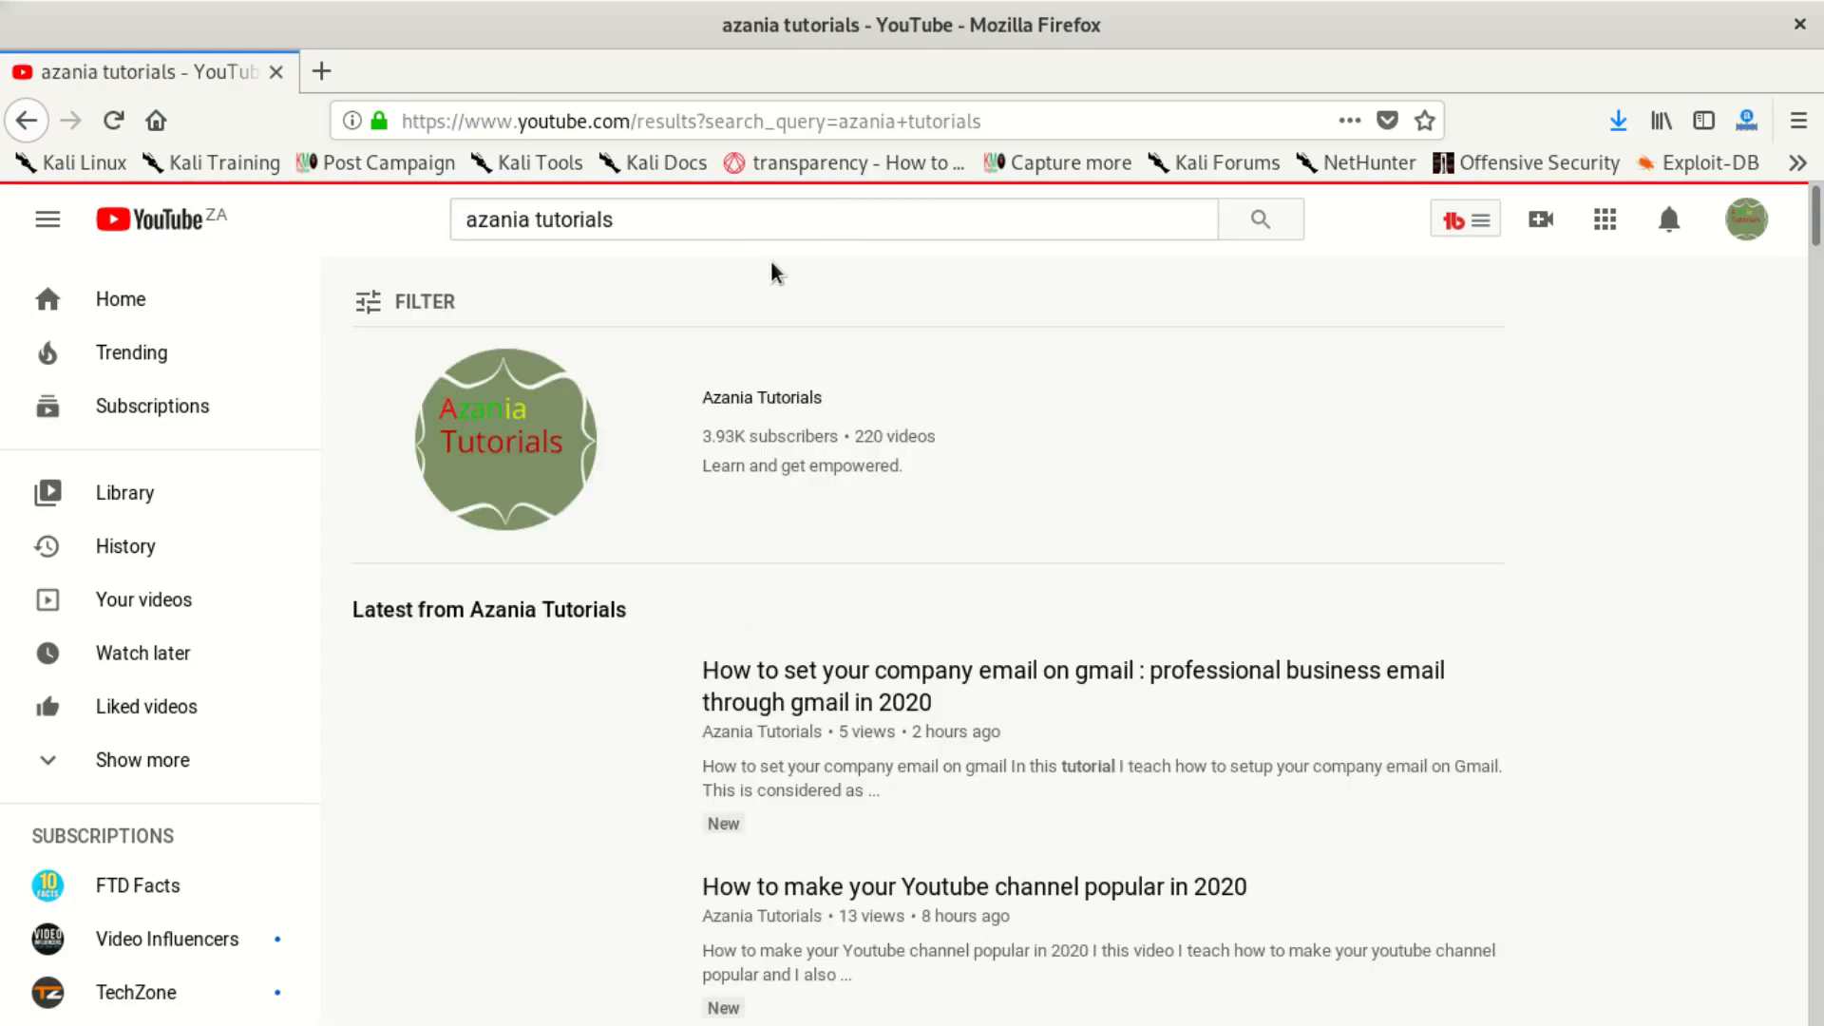
scroll("down", 3)
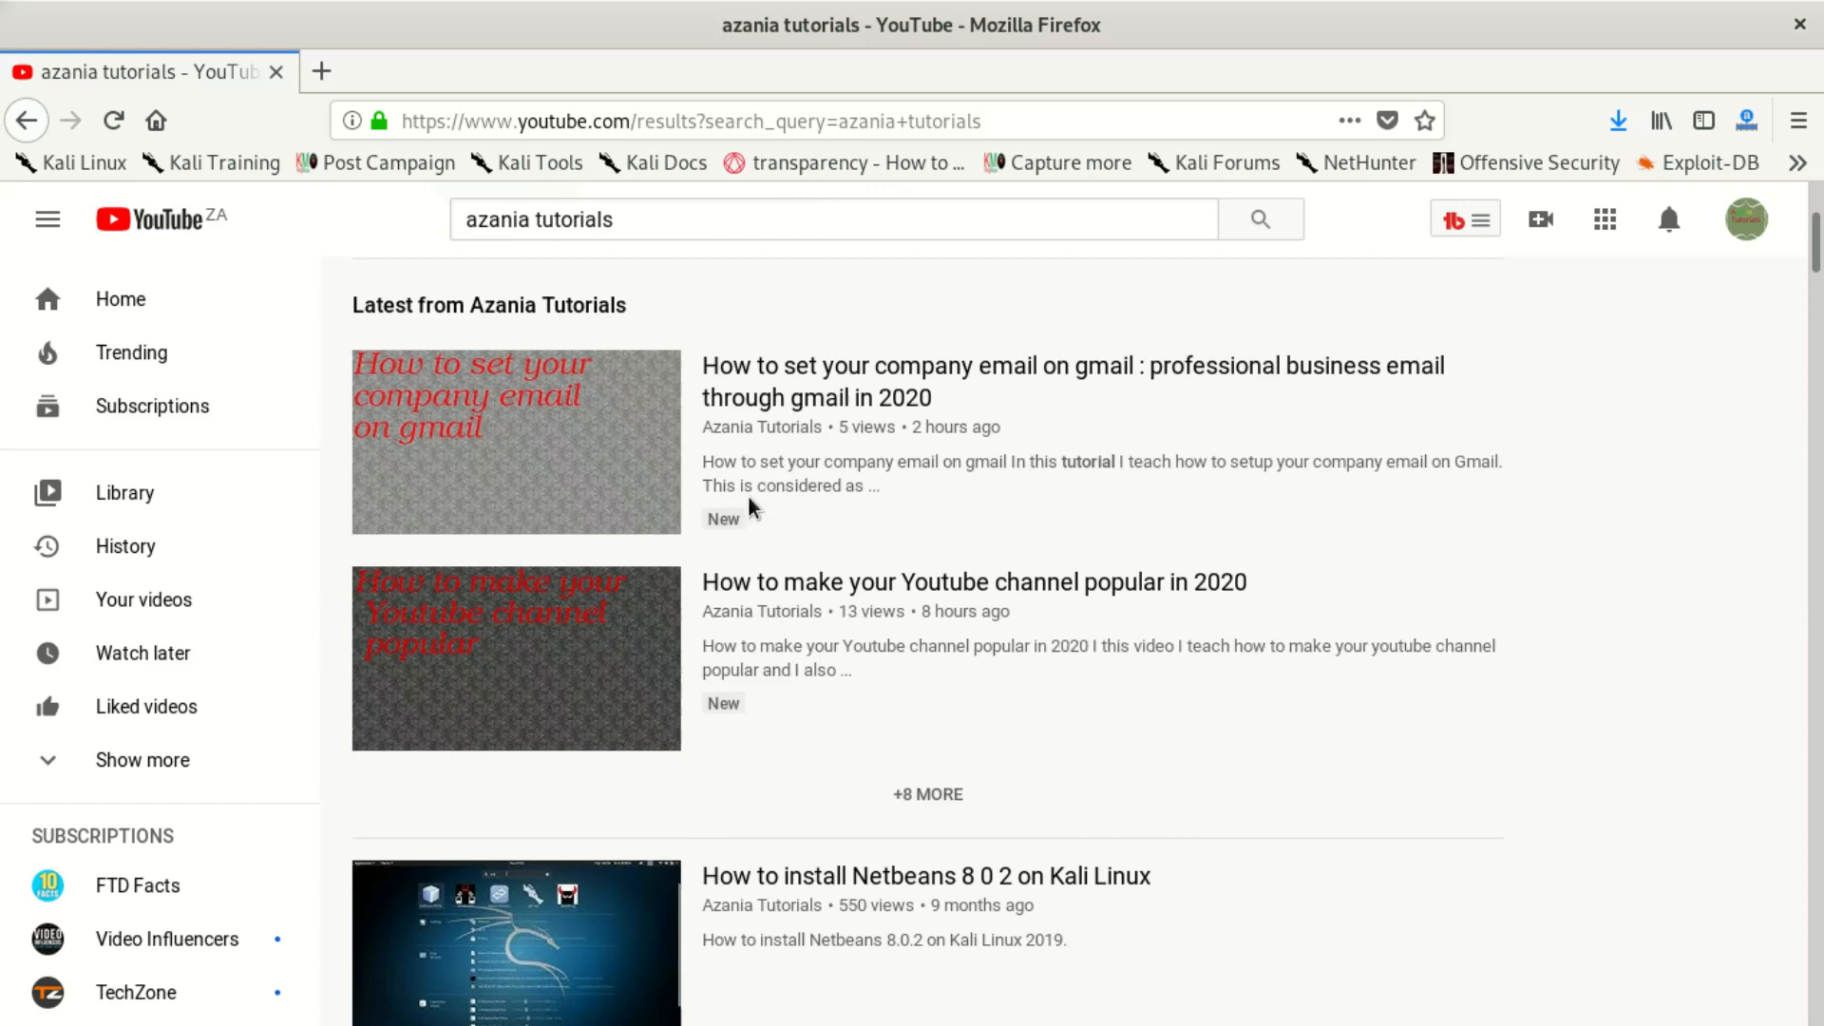
left_click(1465, 219)
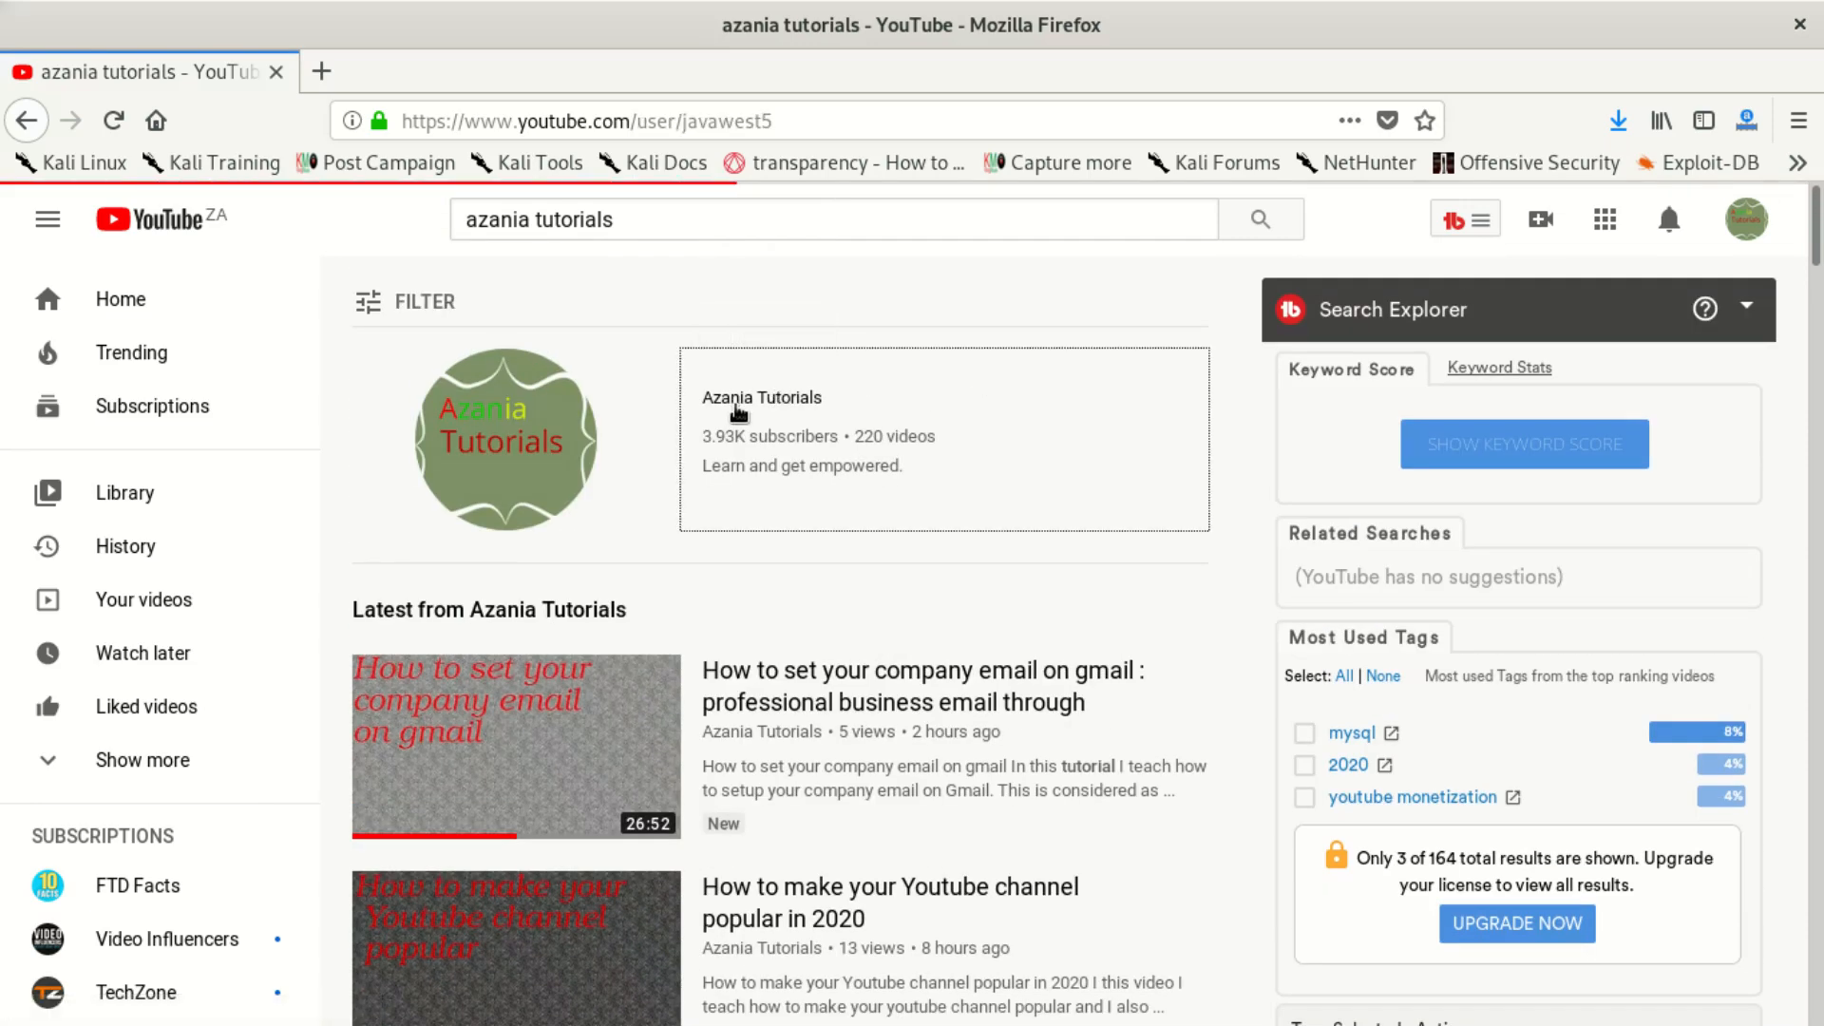
left_click(762, 397)
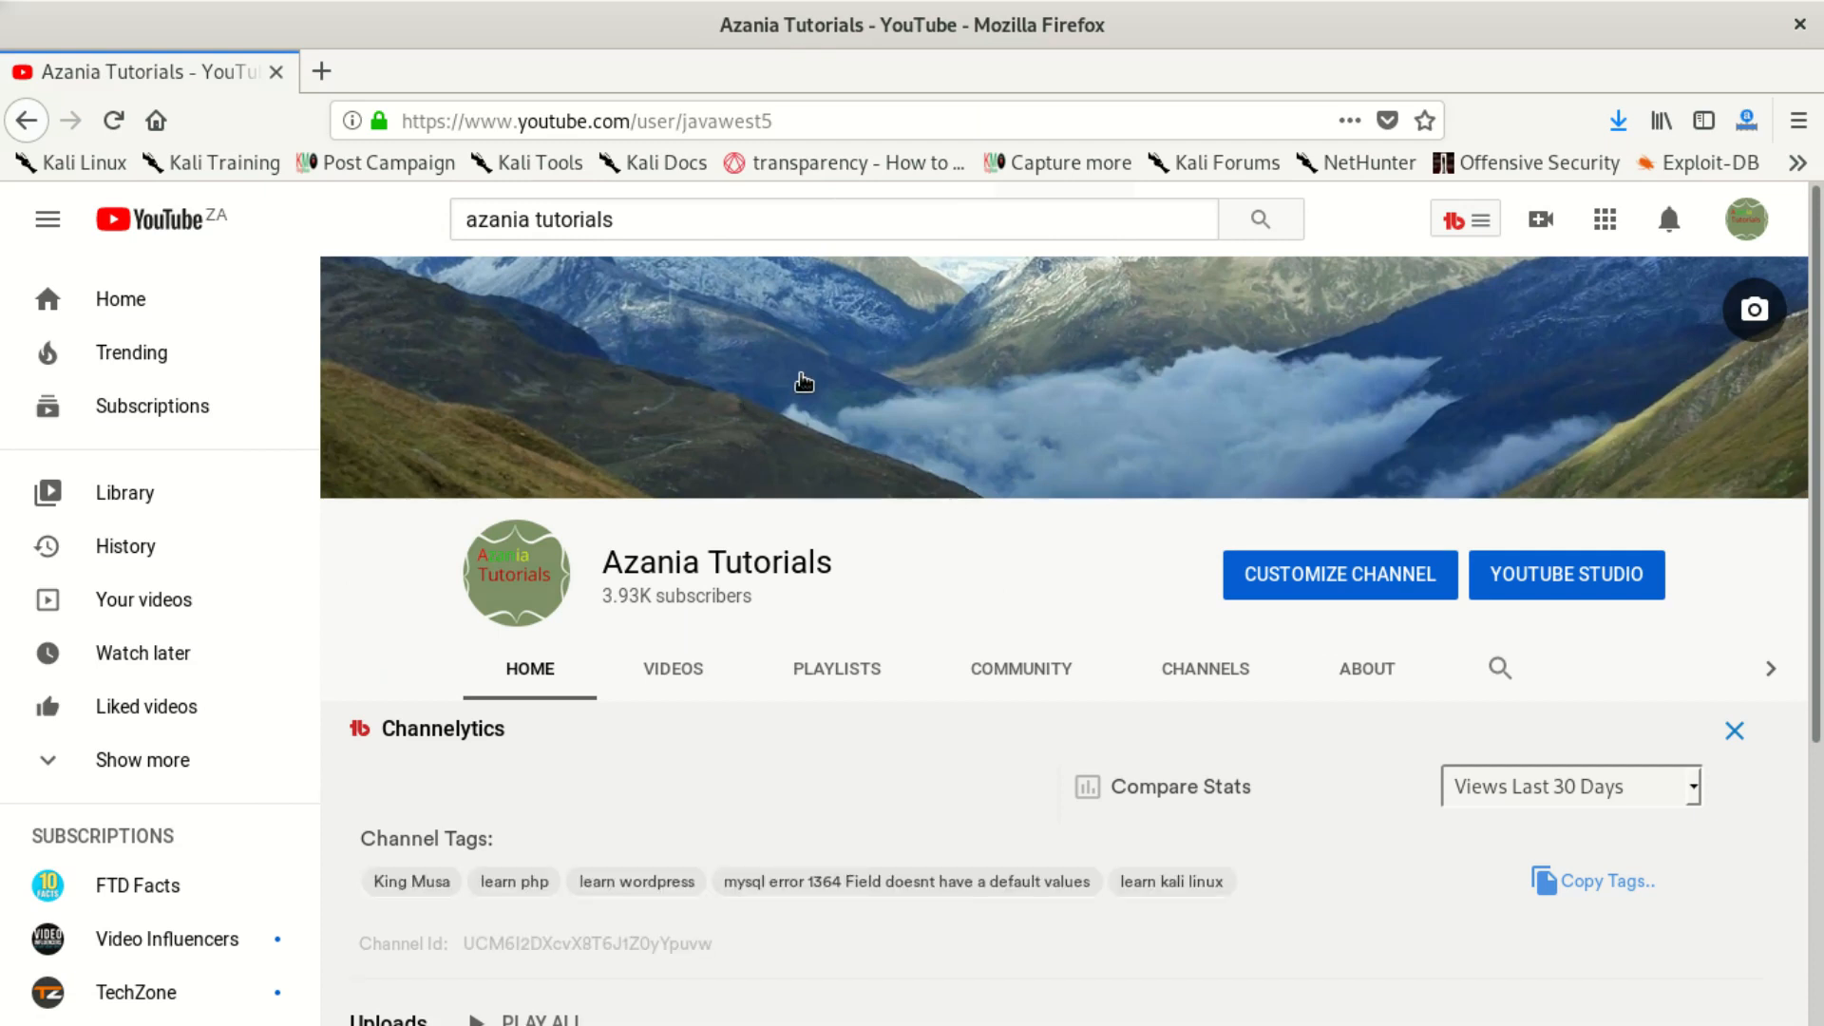
scroll("down", 3)
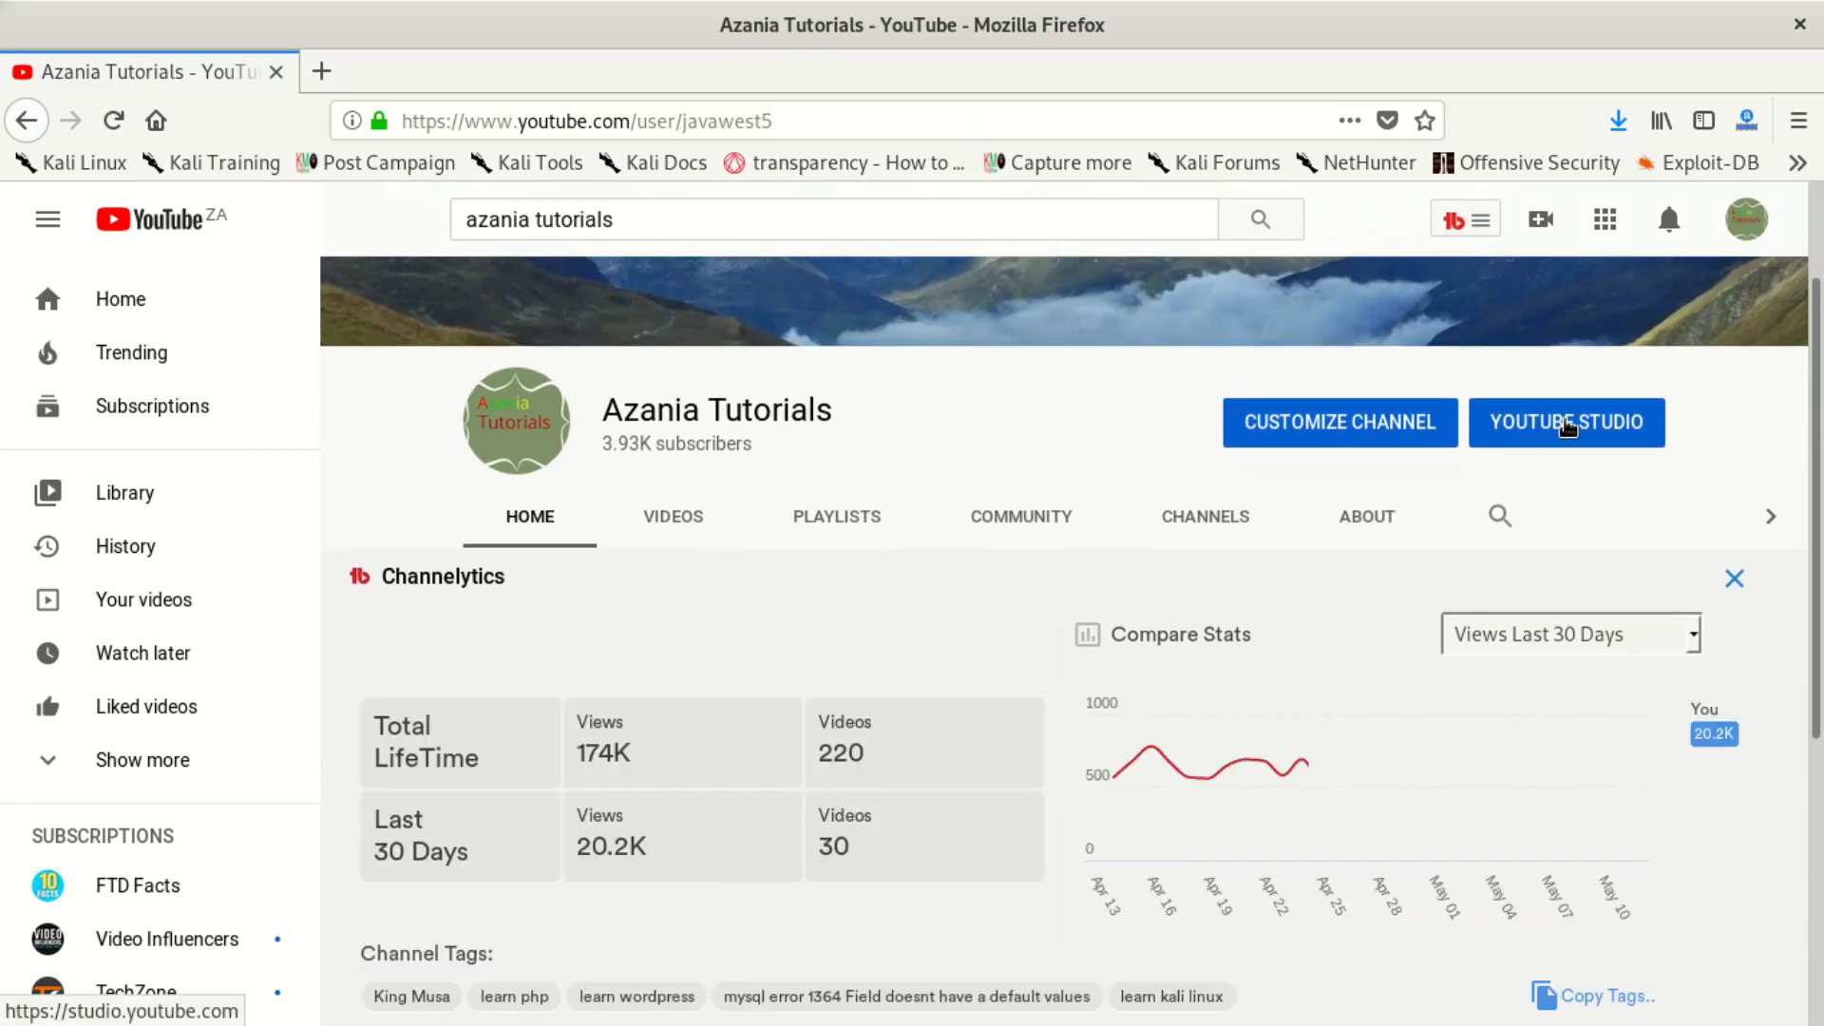
Step: Open YouTube Studio from the channel page and bring up its Settings window
left_click(1565, 422)
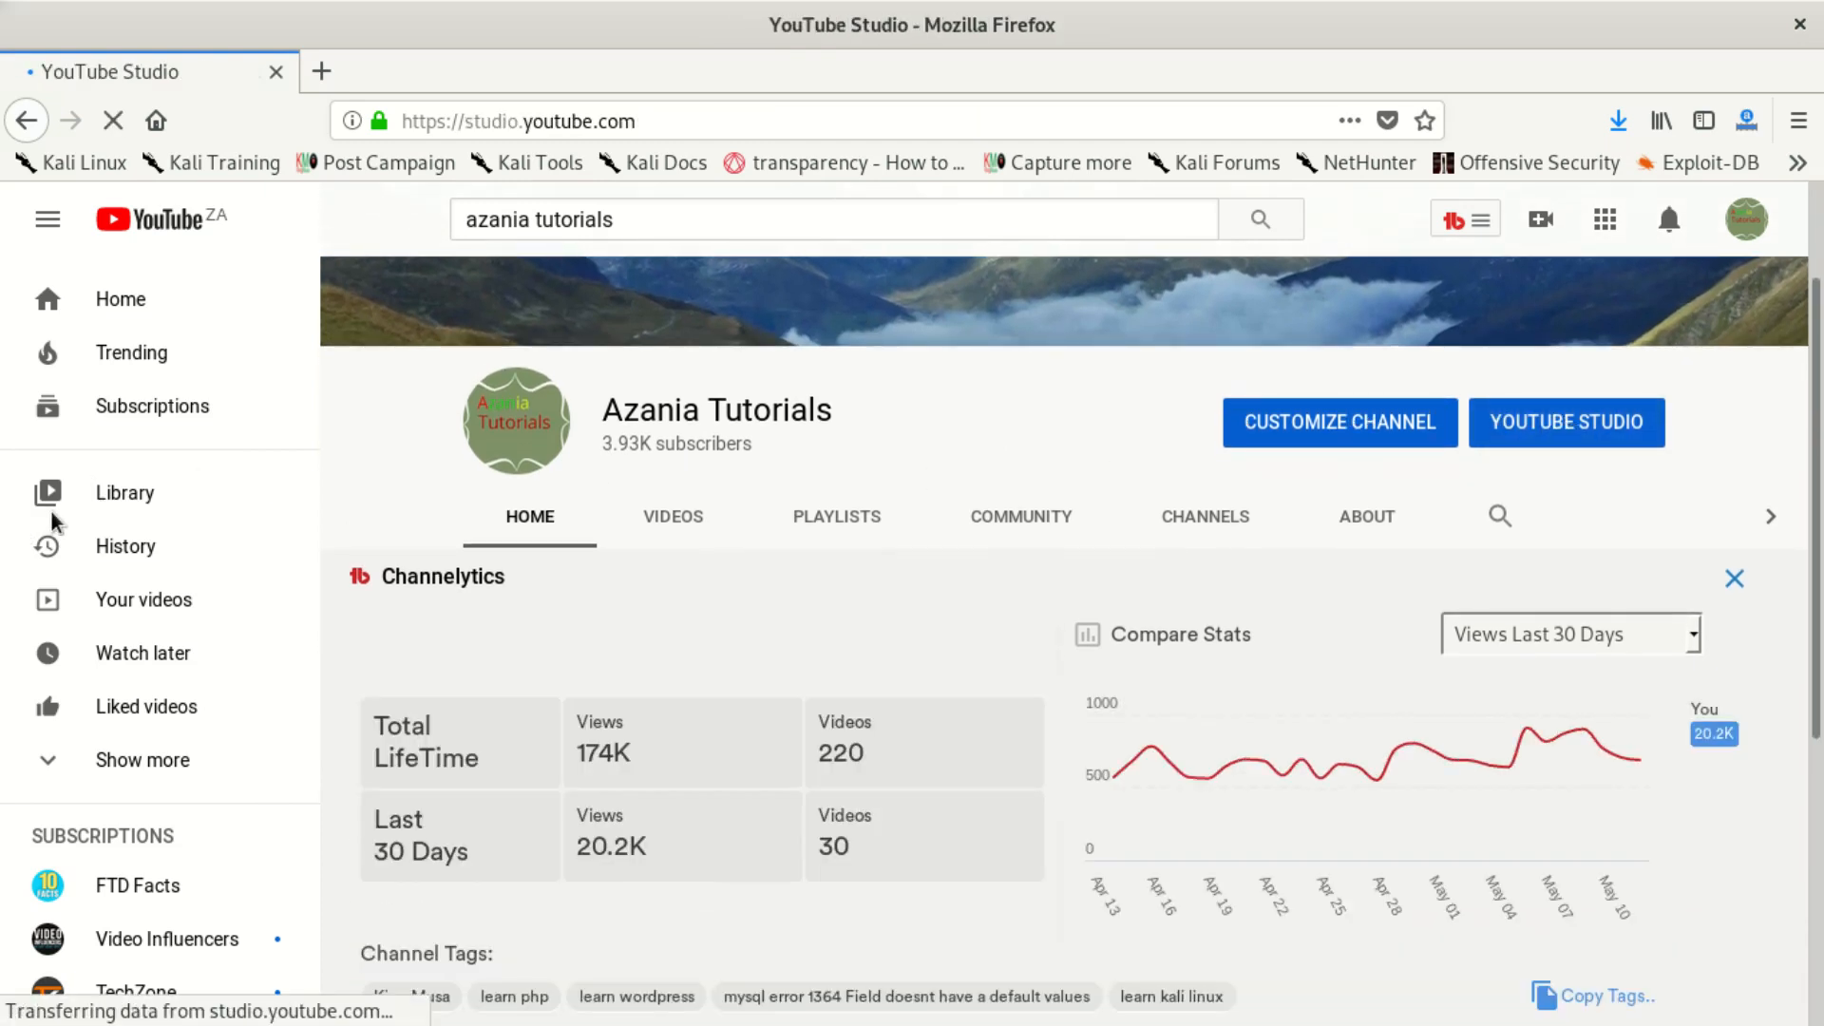
mouse_move(1117, 511)
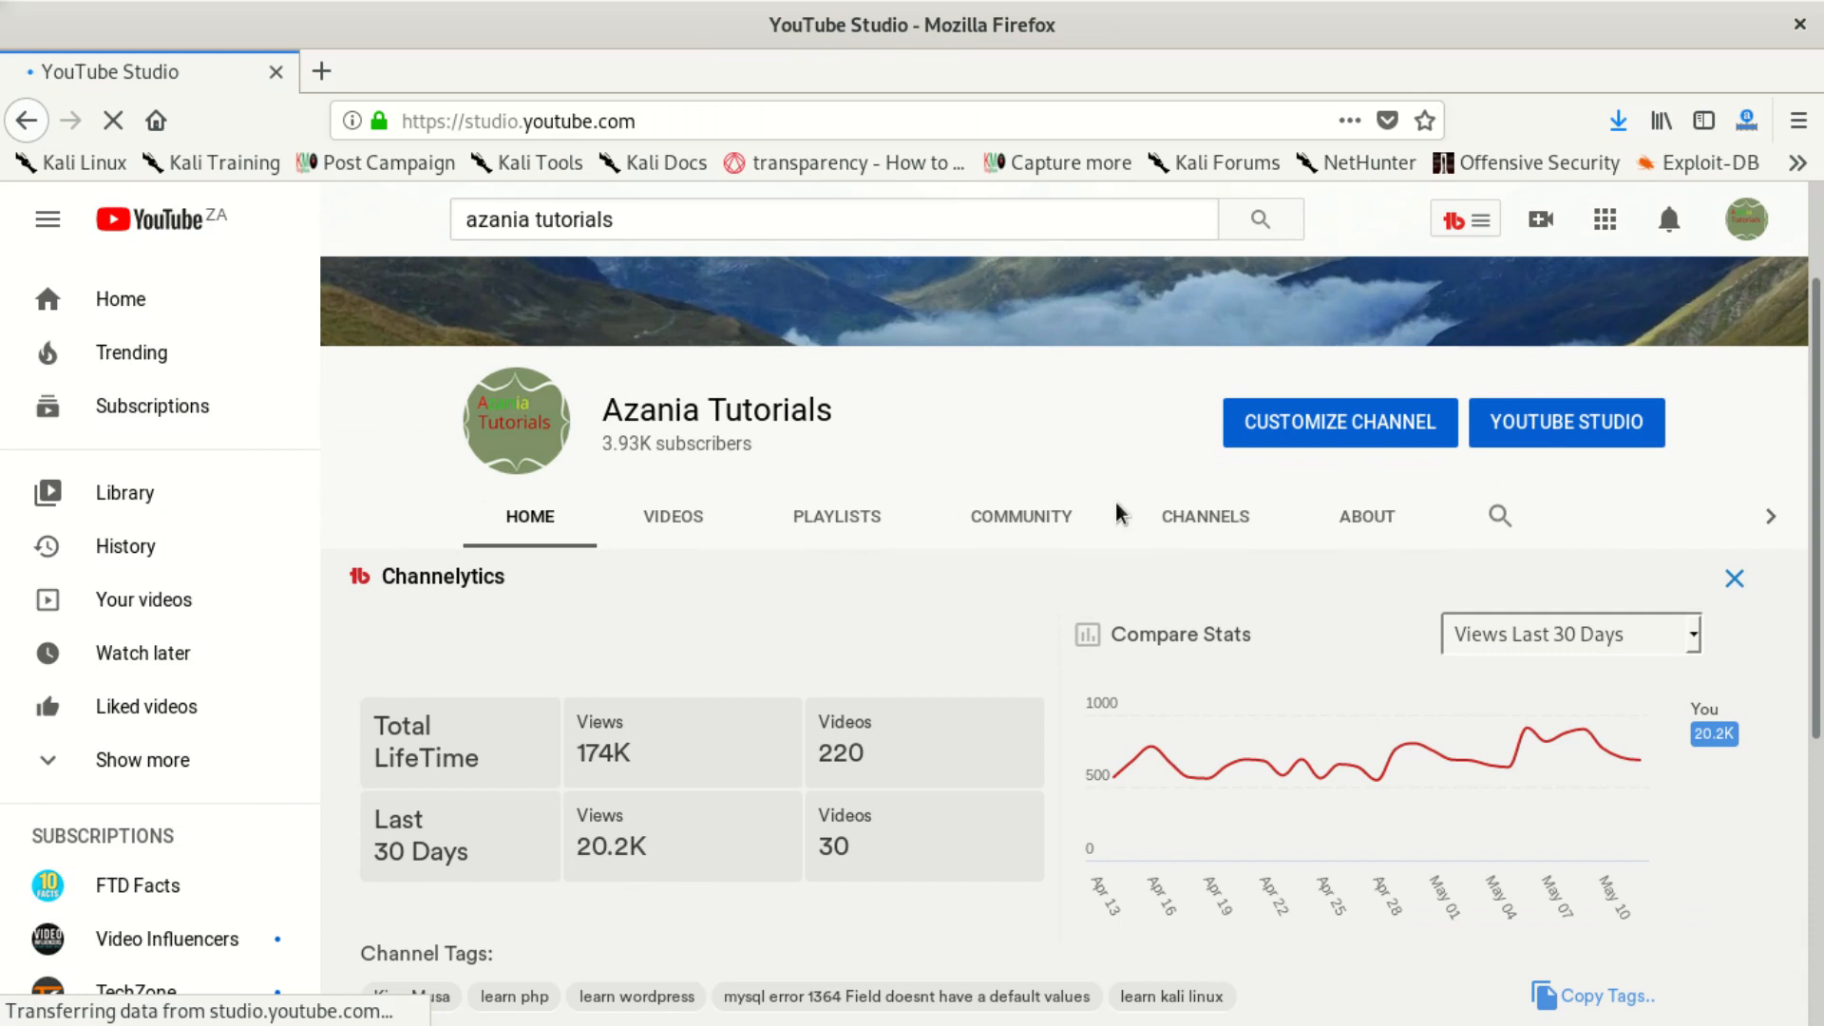
left_click(1565, 422)
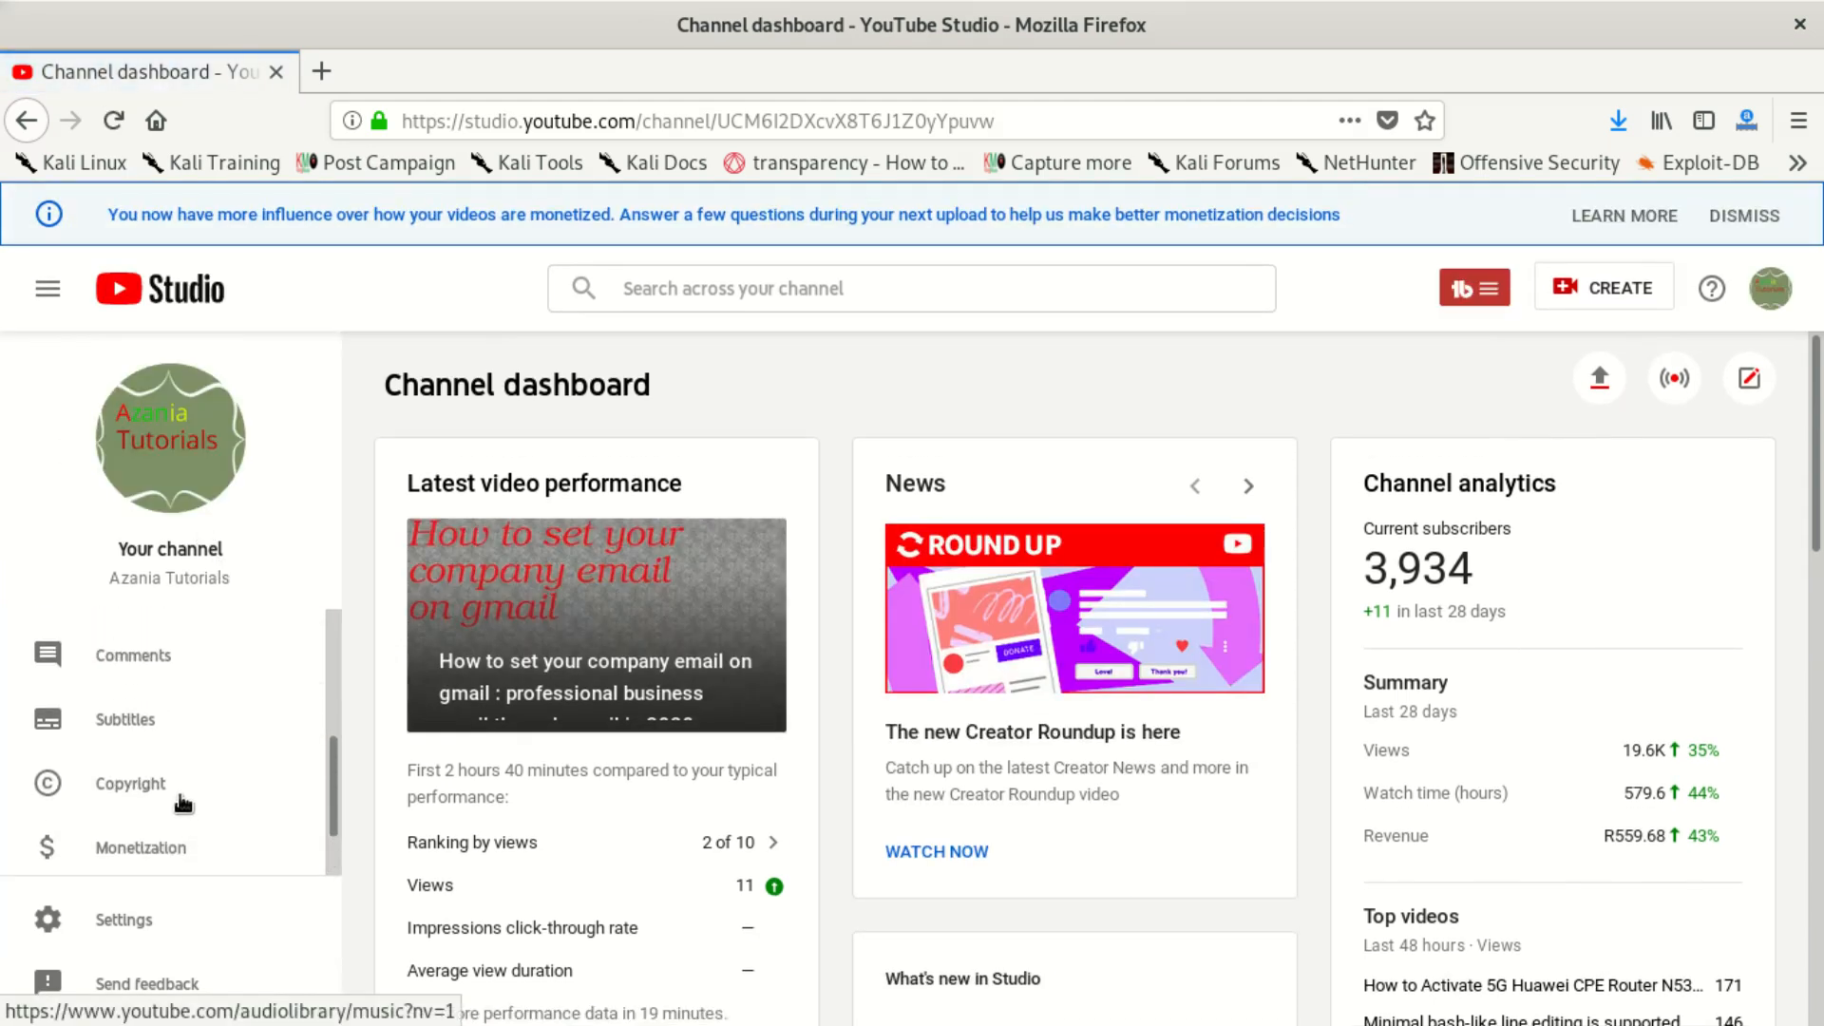
mouse_move(124, 920)
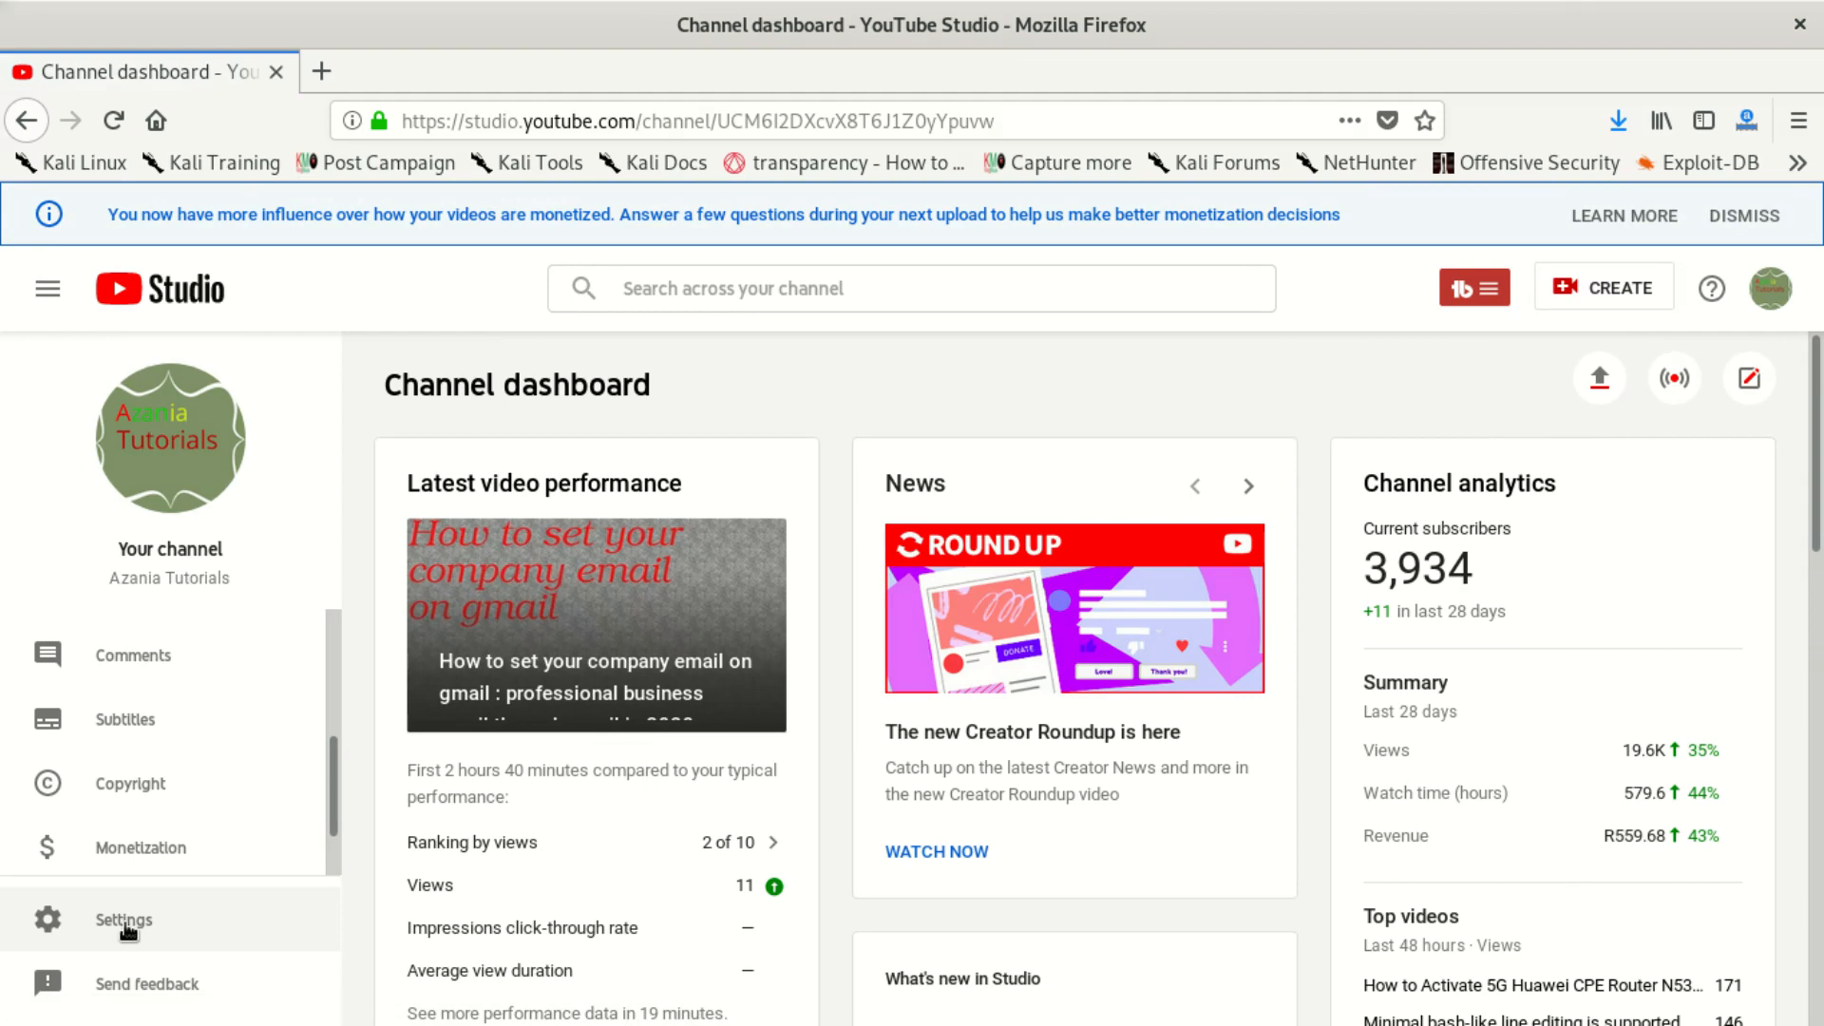
left_click(122, 920)
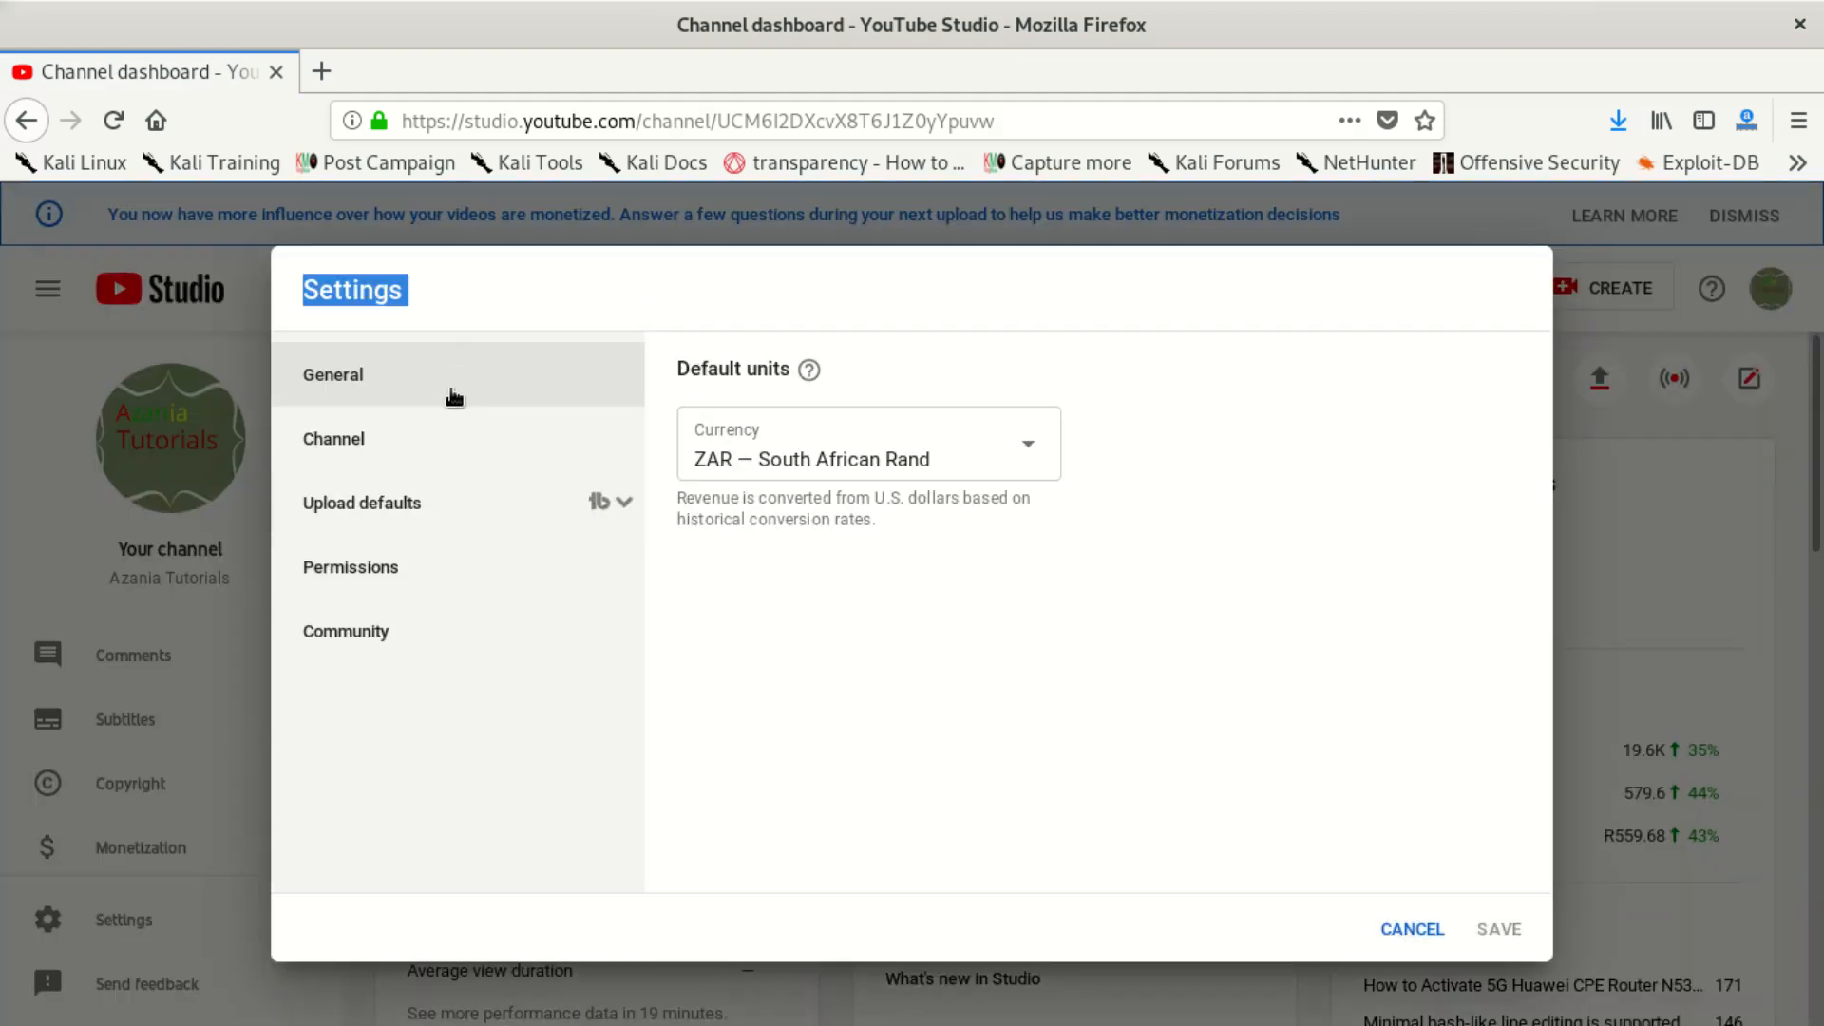
Step: Show the Channel settings' Branding tab with the video watermark options
left_click(334, 439)
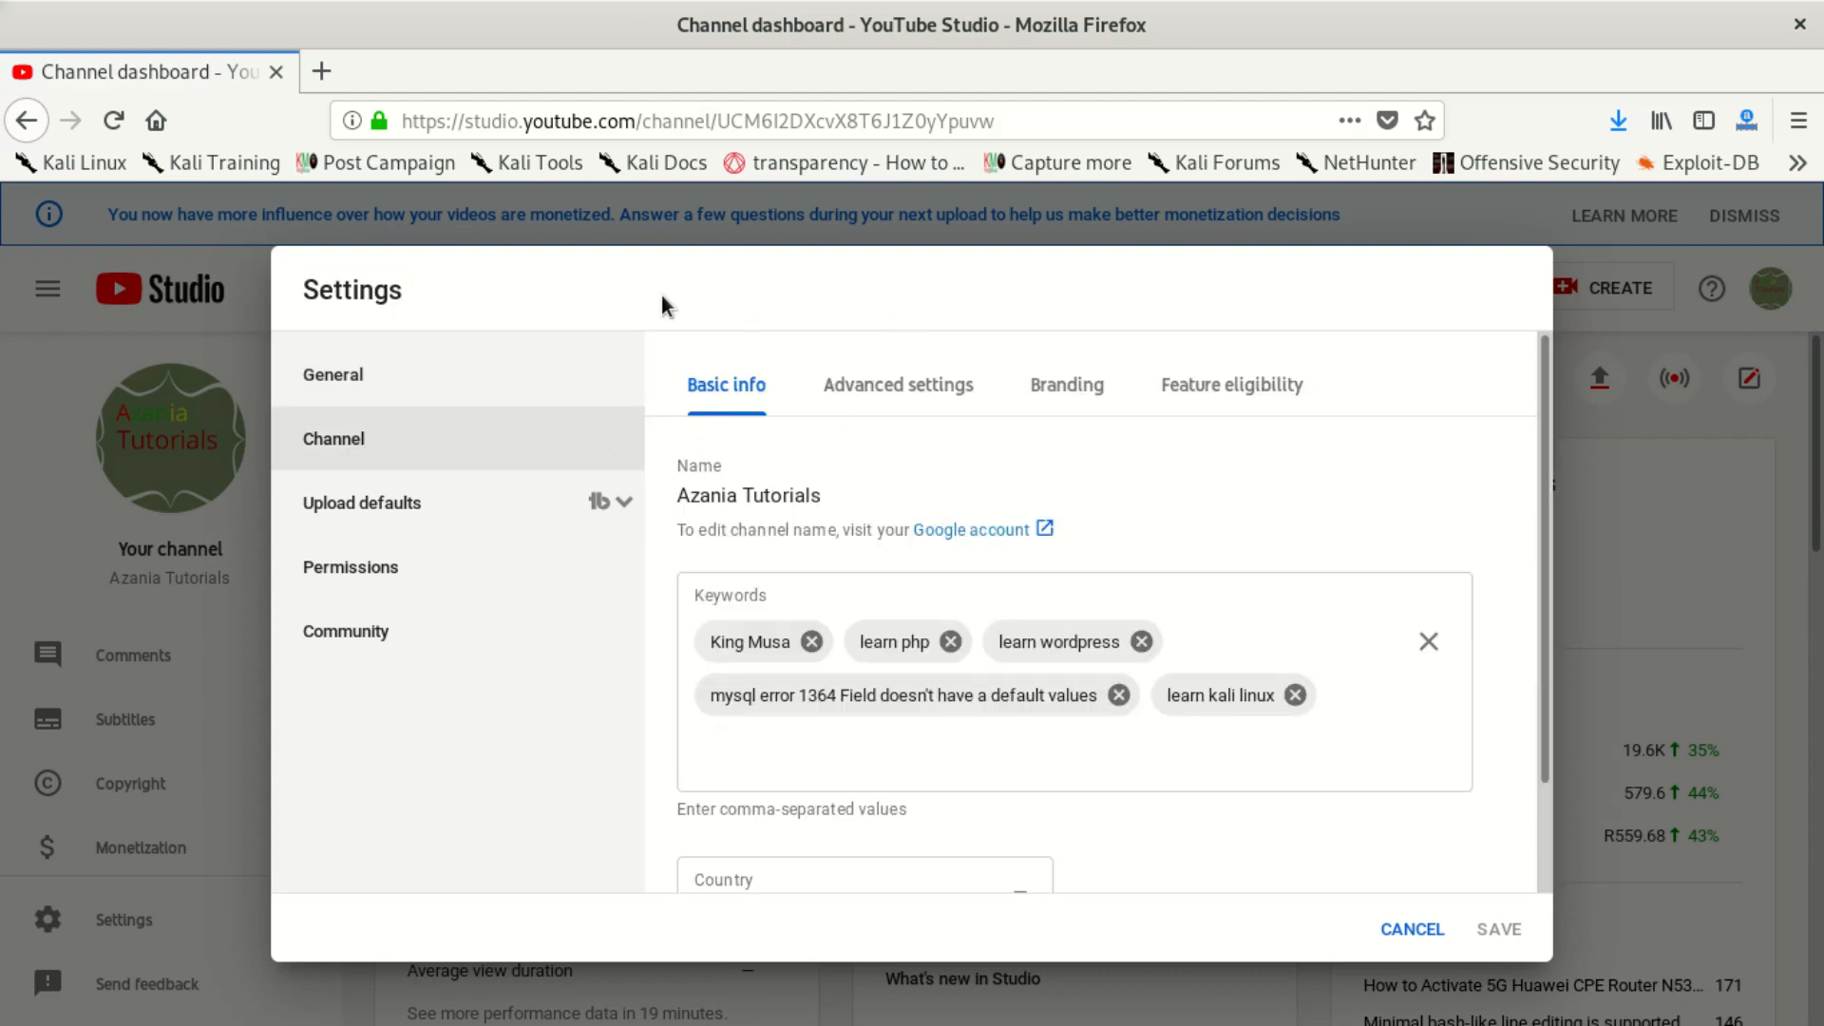
mouse_move(1066, 386)
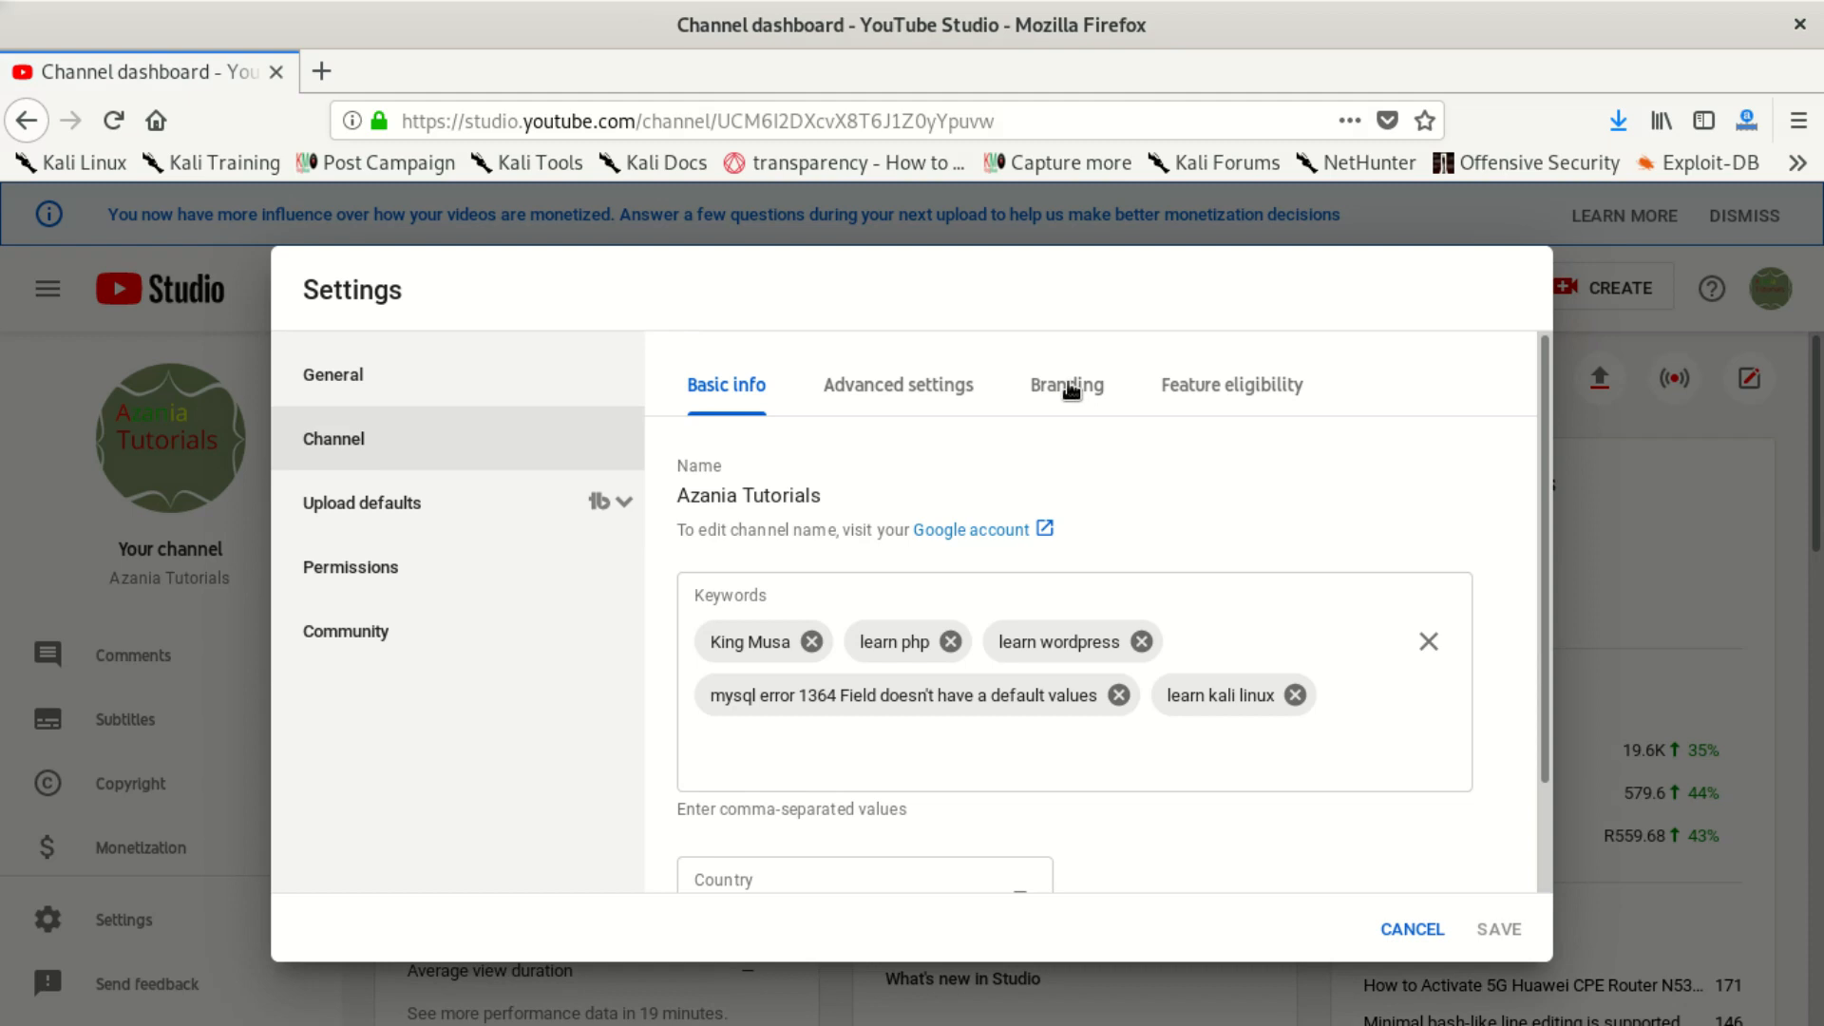
left_click(1066, 385)
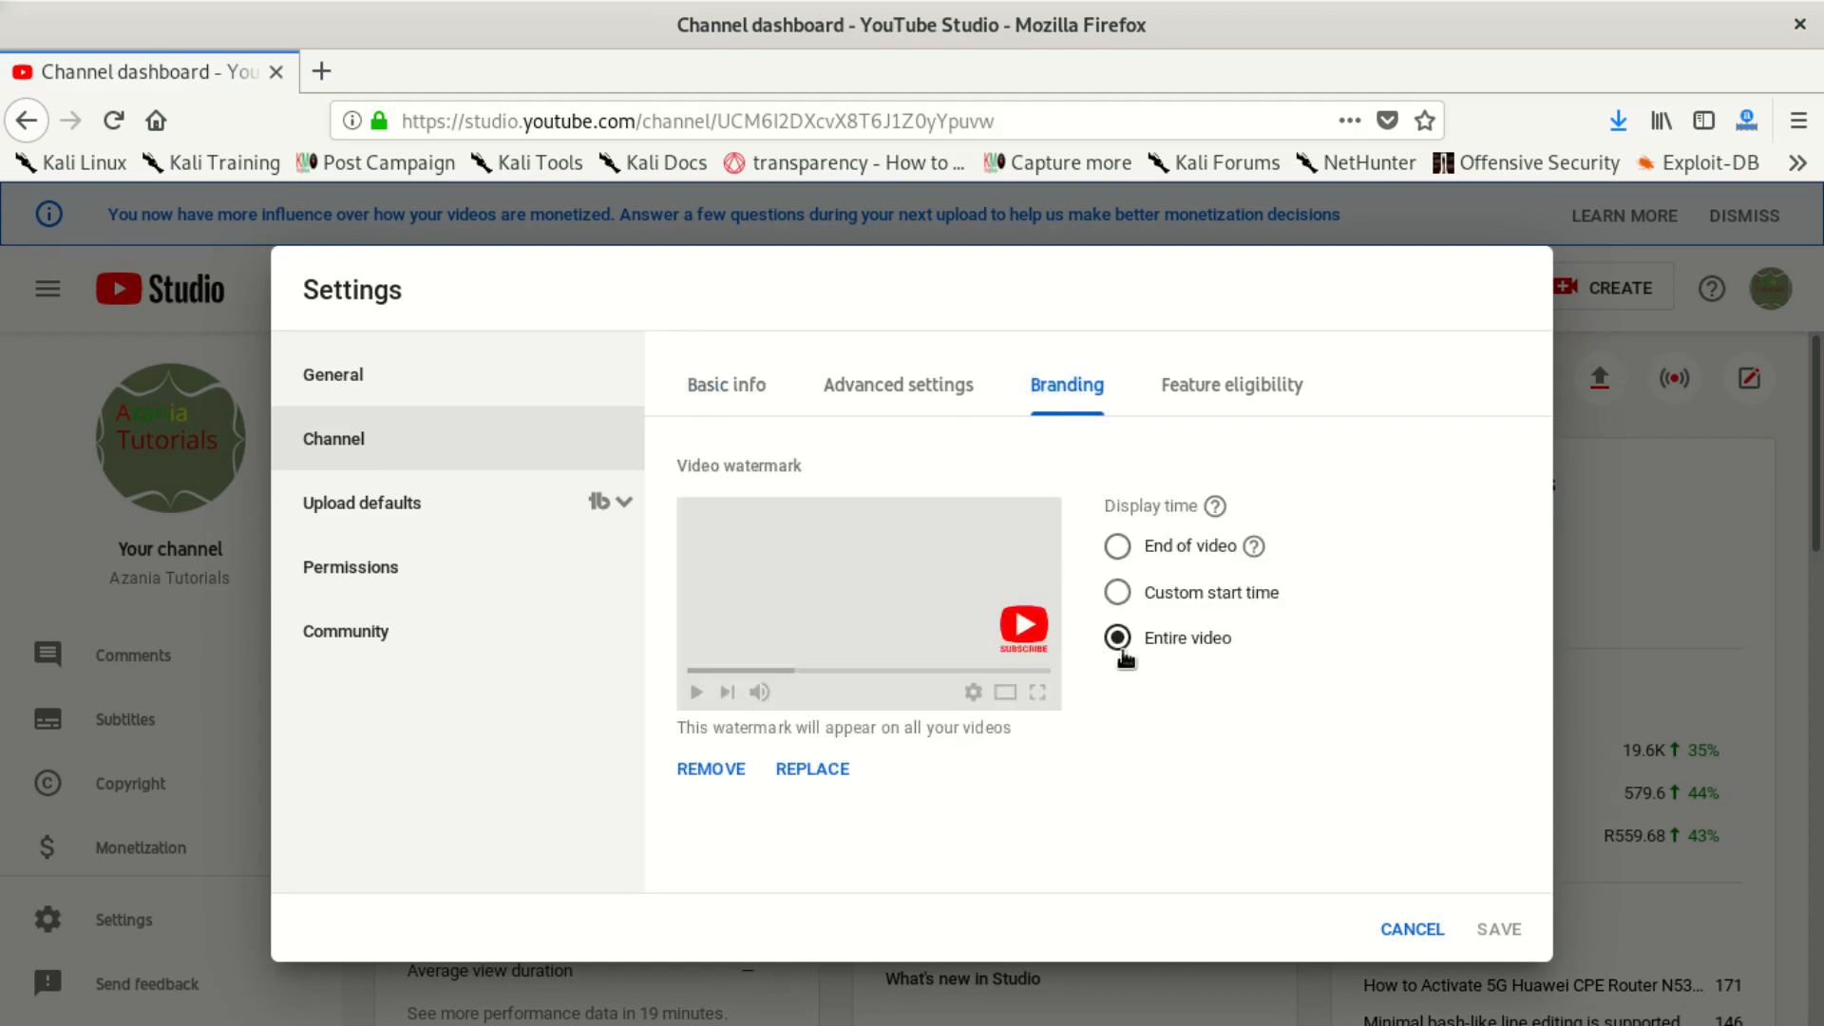
mouse_move(994, 350)
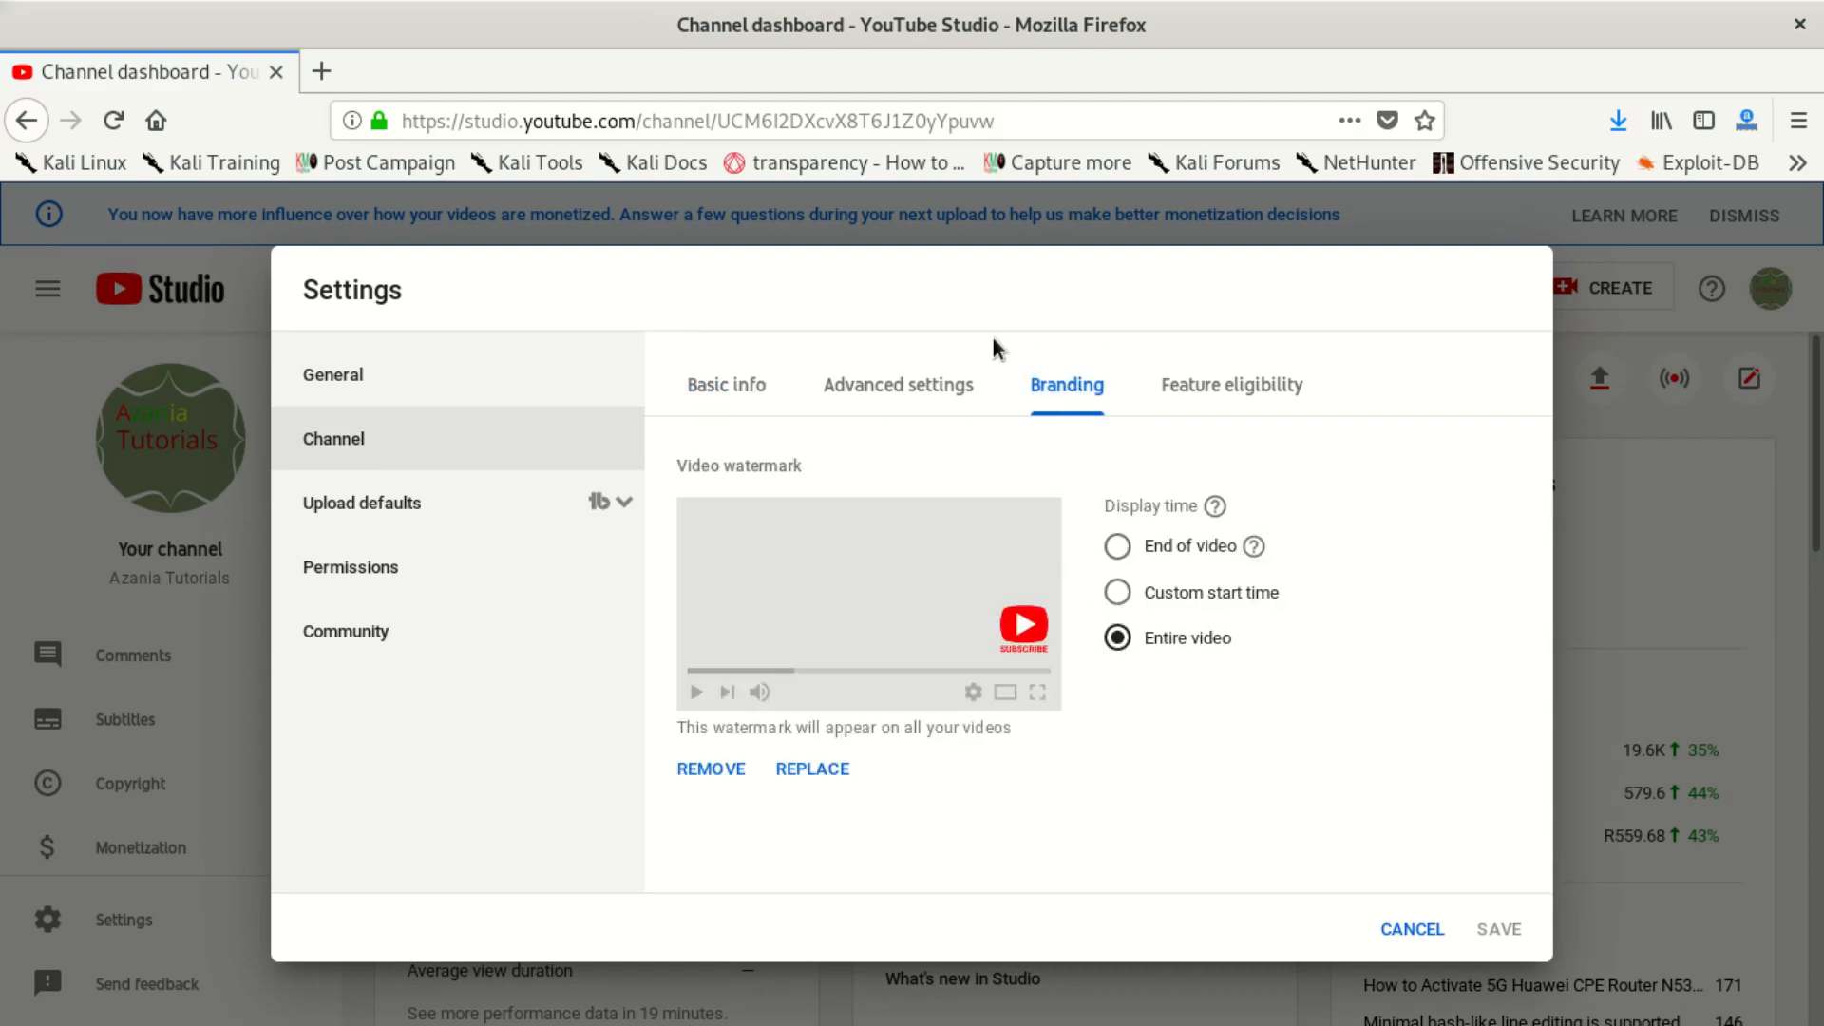
mouse_move(1116, 434)
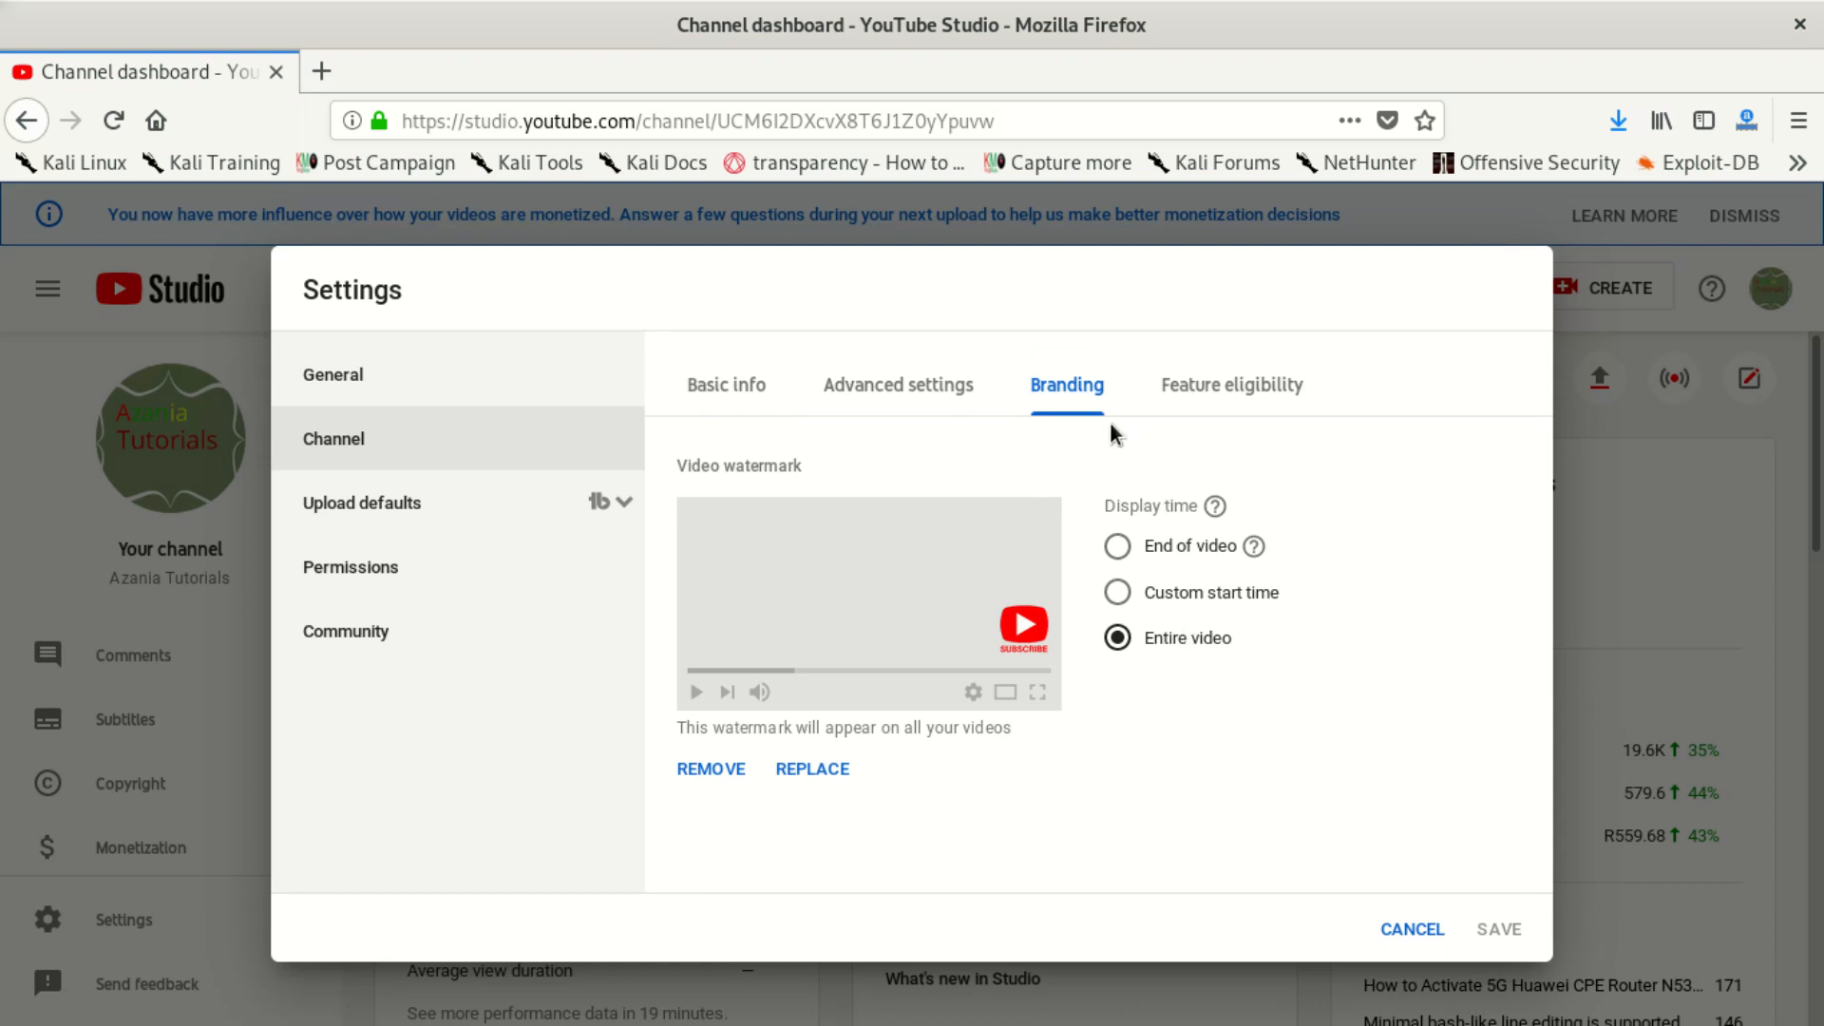
mouse_move(1150, 692)
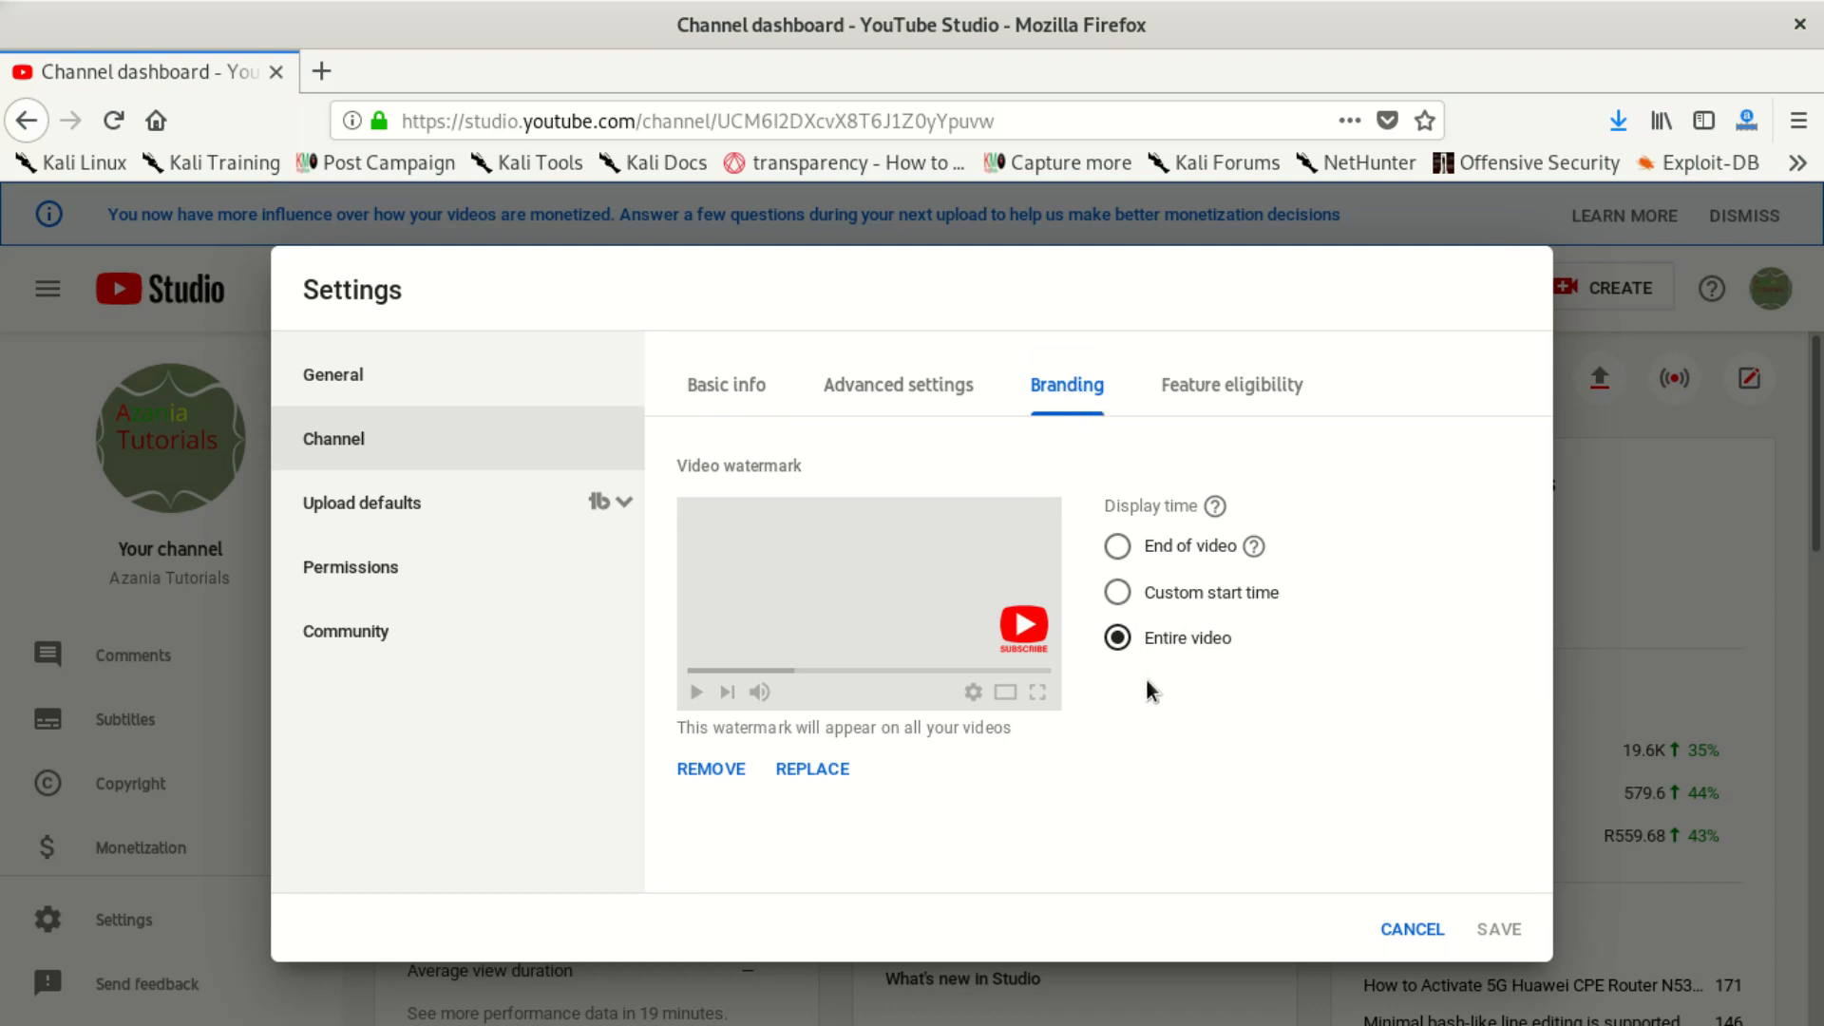
mouse_move(1123, 538)
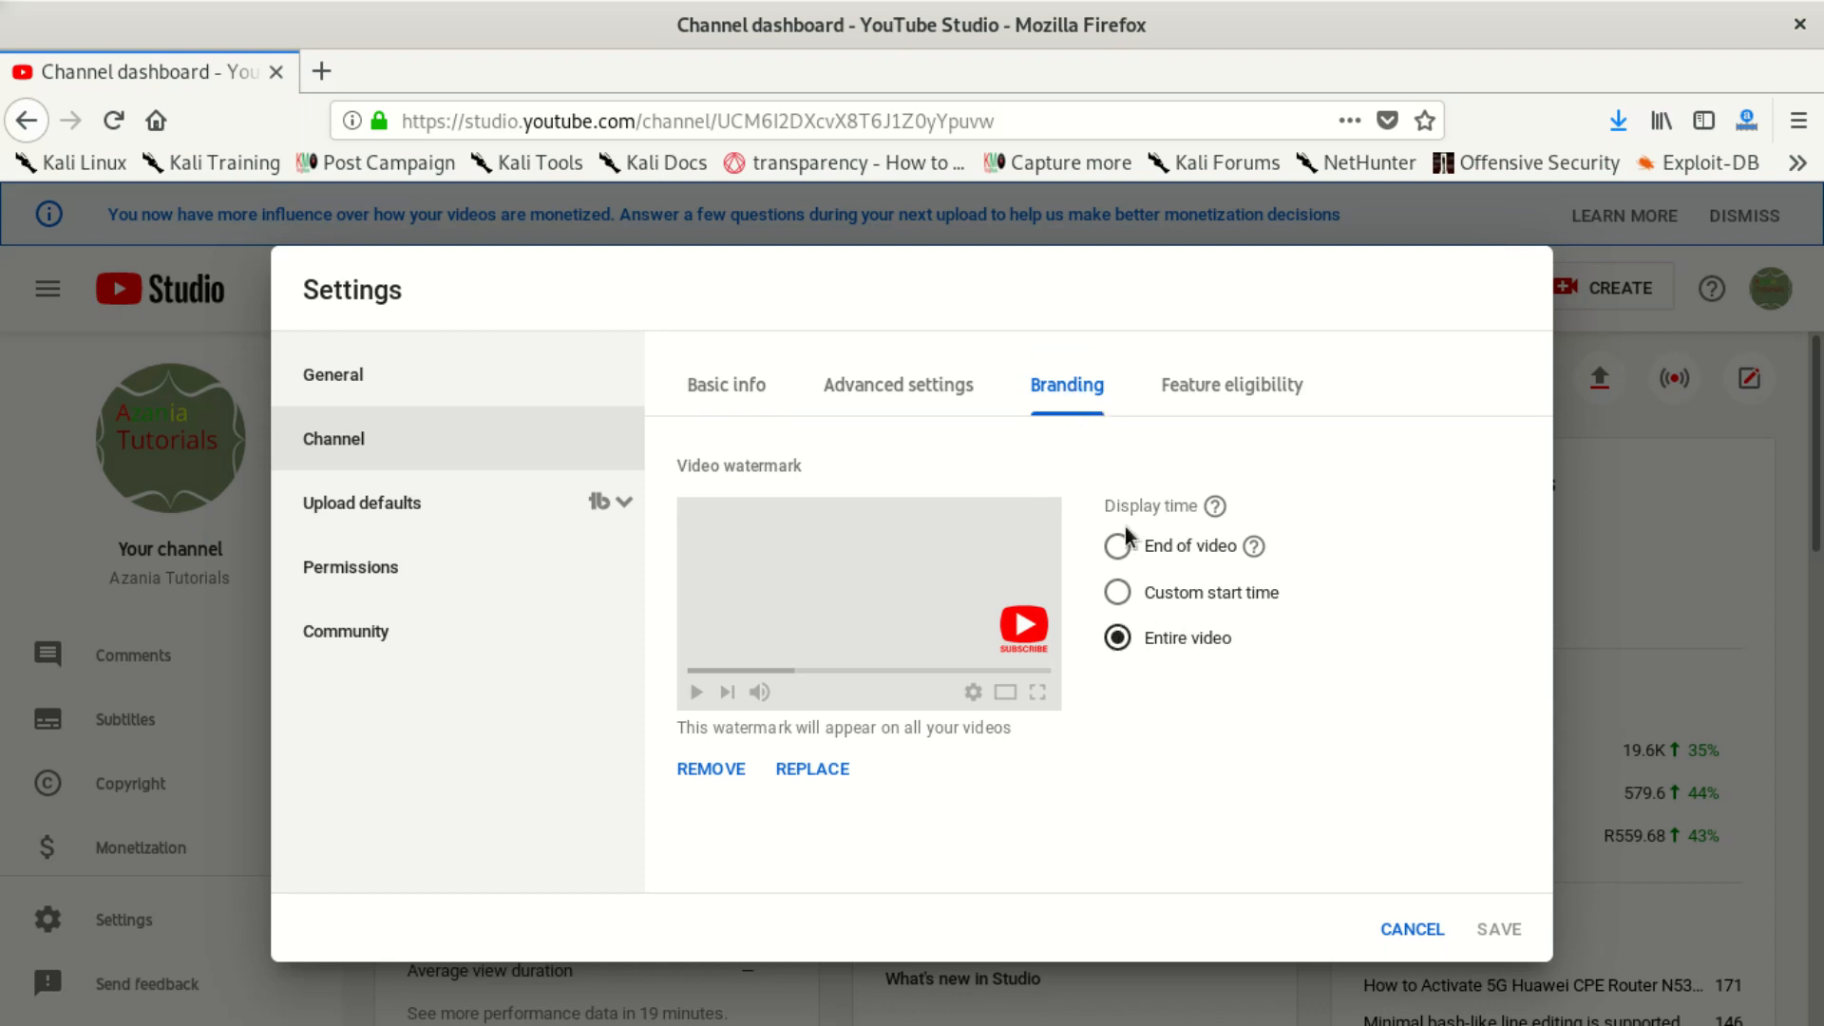
mouse_move(1150, 684)
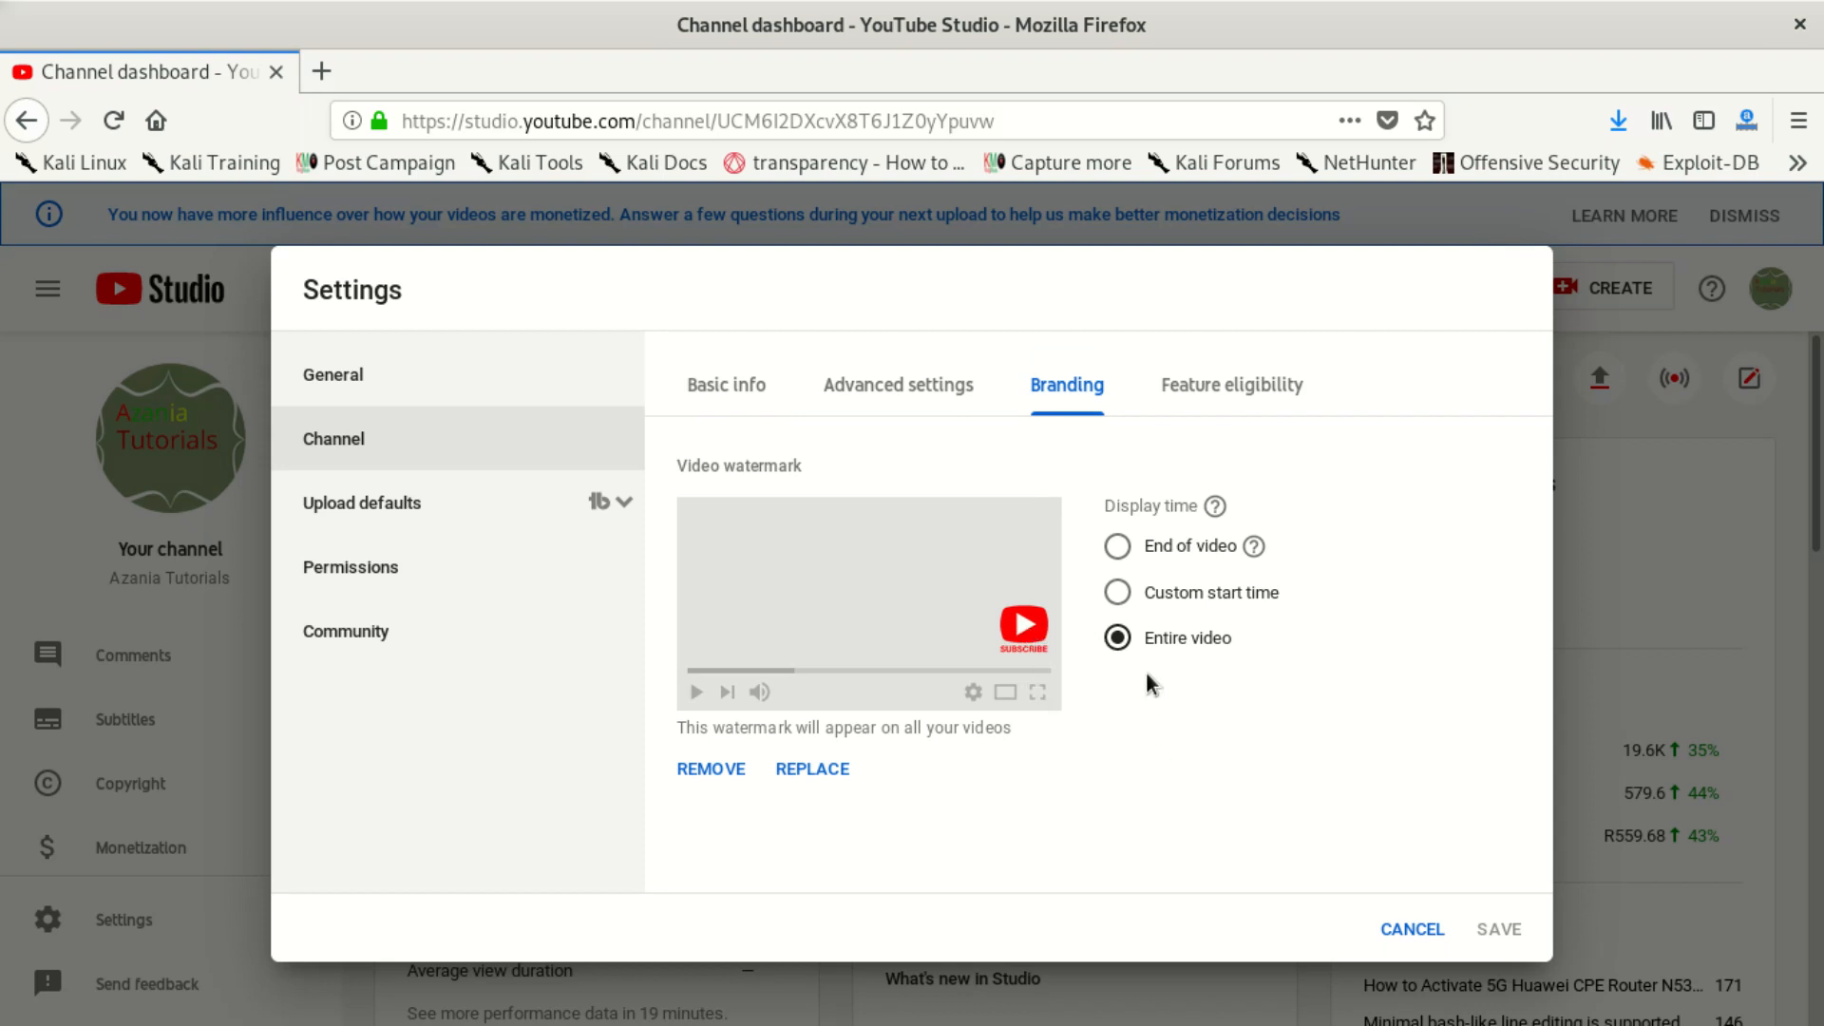
mouse_move(1182, 741)
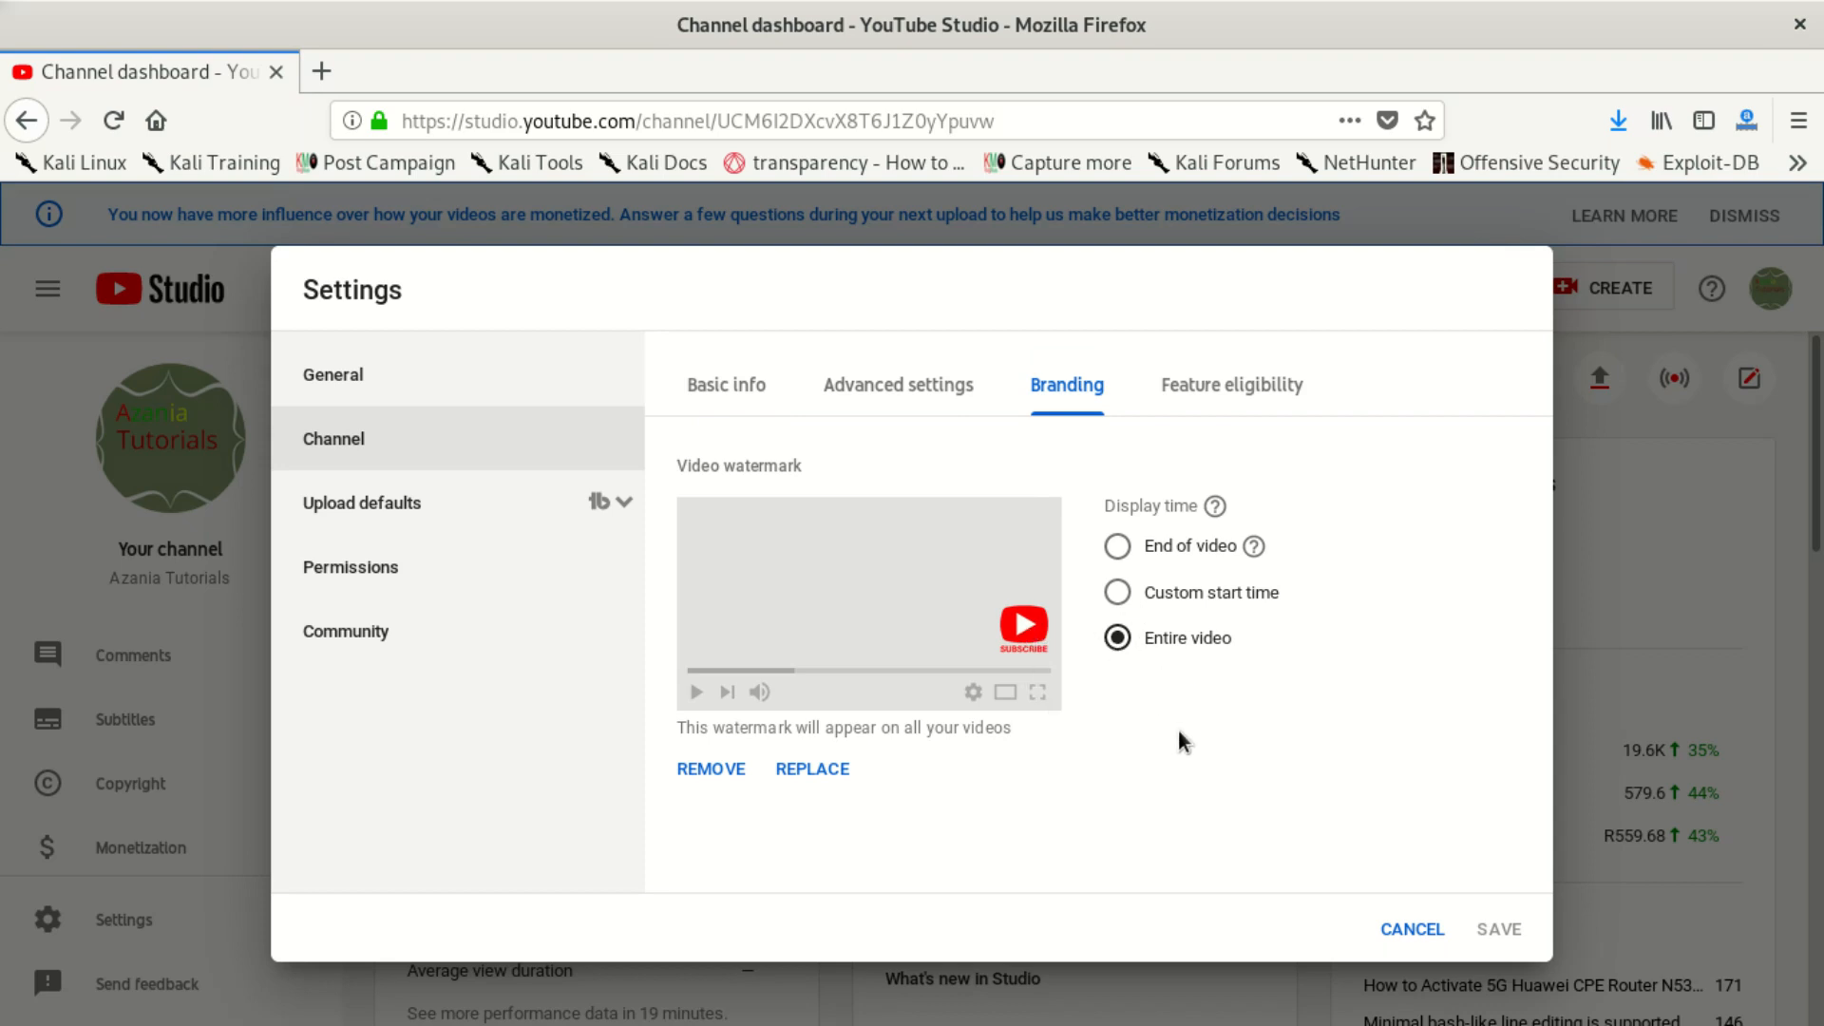
mouse_move(1118, 689)
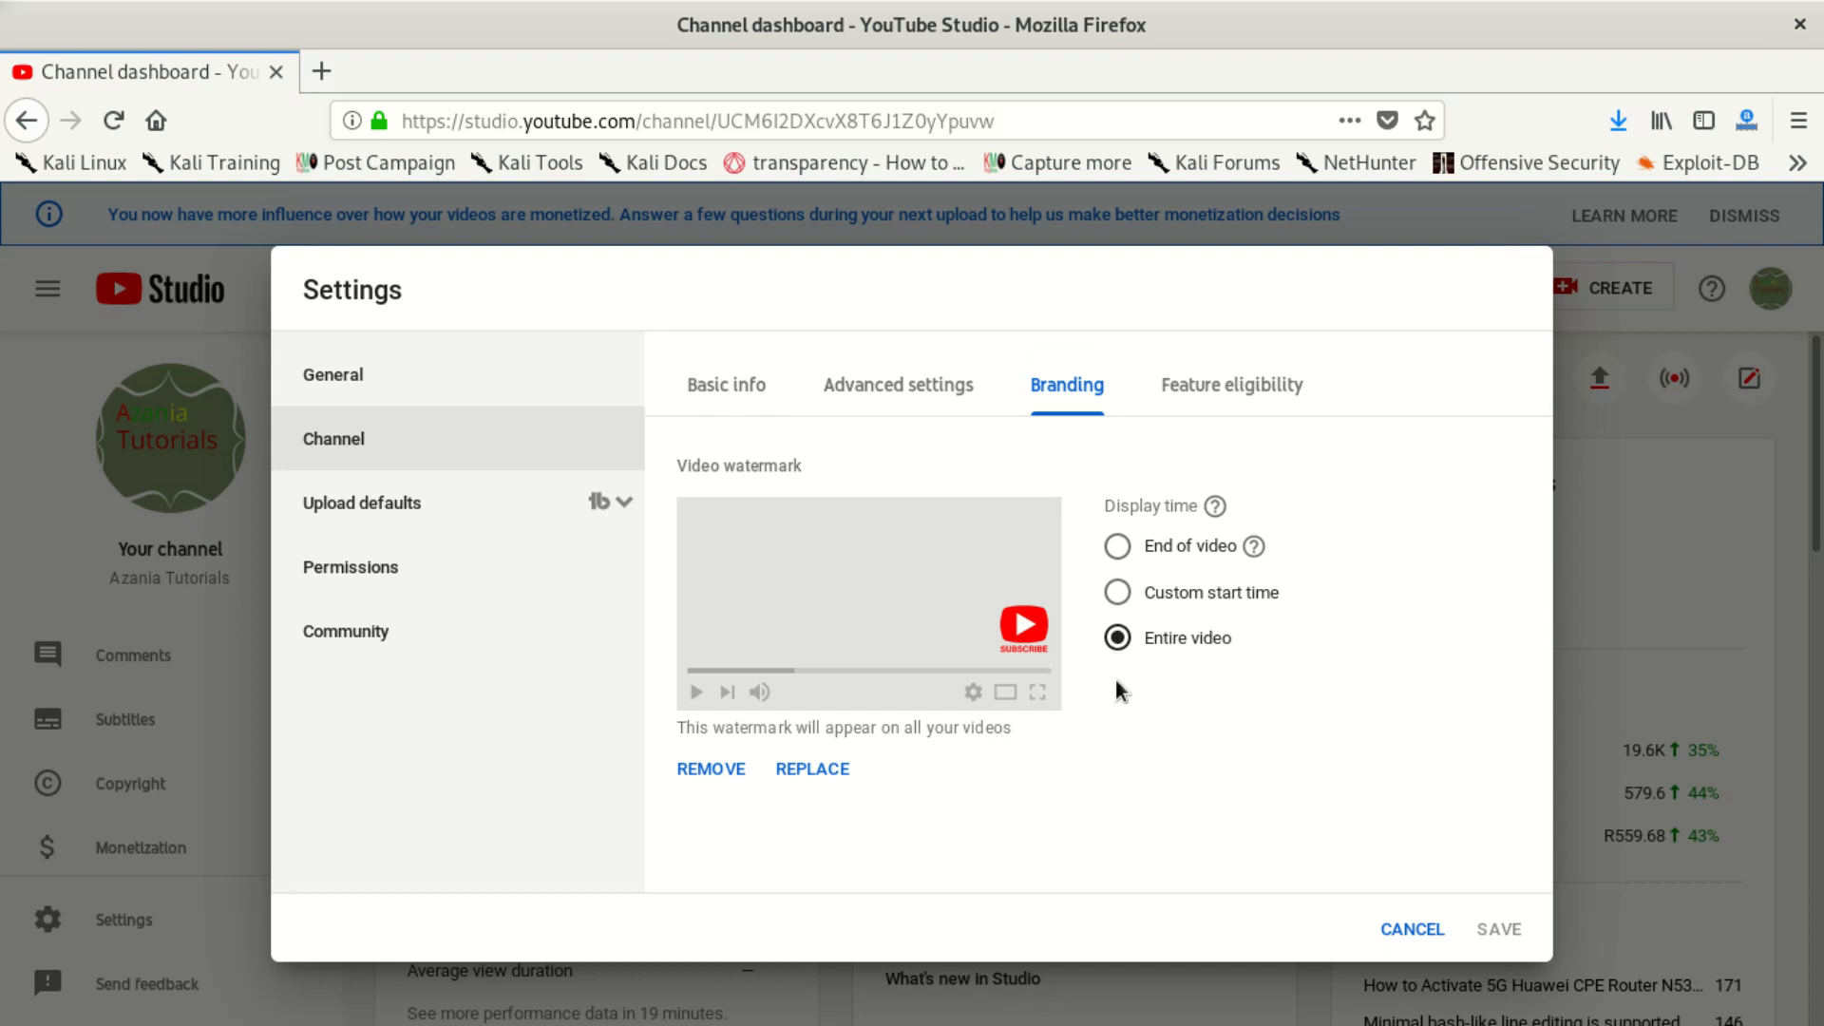
mouse_move(1022, 670)
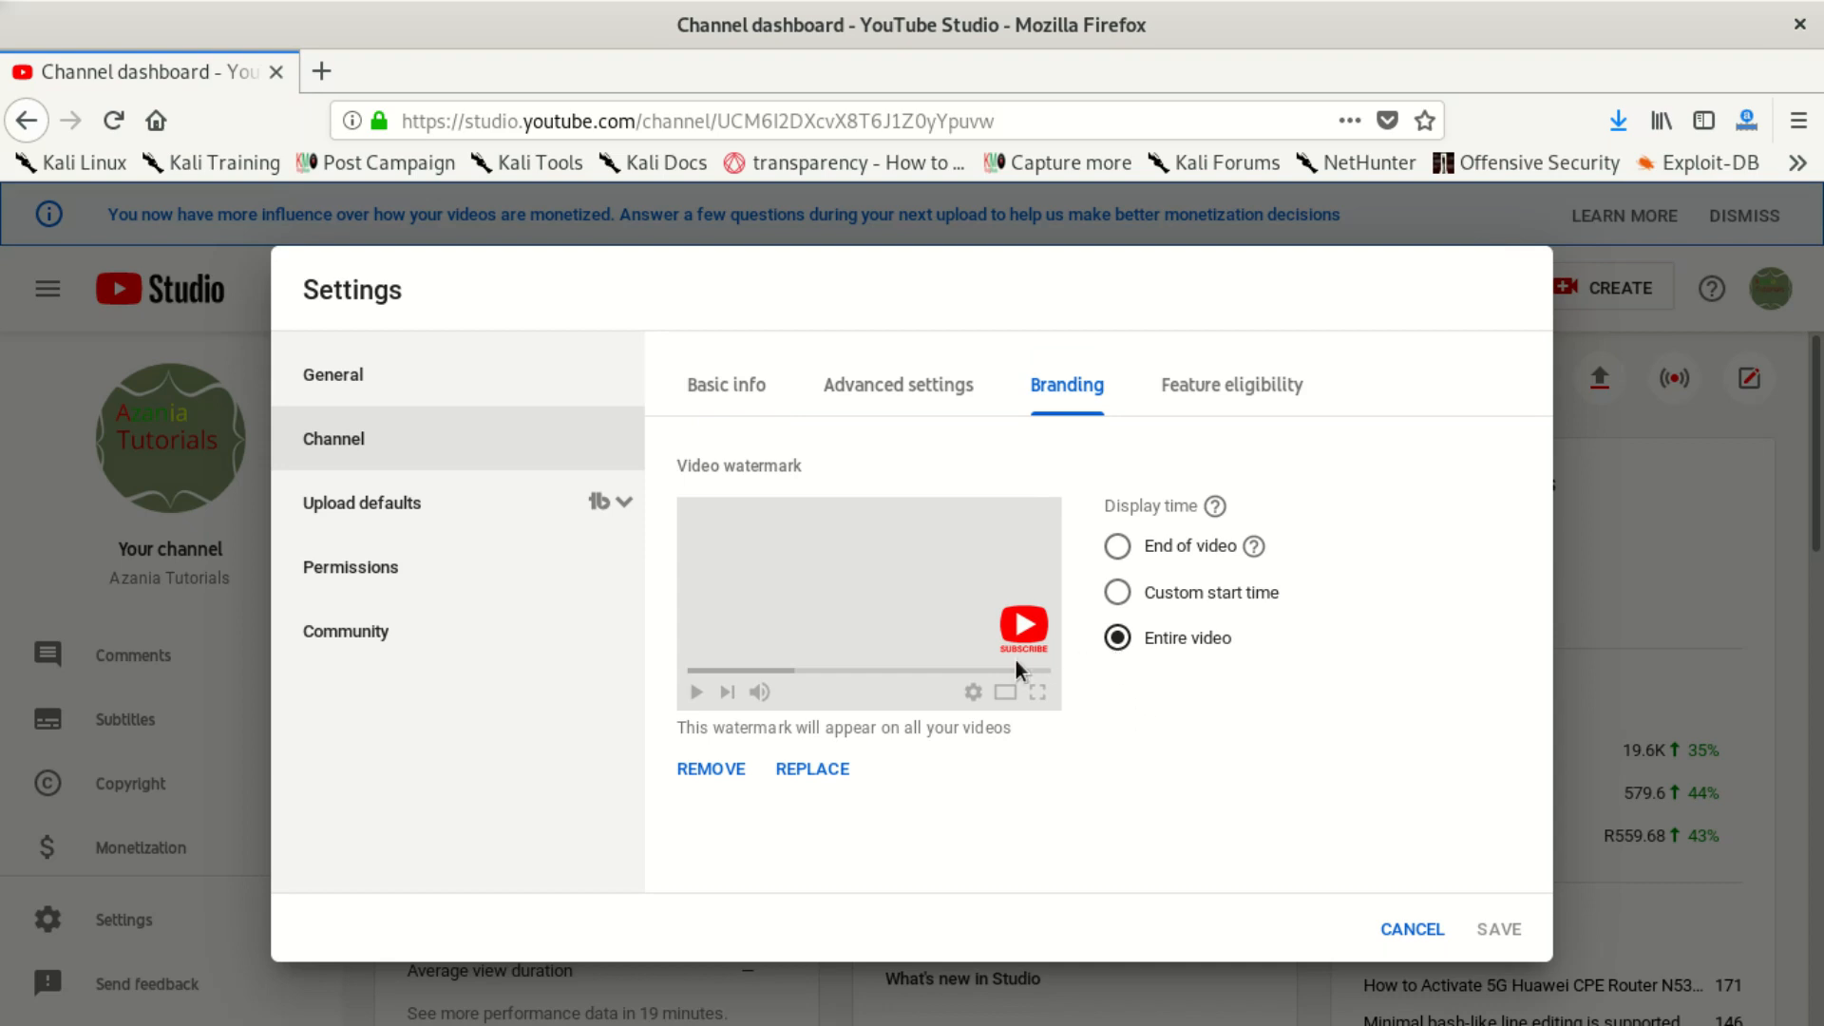
mouse_move(1035, 615)
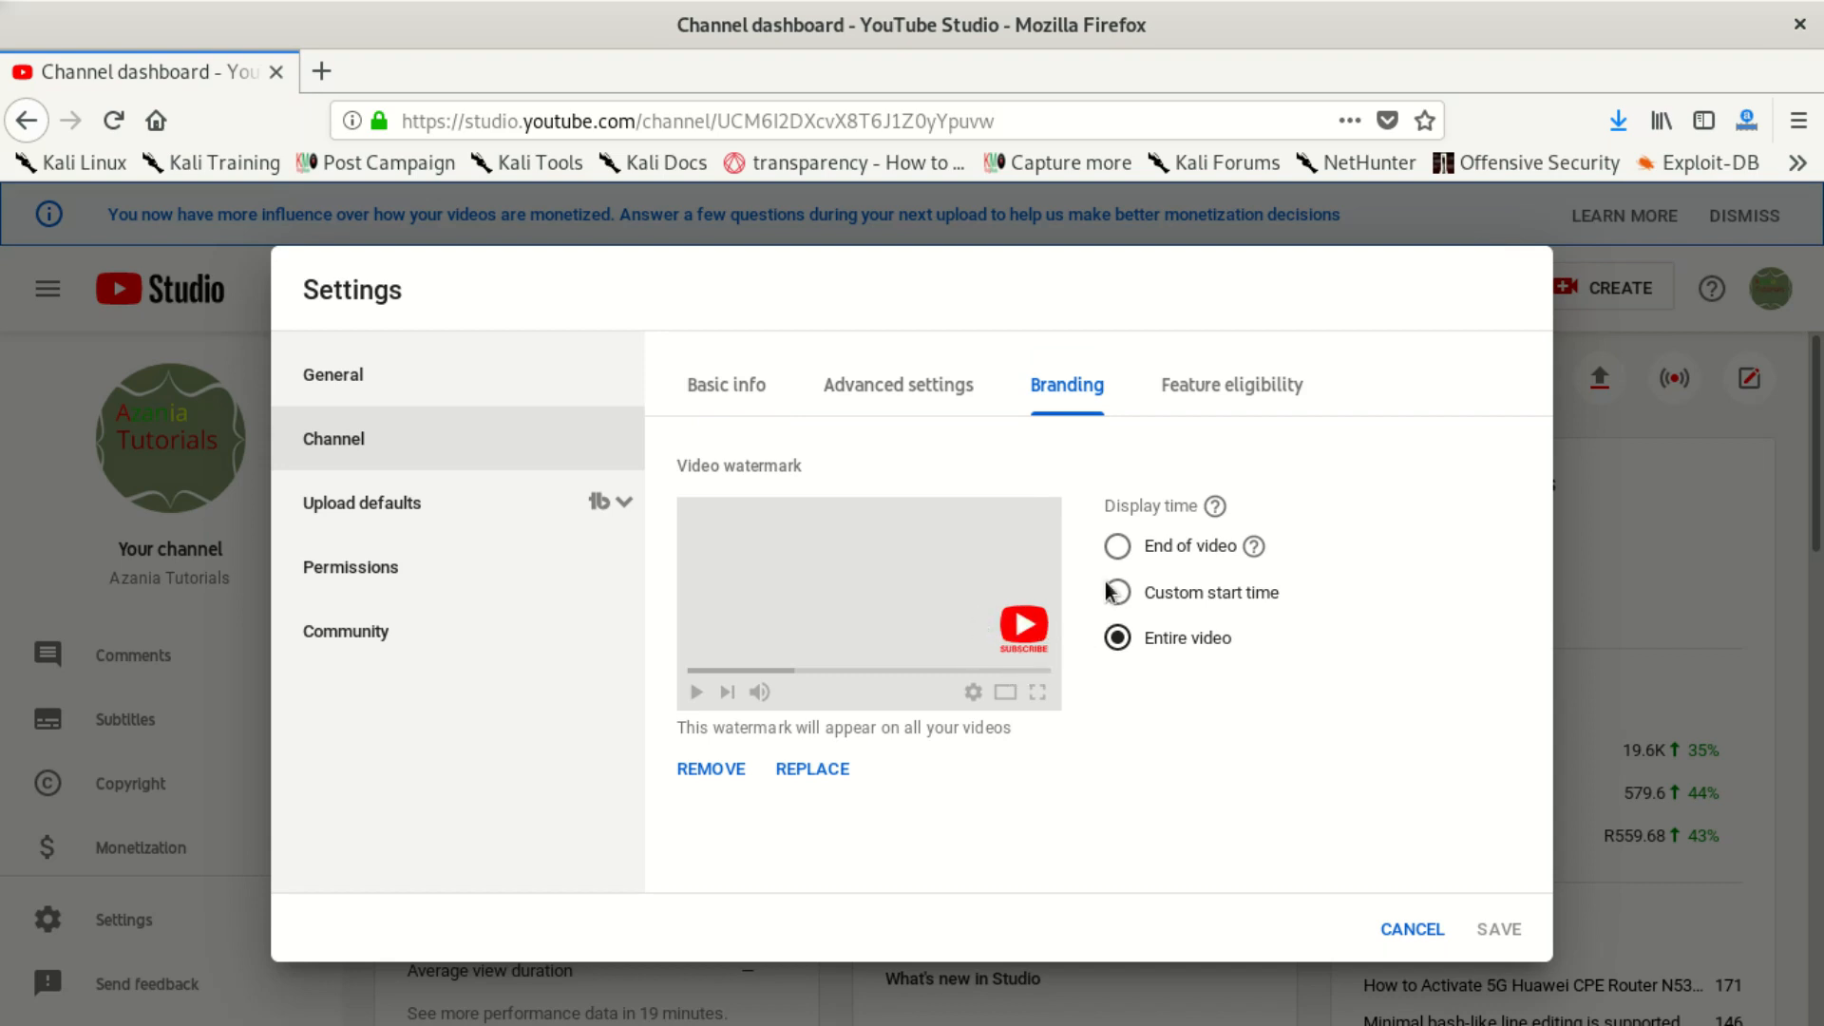
Step: Try end-of-video and 00:05 custom-start display times, then set the watermark to Entire video
left_click(1115, 545)
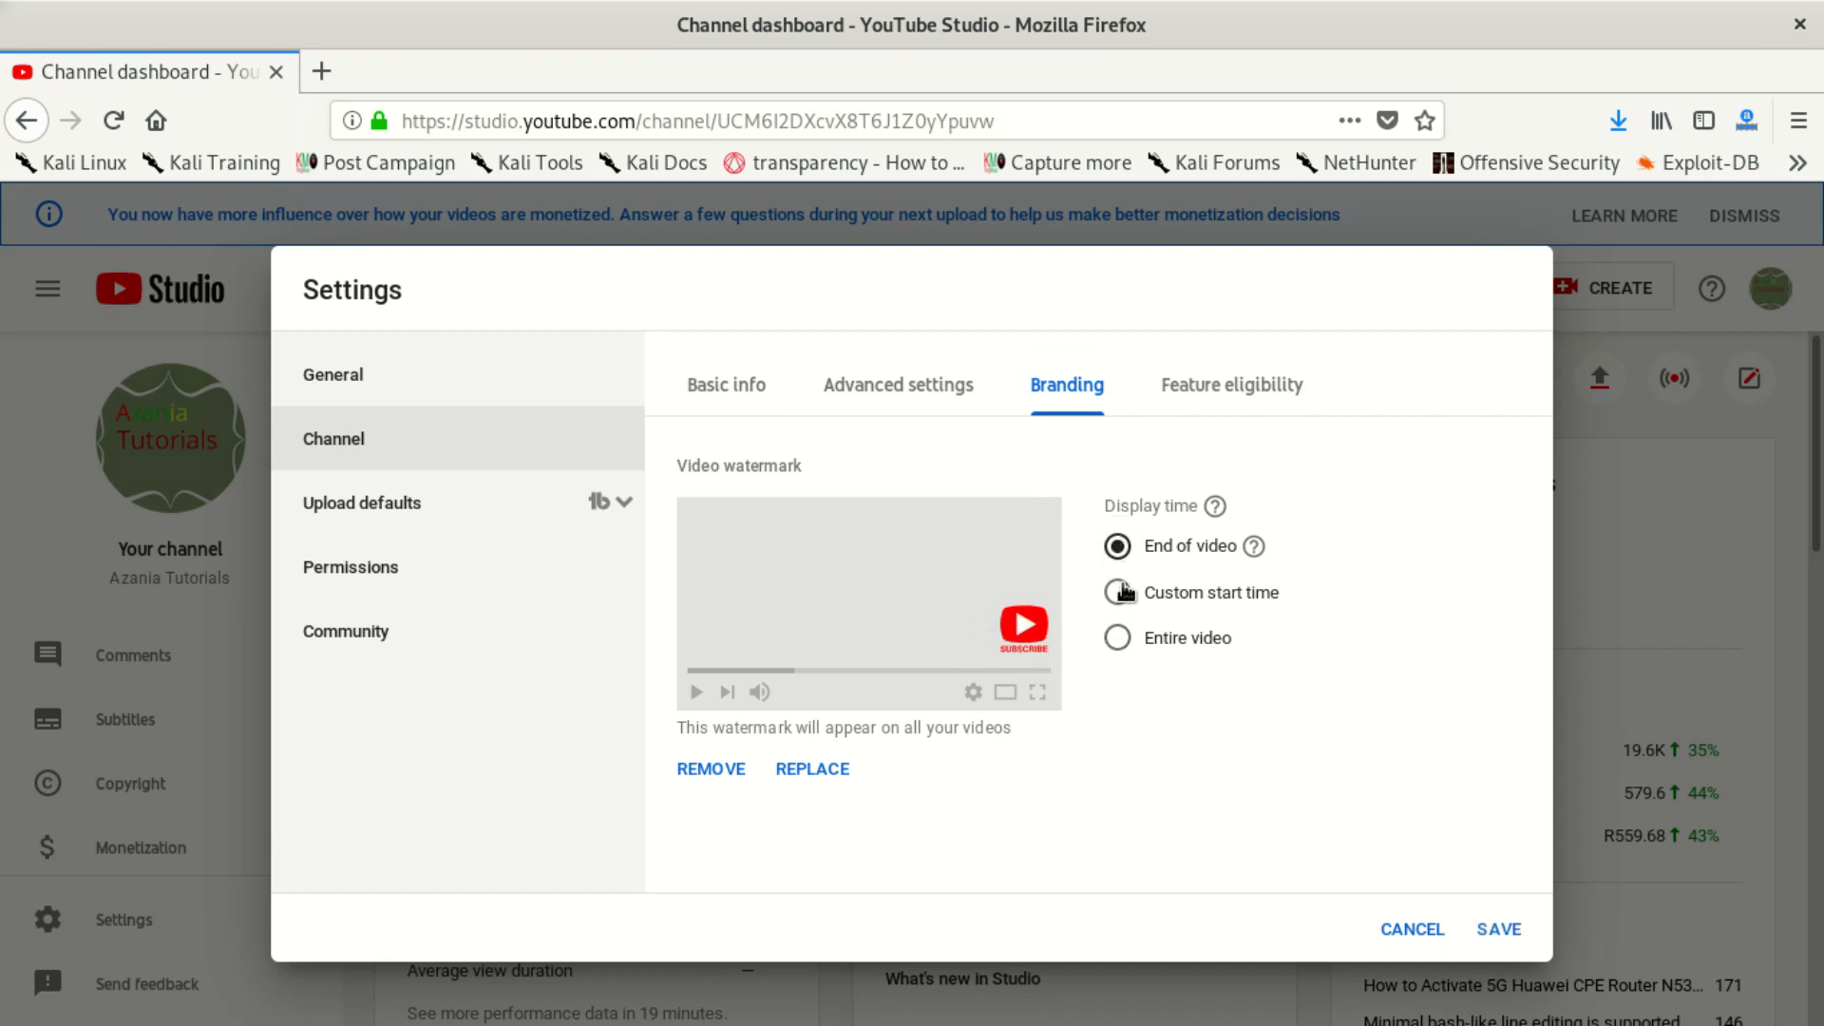
mouse_move(1118, 587)
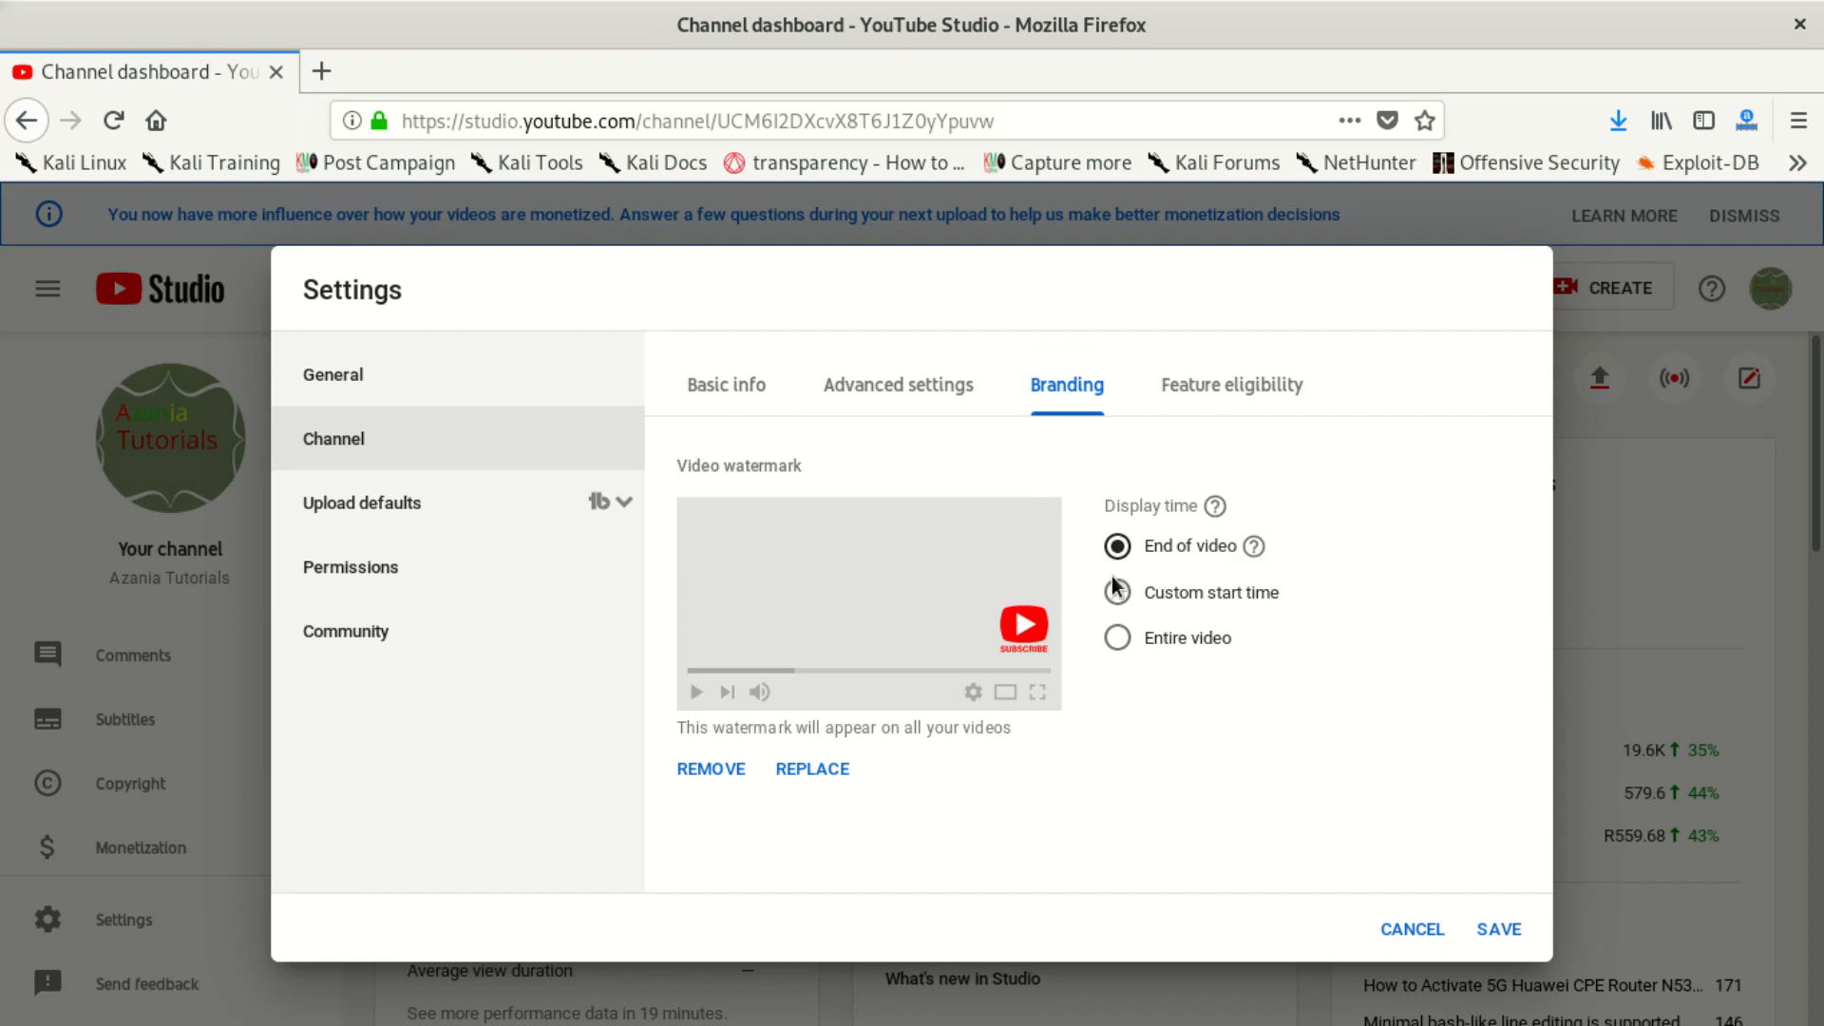
mouse_move(1127, 614)
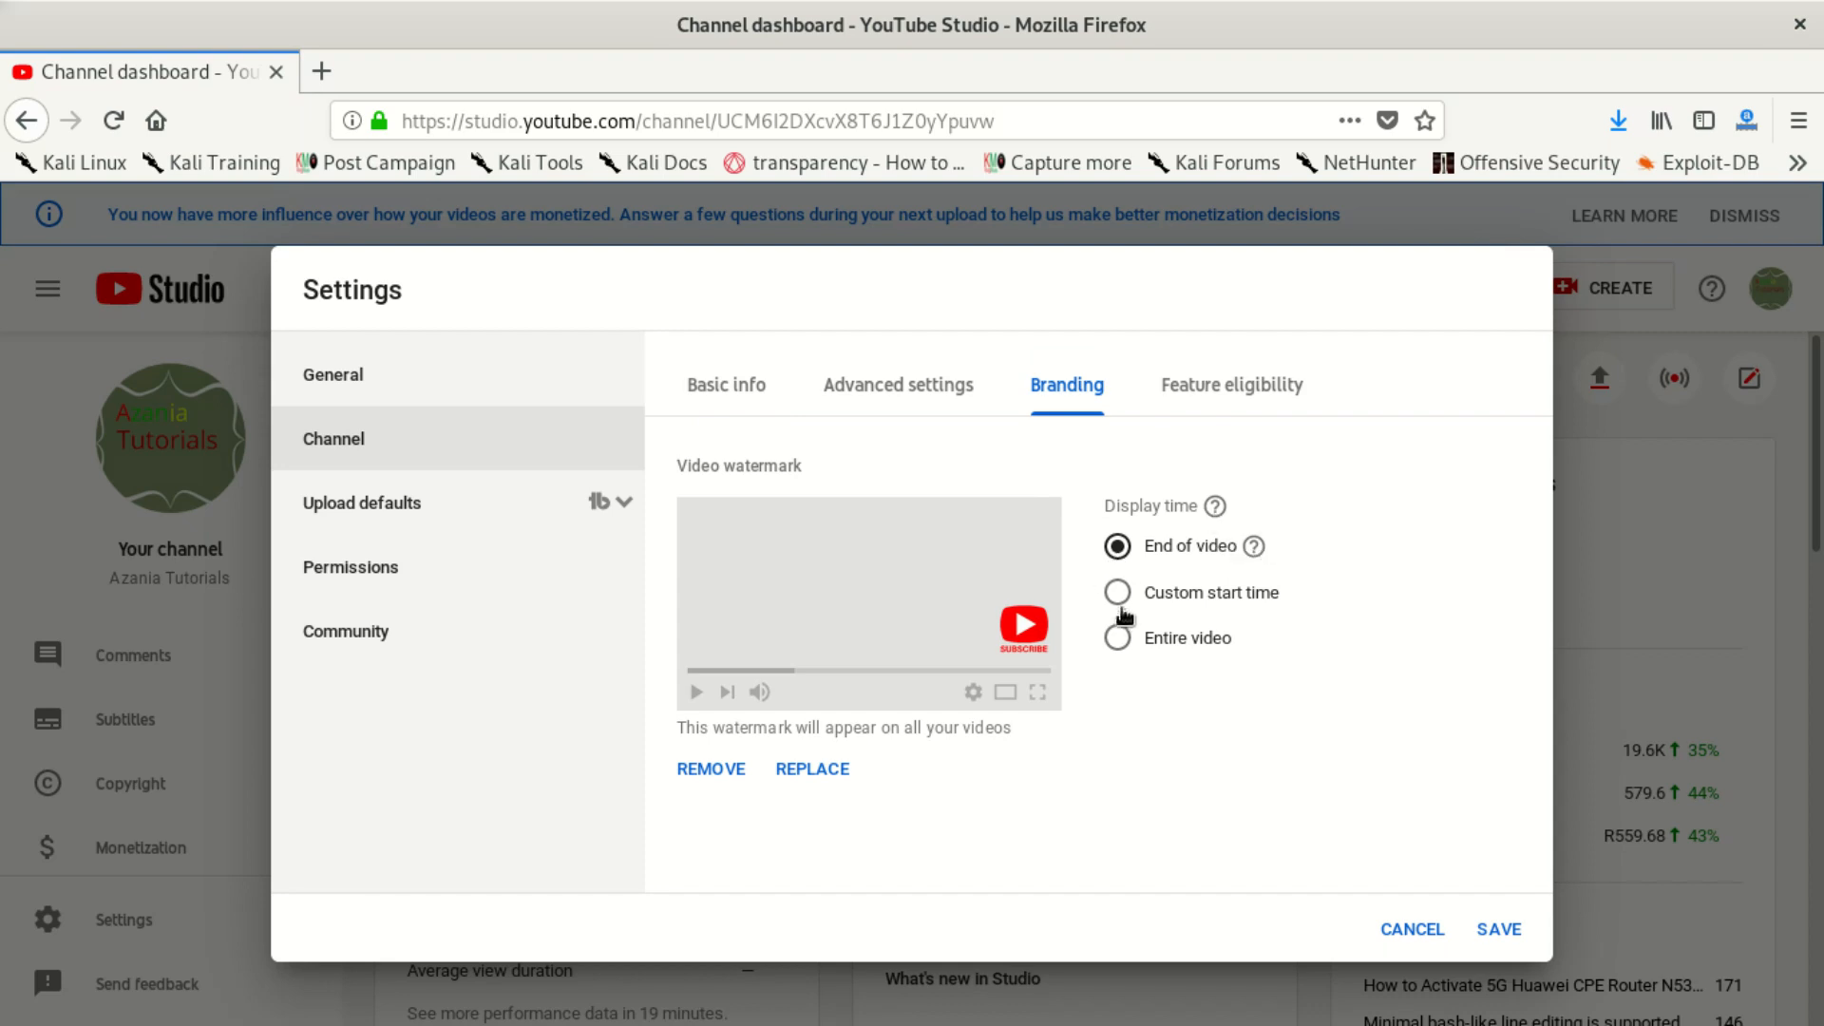
left_click(1117, 593)
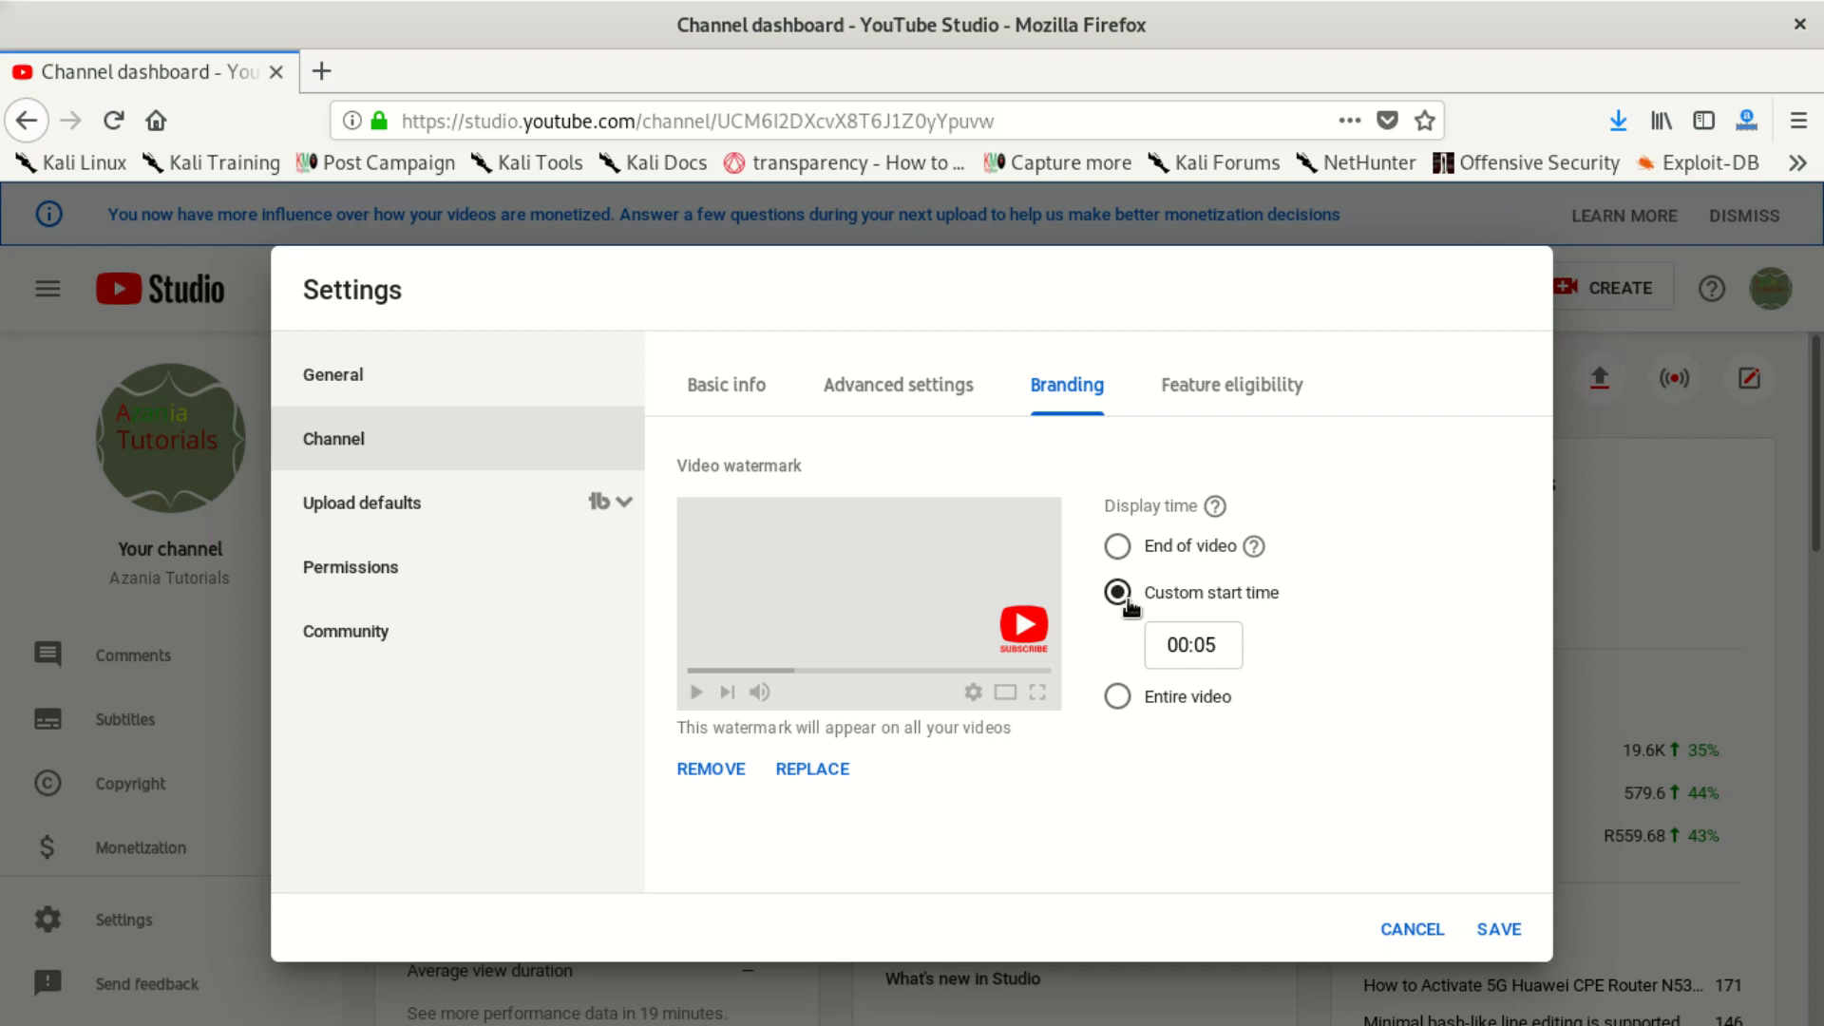
left_click(1193, 644)
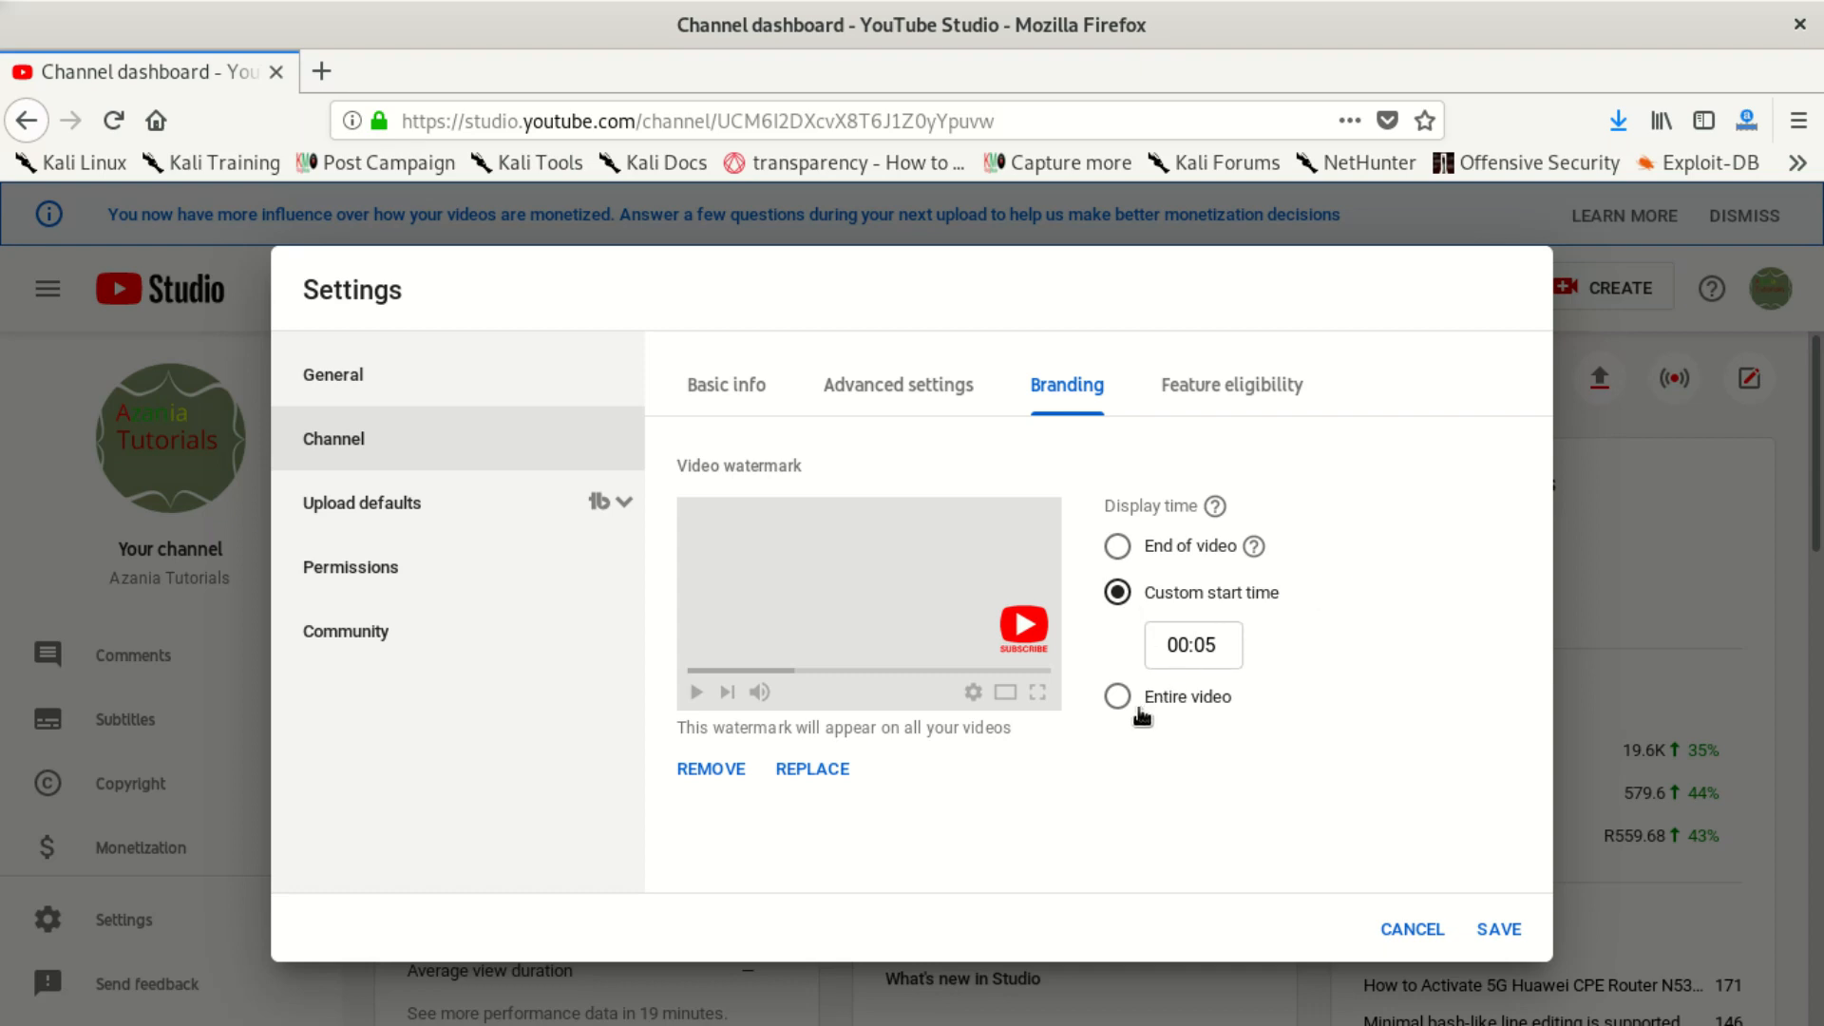
mouse_move(1117, 697)
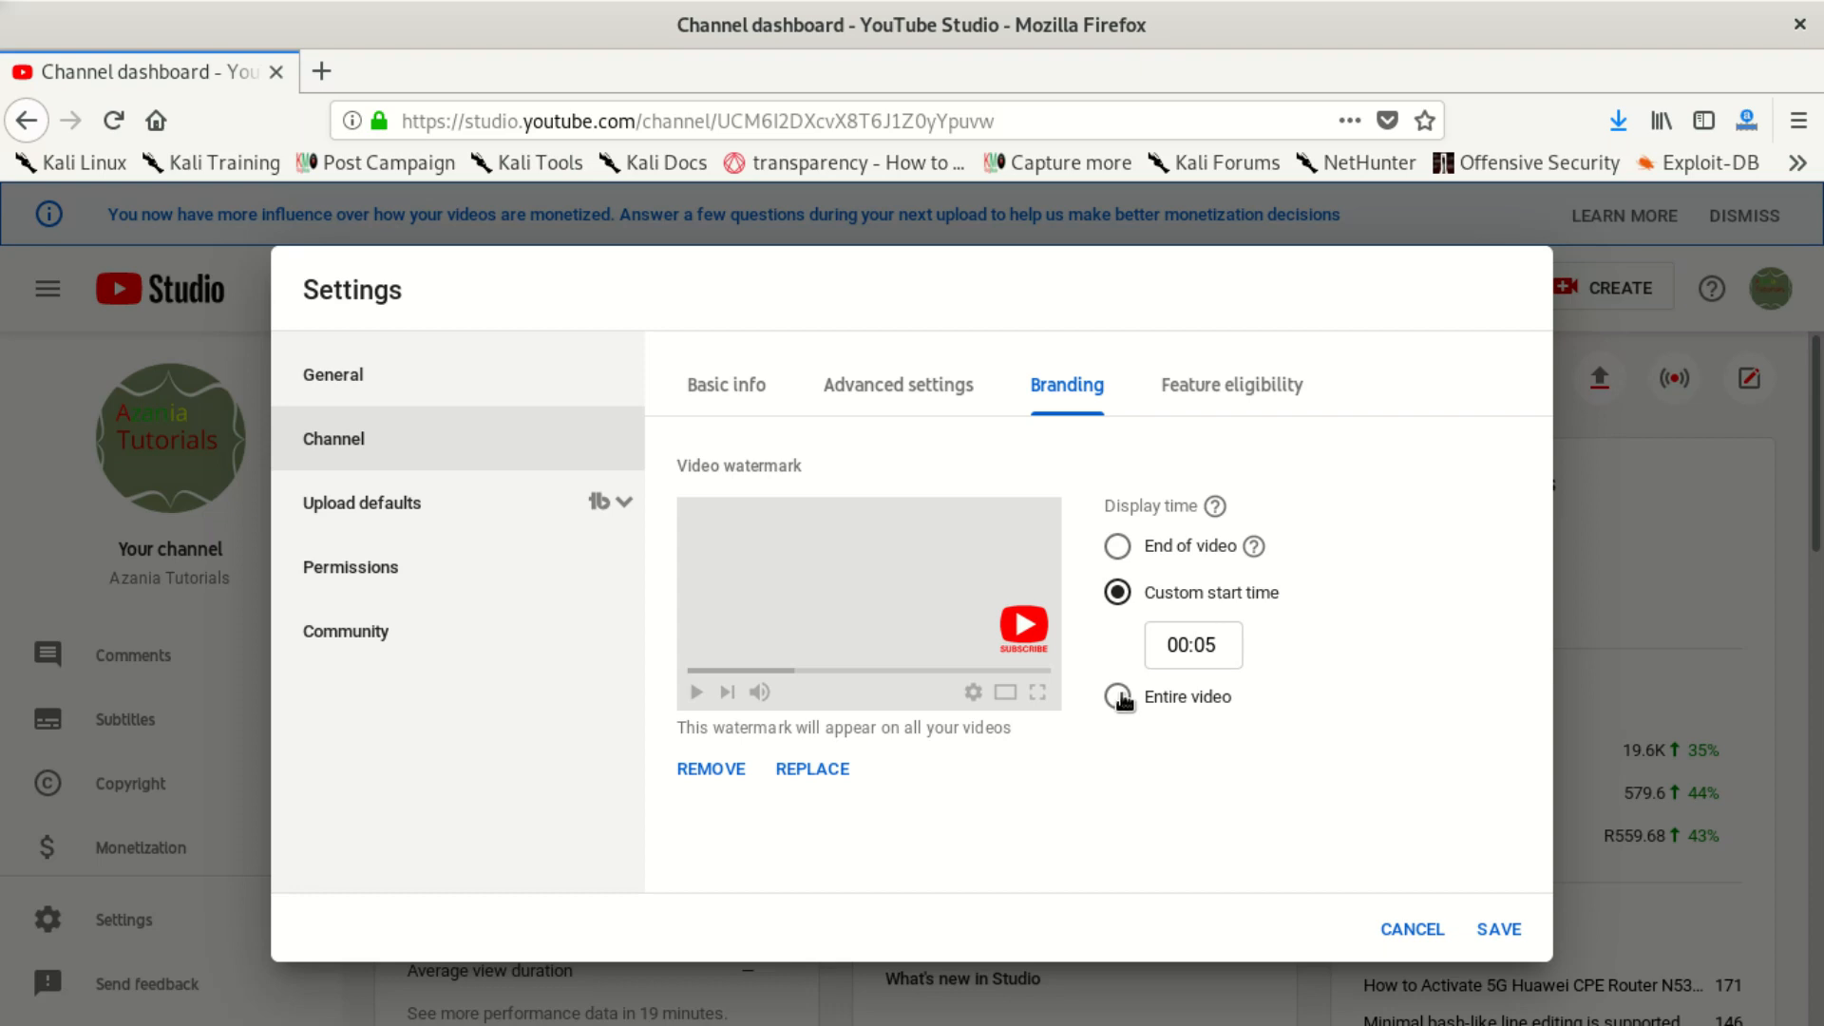
left_click(1117, 695)
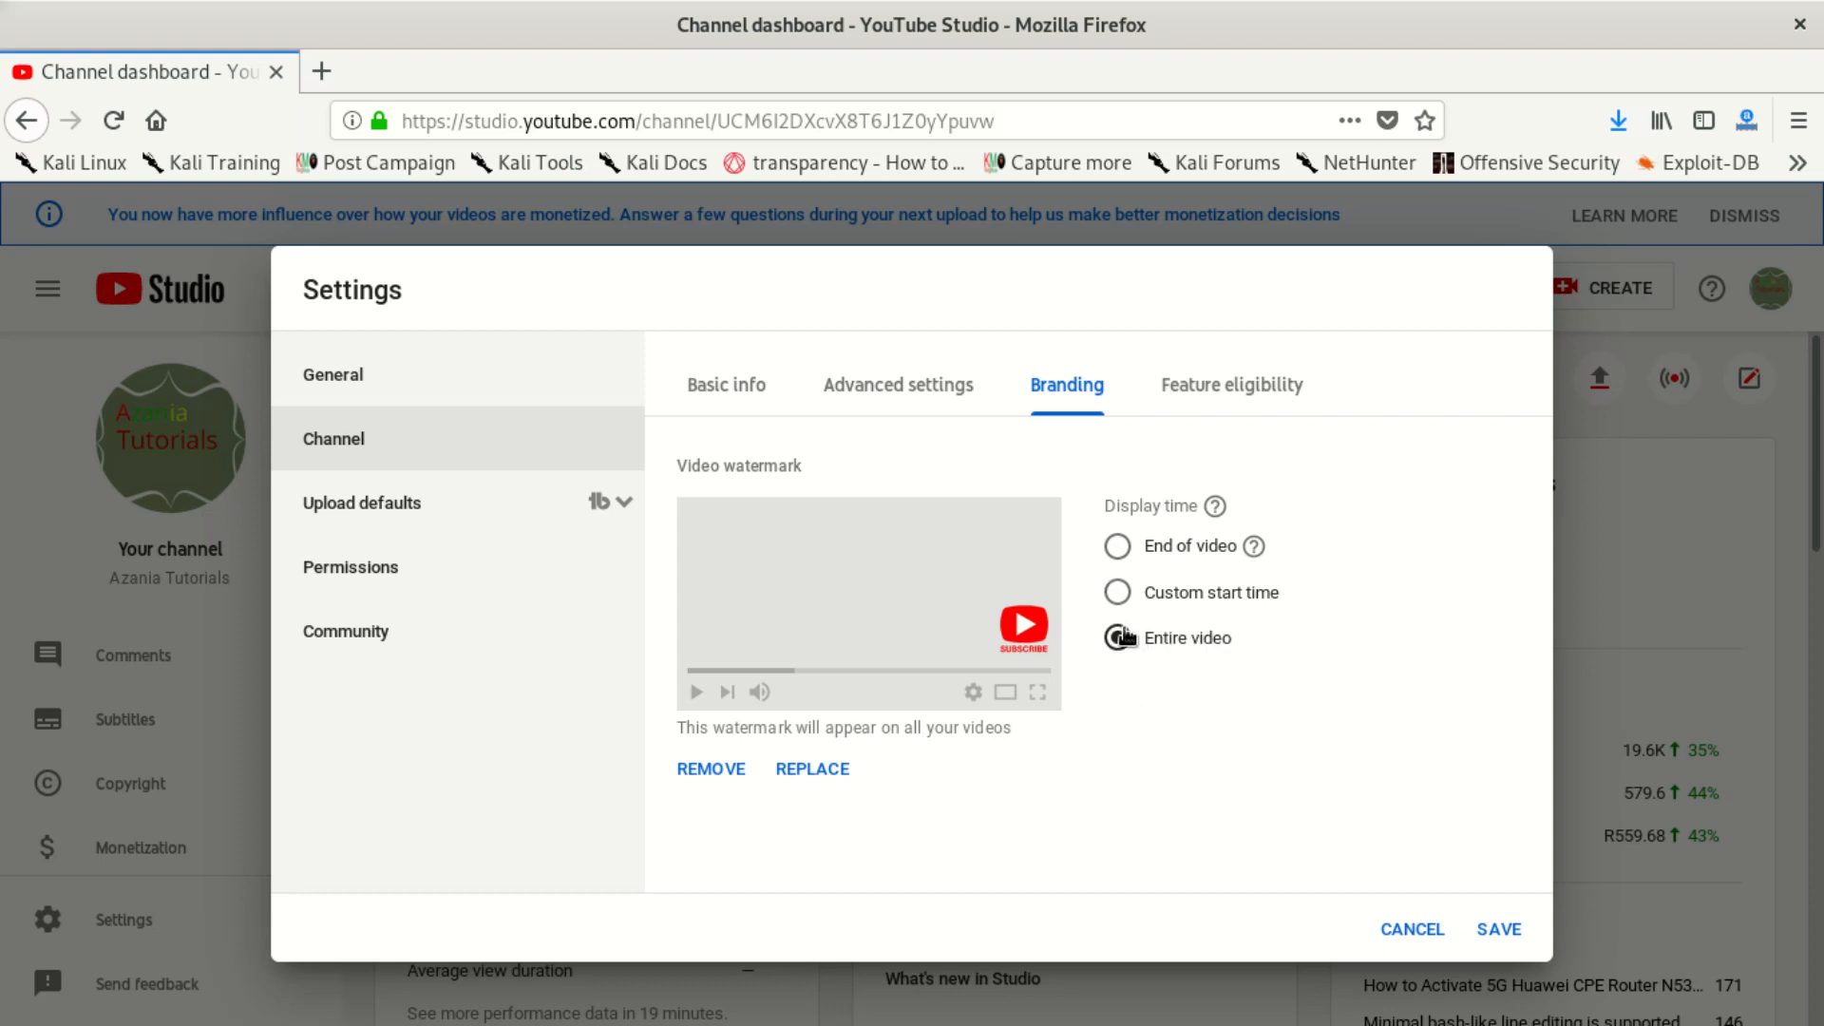
left_click(1115, 638)
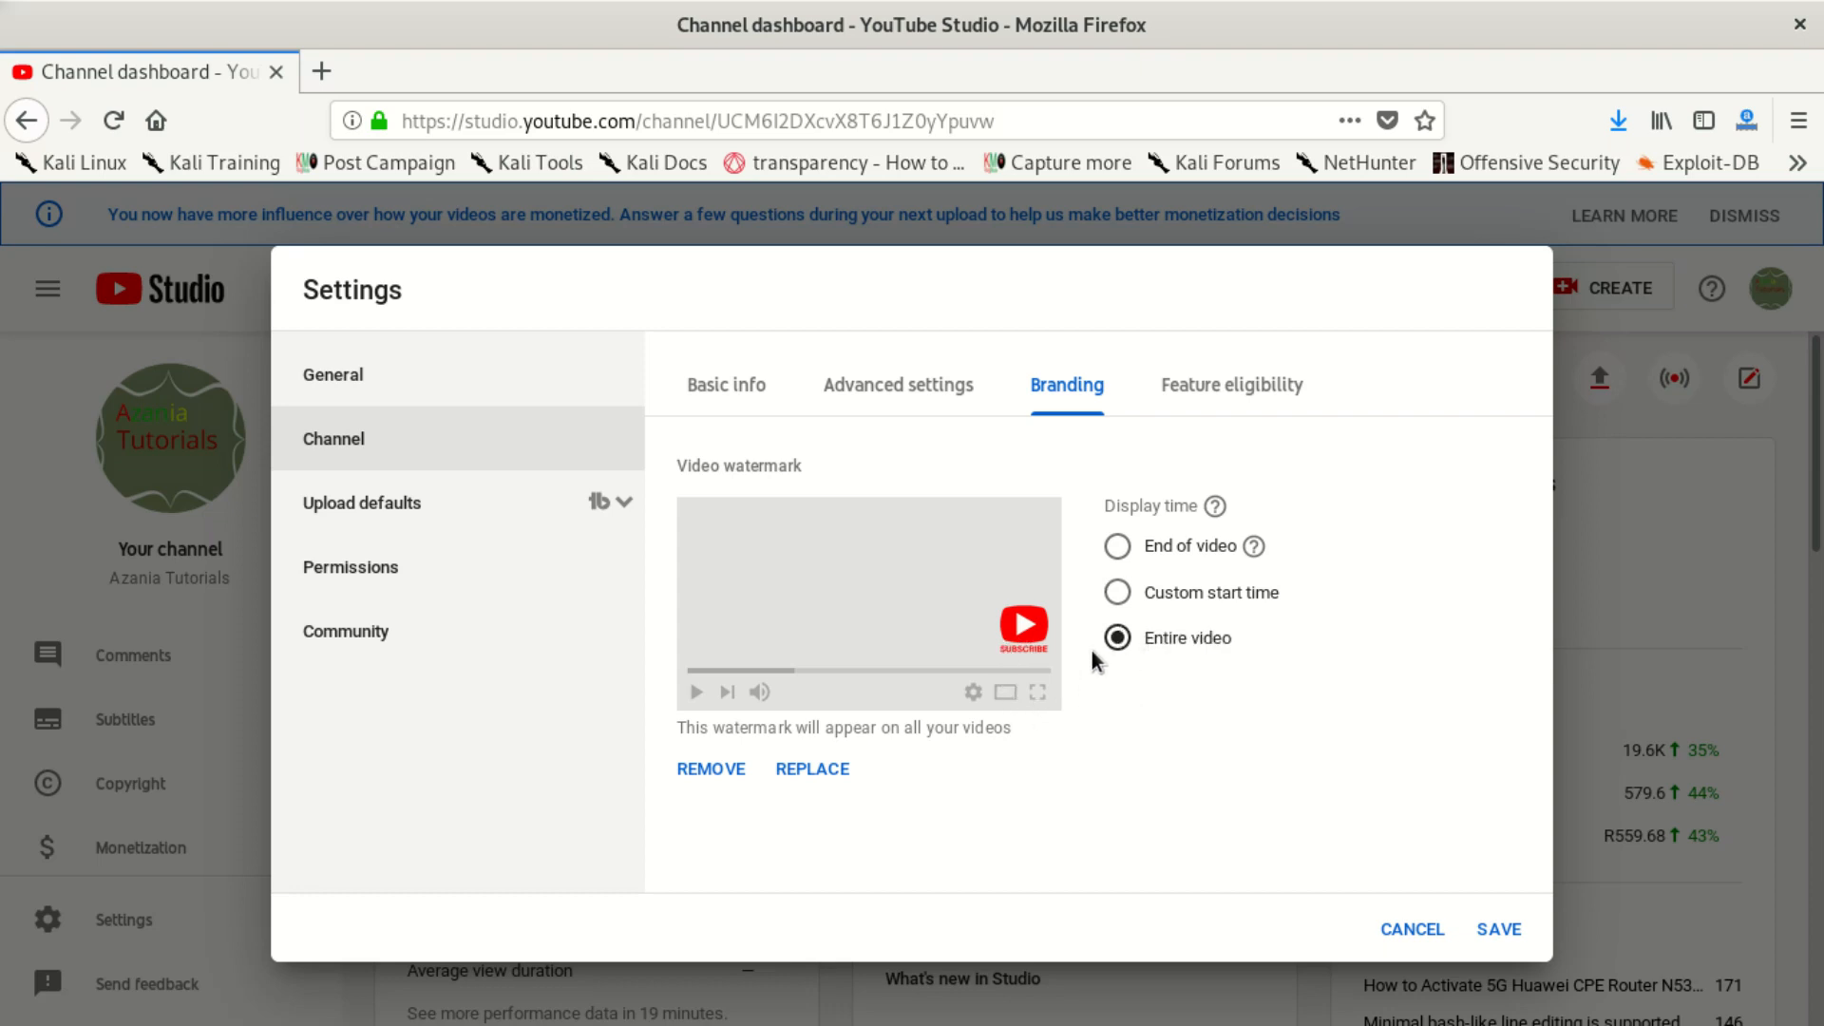
mouse_move(1153, 681)
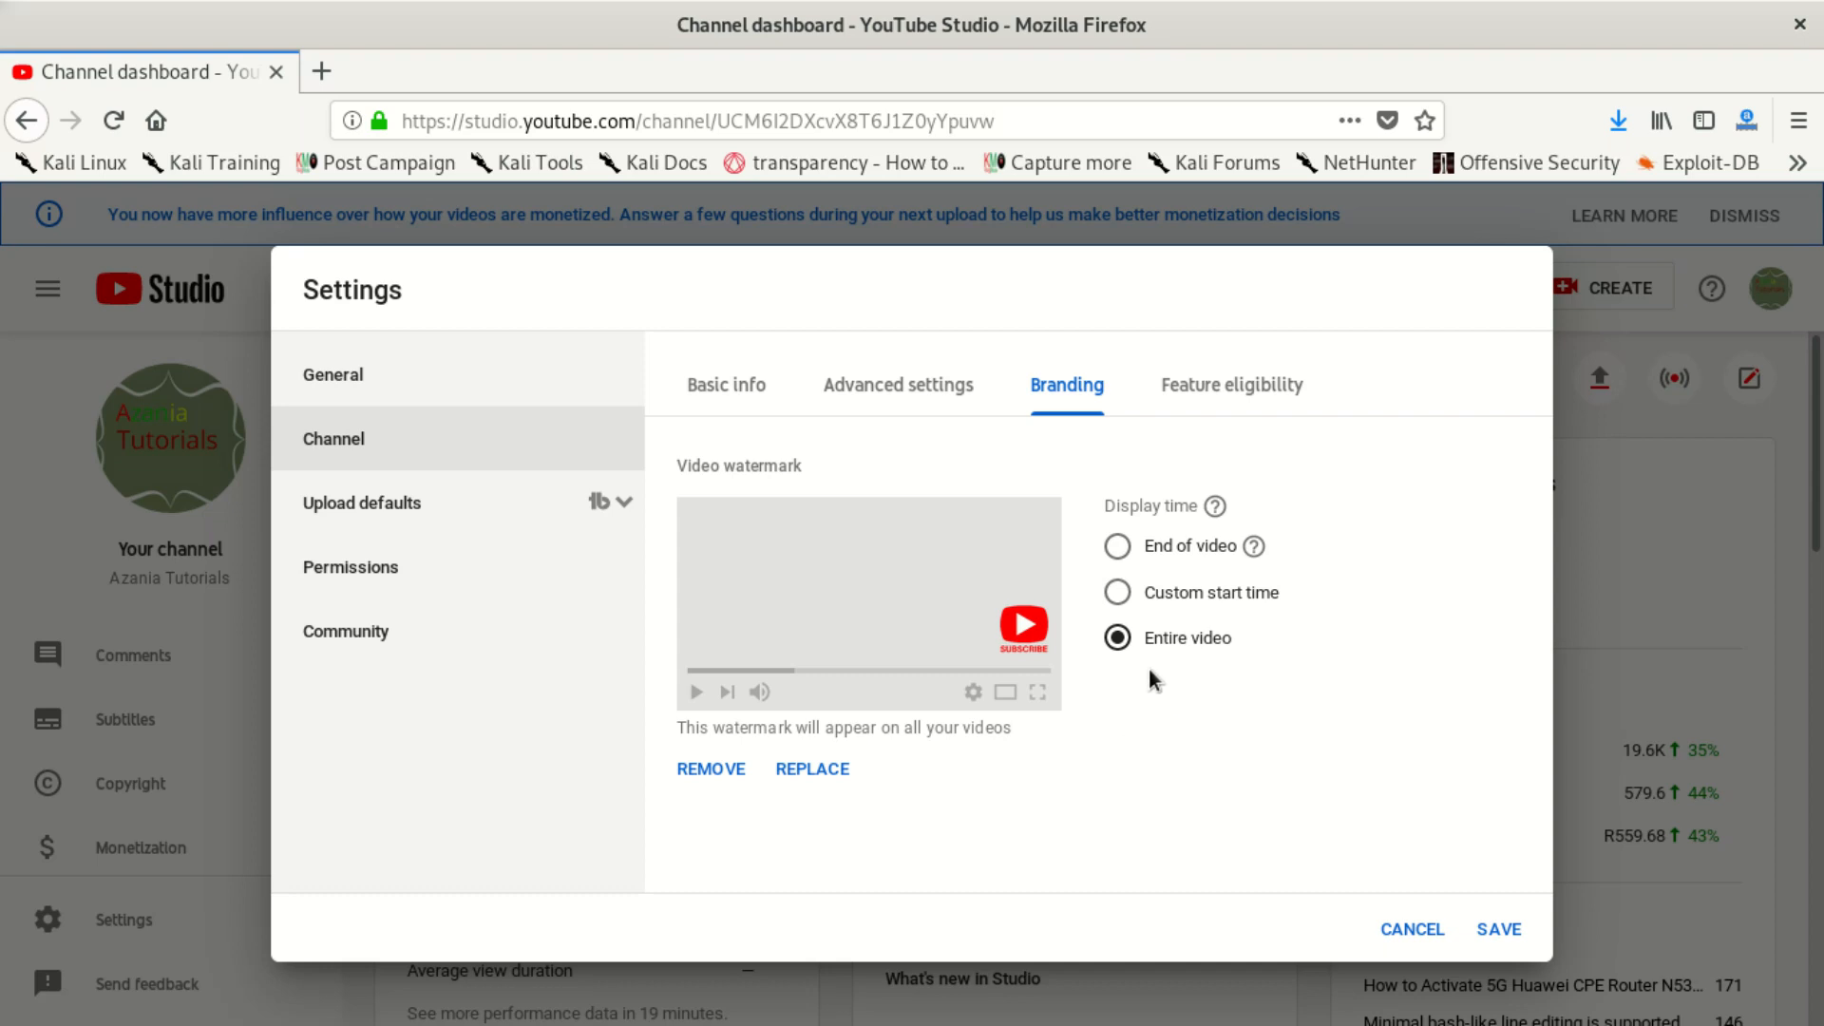
mouse_move(1165, 709)
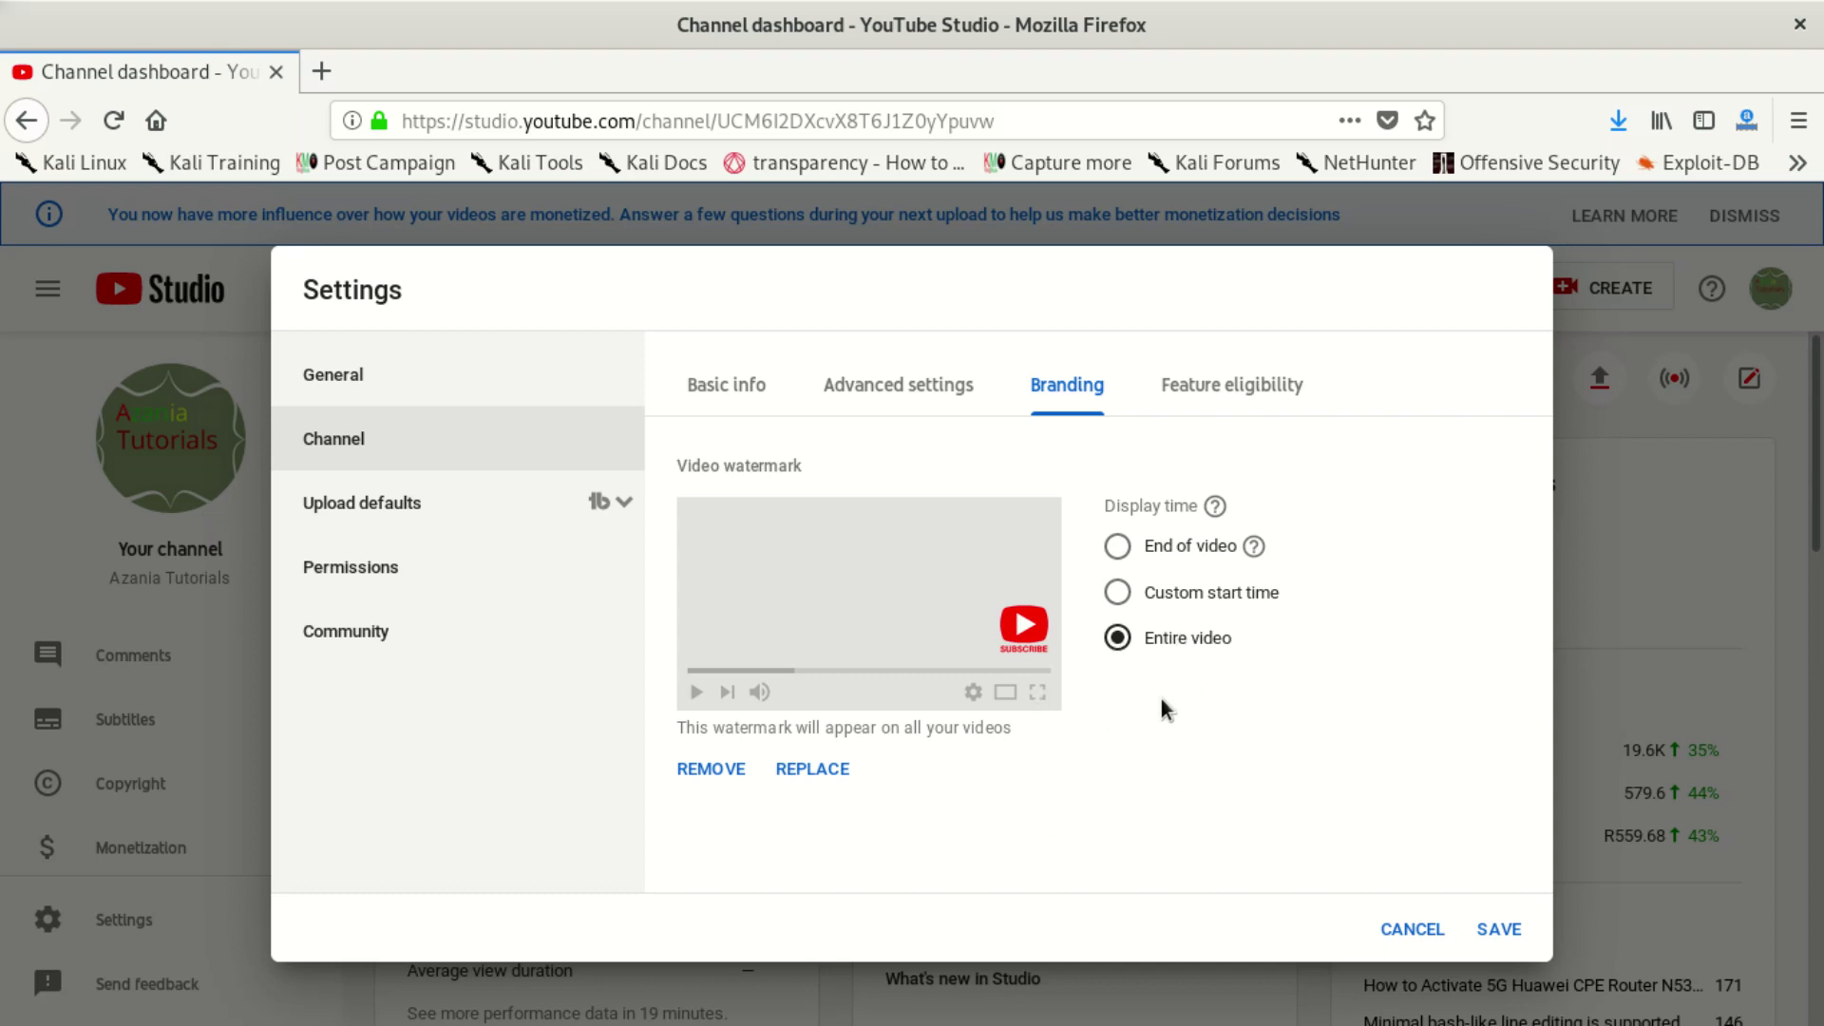
mouse_move(1146, 743)
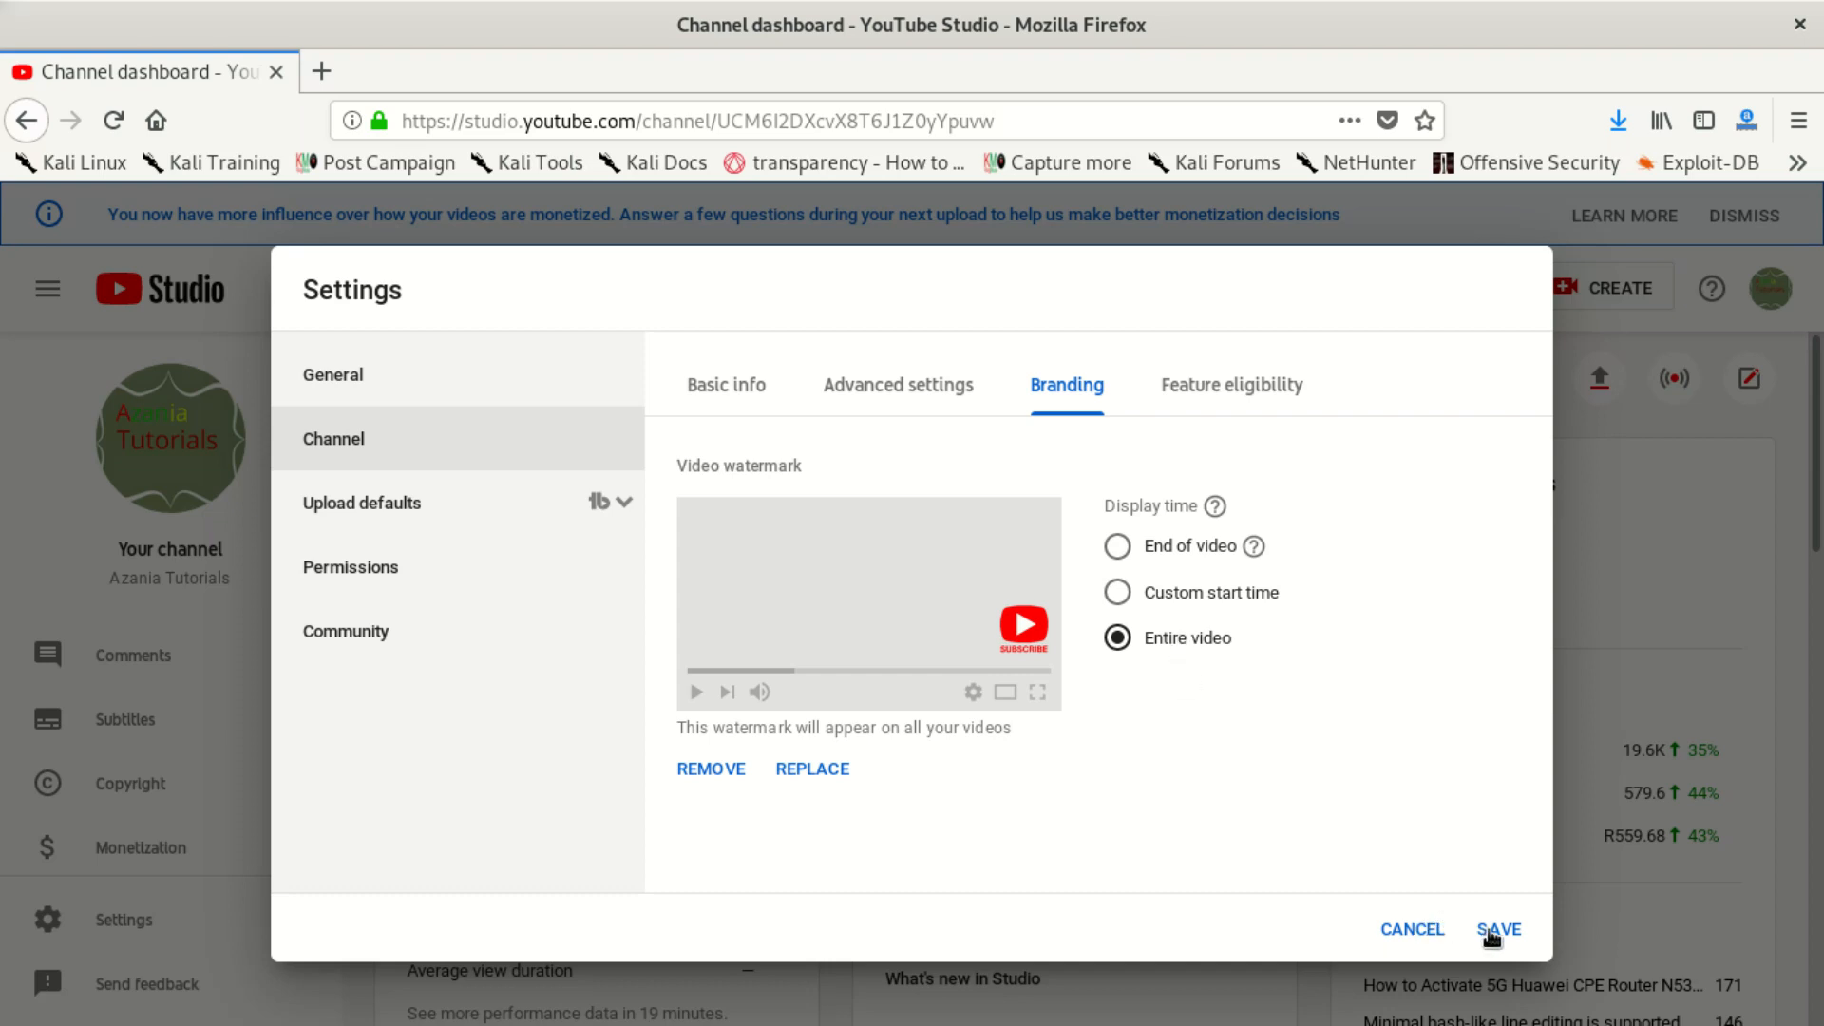
Step: Save the watermark settings and go to youtube.com
left_click(1500, 929)
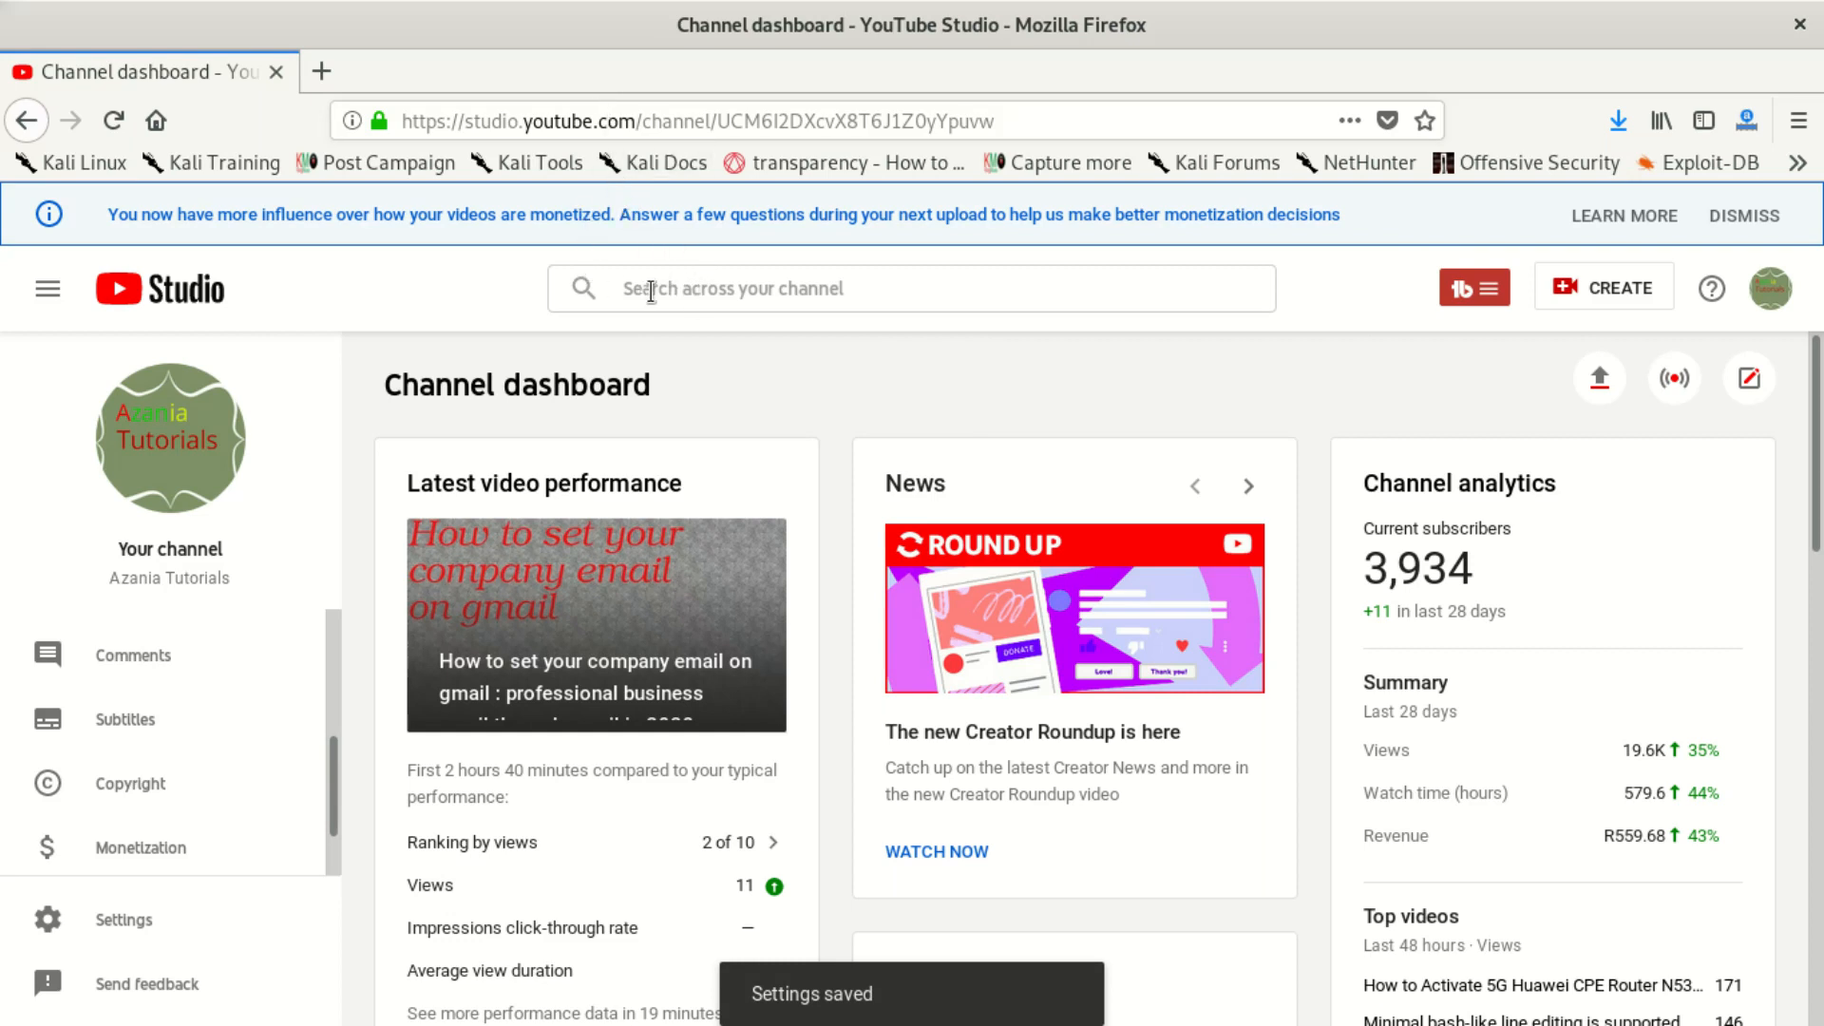
left_click(698, 122)
type("https://www.youtube.com")
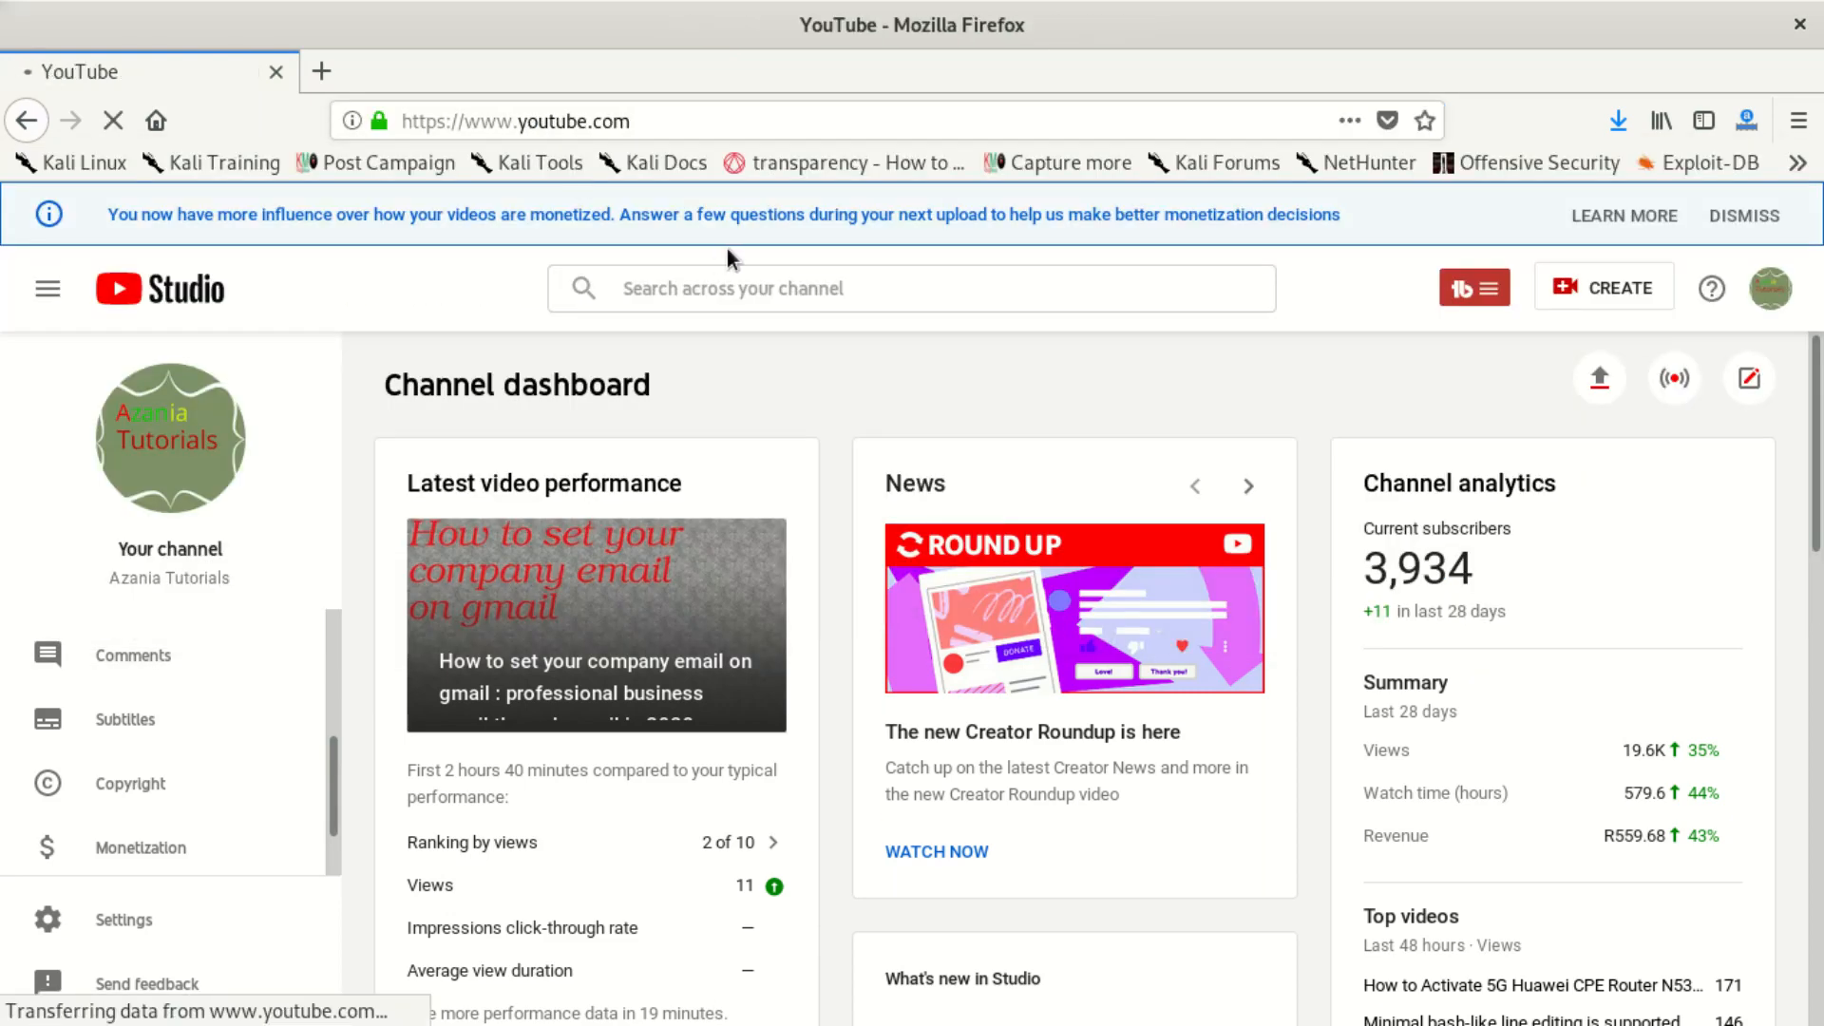
Step: Search YouTube for 'azania tutorials' and open the company email on Gmail video
left_click(160, 289)
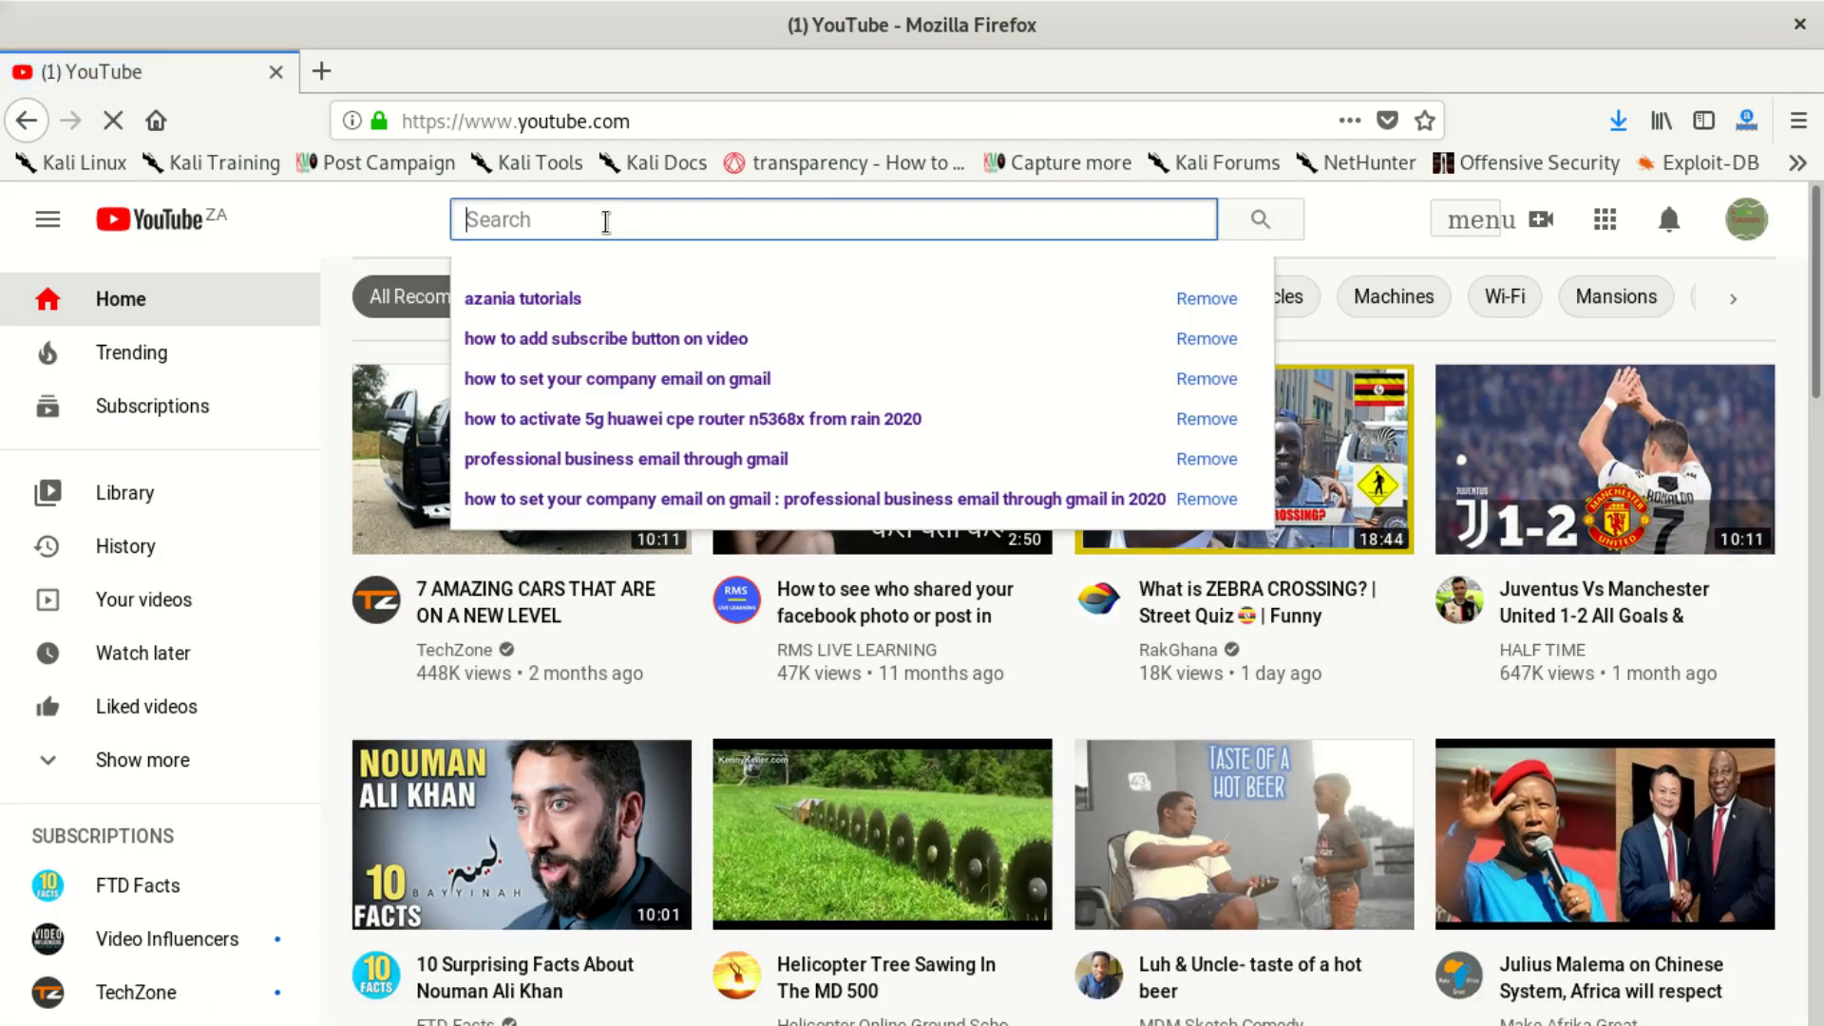
left_click(523, 298)
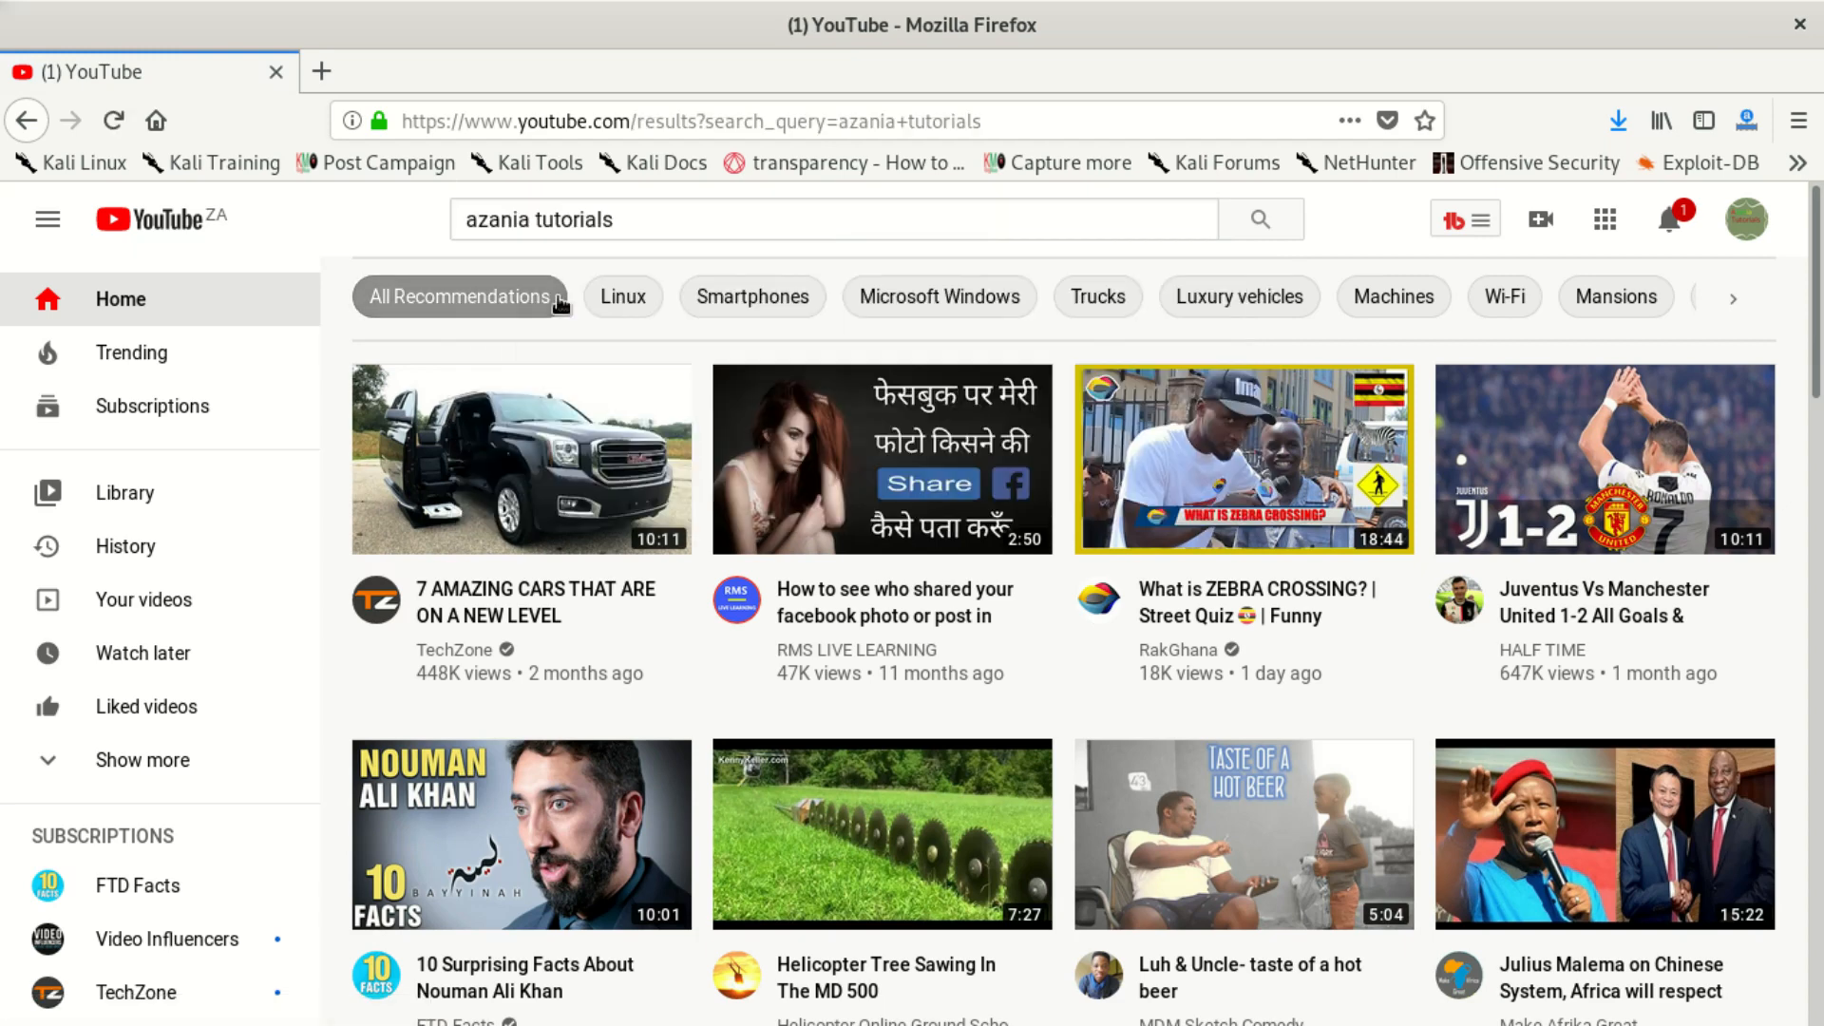
left_click(1260, 218)
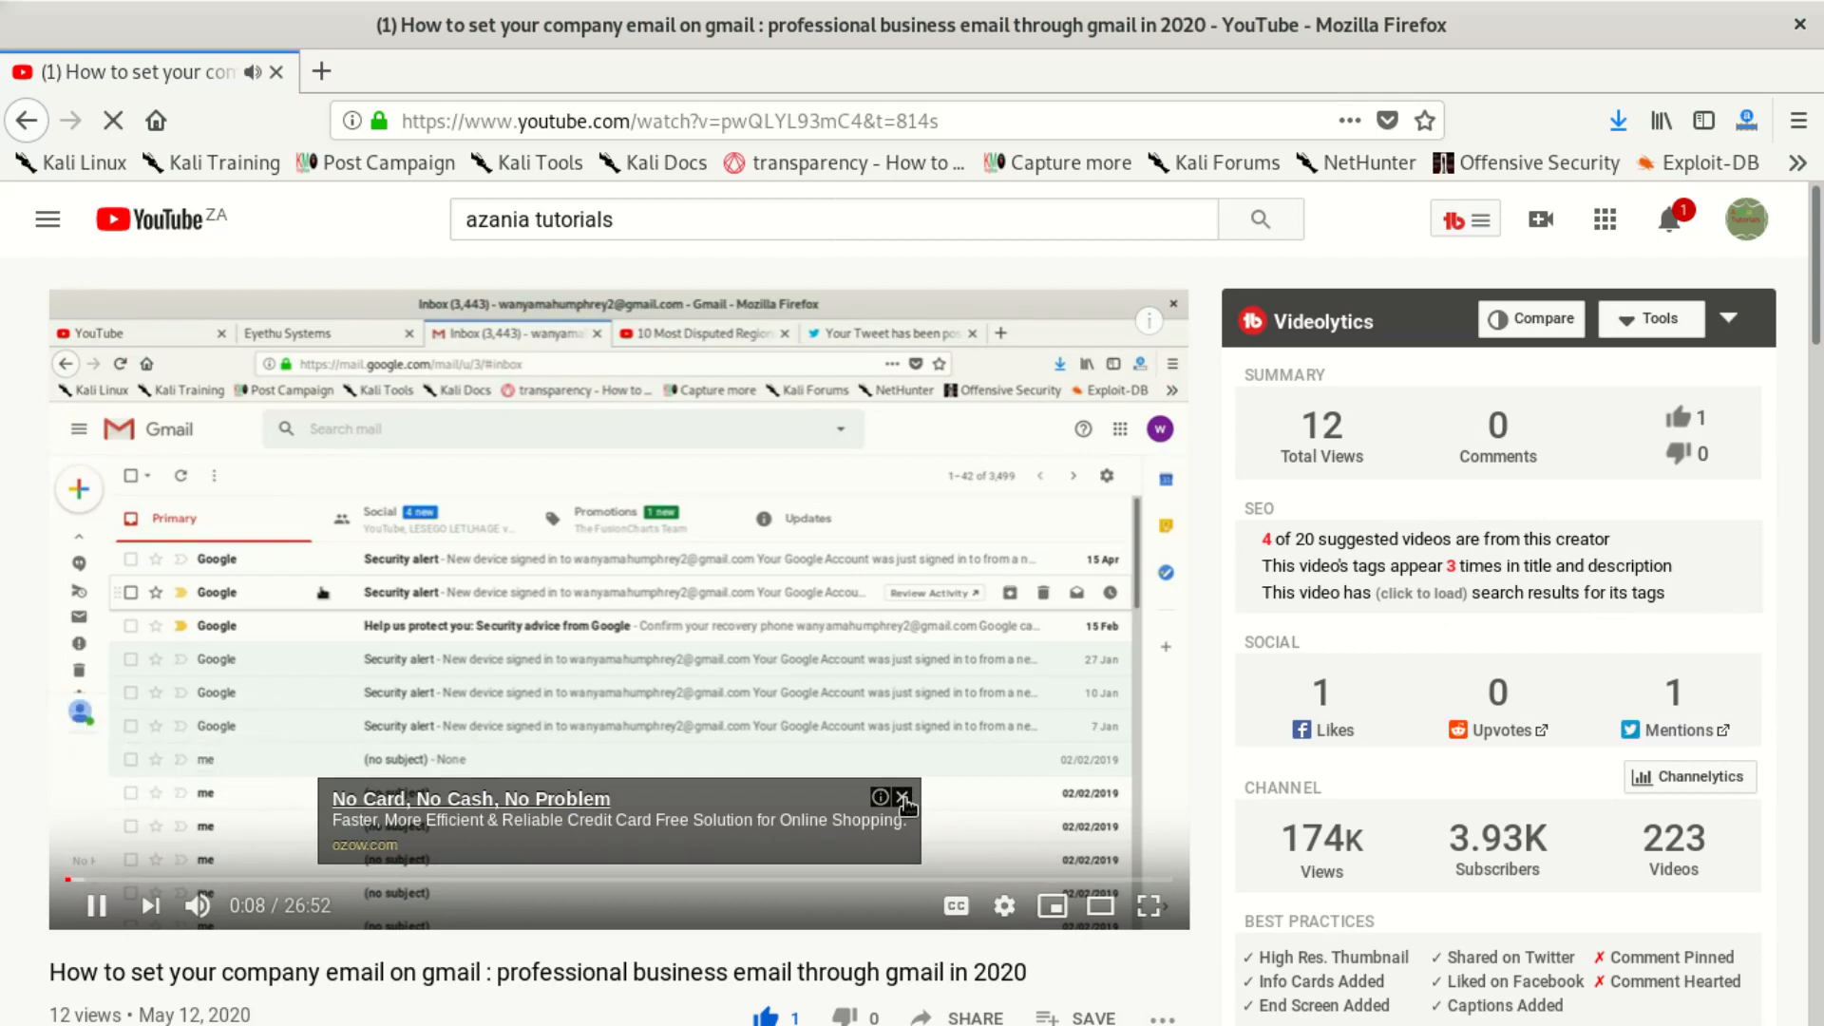
Step: Dismiss the ads, reopen the Gmail video and pause it with the subscribe watermark showing
left_click(905, 796)
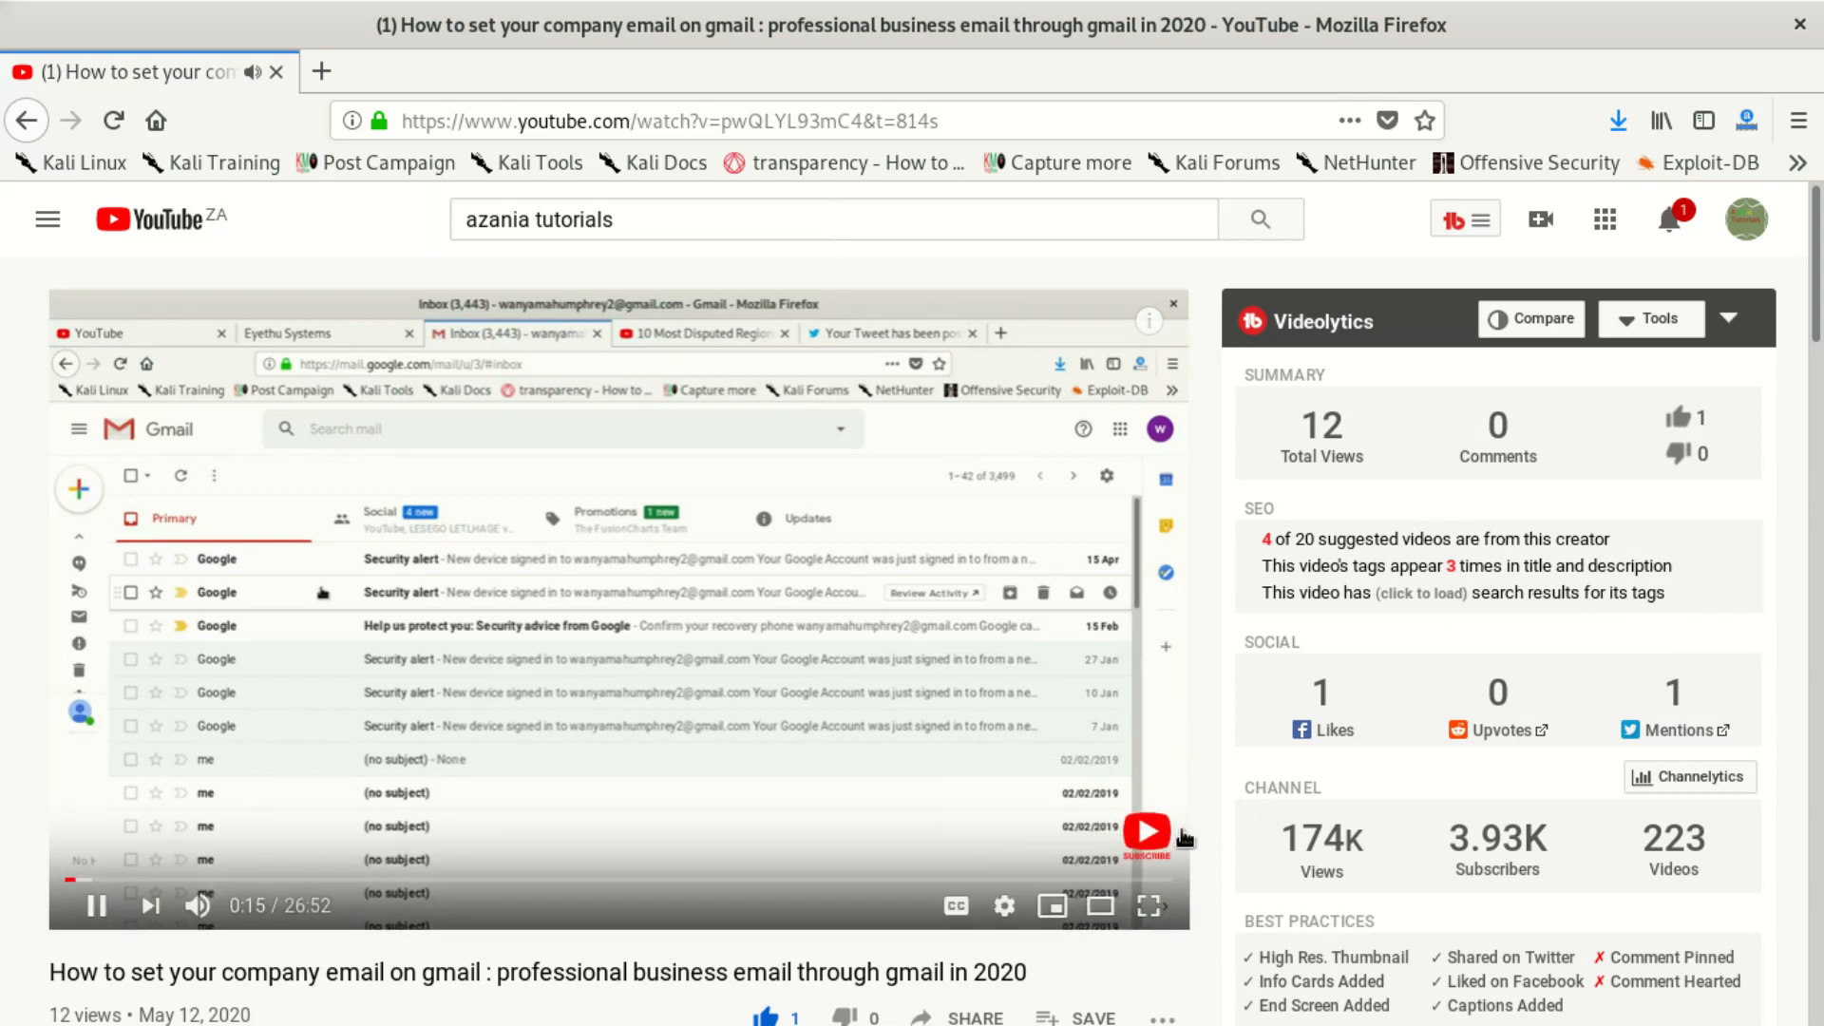
mouse_move(1146, 832)
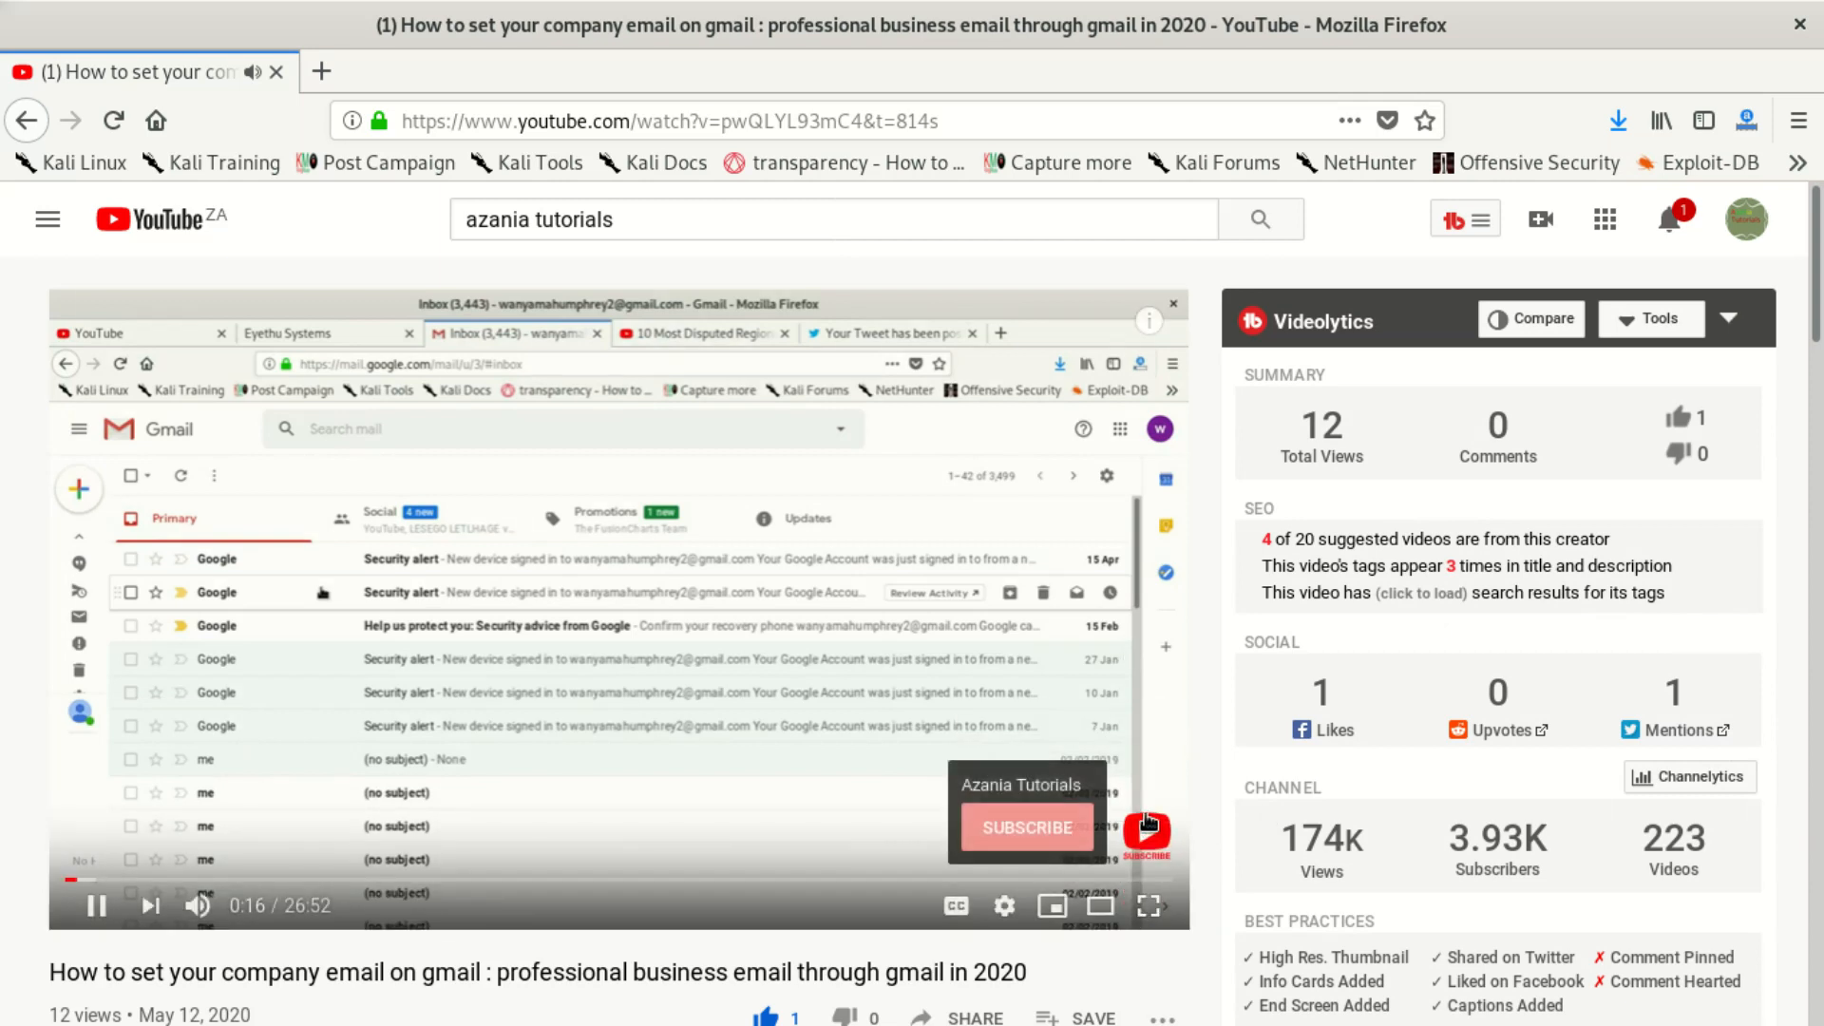
left_click(95, 907)
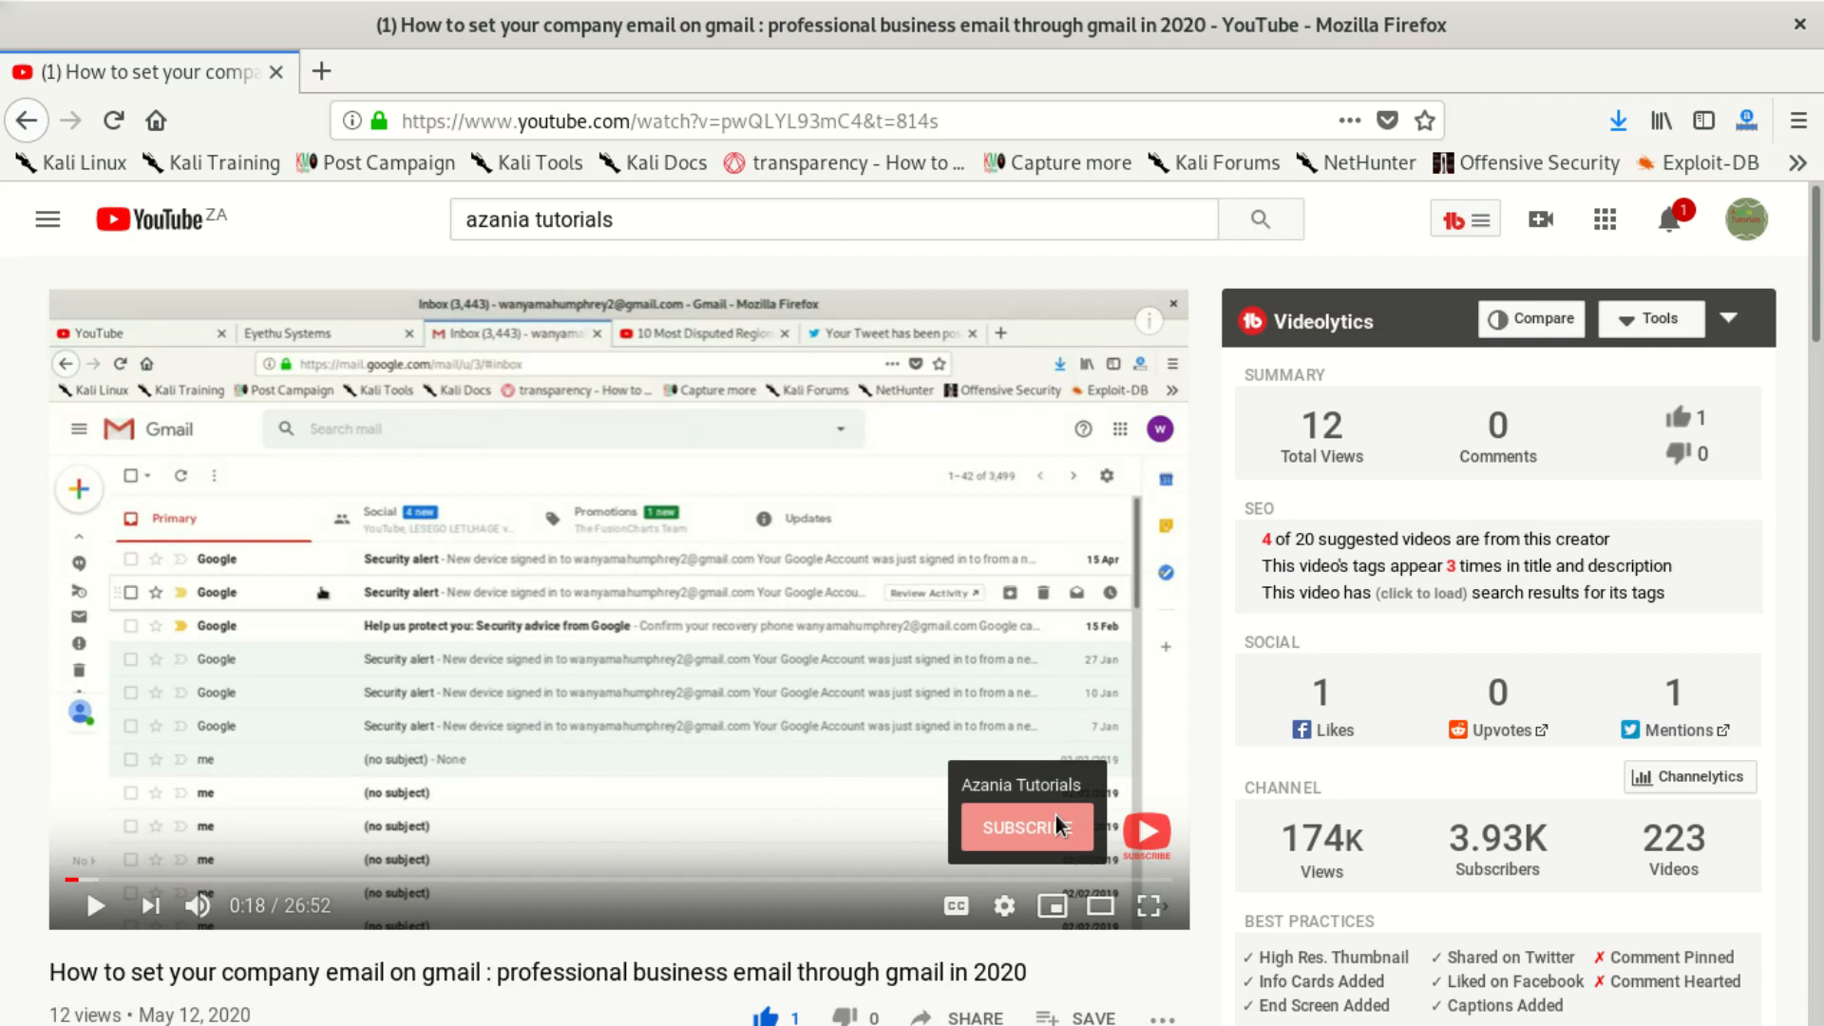
mouse_move(1123, 796)
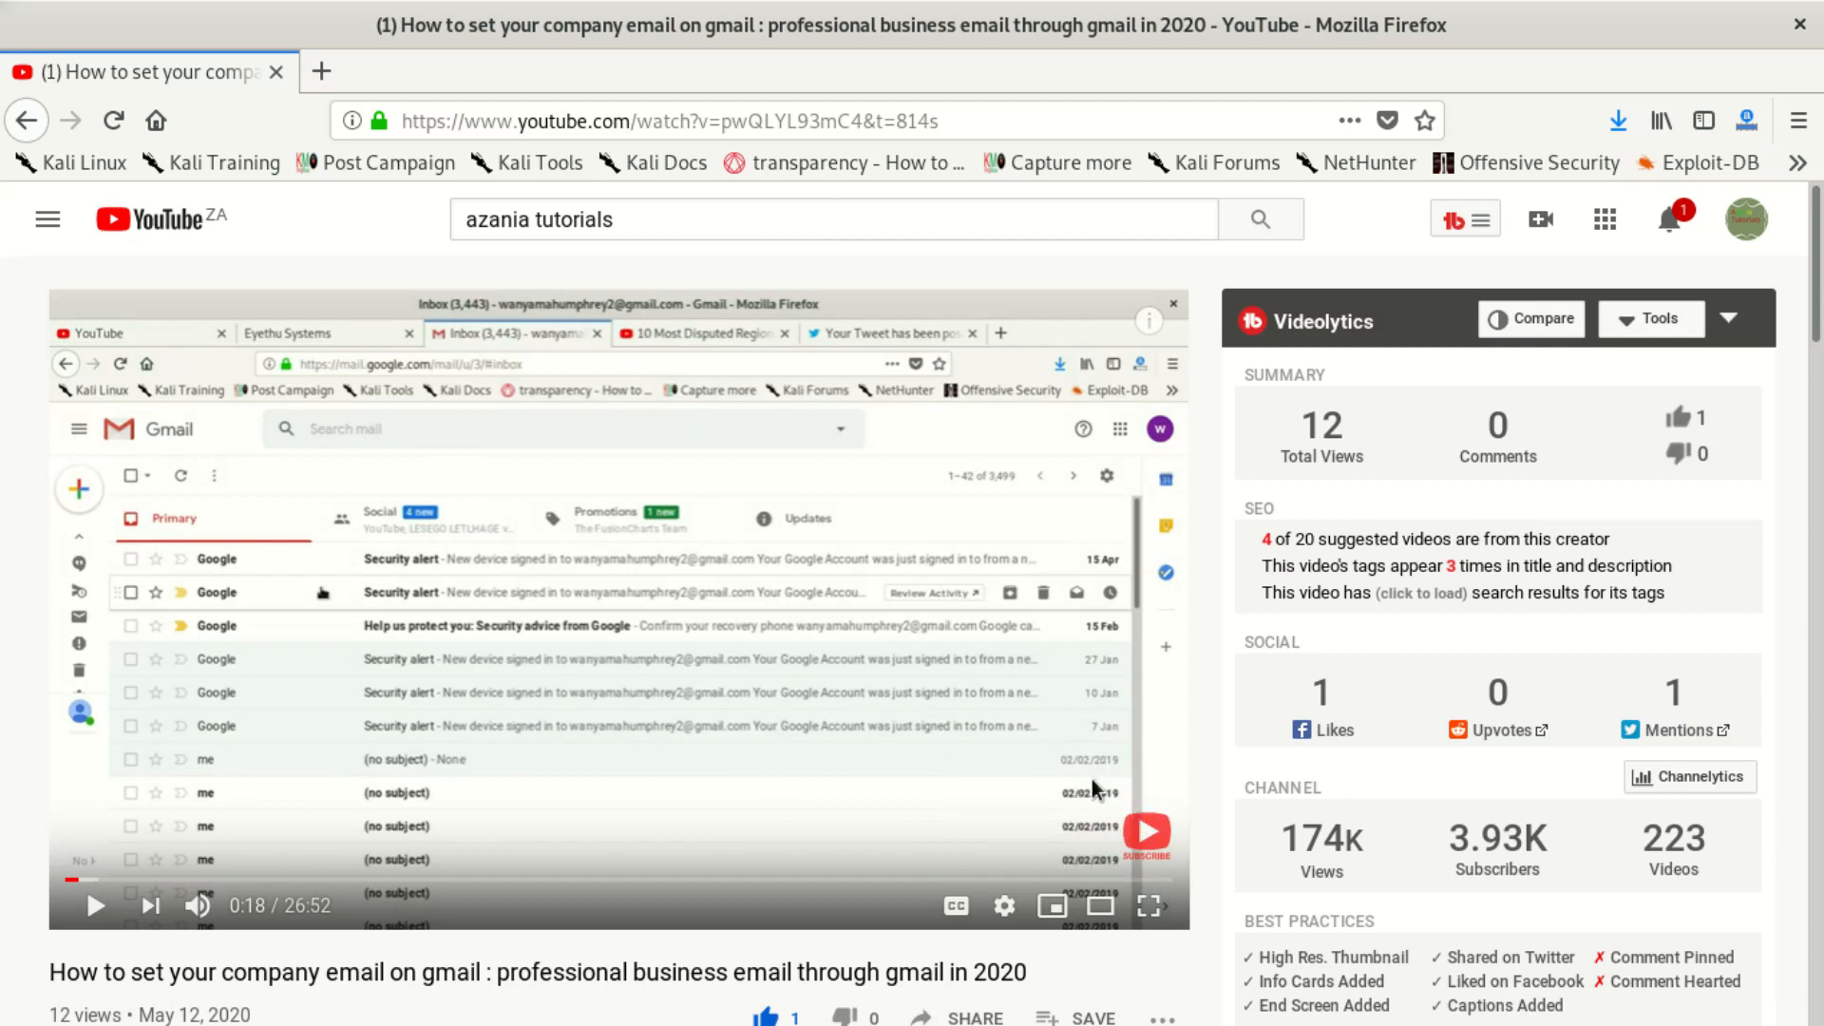
mouse_move(1145, 832)
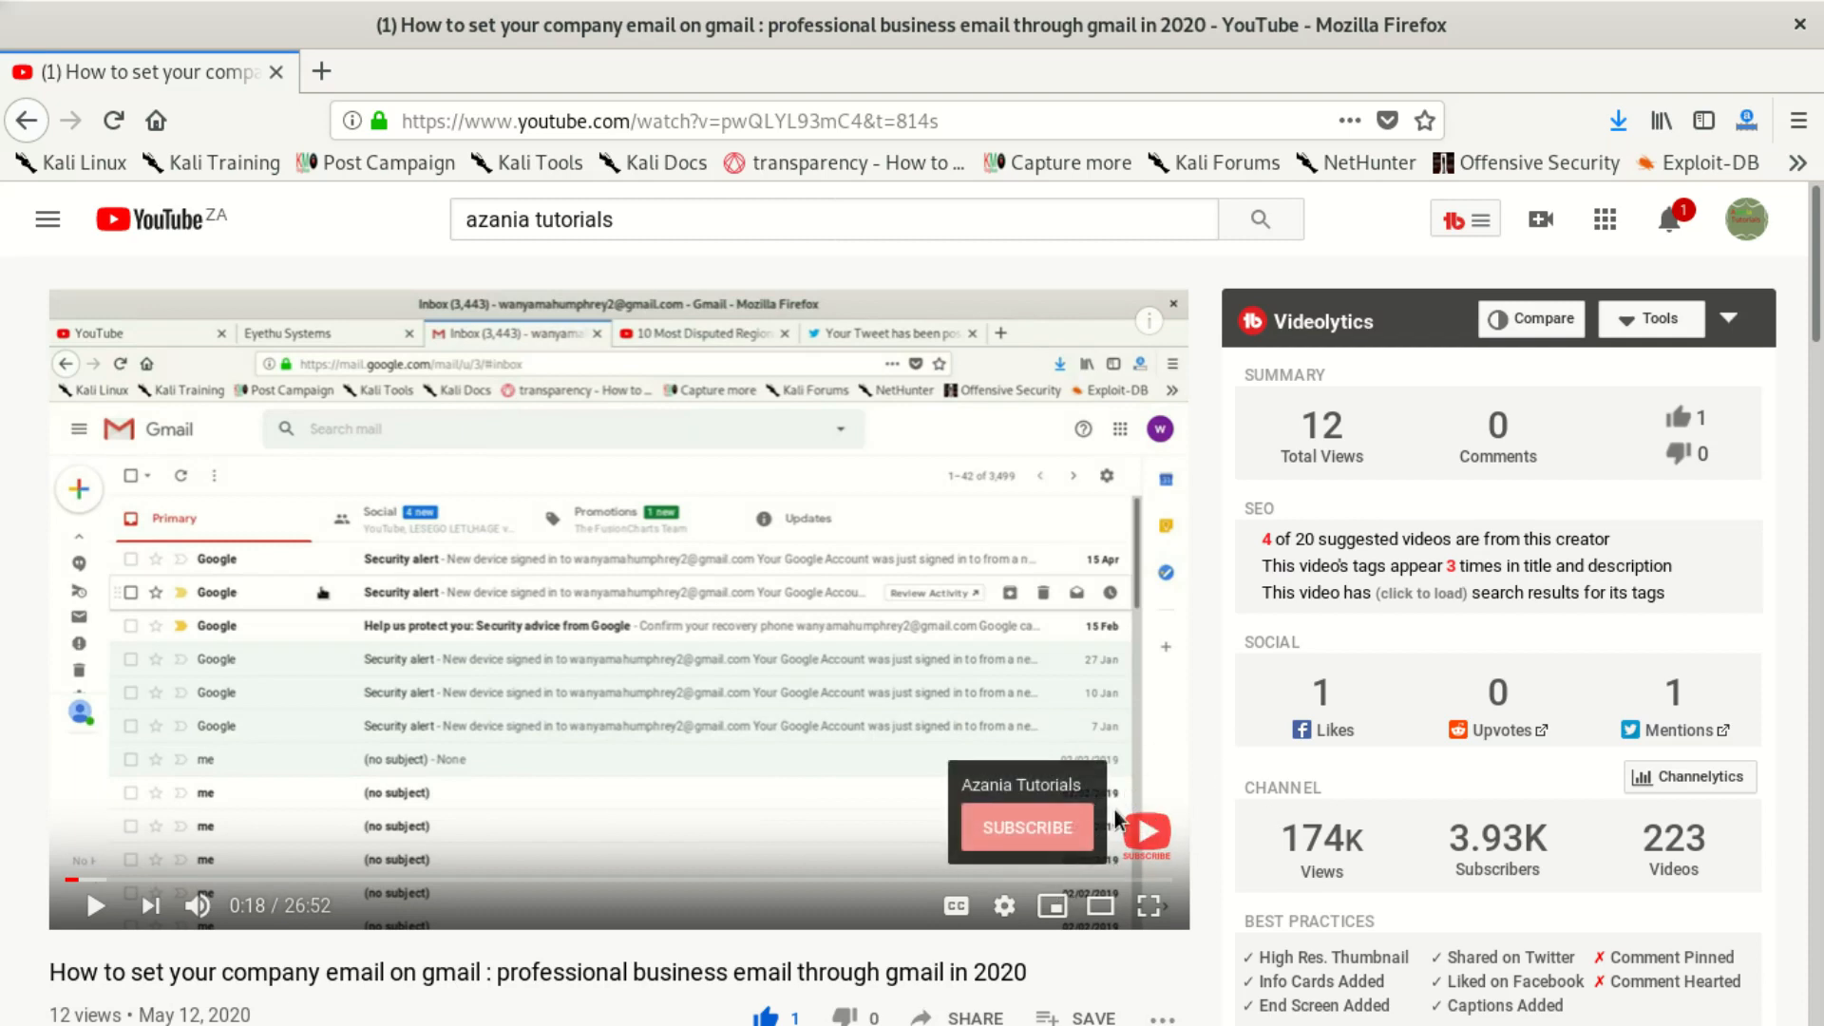
mouse_move(1115, 800)
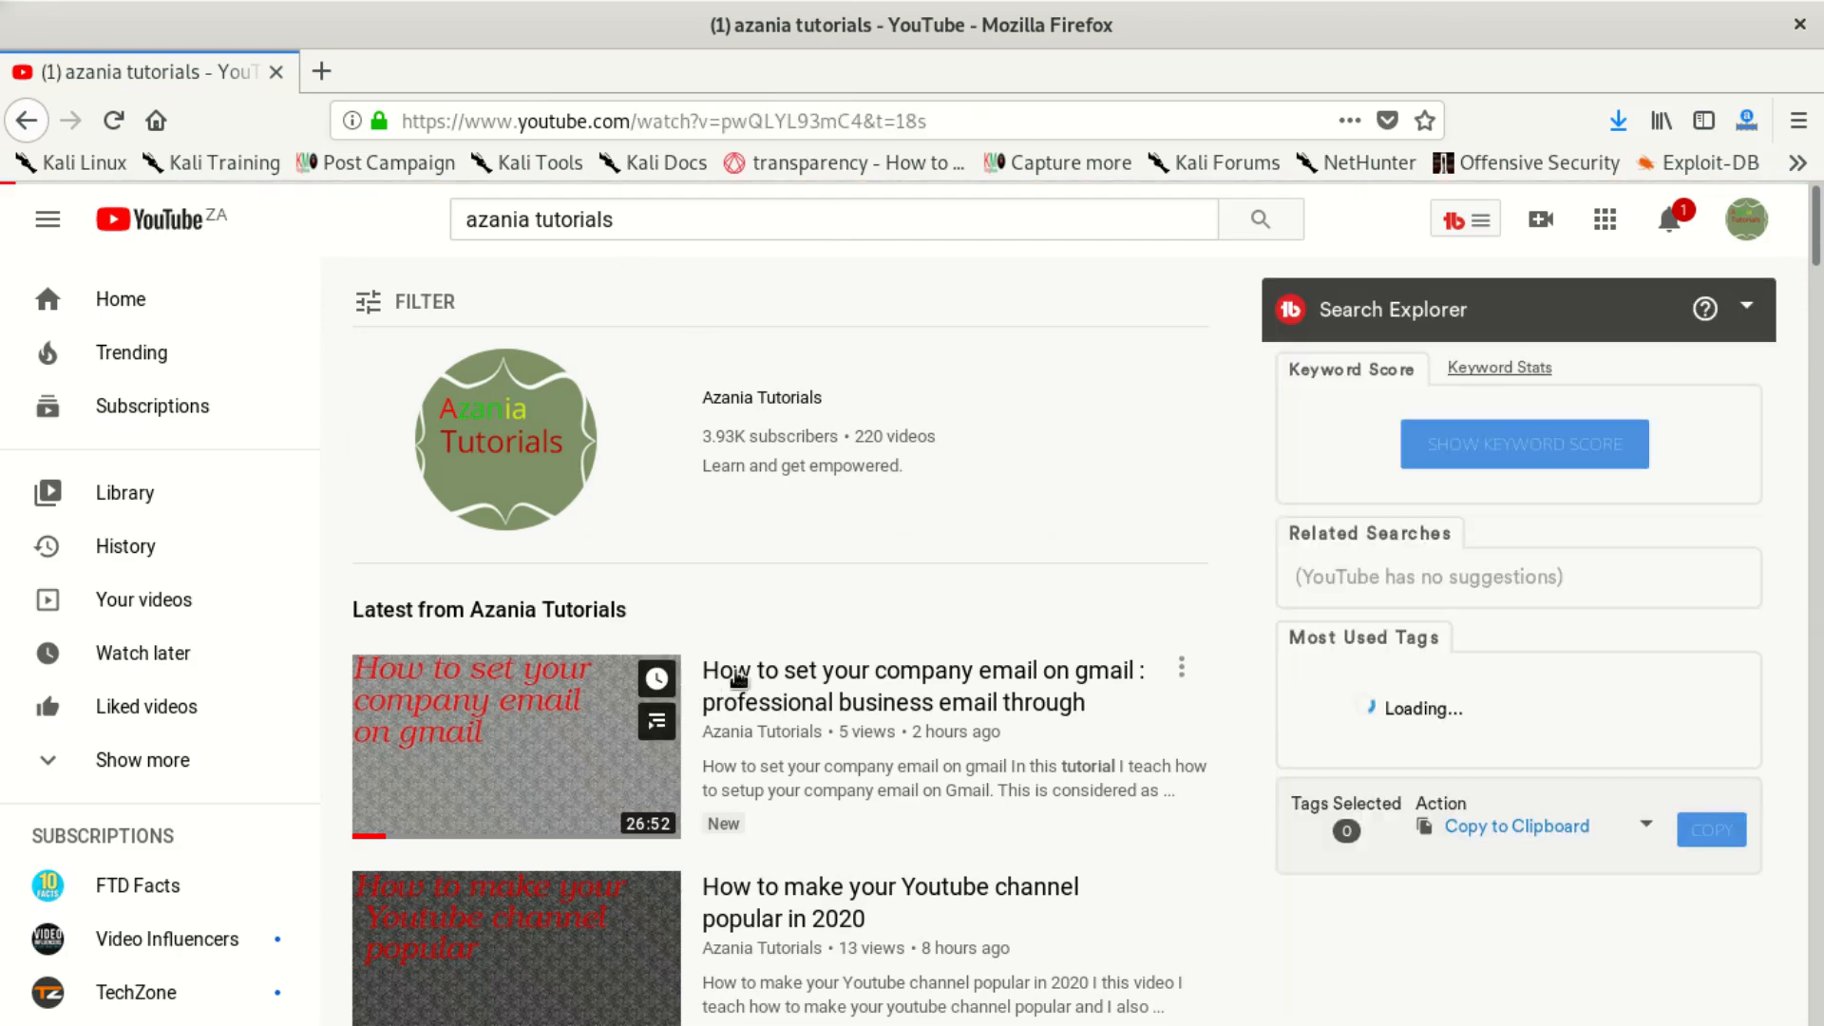
left_click(515, 747)
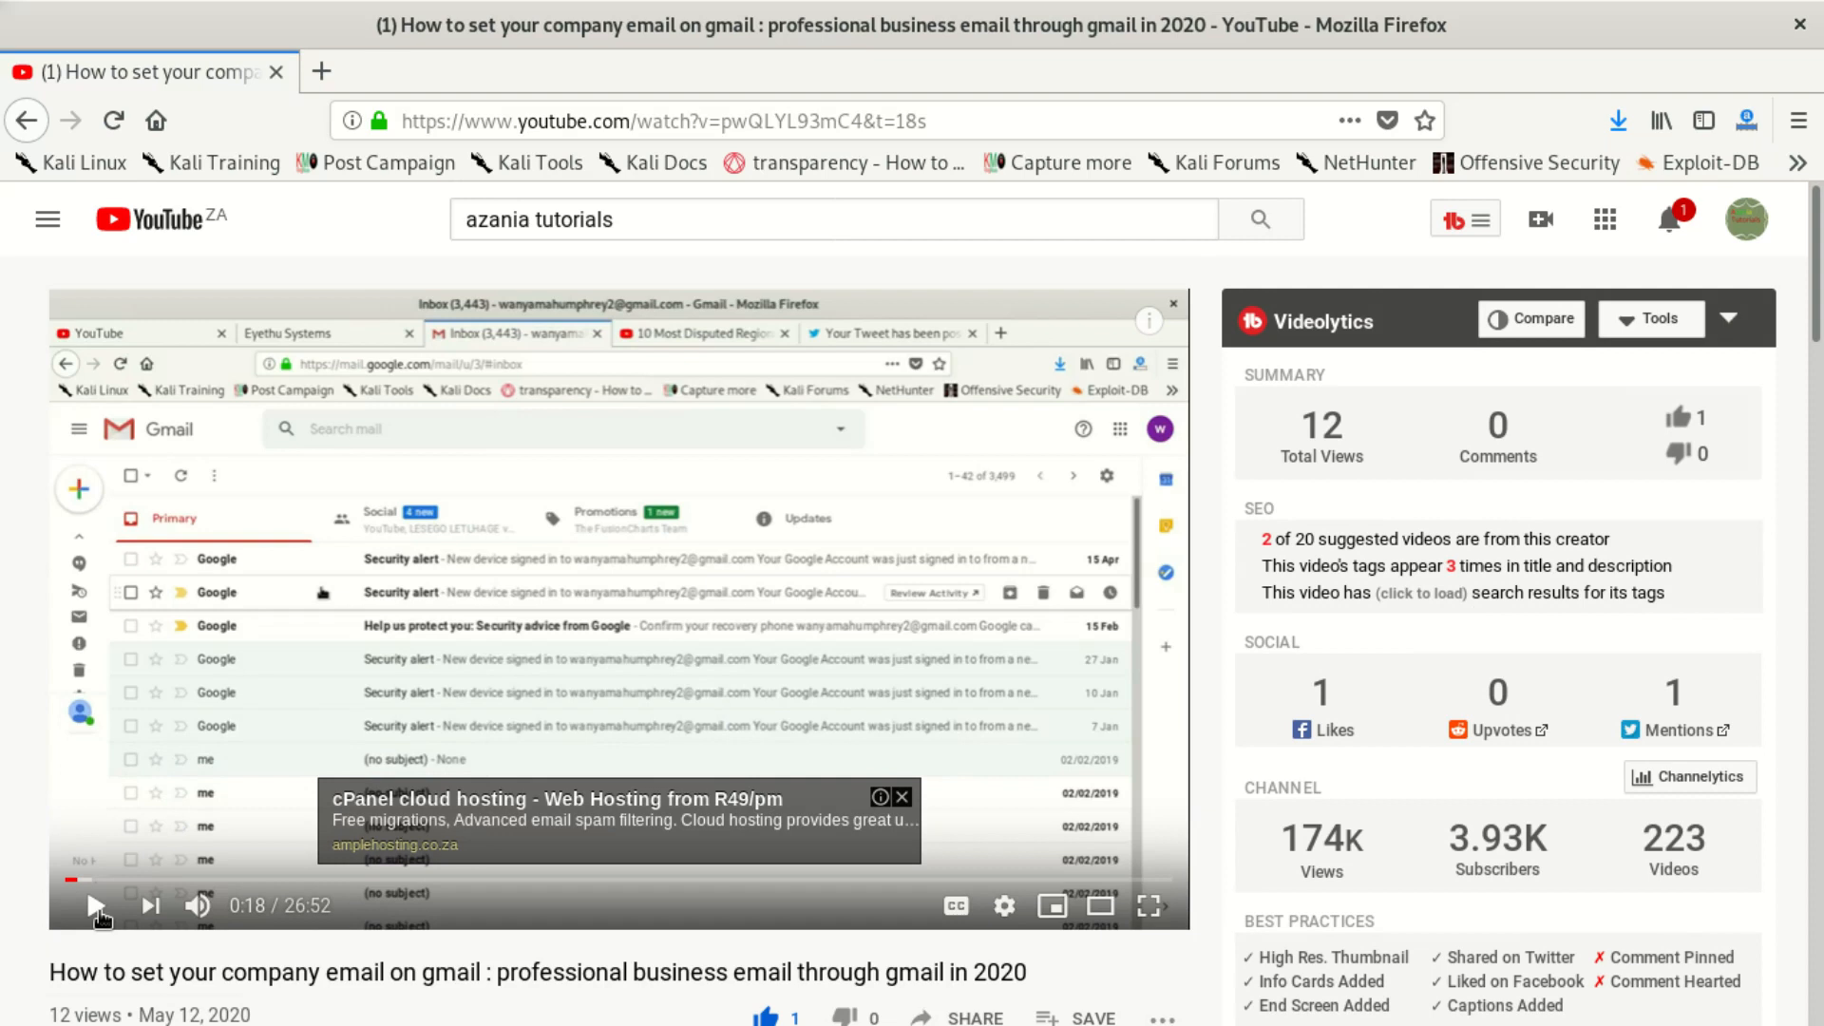
left_click(96, 906)
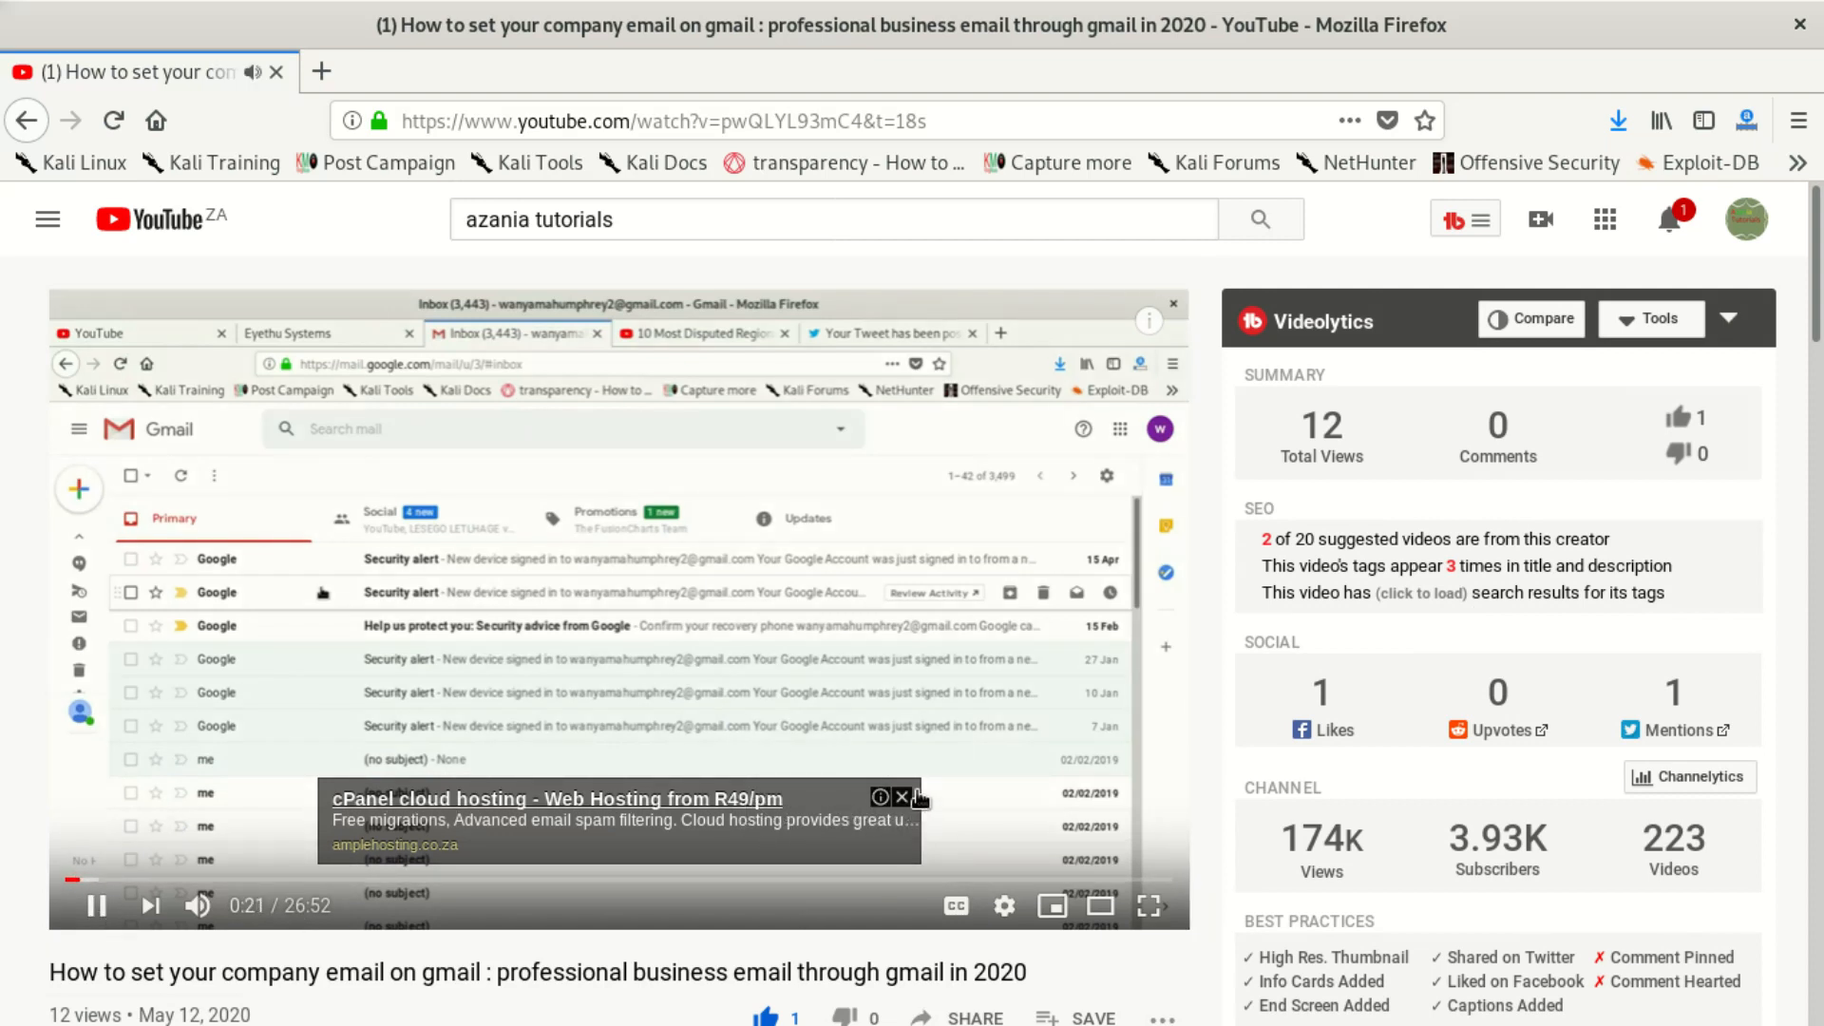
left_click(902, 798)
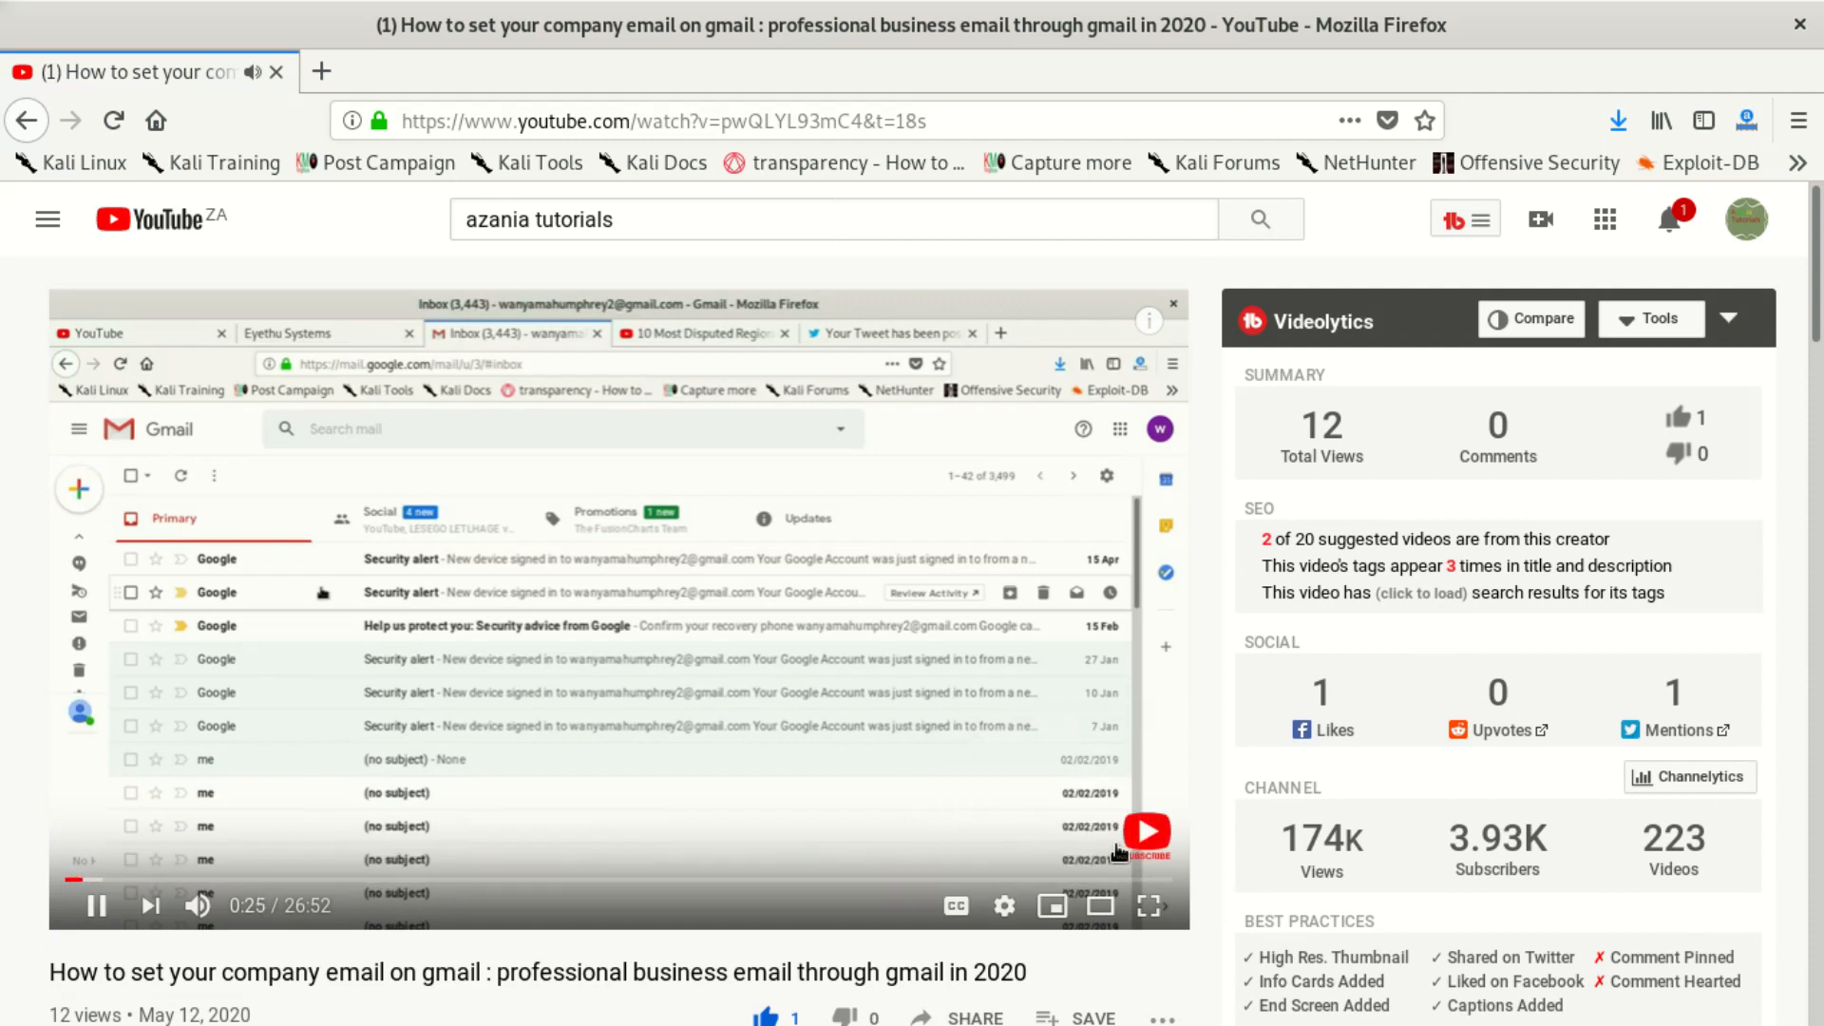
mouse_move(752, 857)
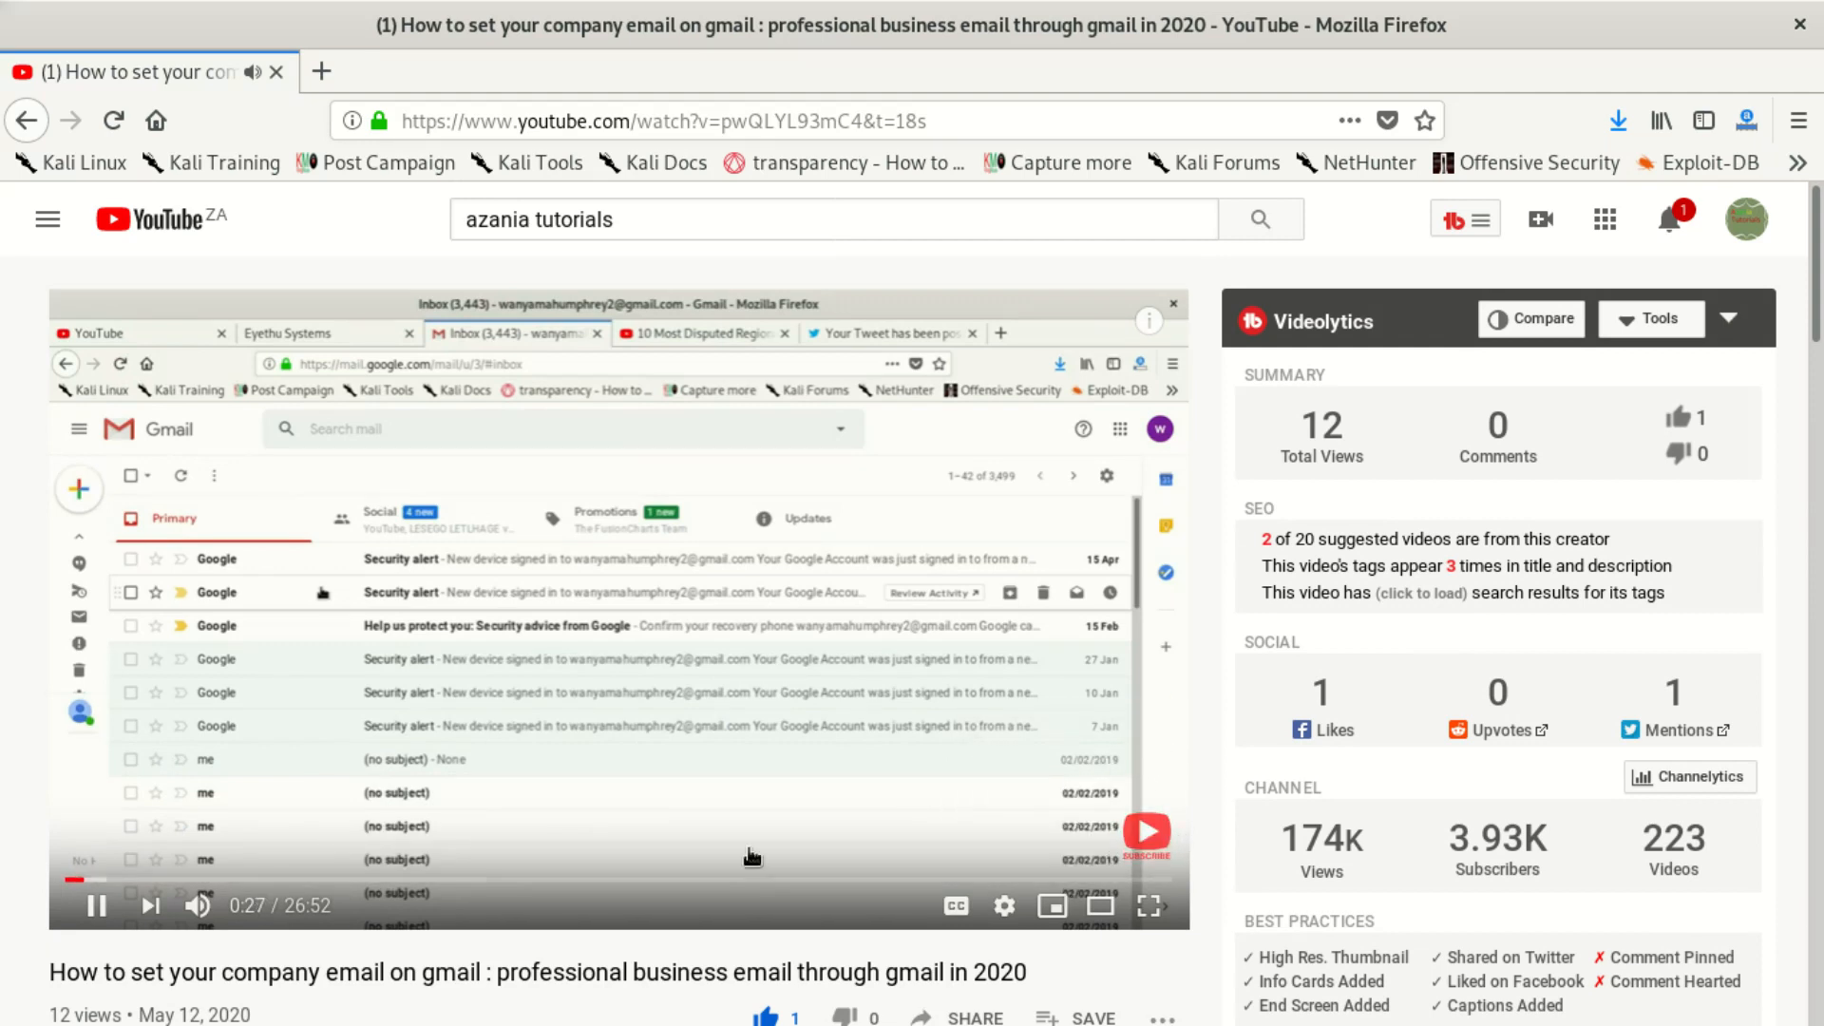
left_click(97, 906)
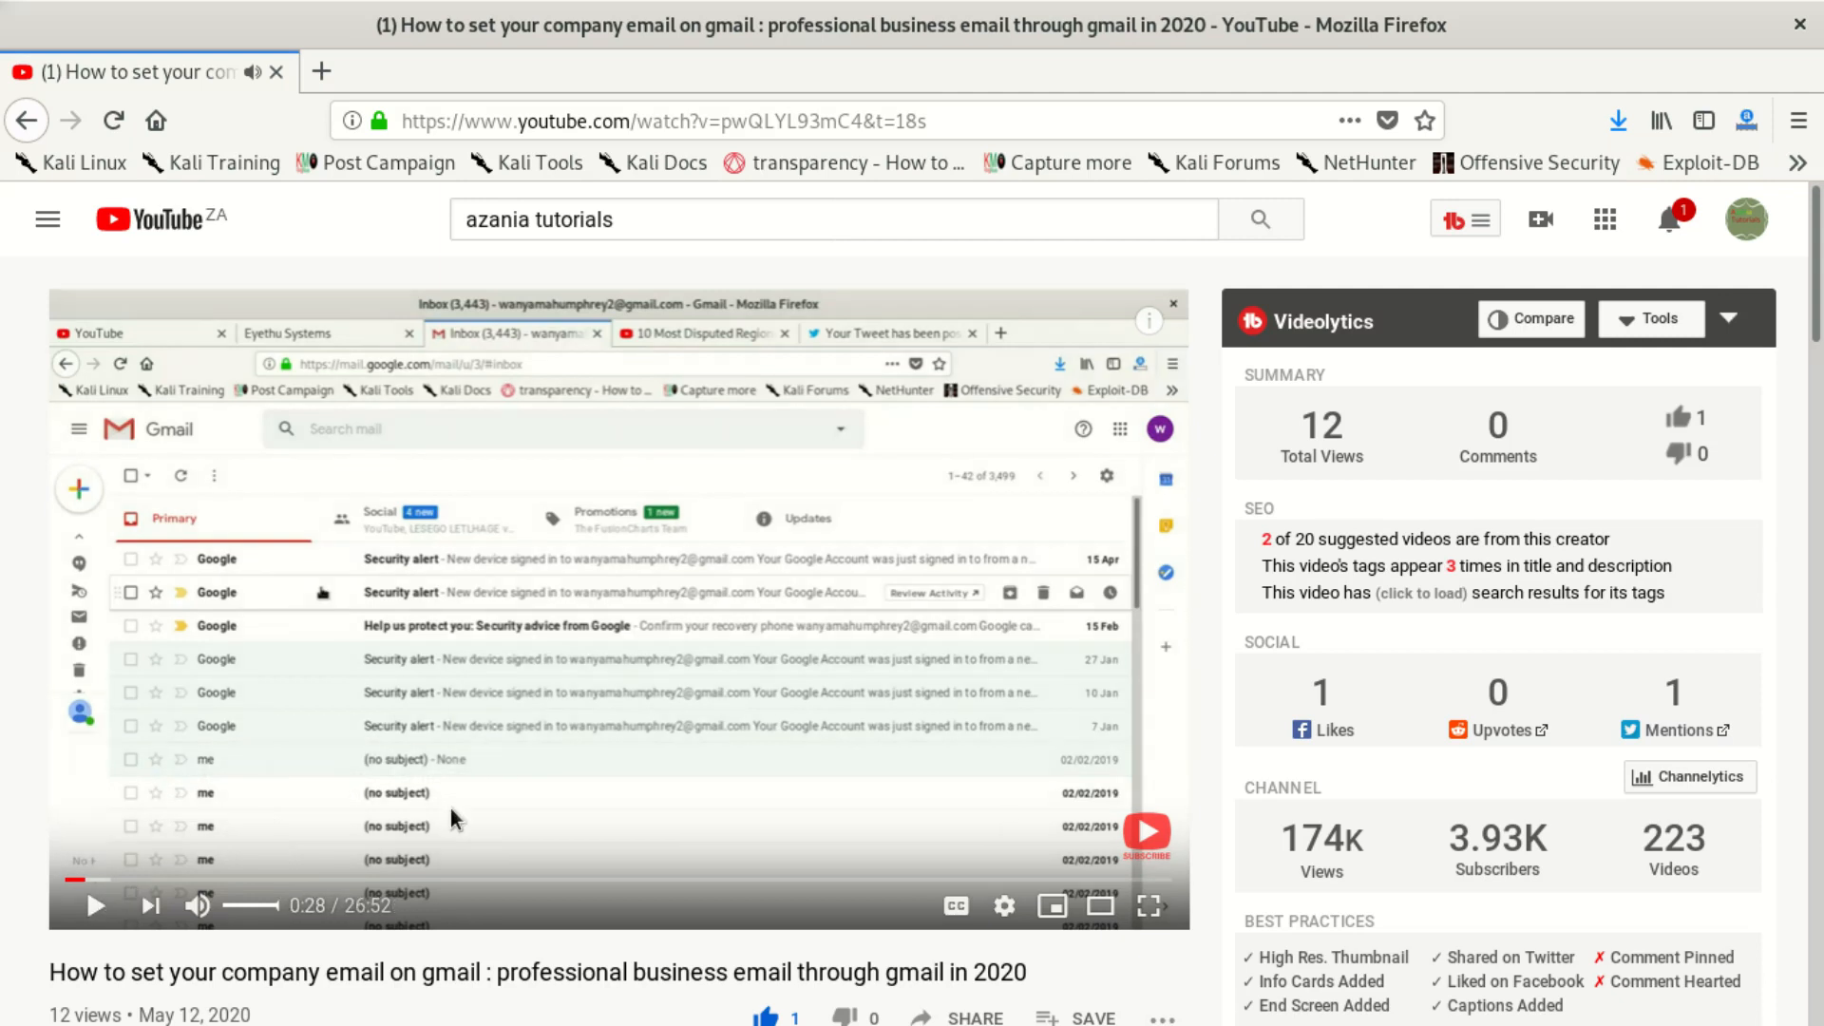
mouse_move(743, 795)
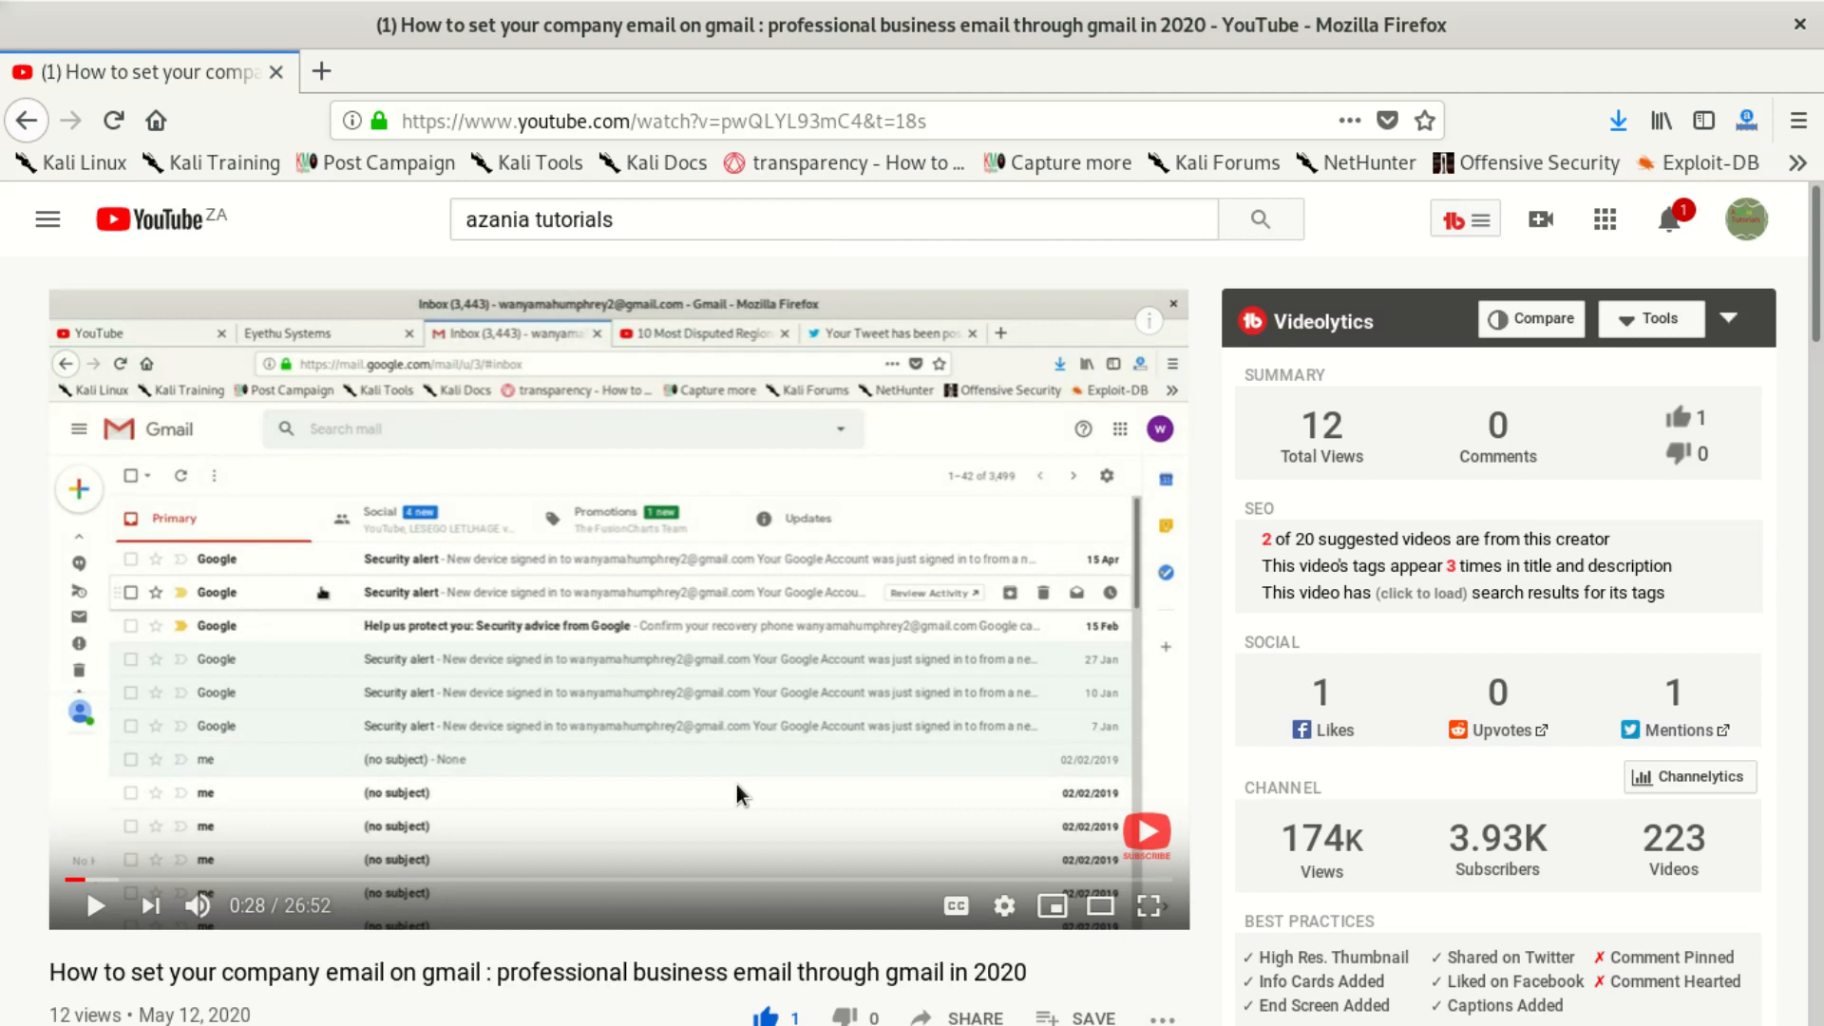
mouse_move(629, 745)
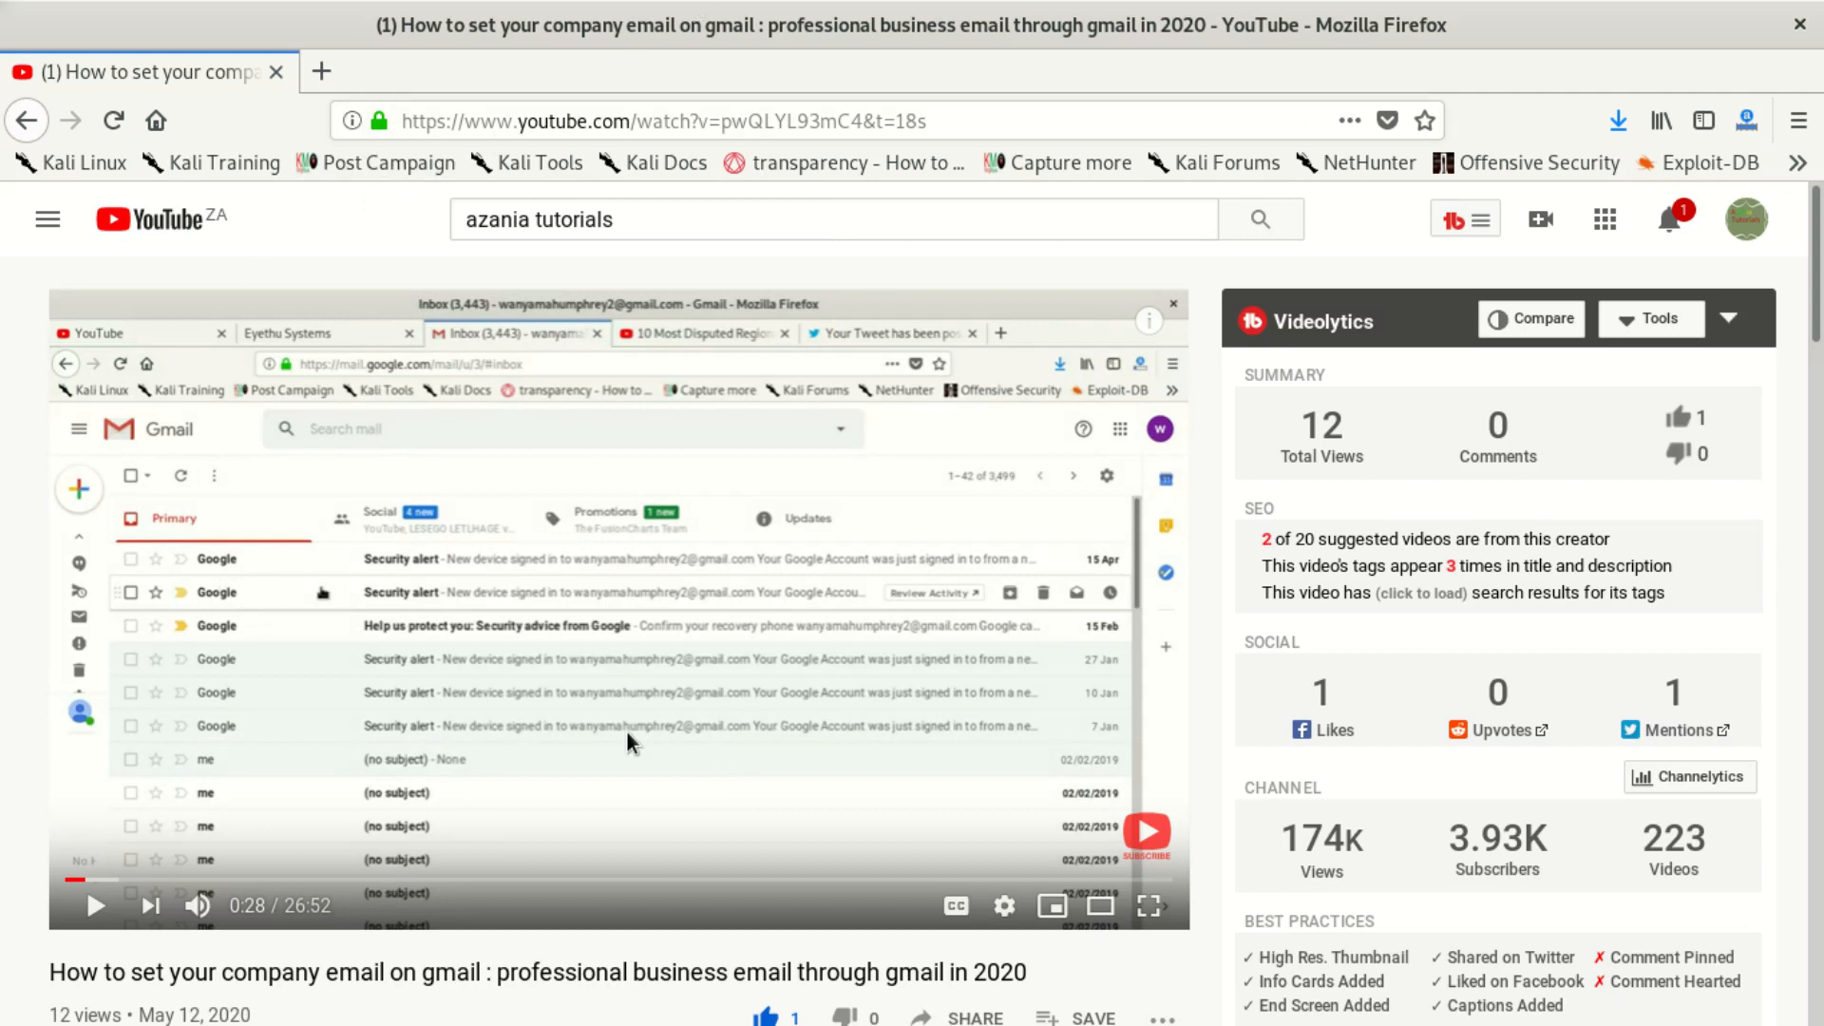
mouse_move(1095, 844)
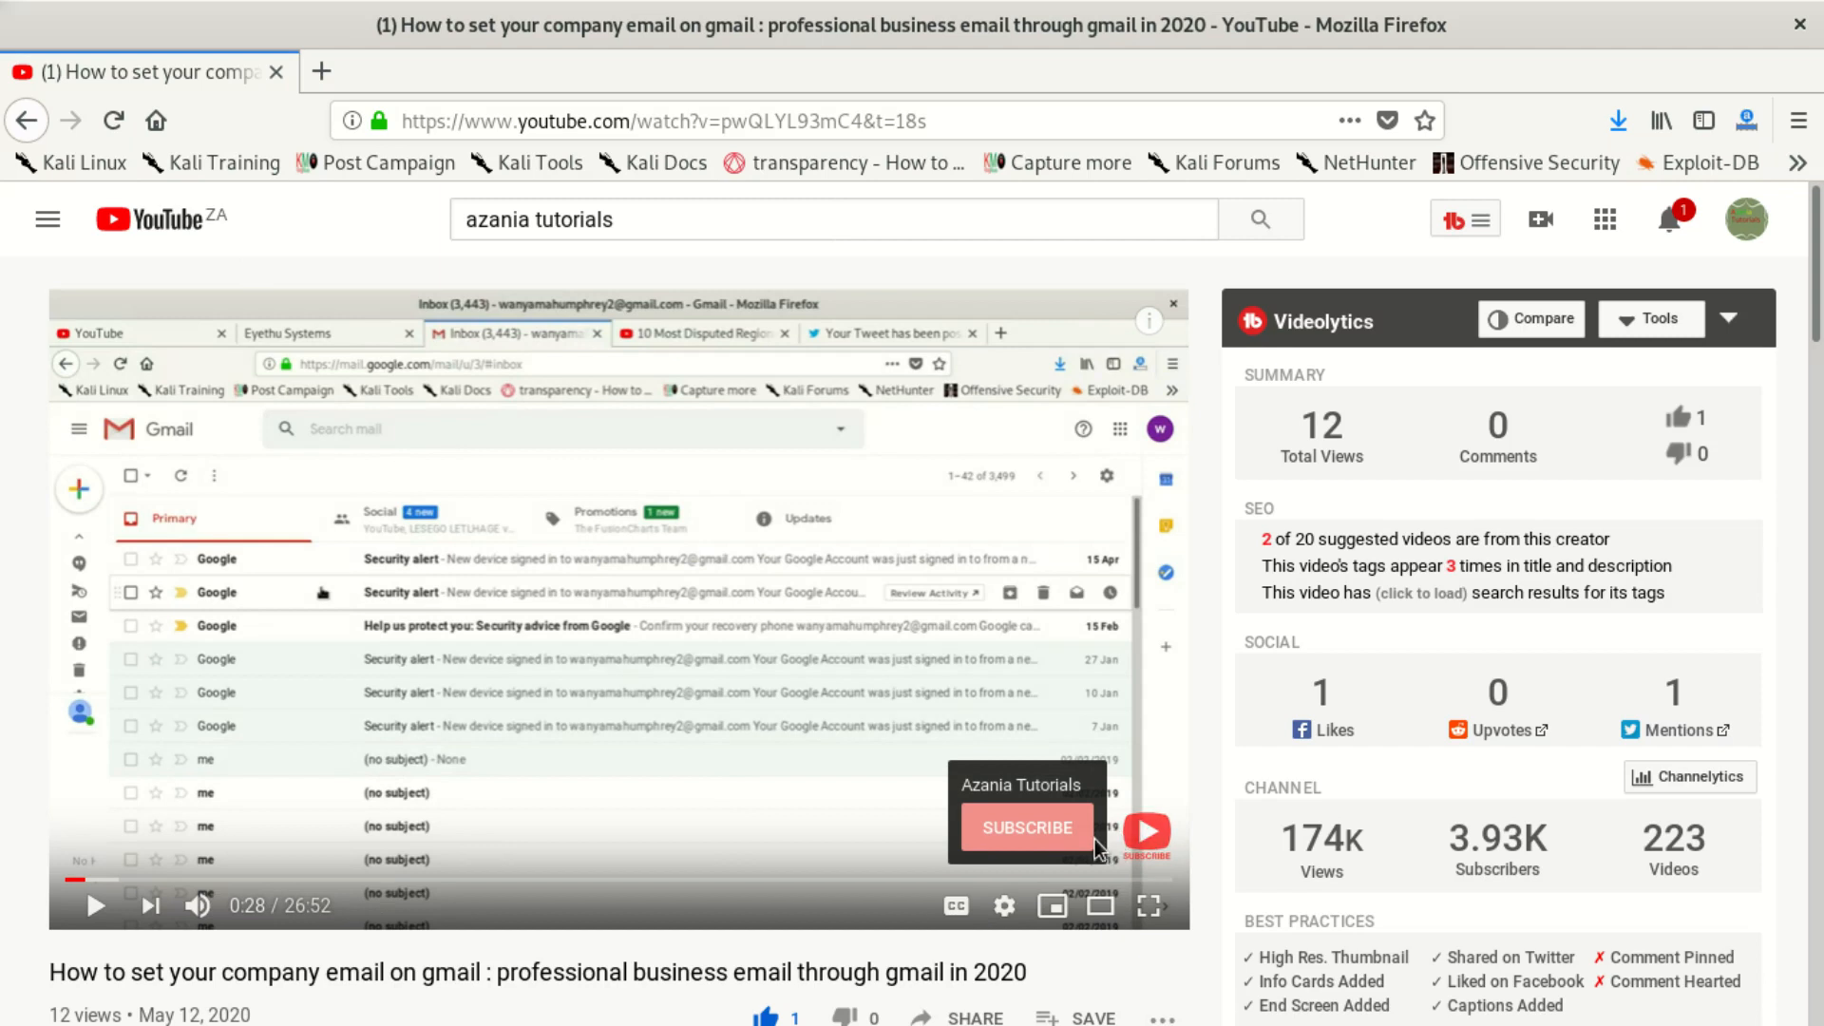
mouse_move(1148, 906)
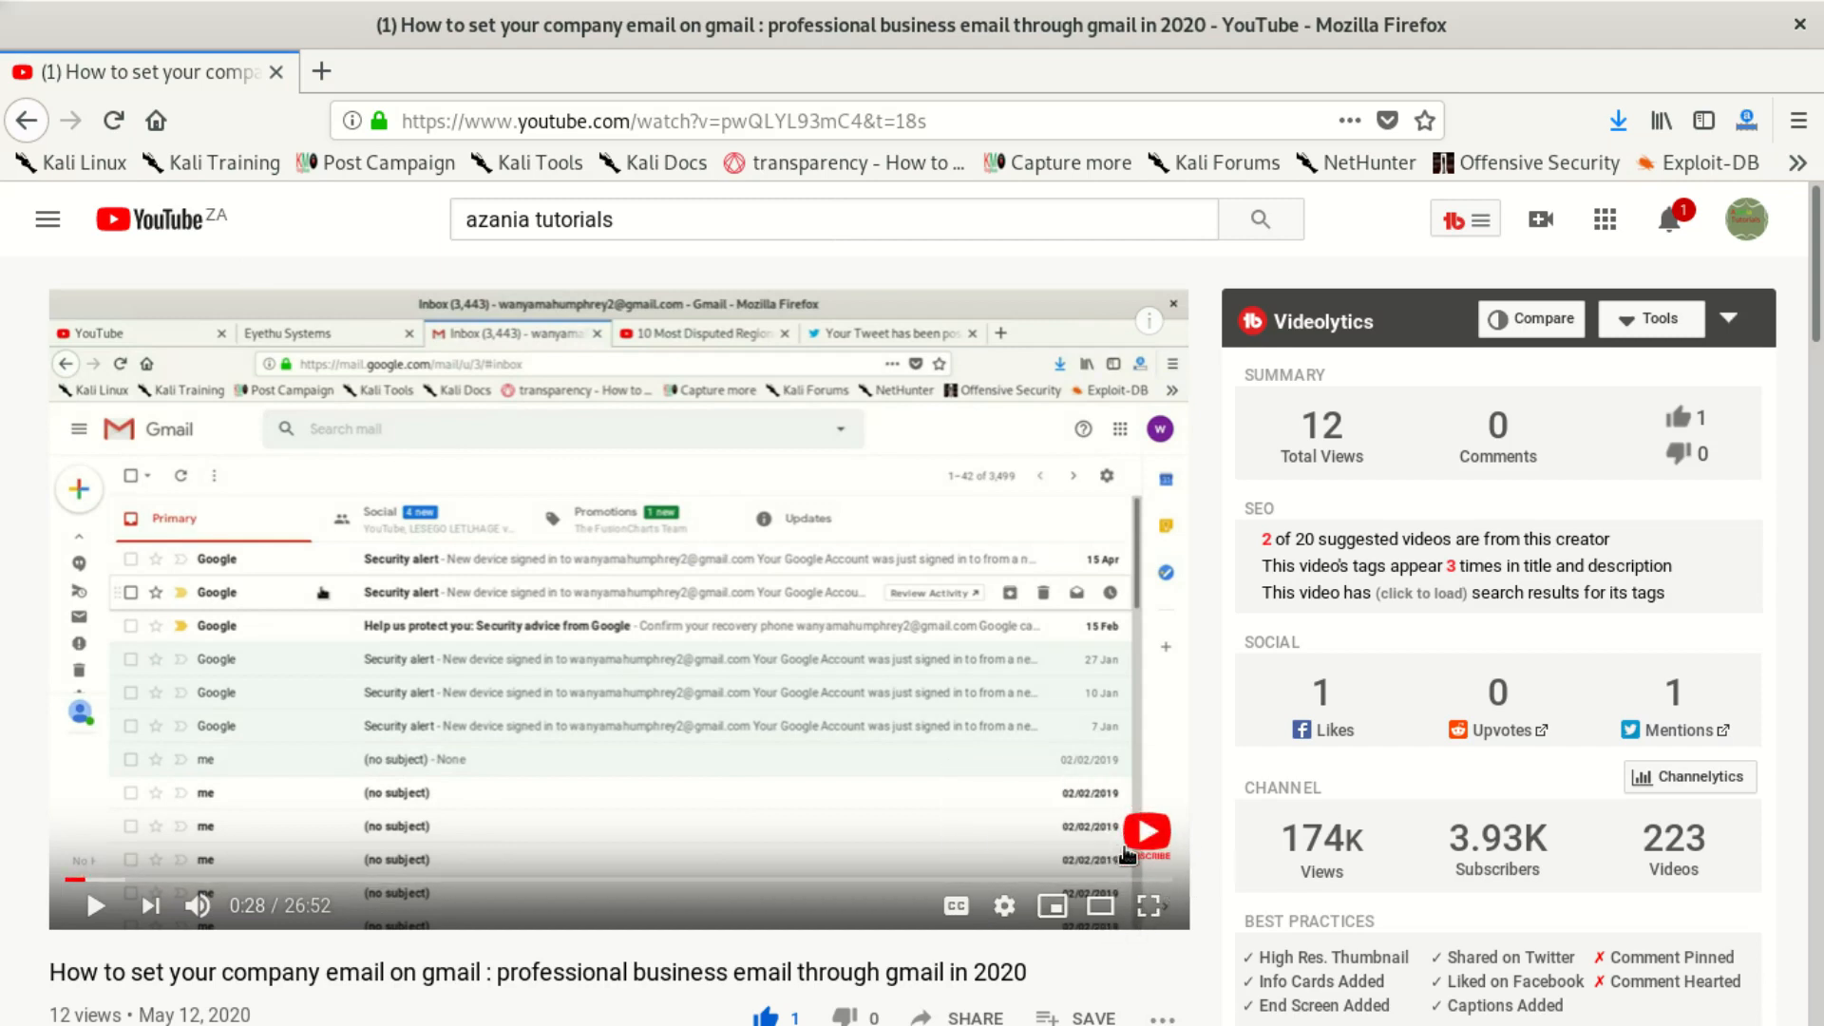
mouse_move(1043, 834)
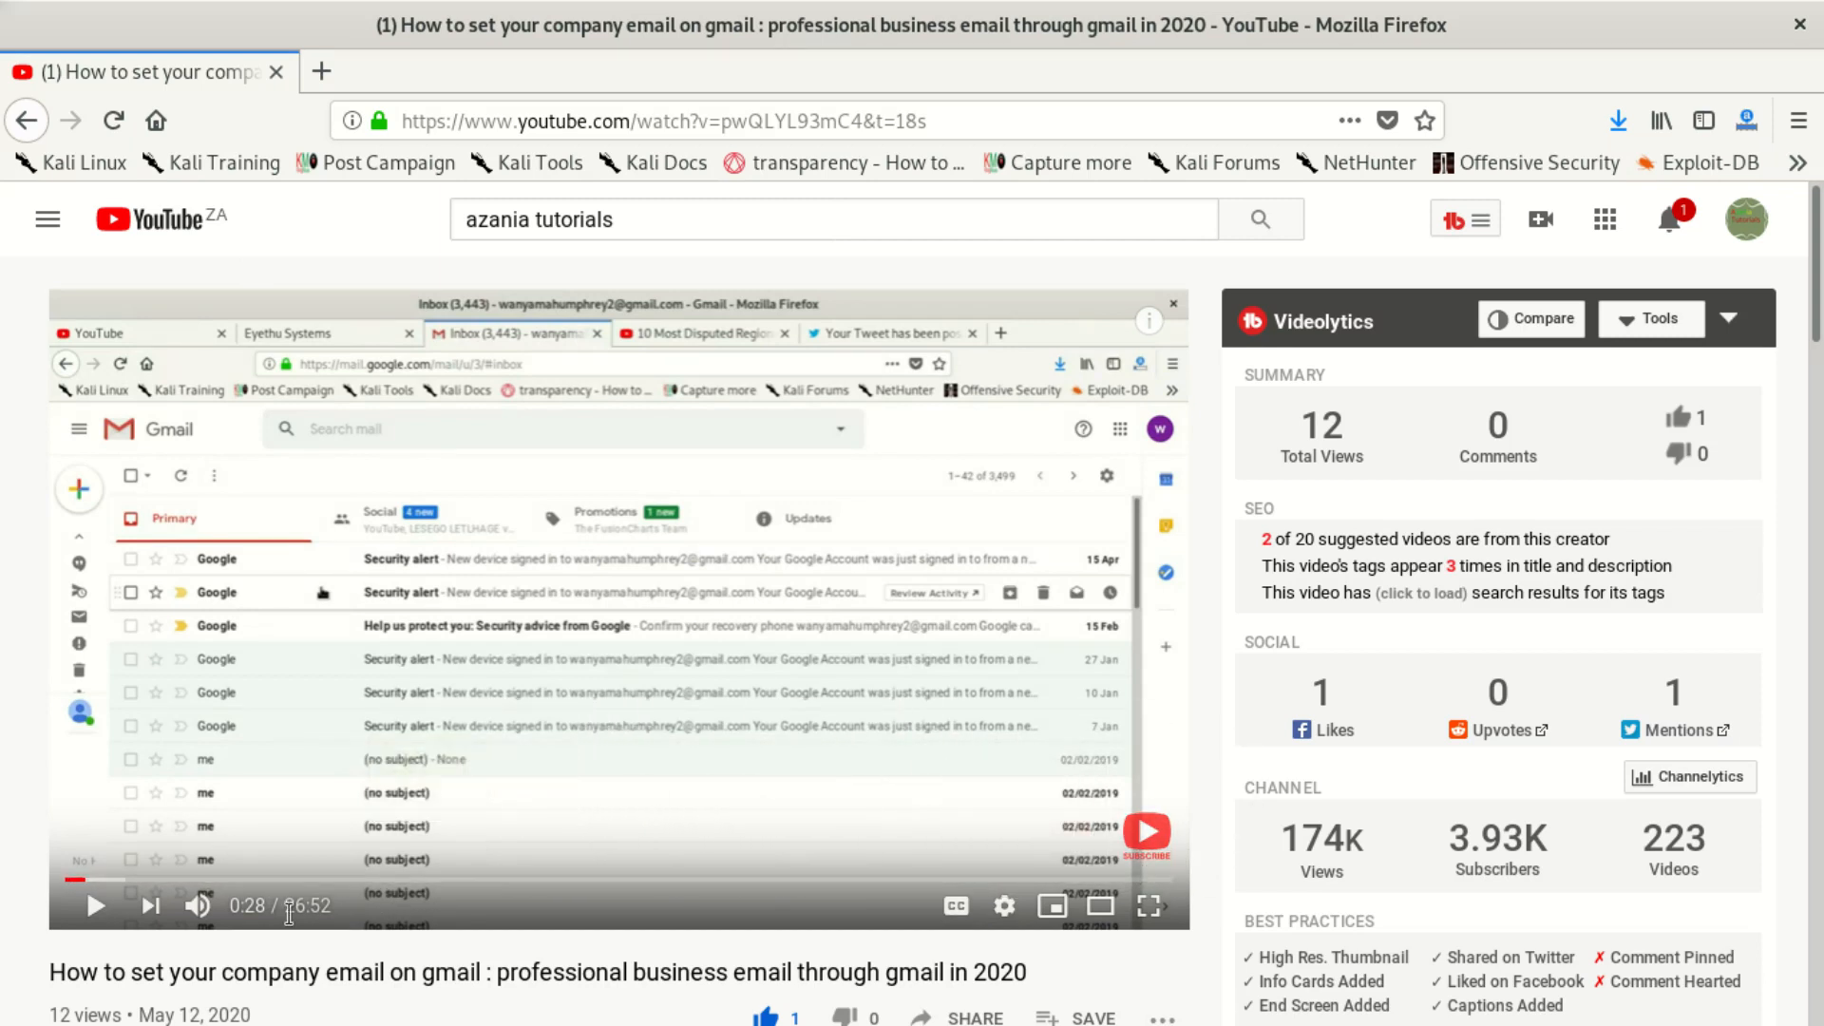
mouse_move(971, 878)
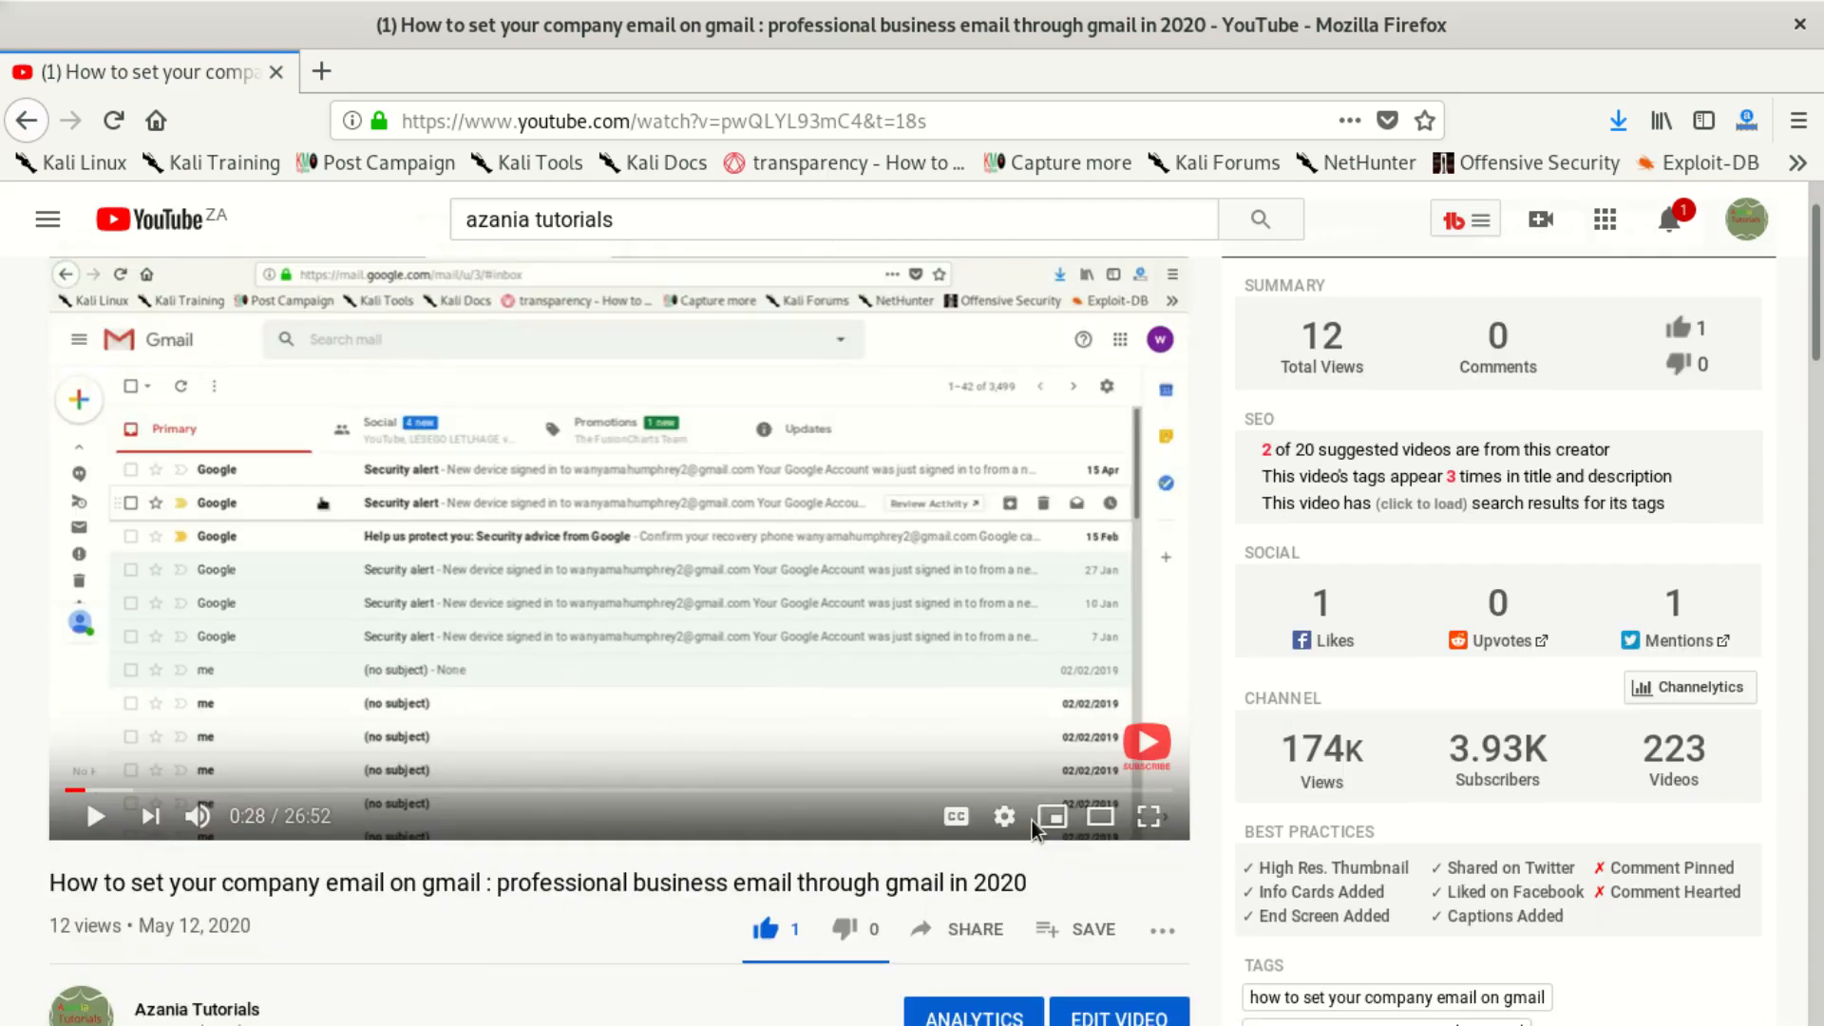
Step: Scroll the watch page down to the Azania Tutorials description and video tags
scroll("down", 3)
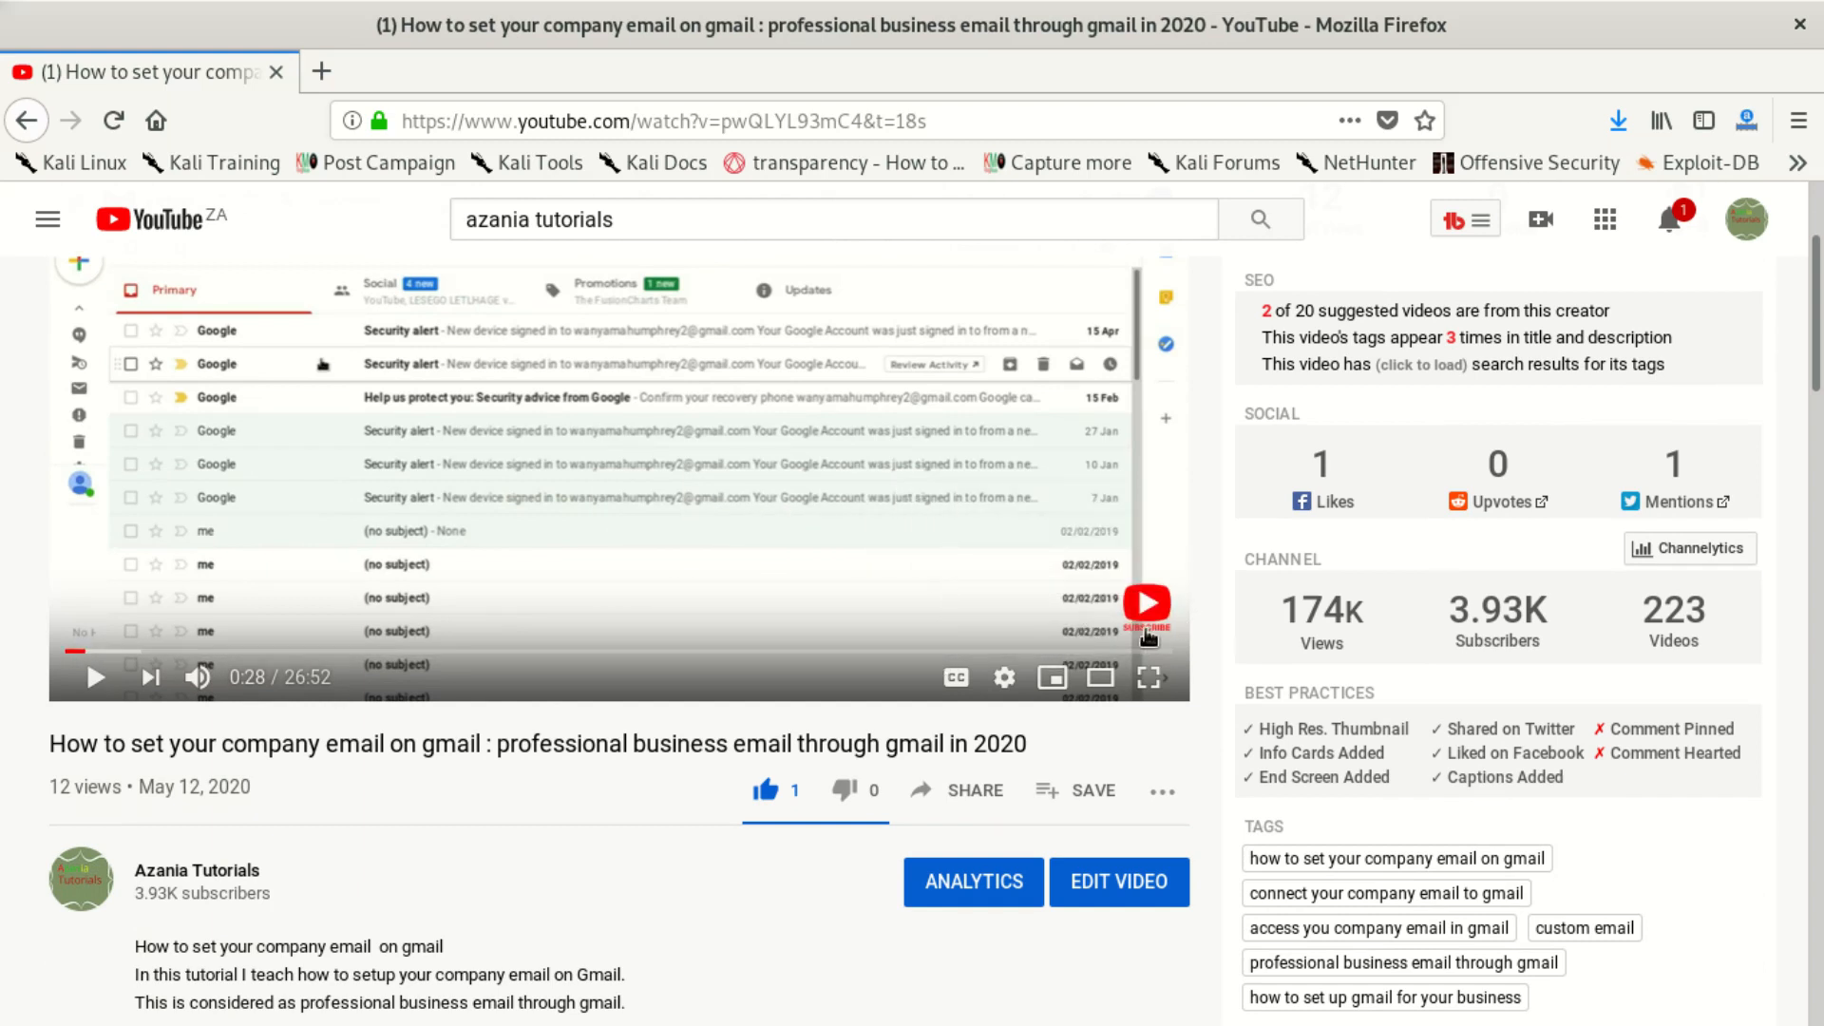
mouse_move(983, 652)
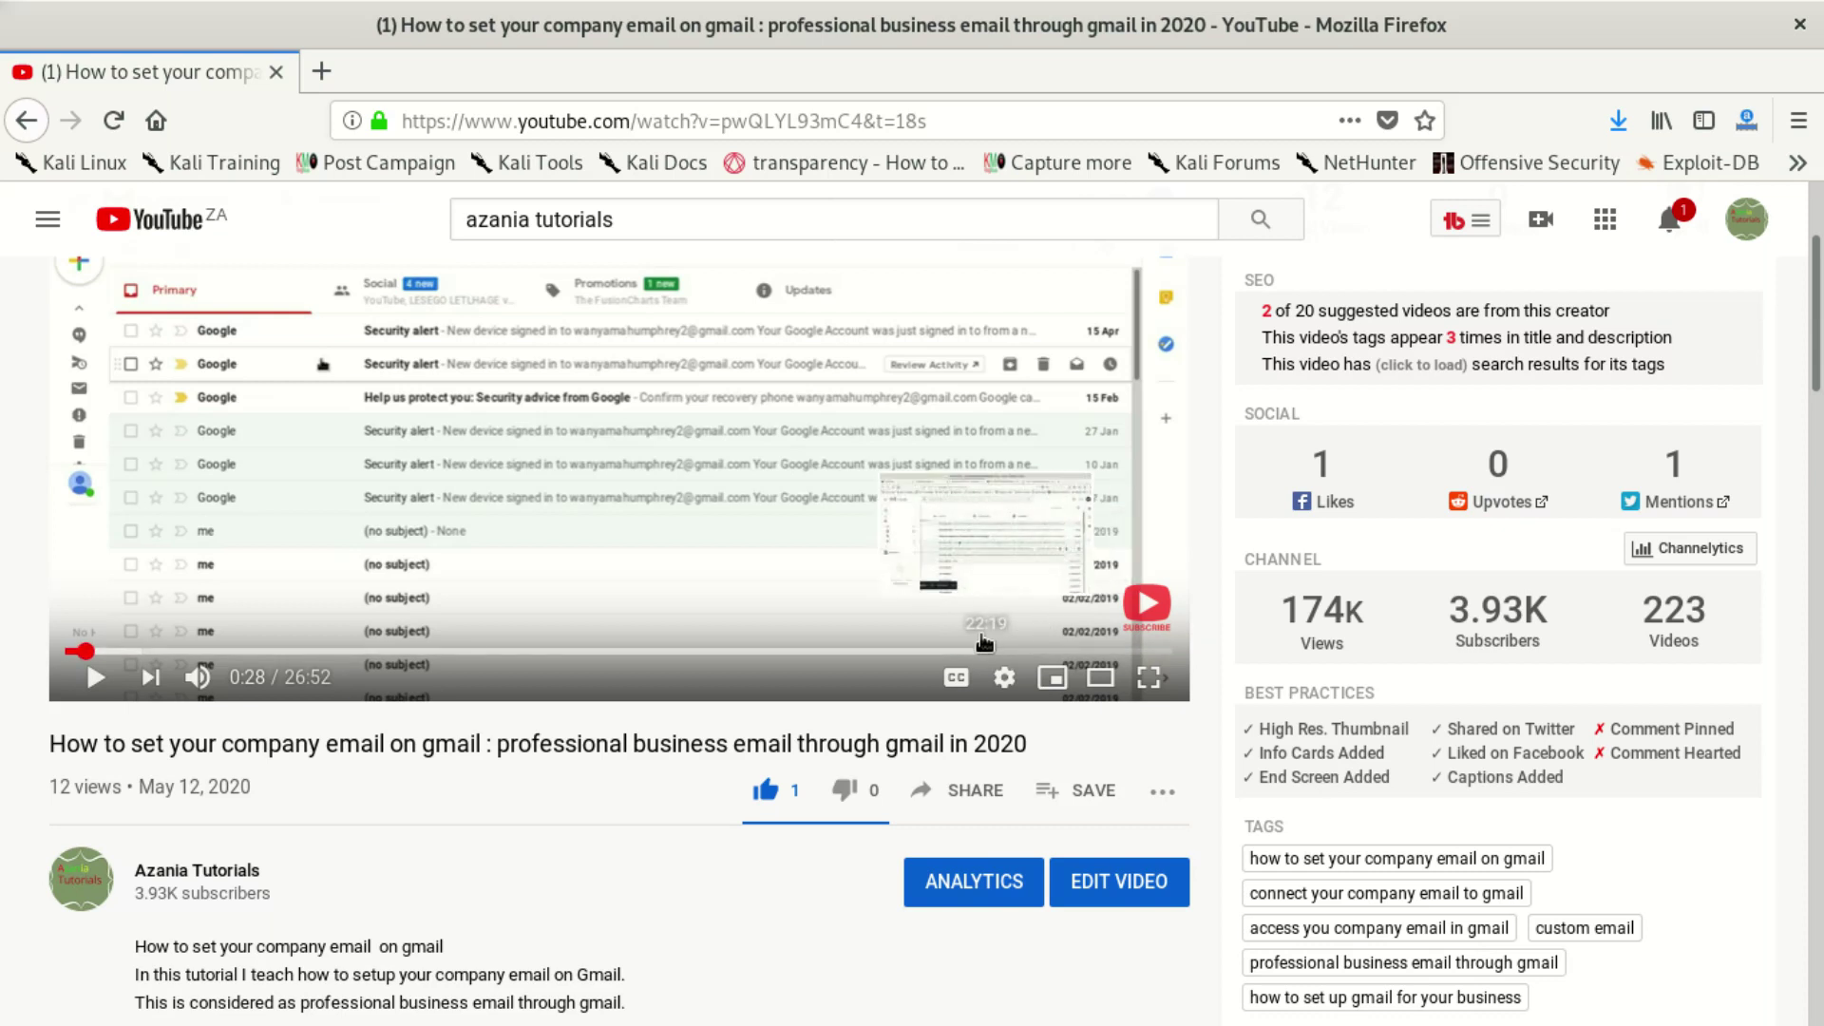
mouse_move(236, 652)
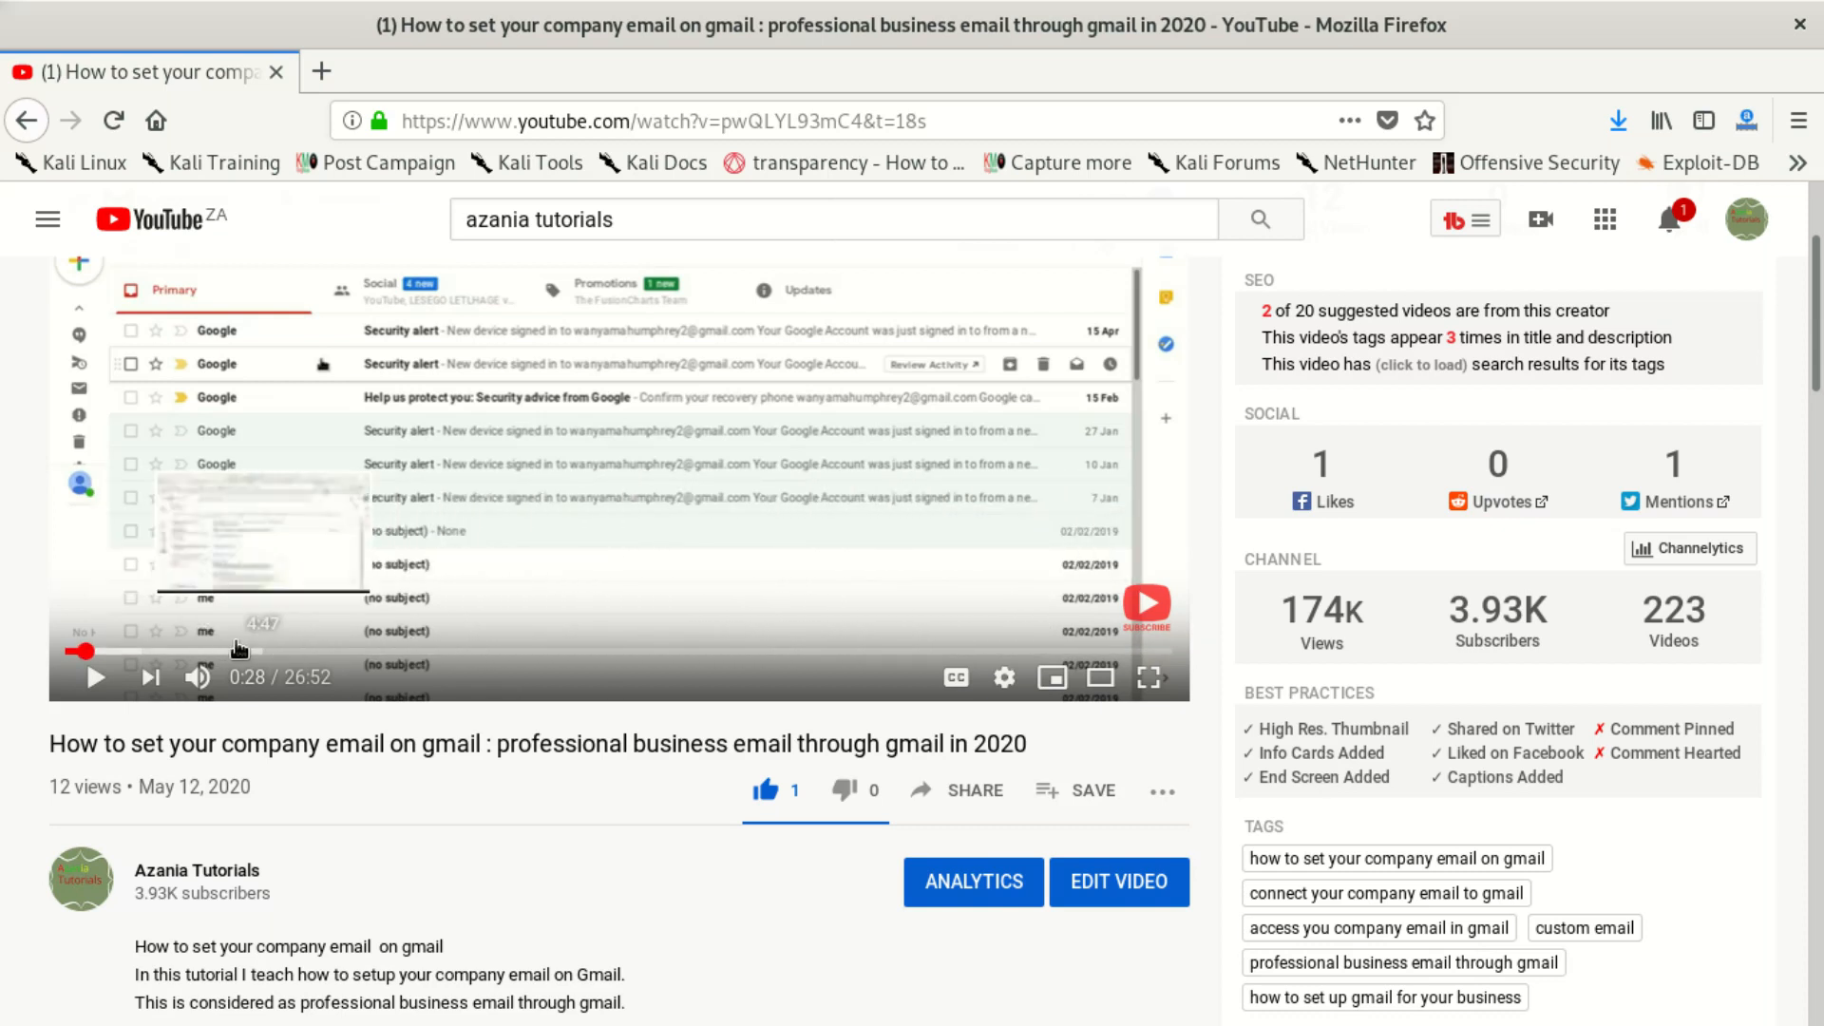
mouse_move(1107, 633)
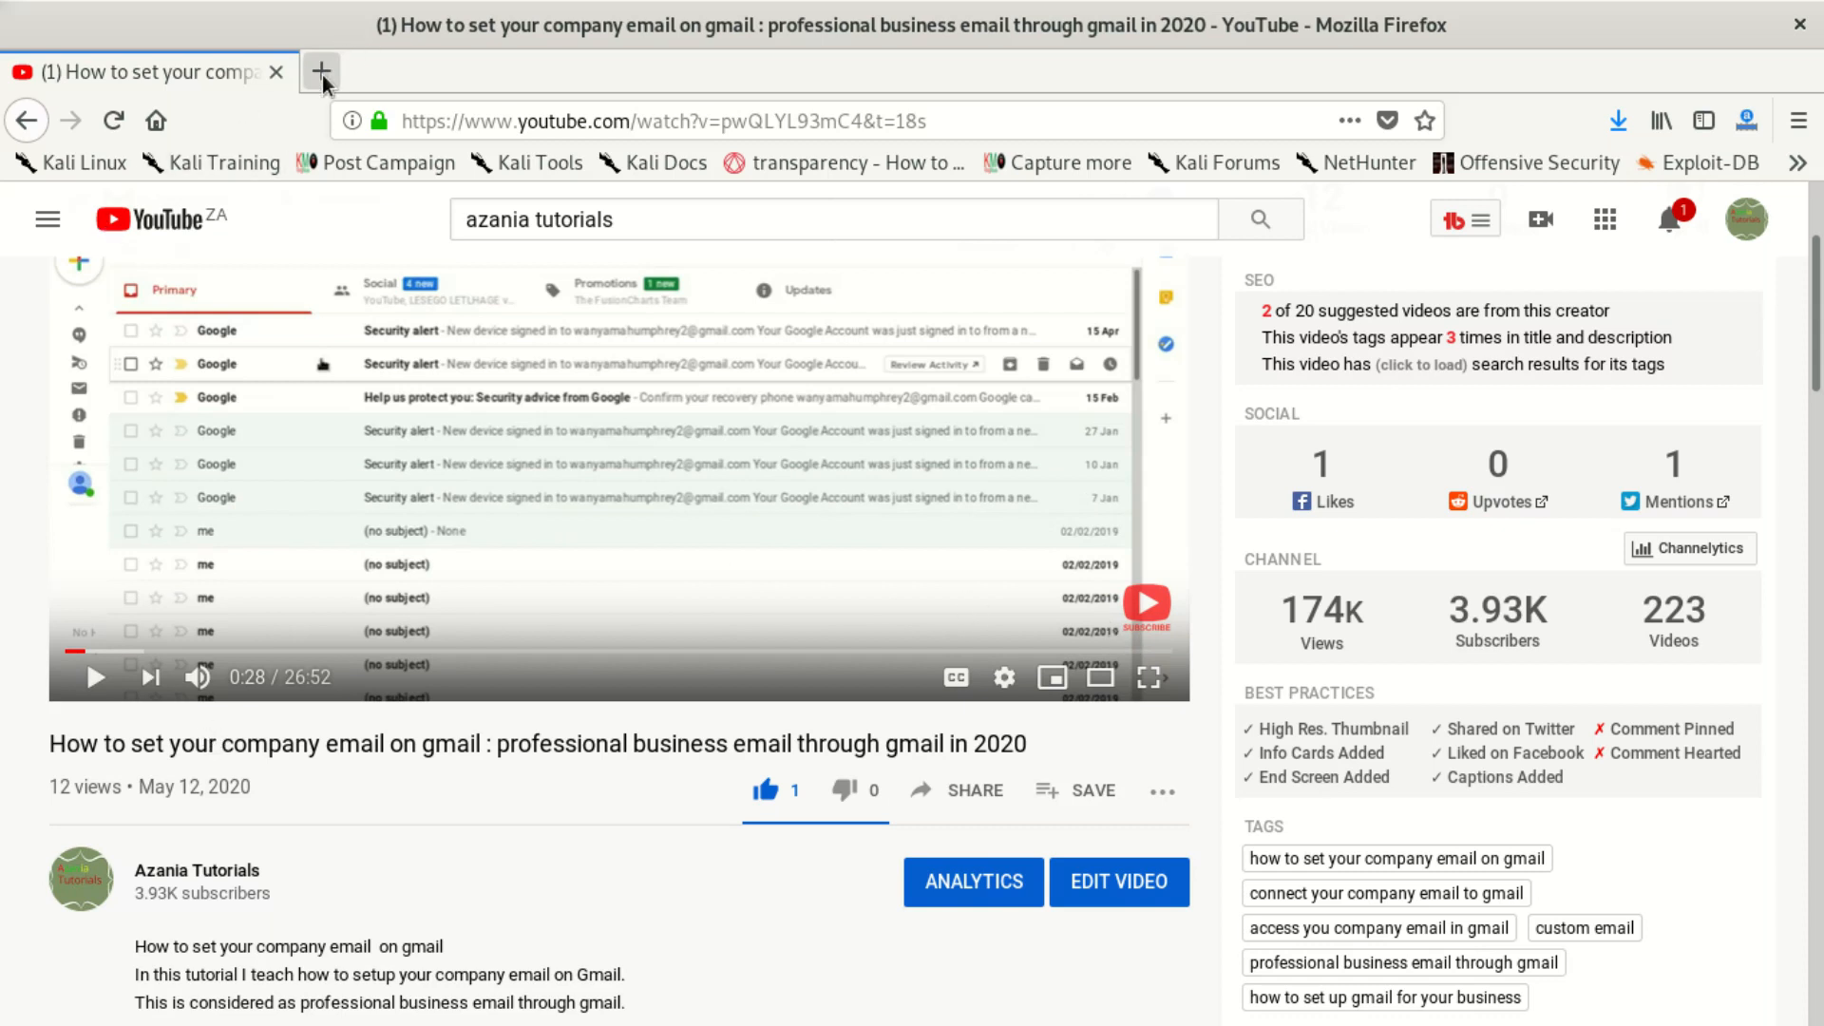
Step: In a new tab on google.com, search for 'youtube subscribe button png'
left_click(321, 70)
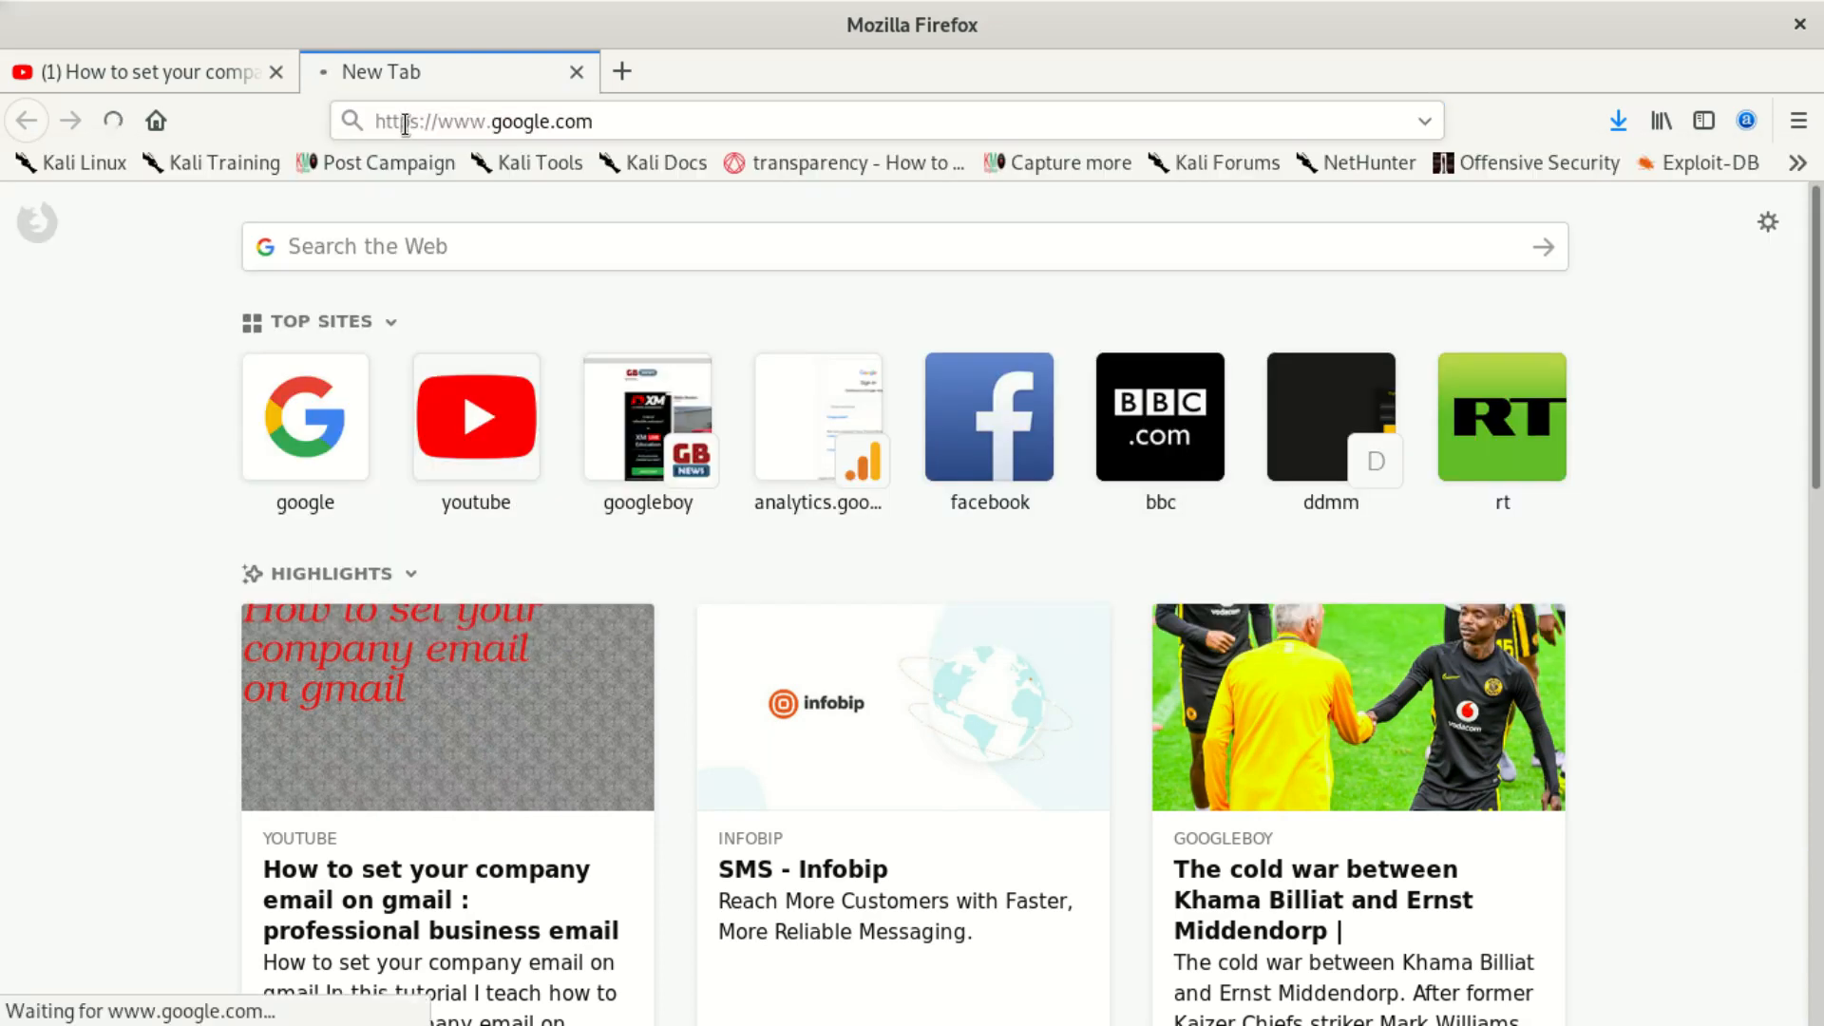
key("Return")
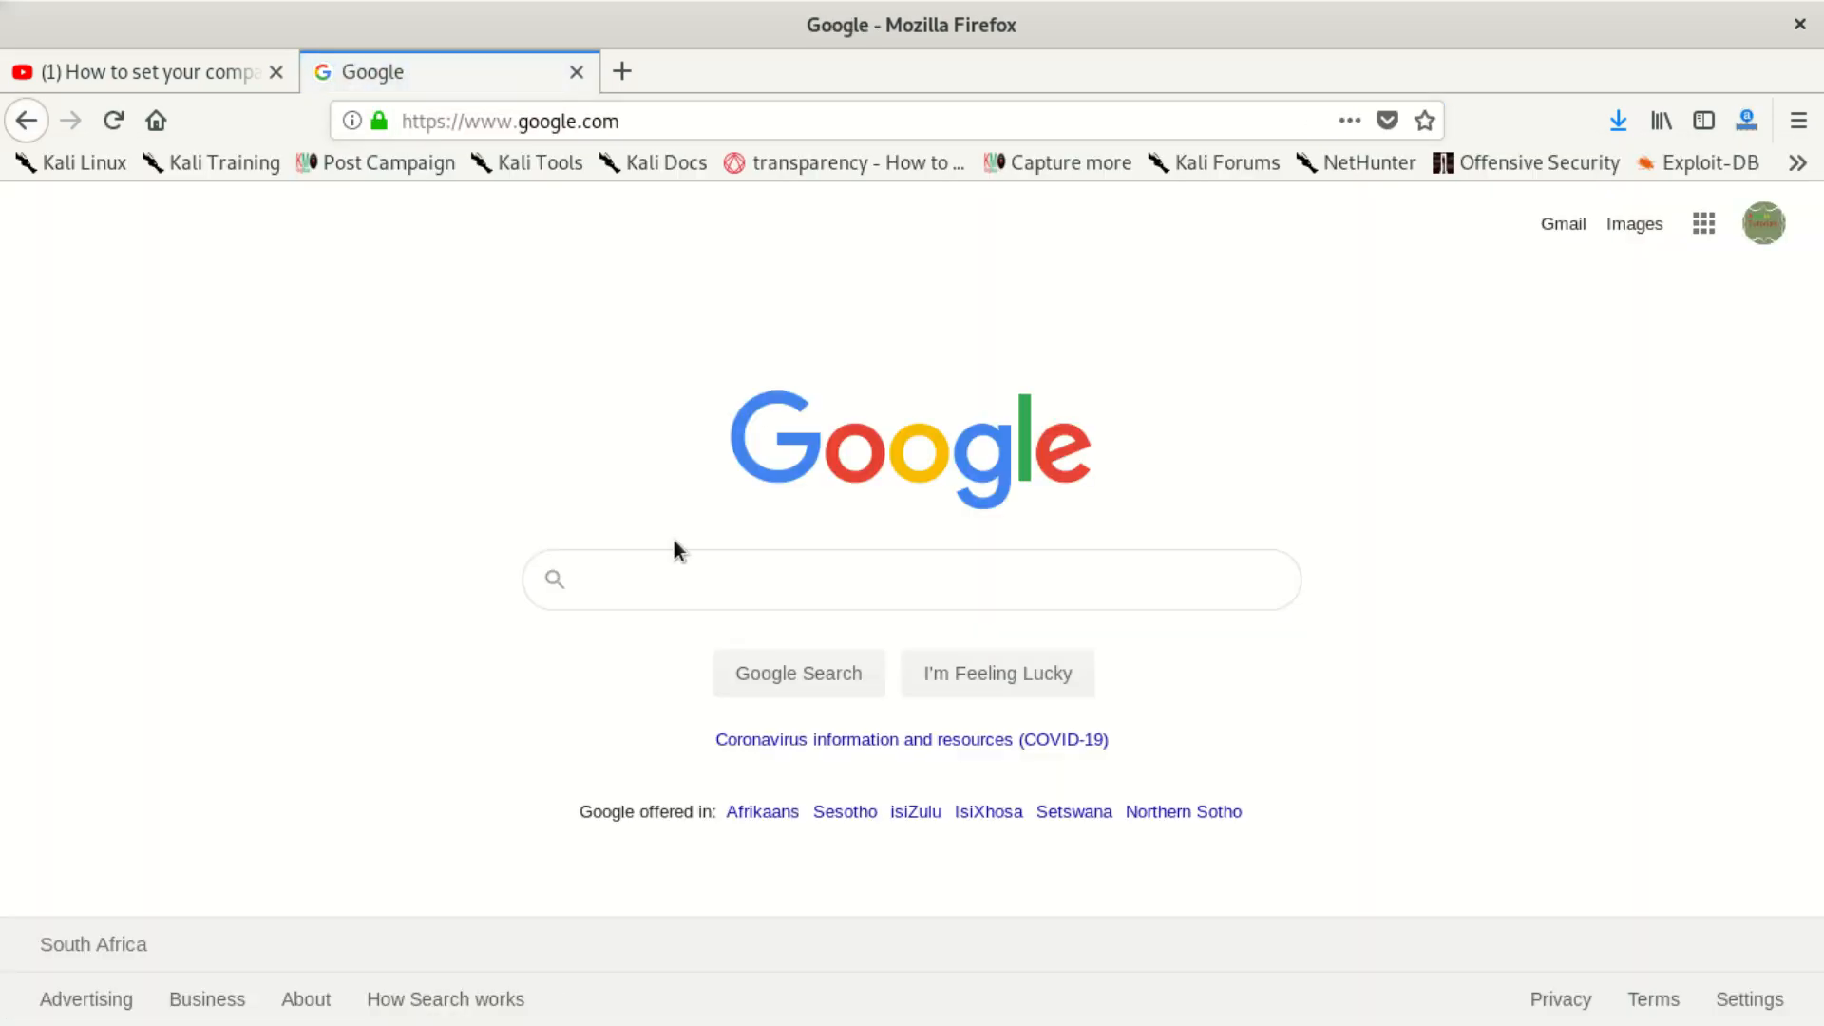
type("su")
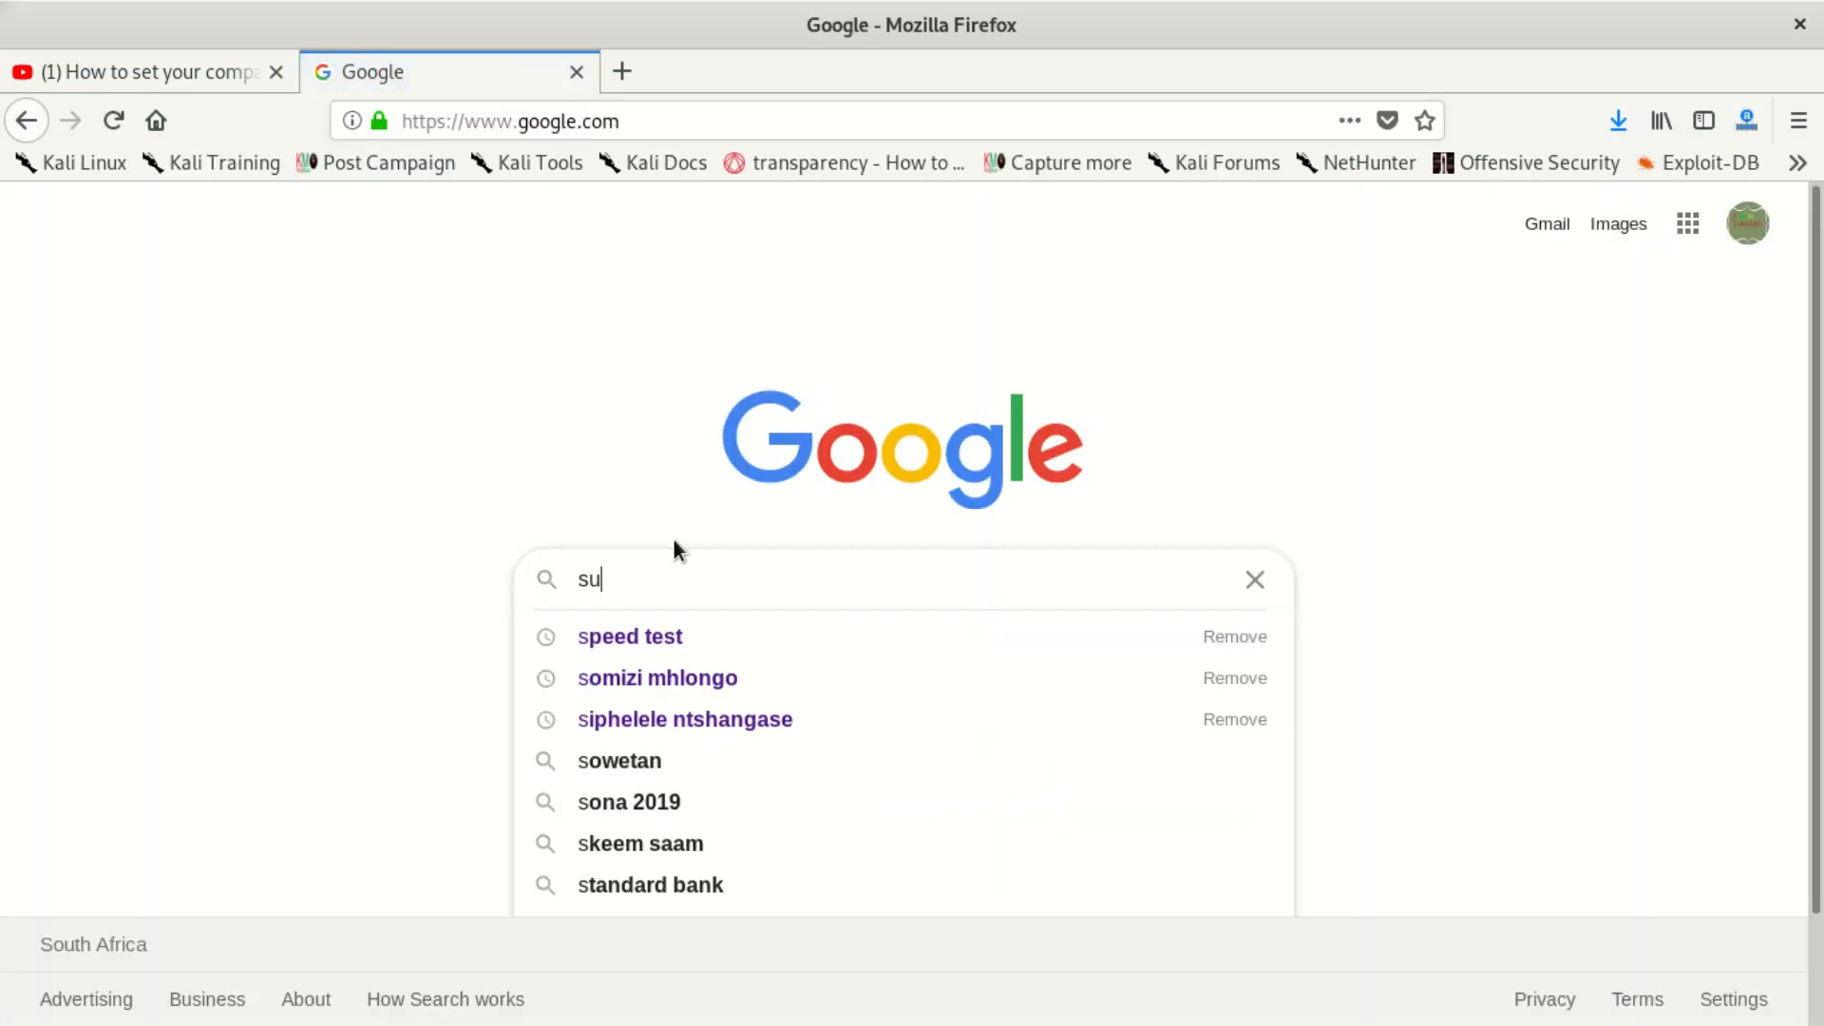
type("b")
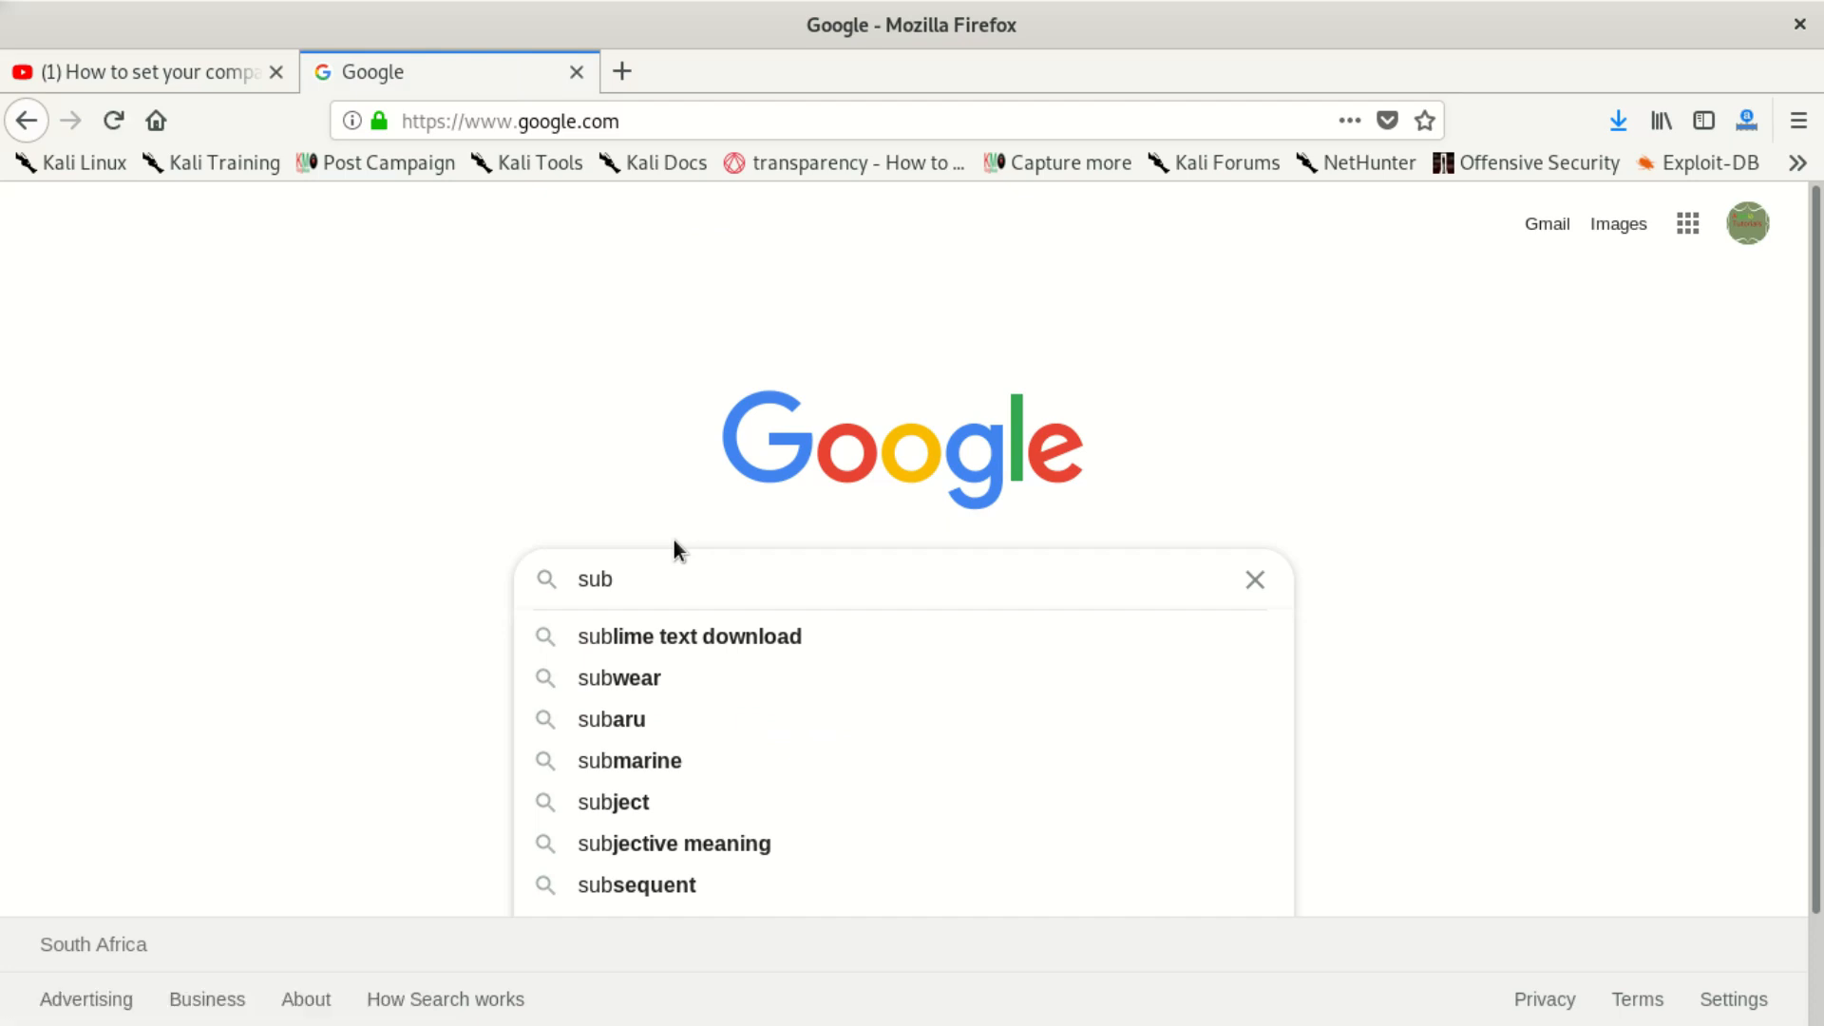
left_click(1254, 579)
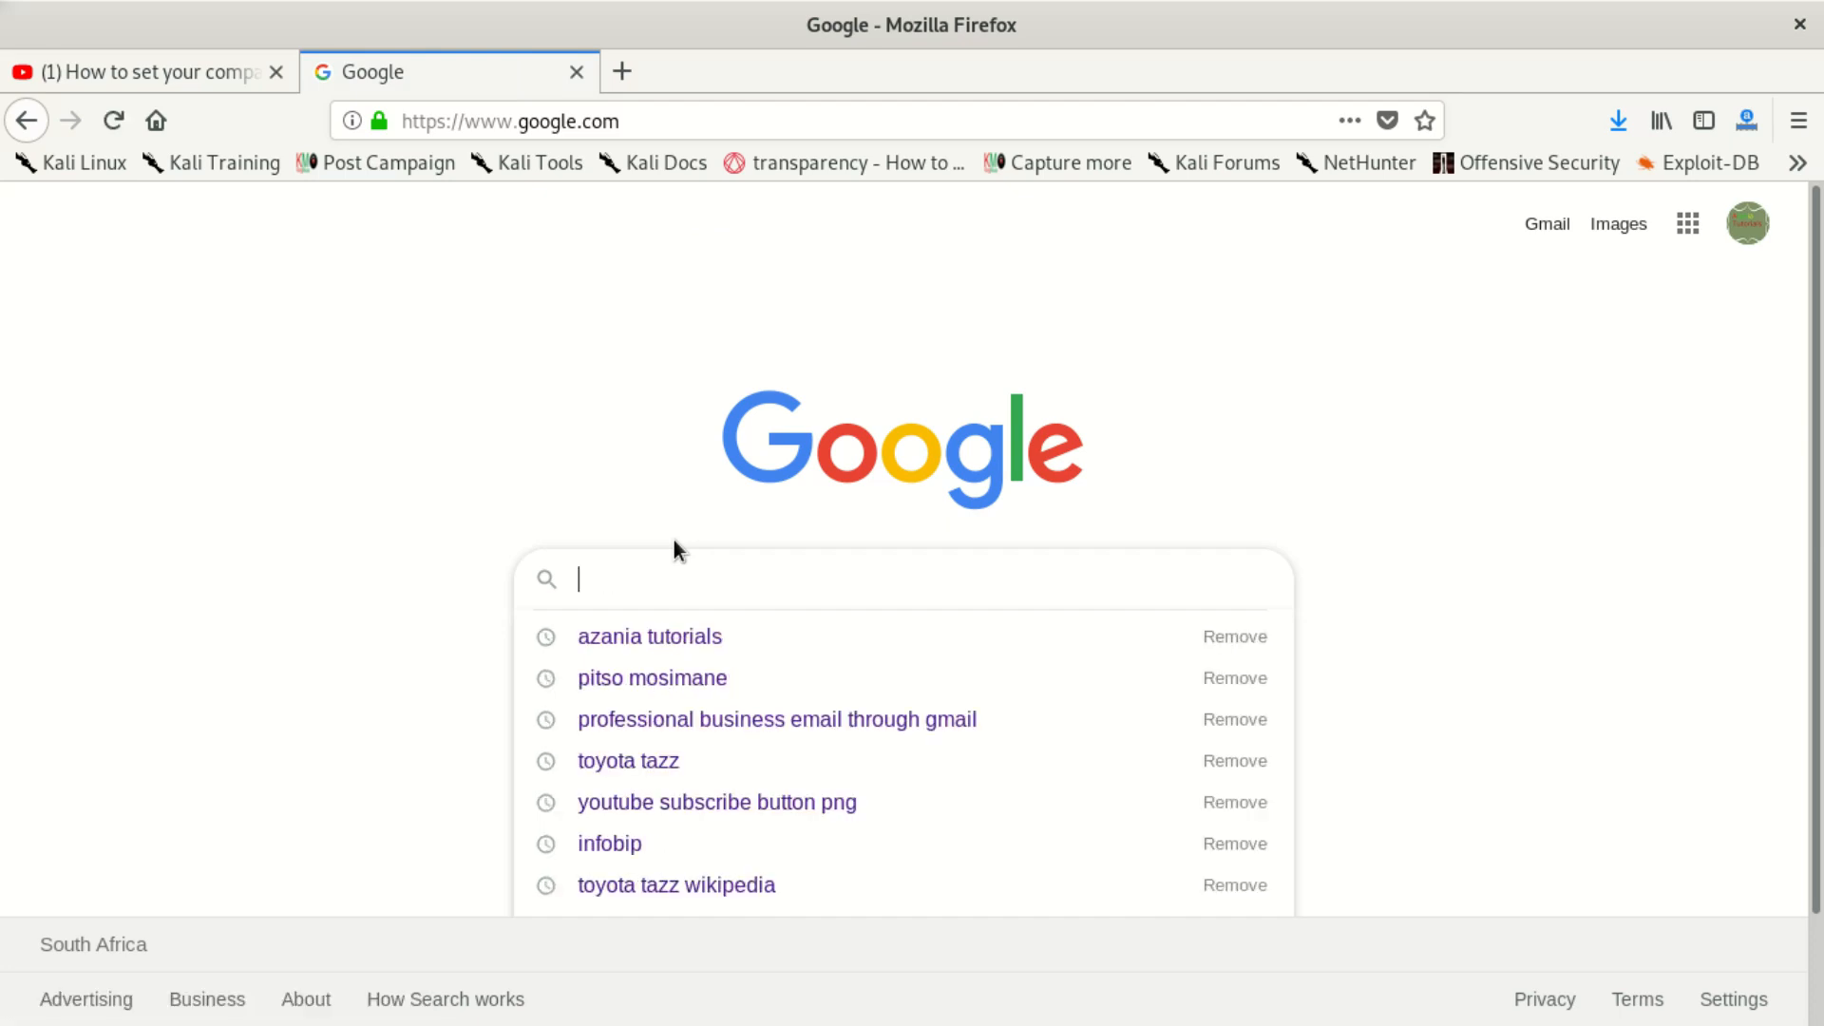
type("youb")
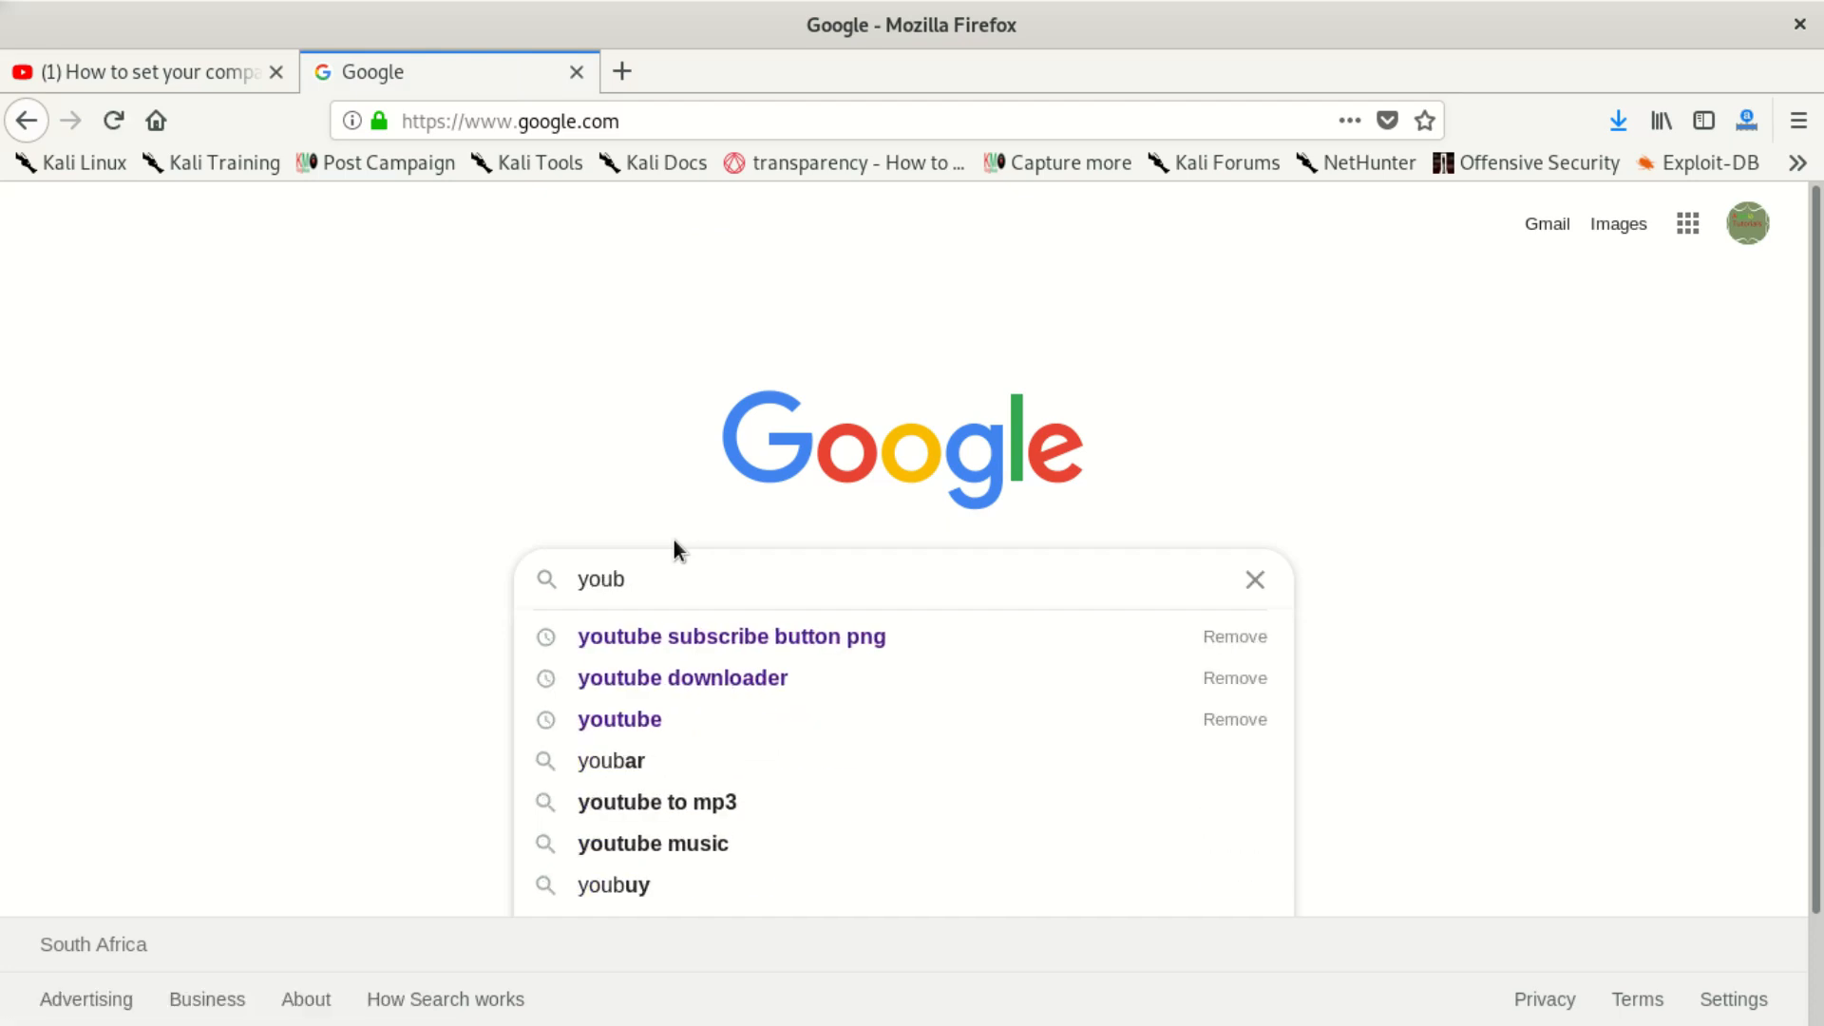
left_click(730, 637)
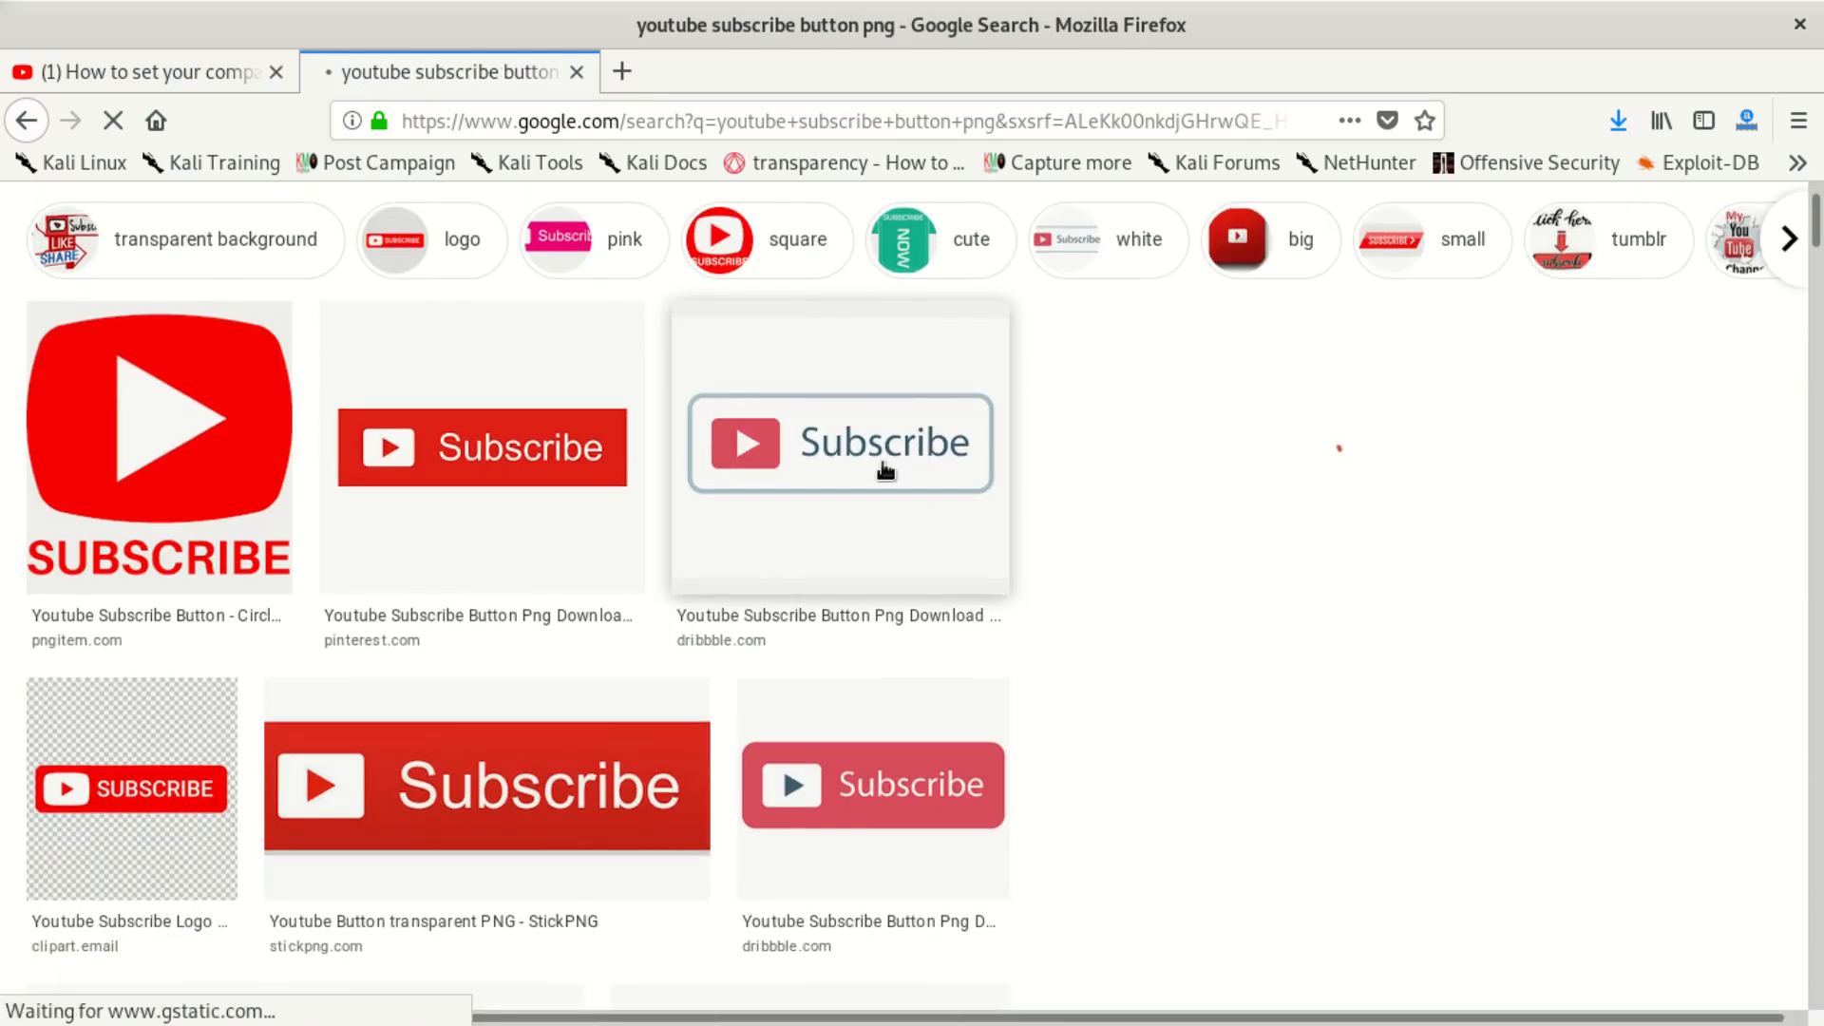
Step: Preview the red play-logo SUBSCRIBE image, then the square red SUBSCRIBE related image
left_click(157, 445)
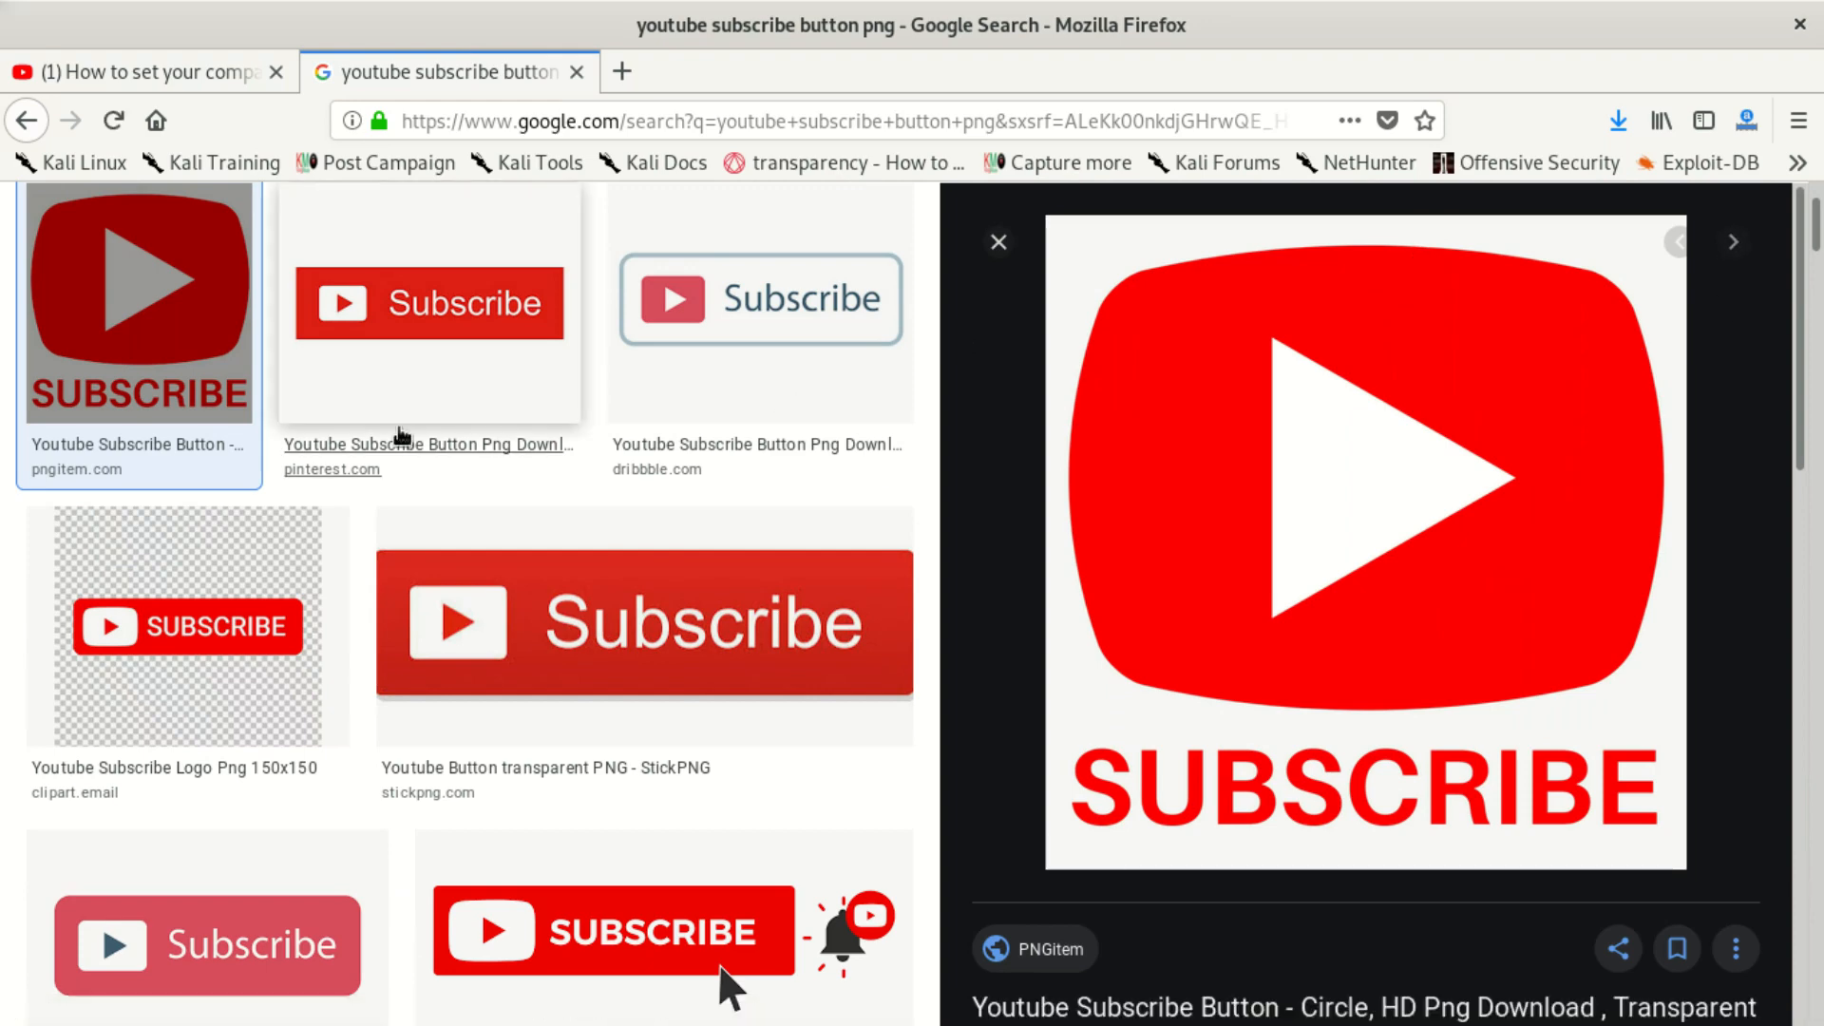
scroll("down", 3)
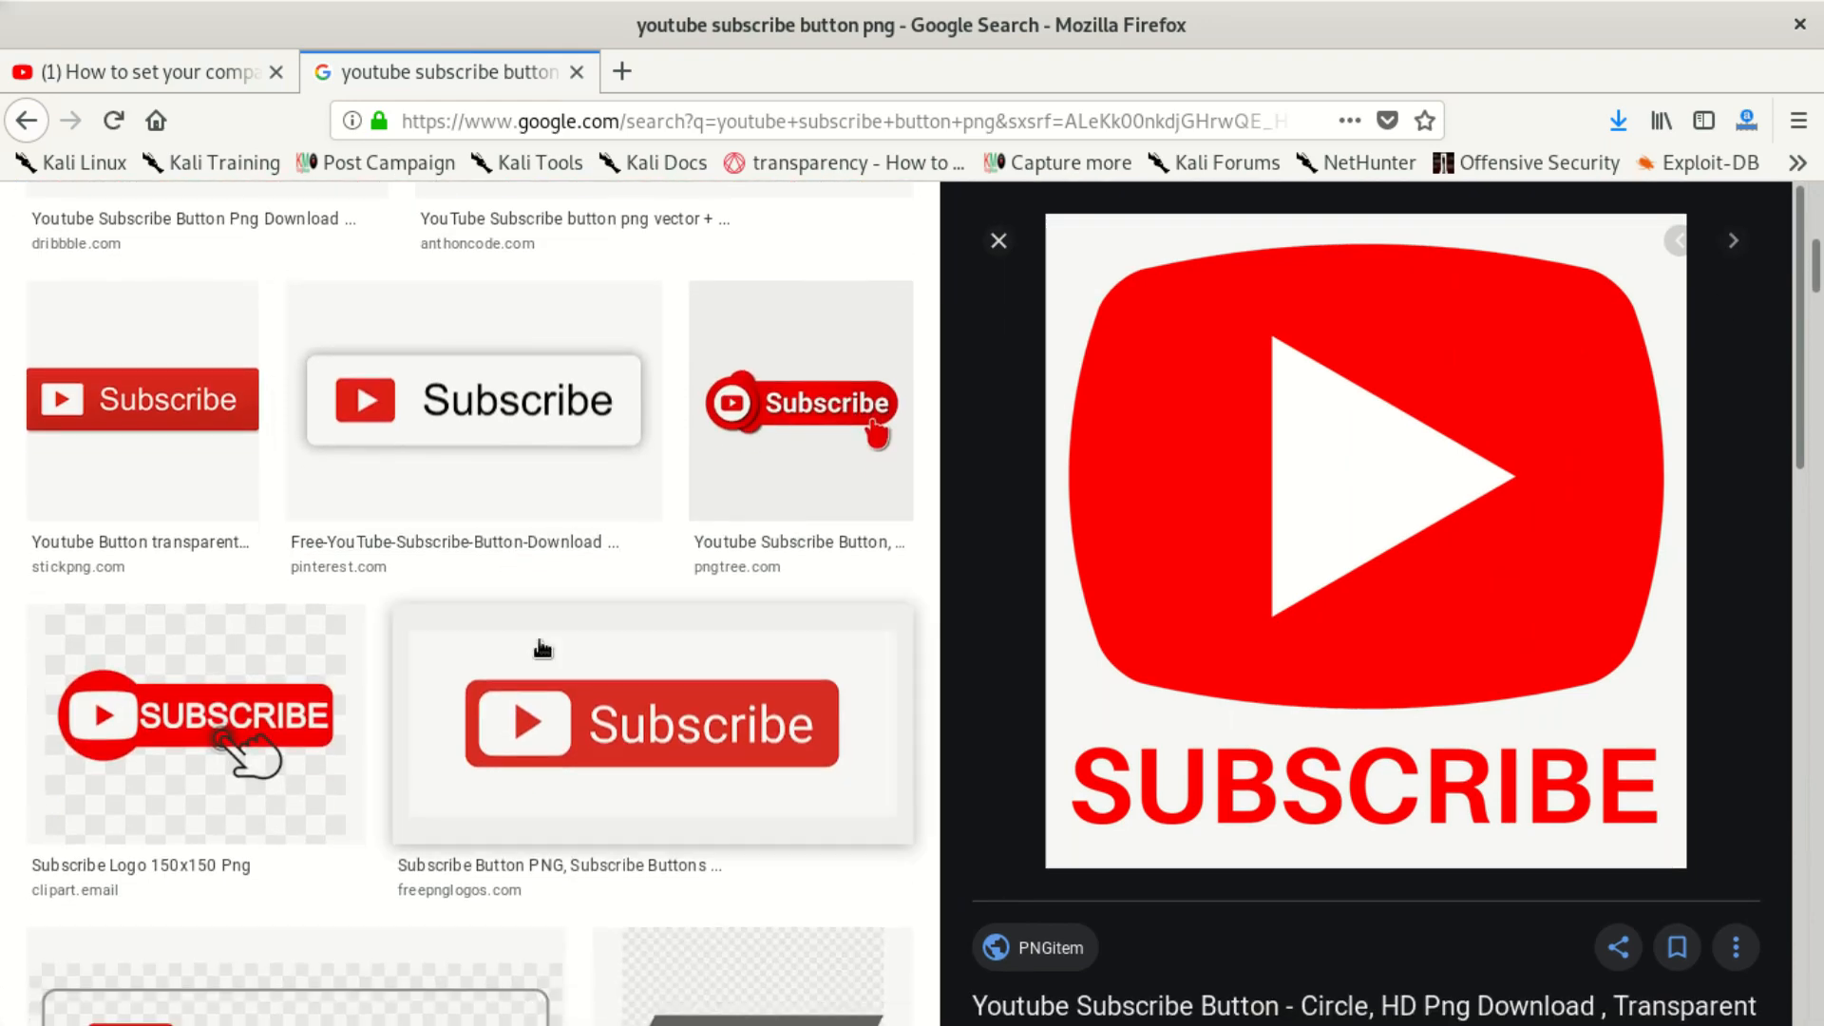
scroll("down", 3)
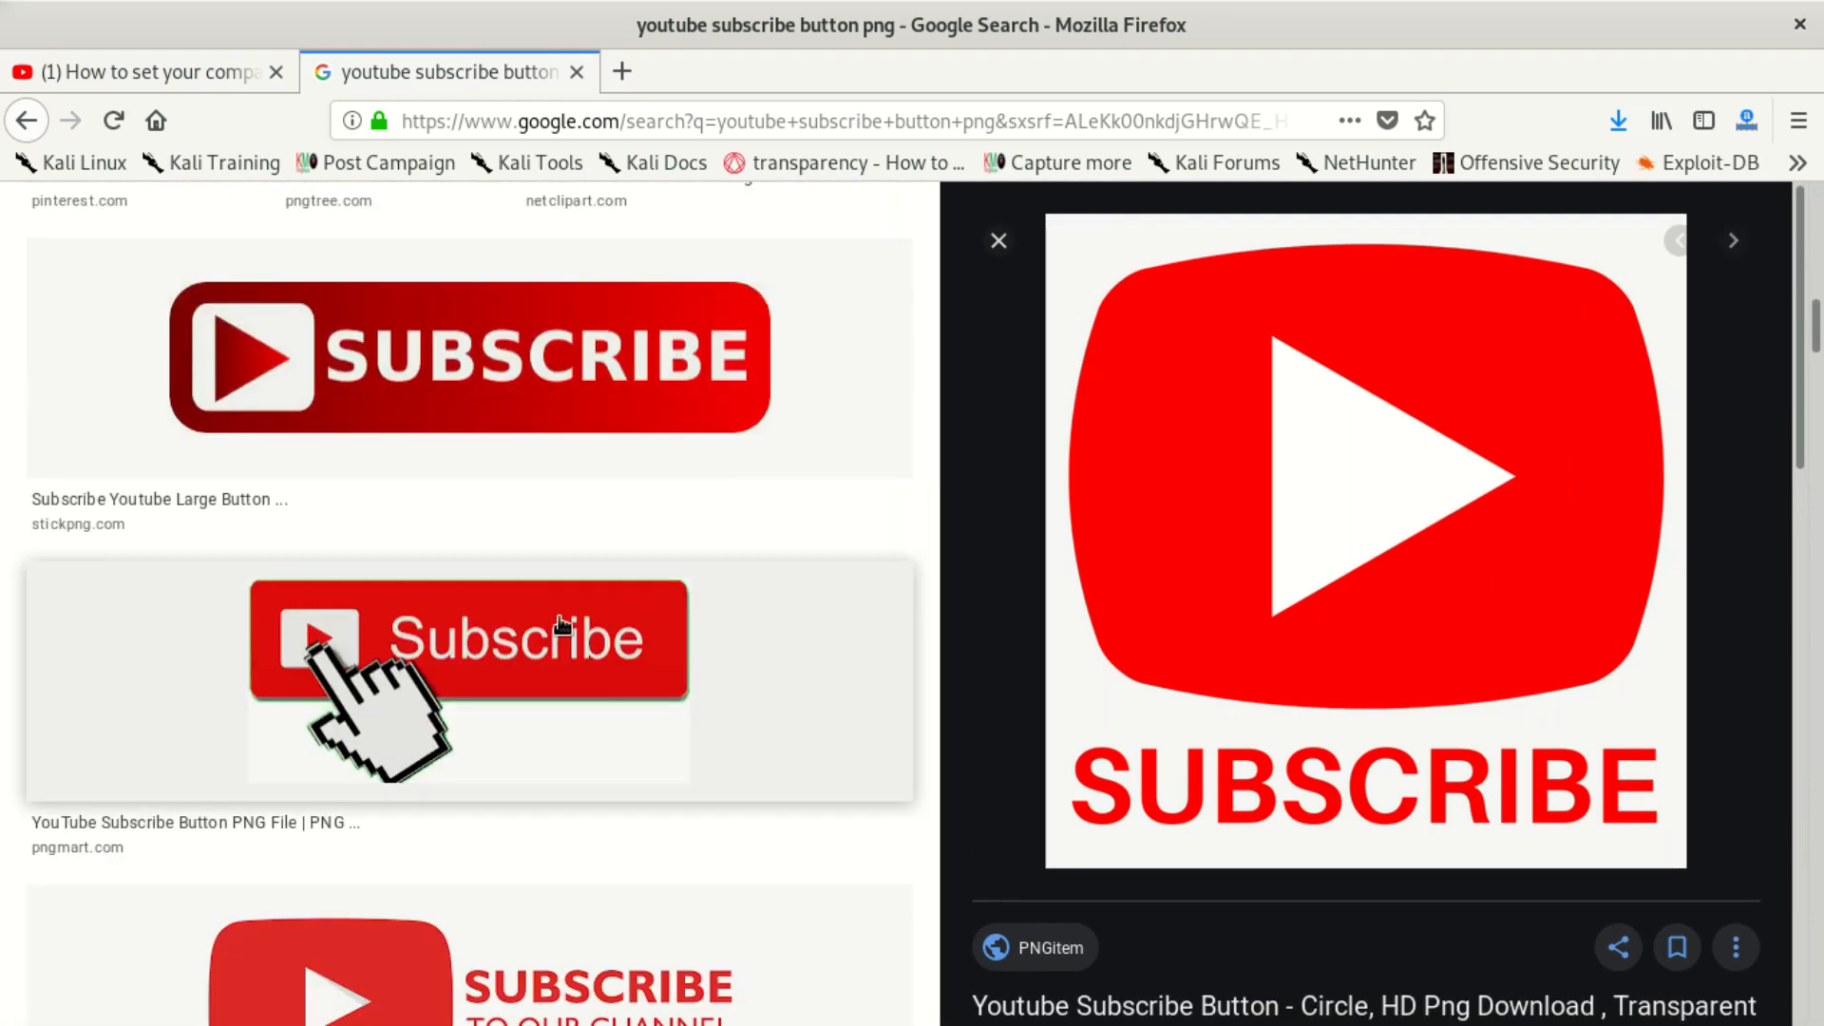
scroll("down", 3)
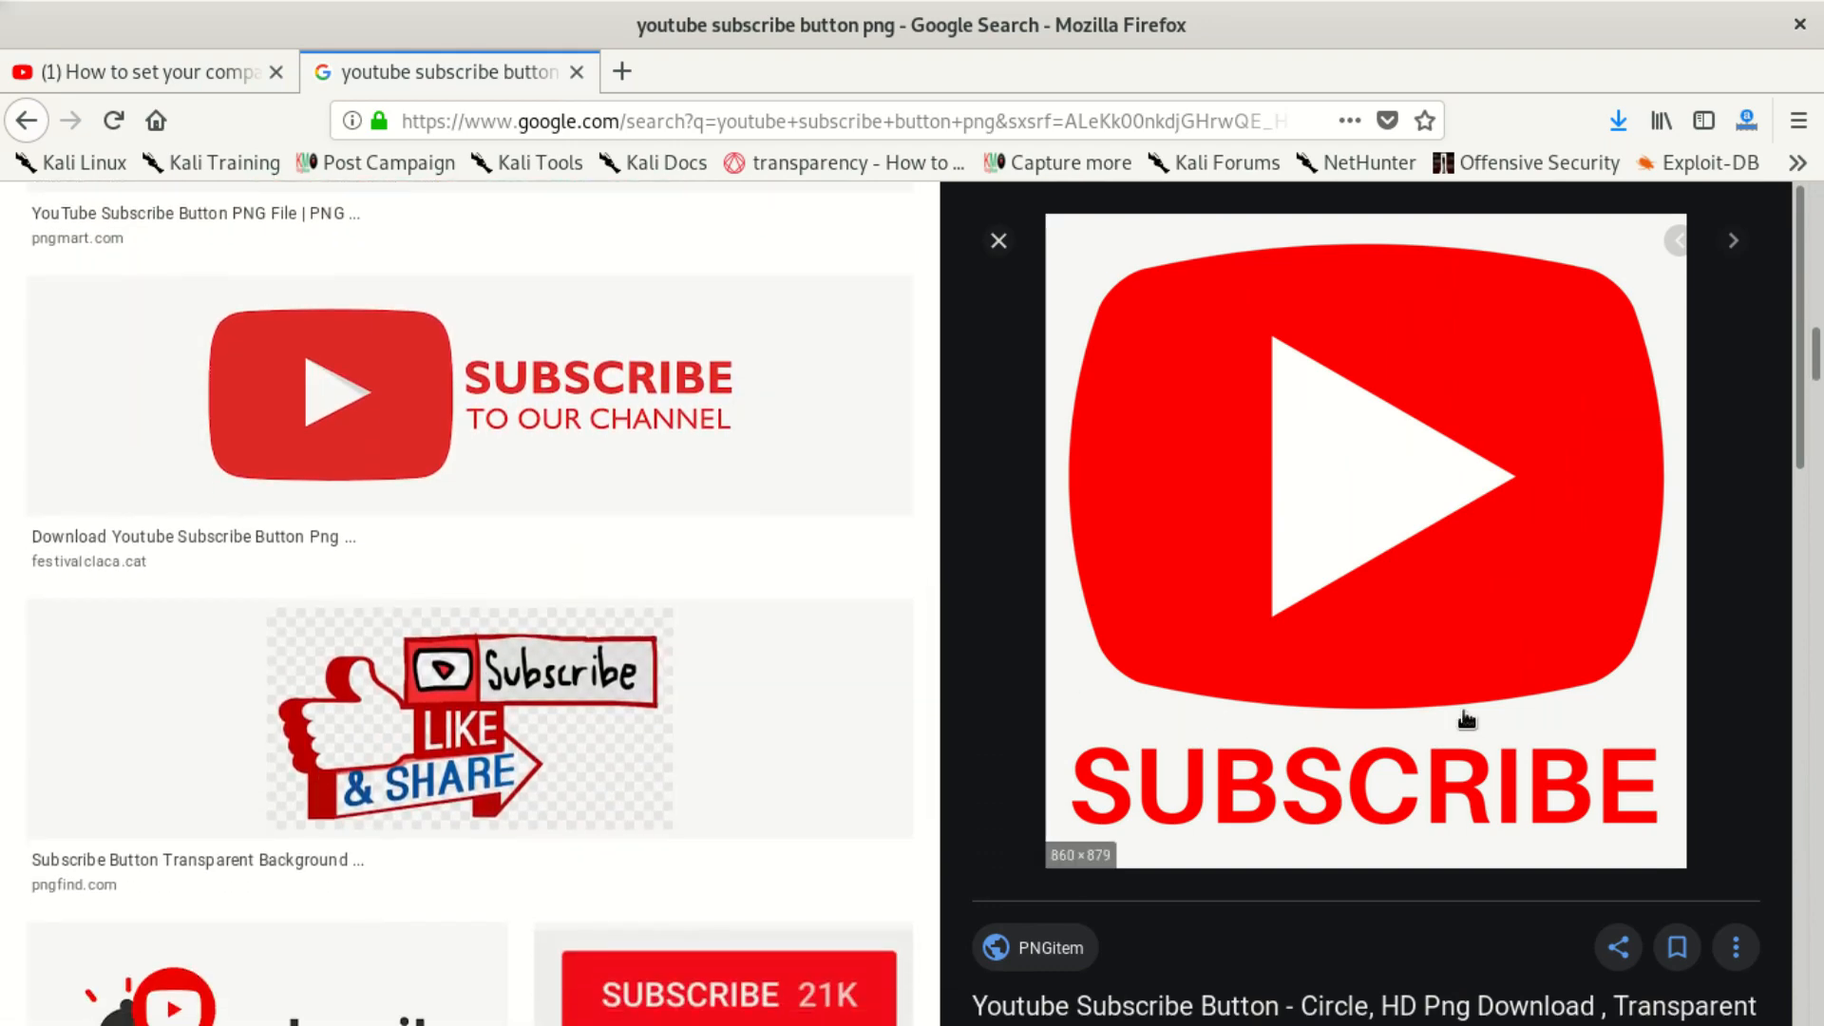
scroll("down", 3)
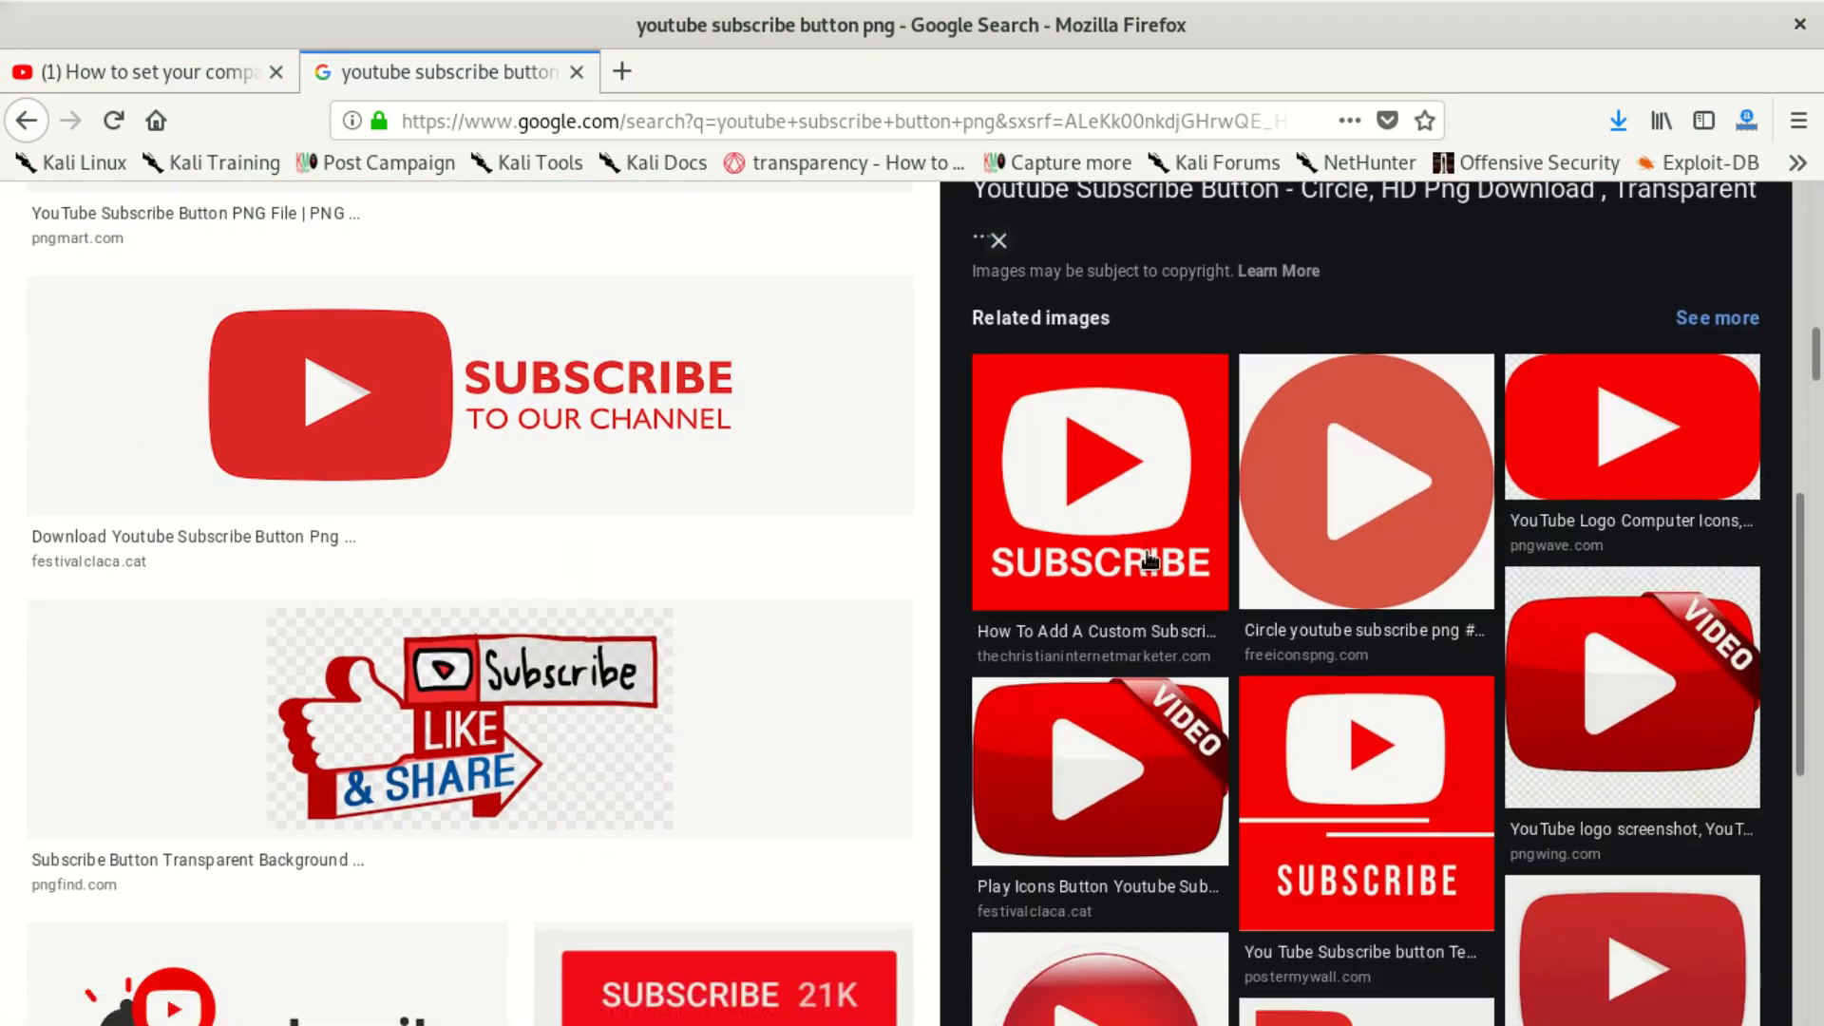
left_click(1098, 480)
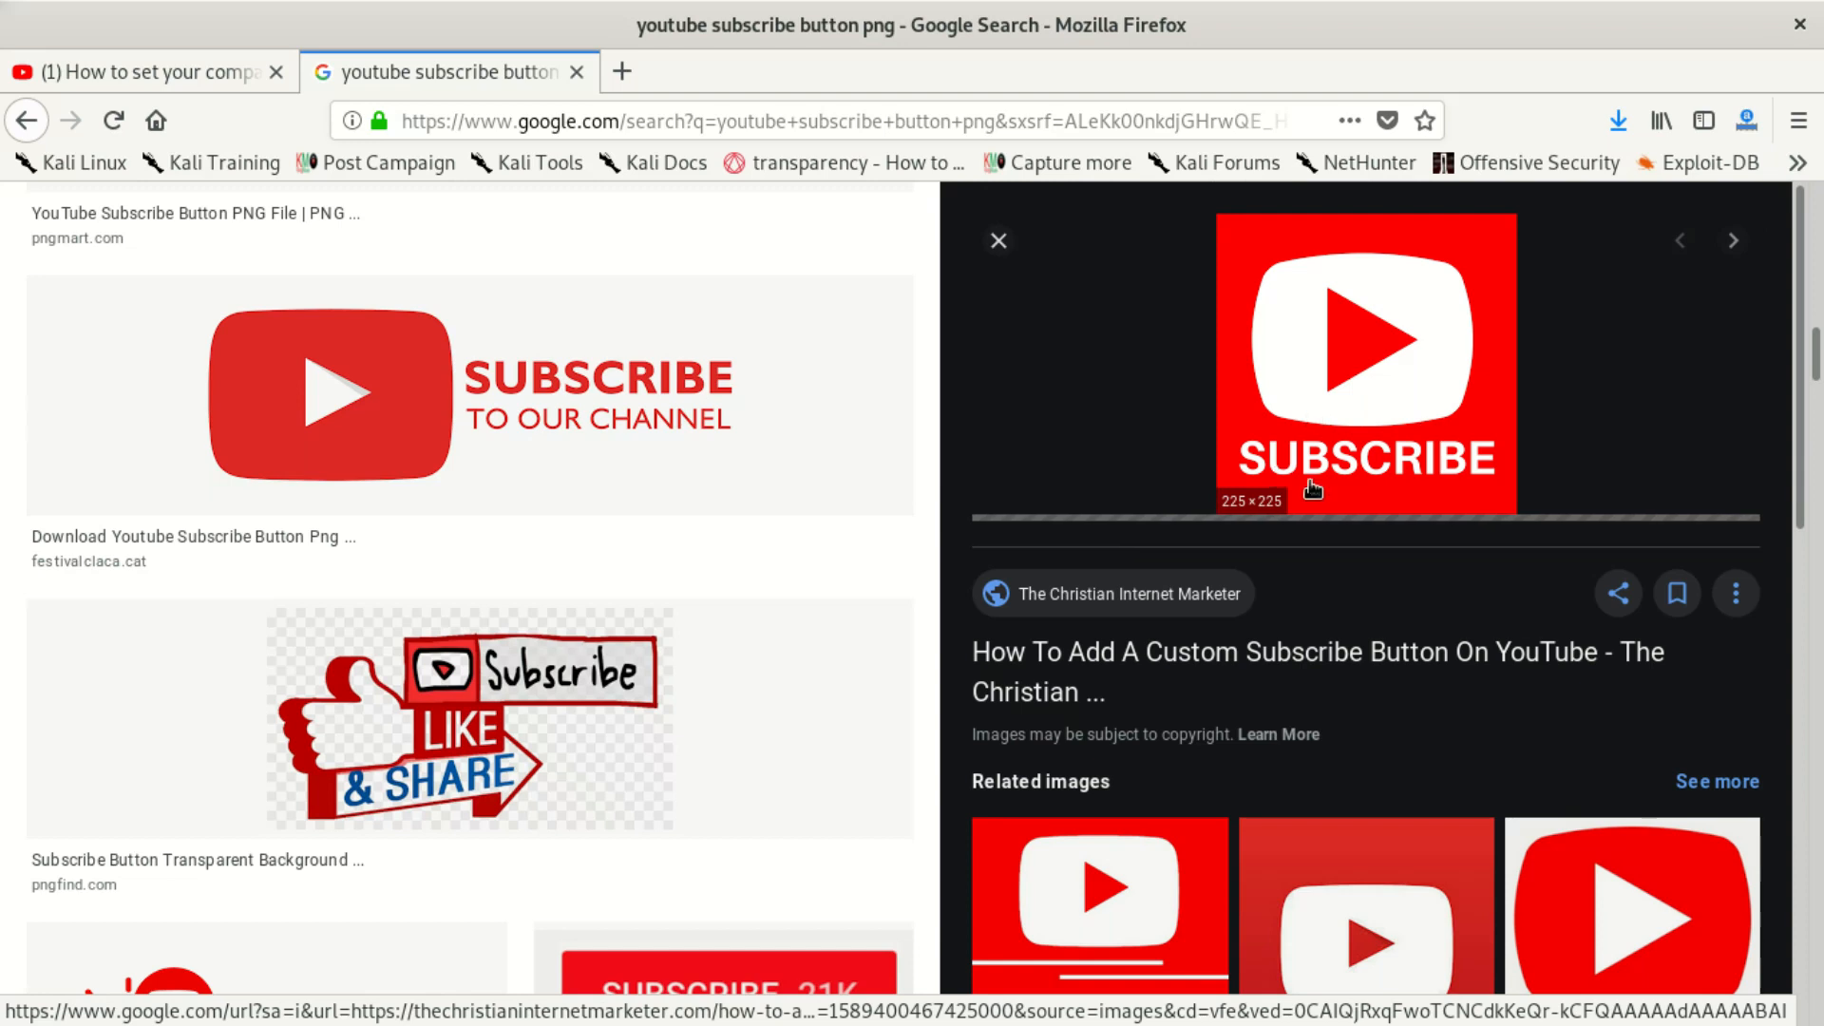
mouse_move(1402, 410)
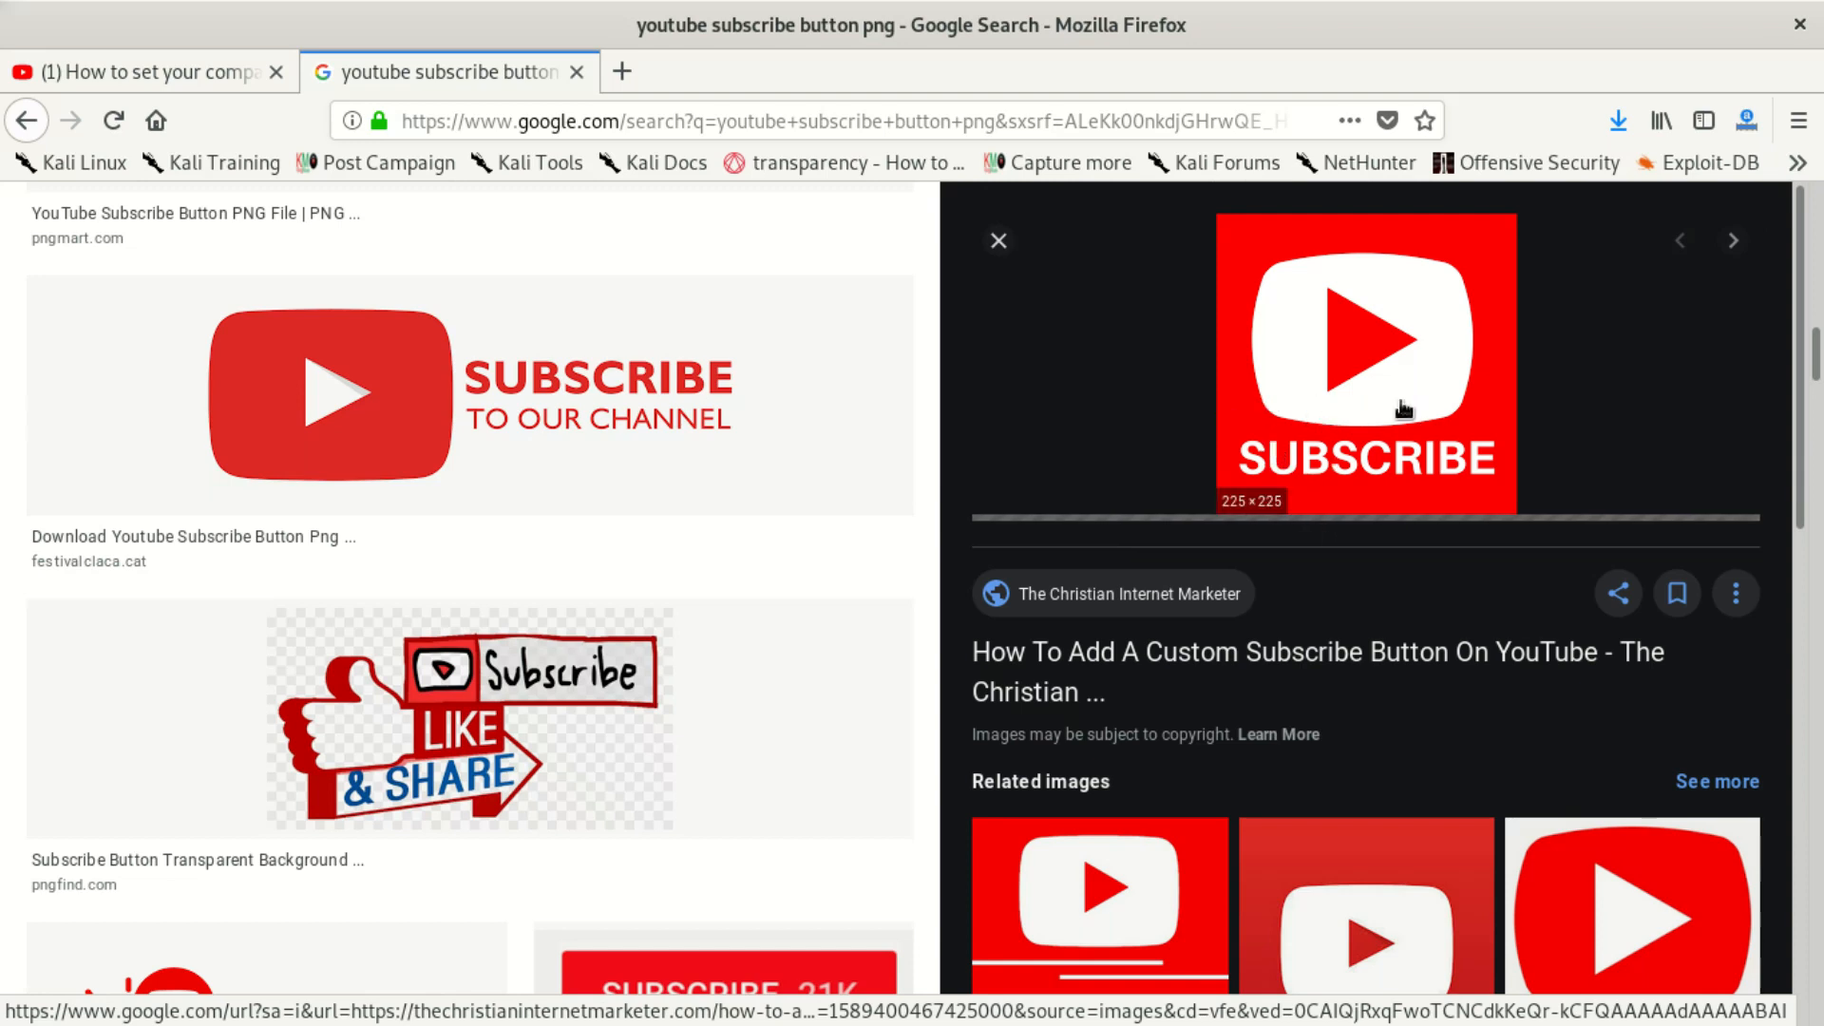
mouse_move(1370, 395)
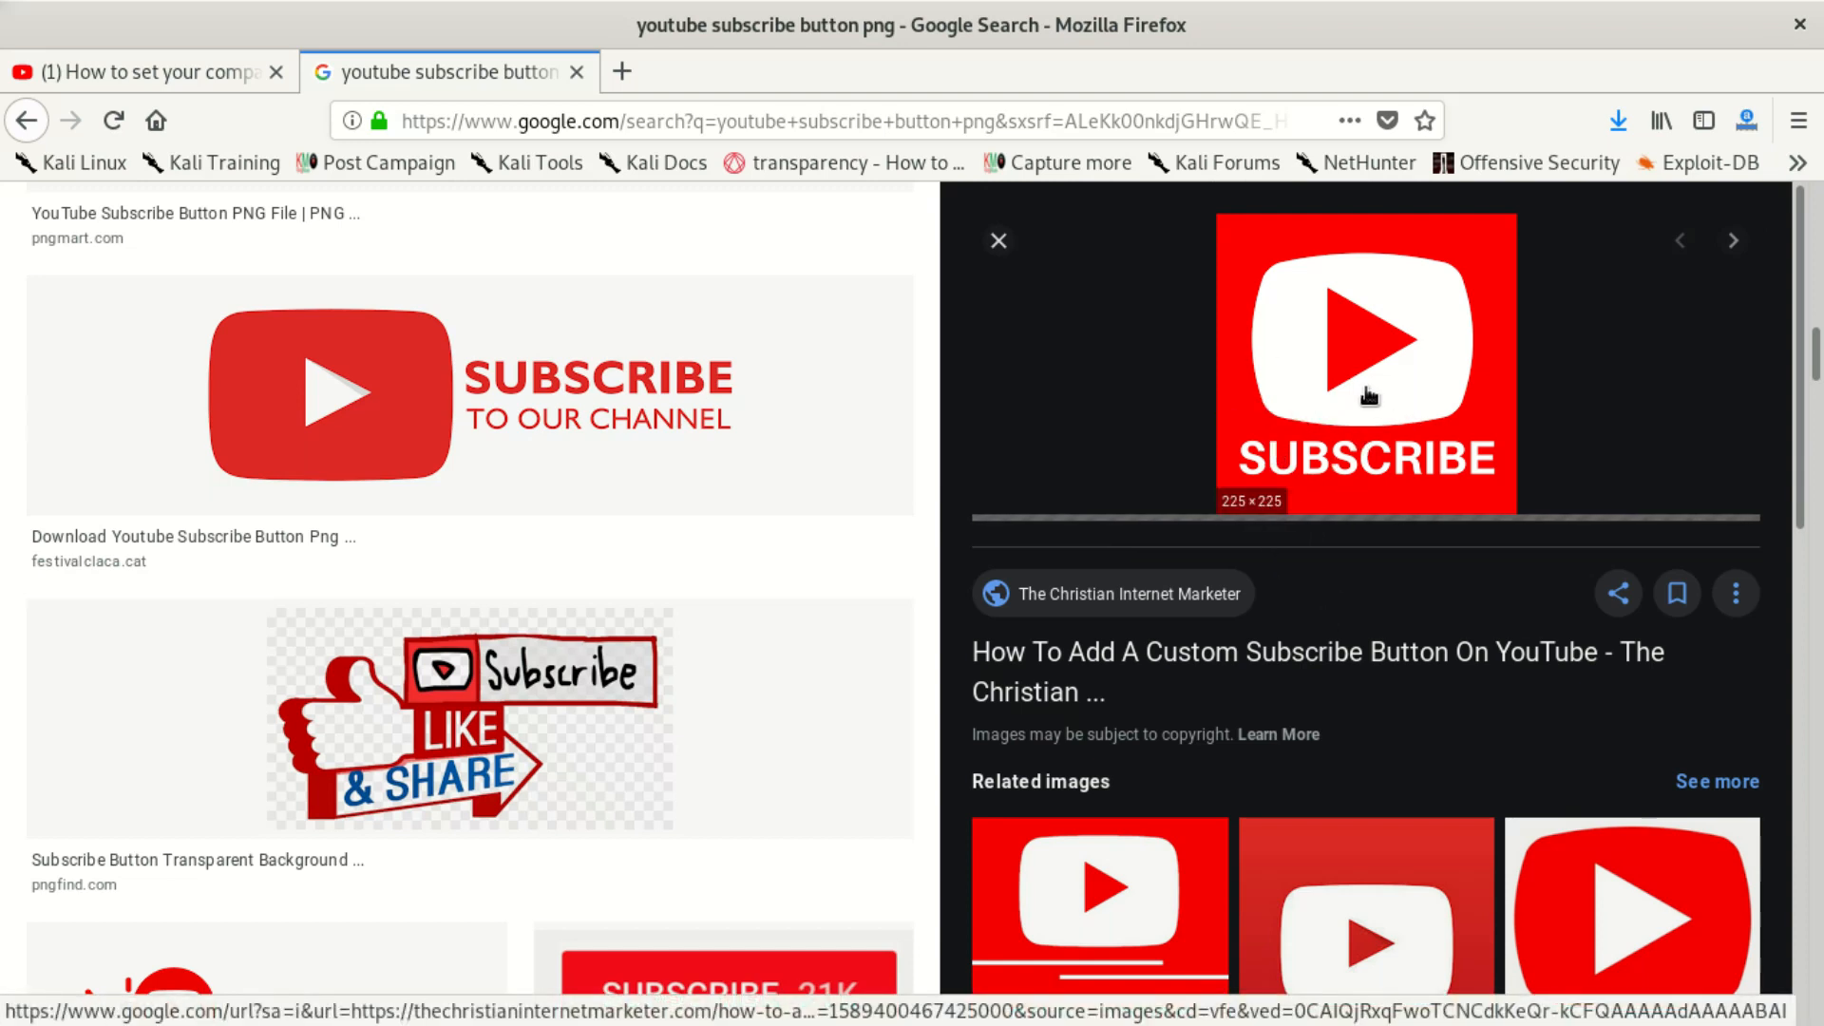
Step: Save the previewed square subscribe image as Square-Subscribe-Button.png in Downloads
right_click(1370, 396)
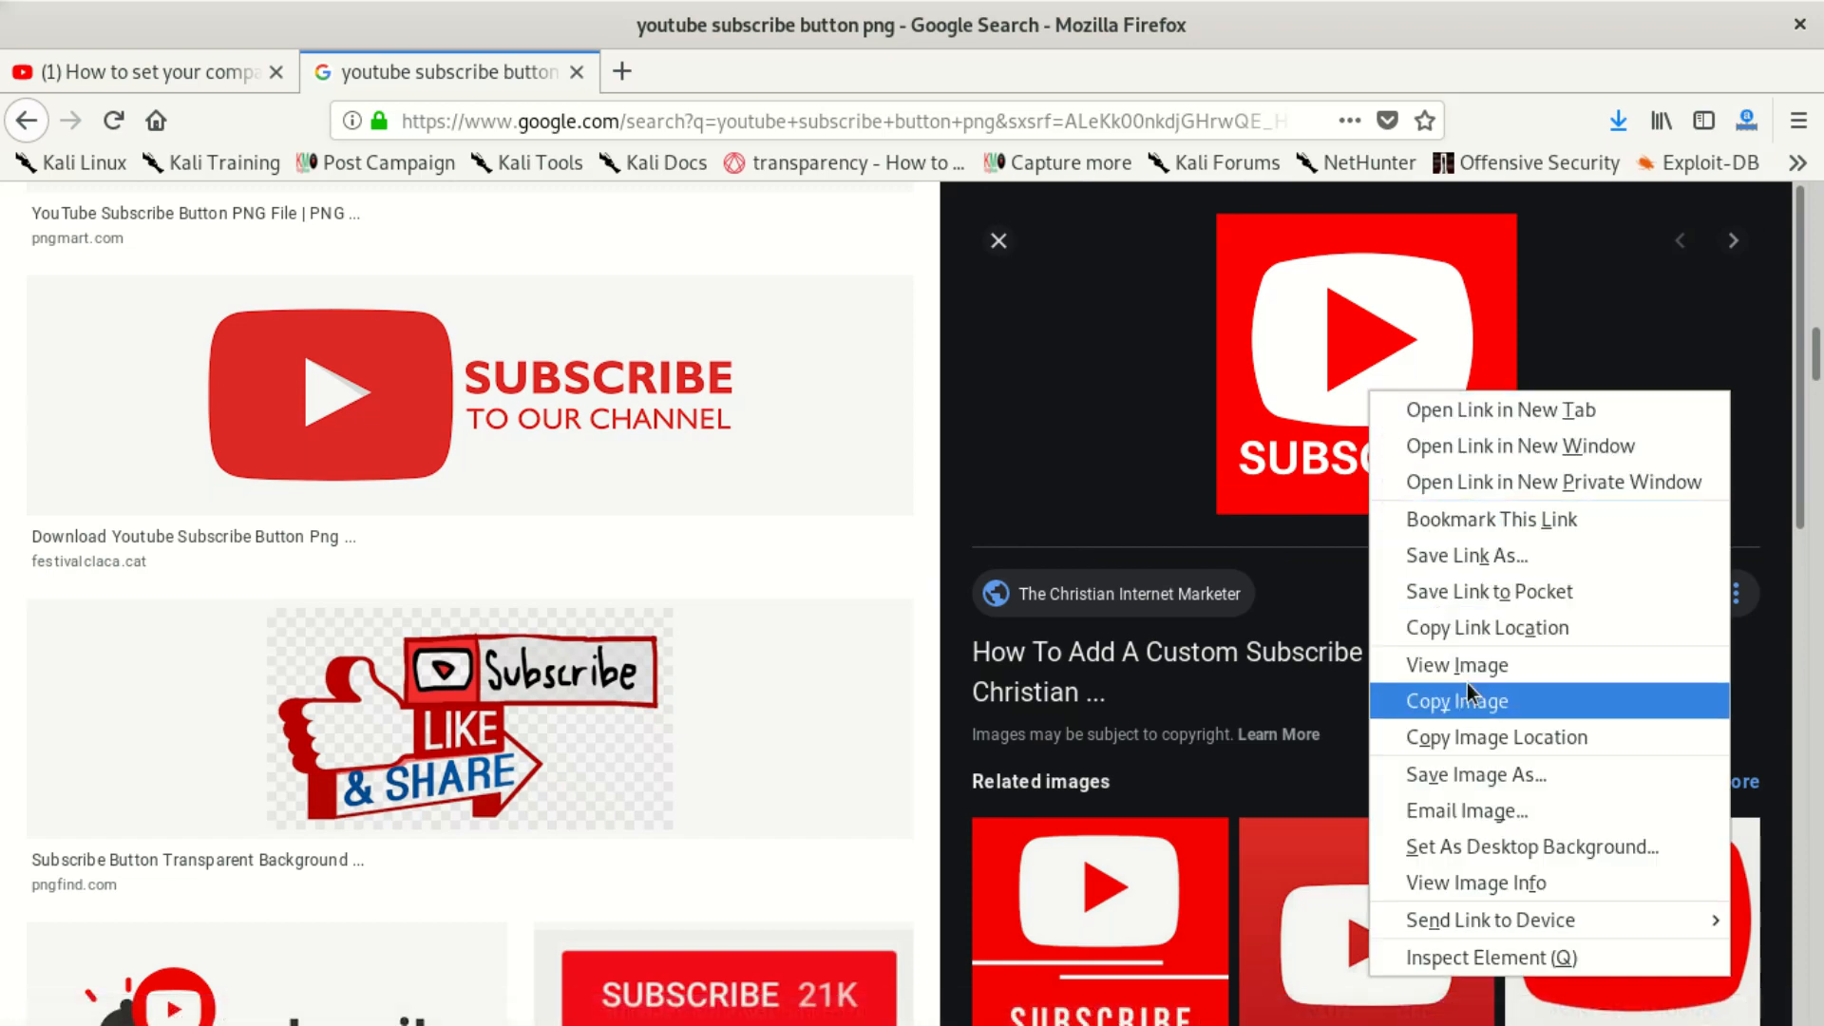
left_click(1476, 775)
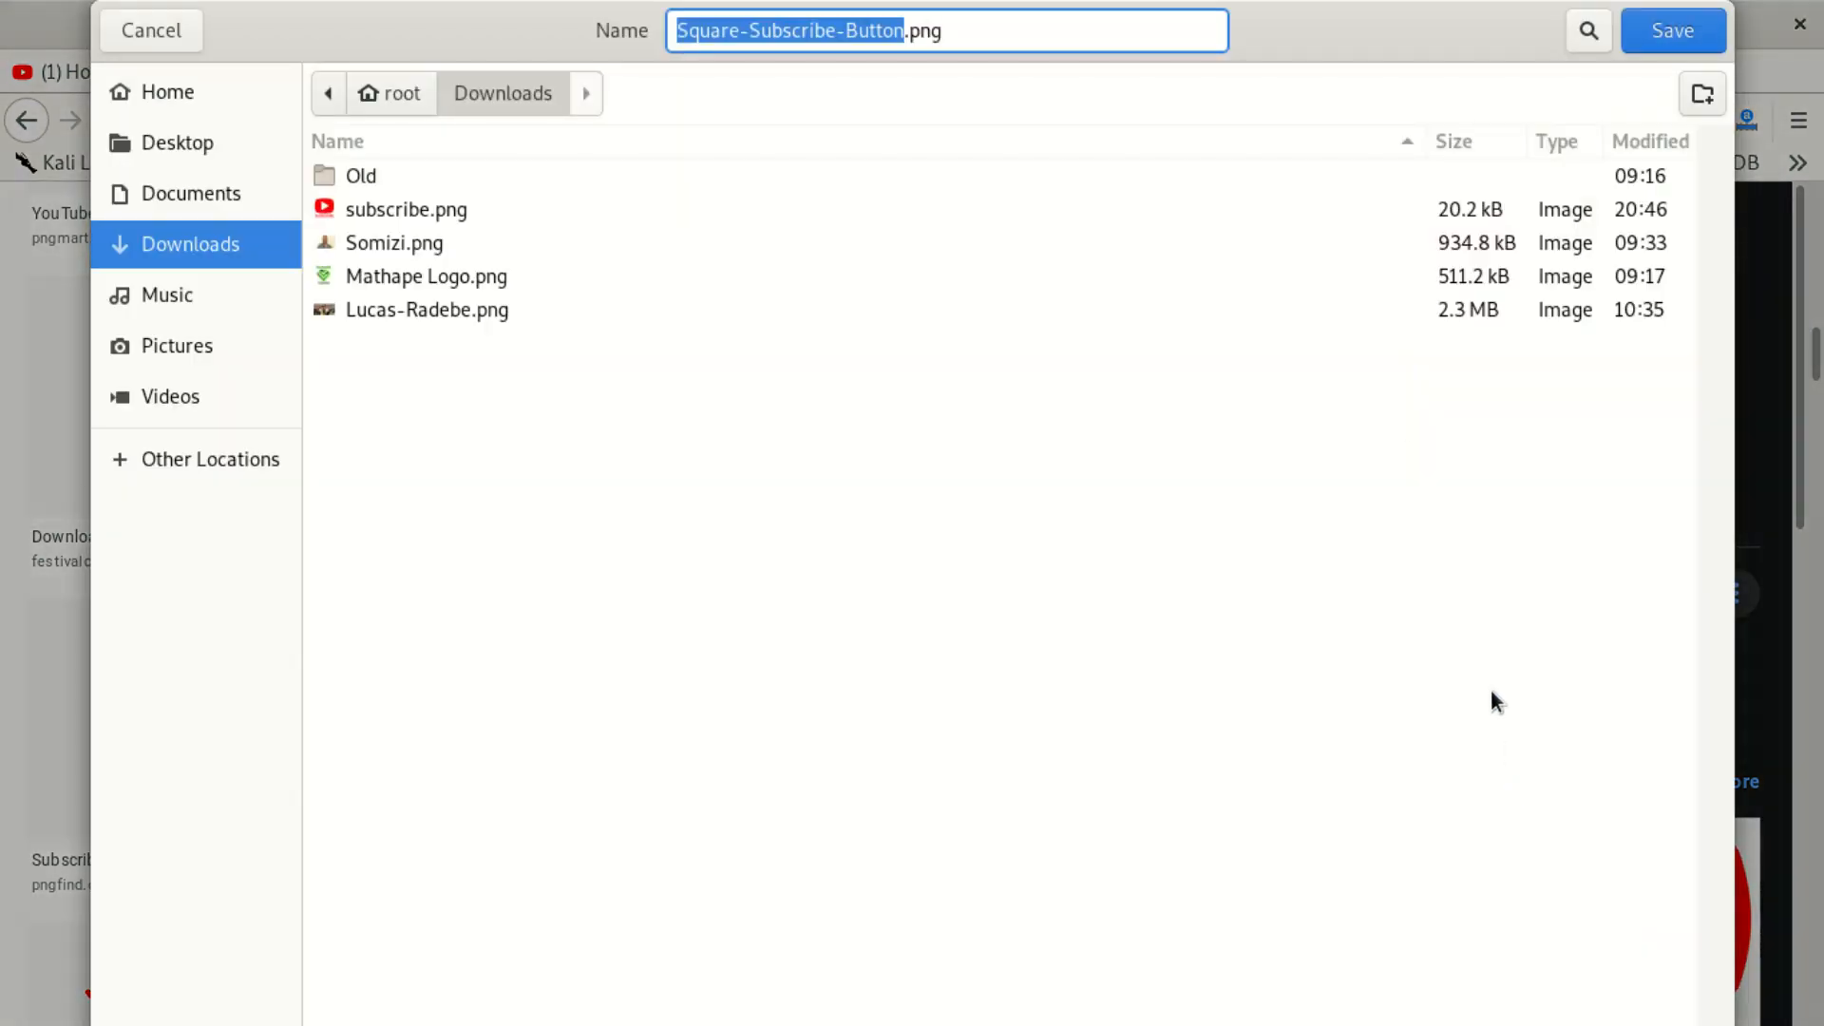
mouse_move(600, 200)
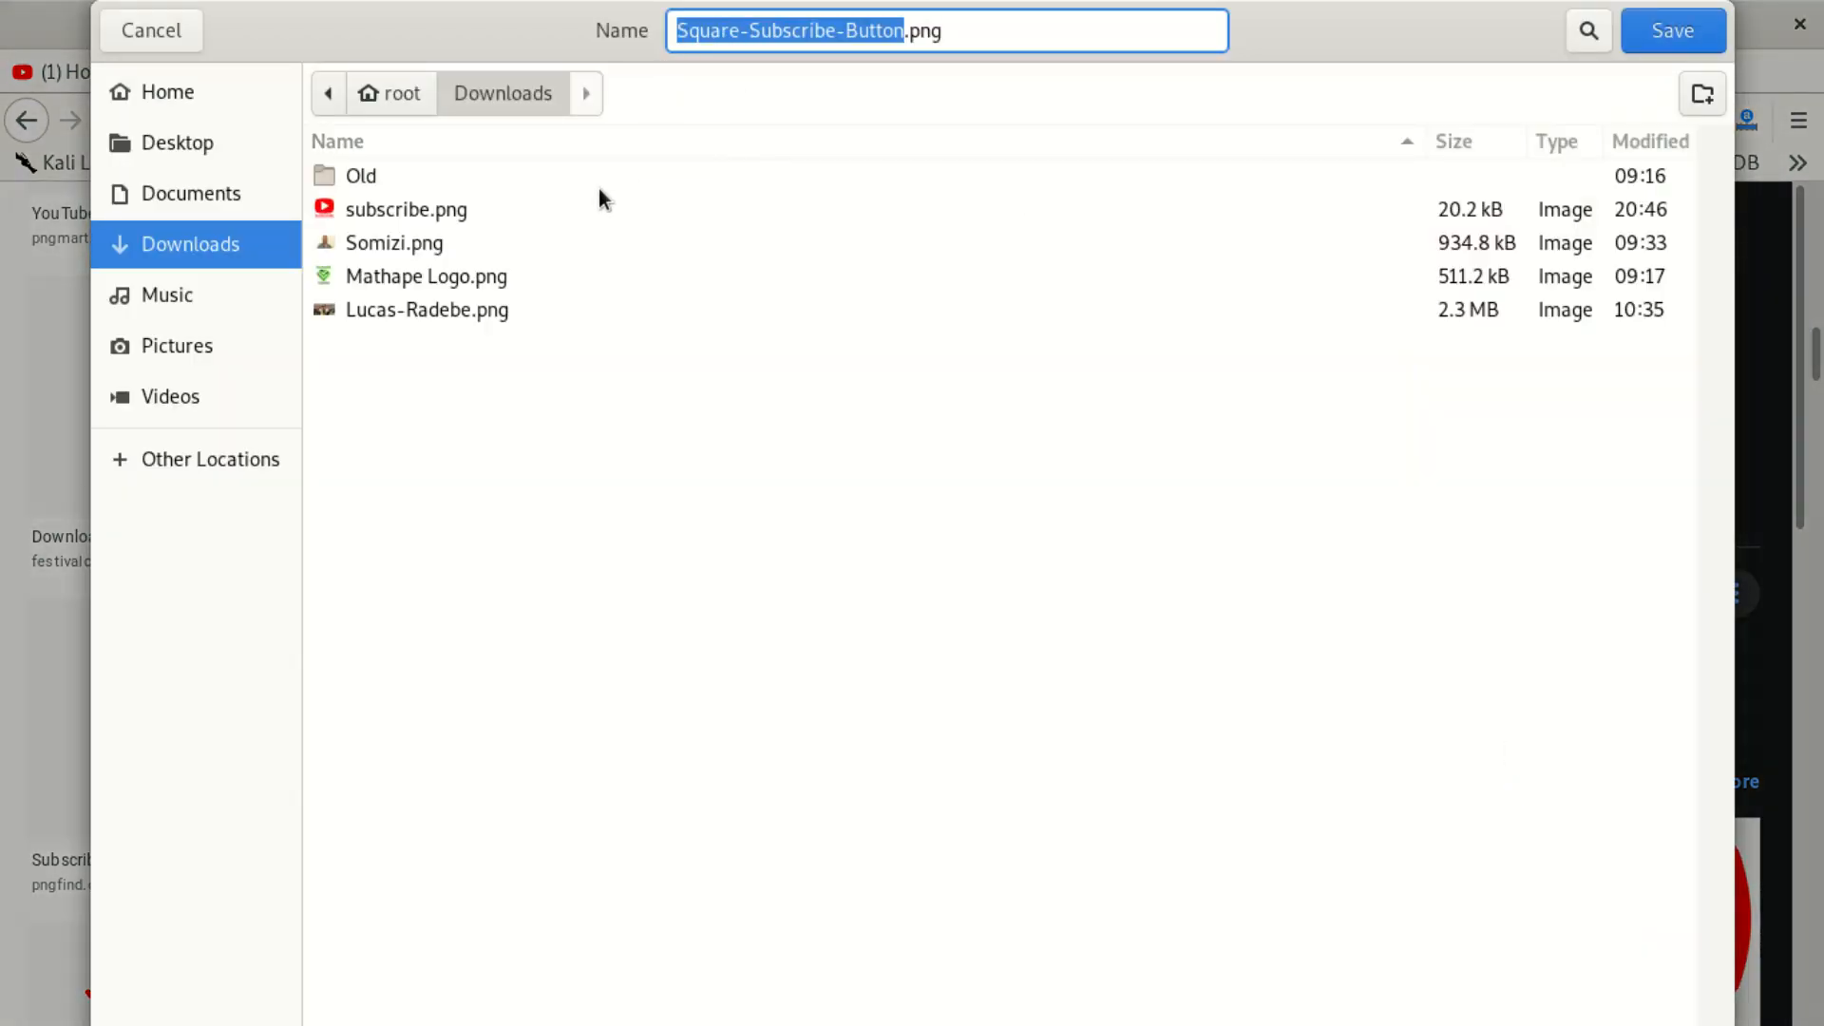
mouse_move(200, 44)
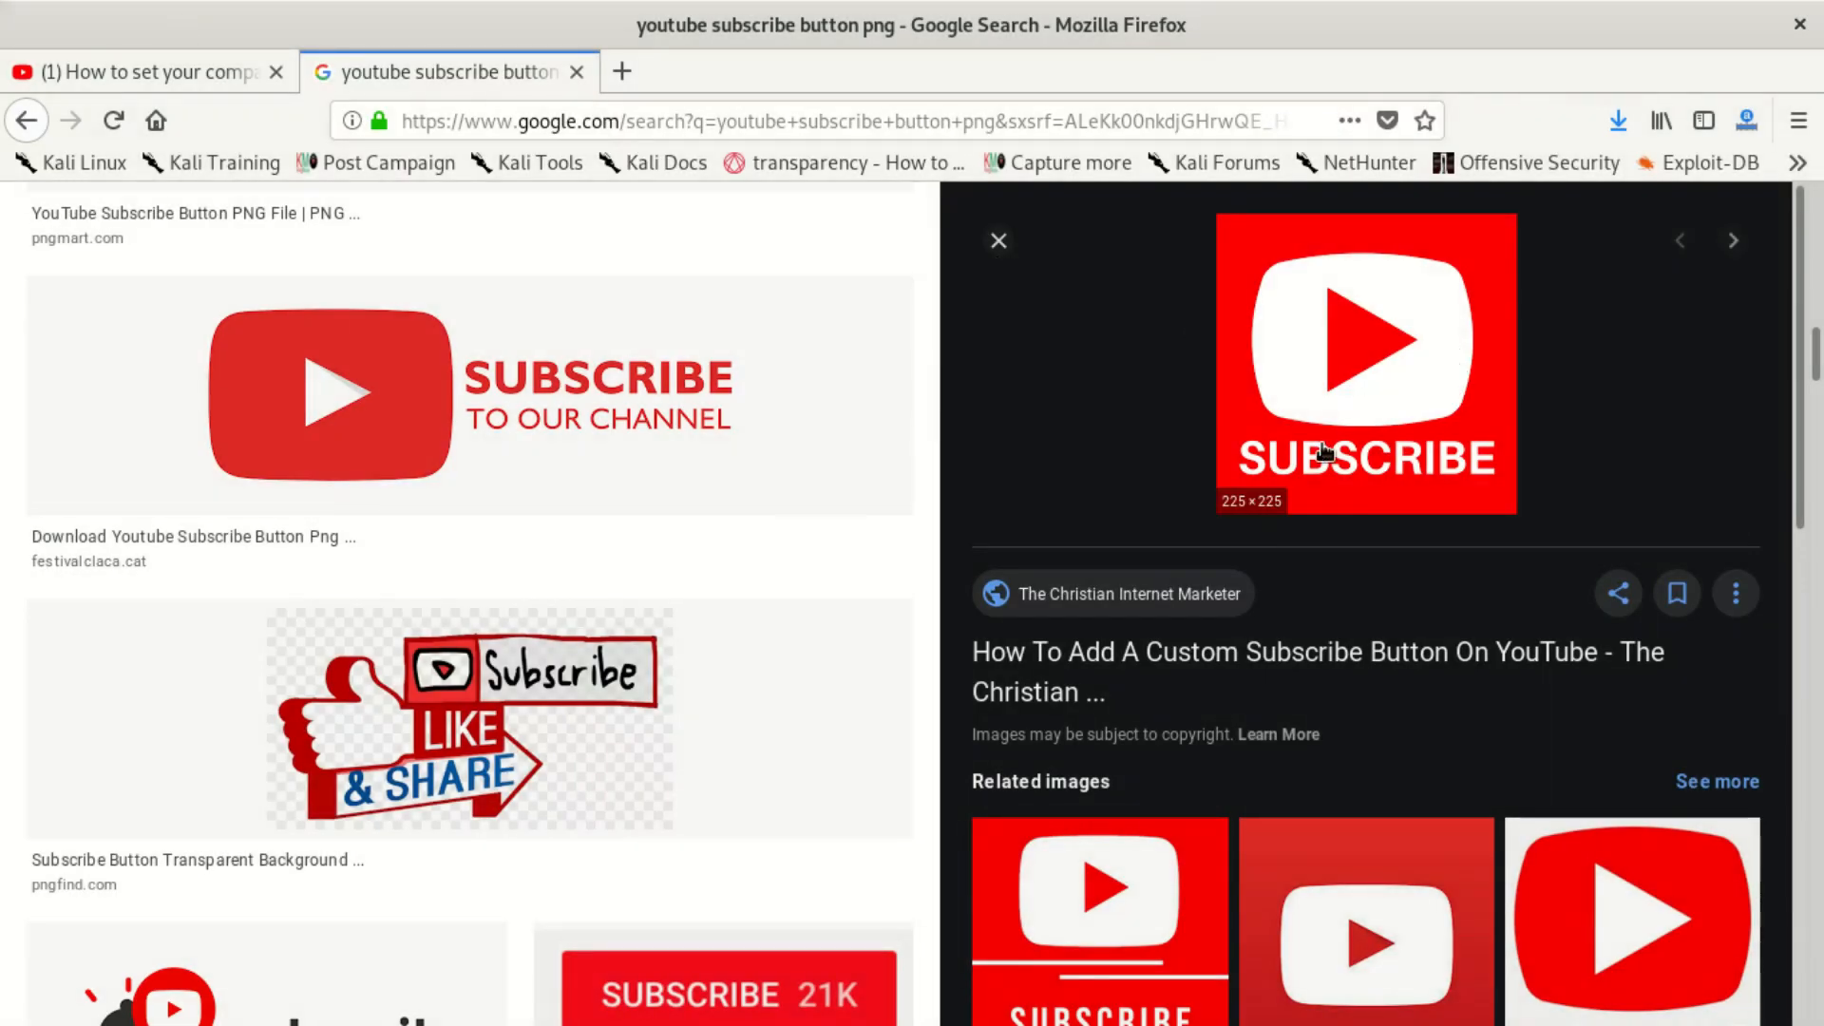
Step: Return to the YouTube watch page showing the subscribe watermark on the player
left_click(139, 70)
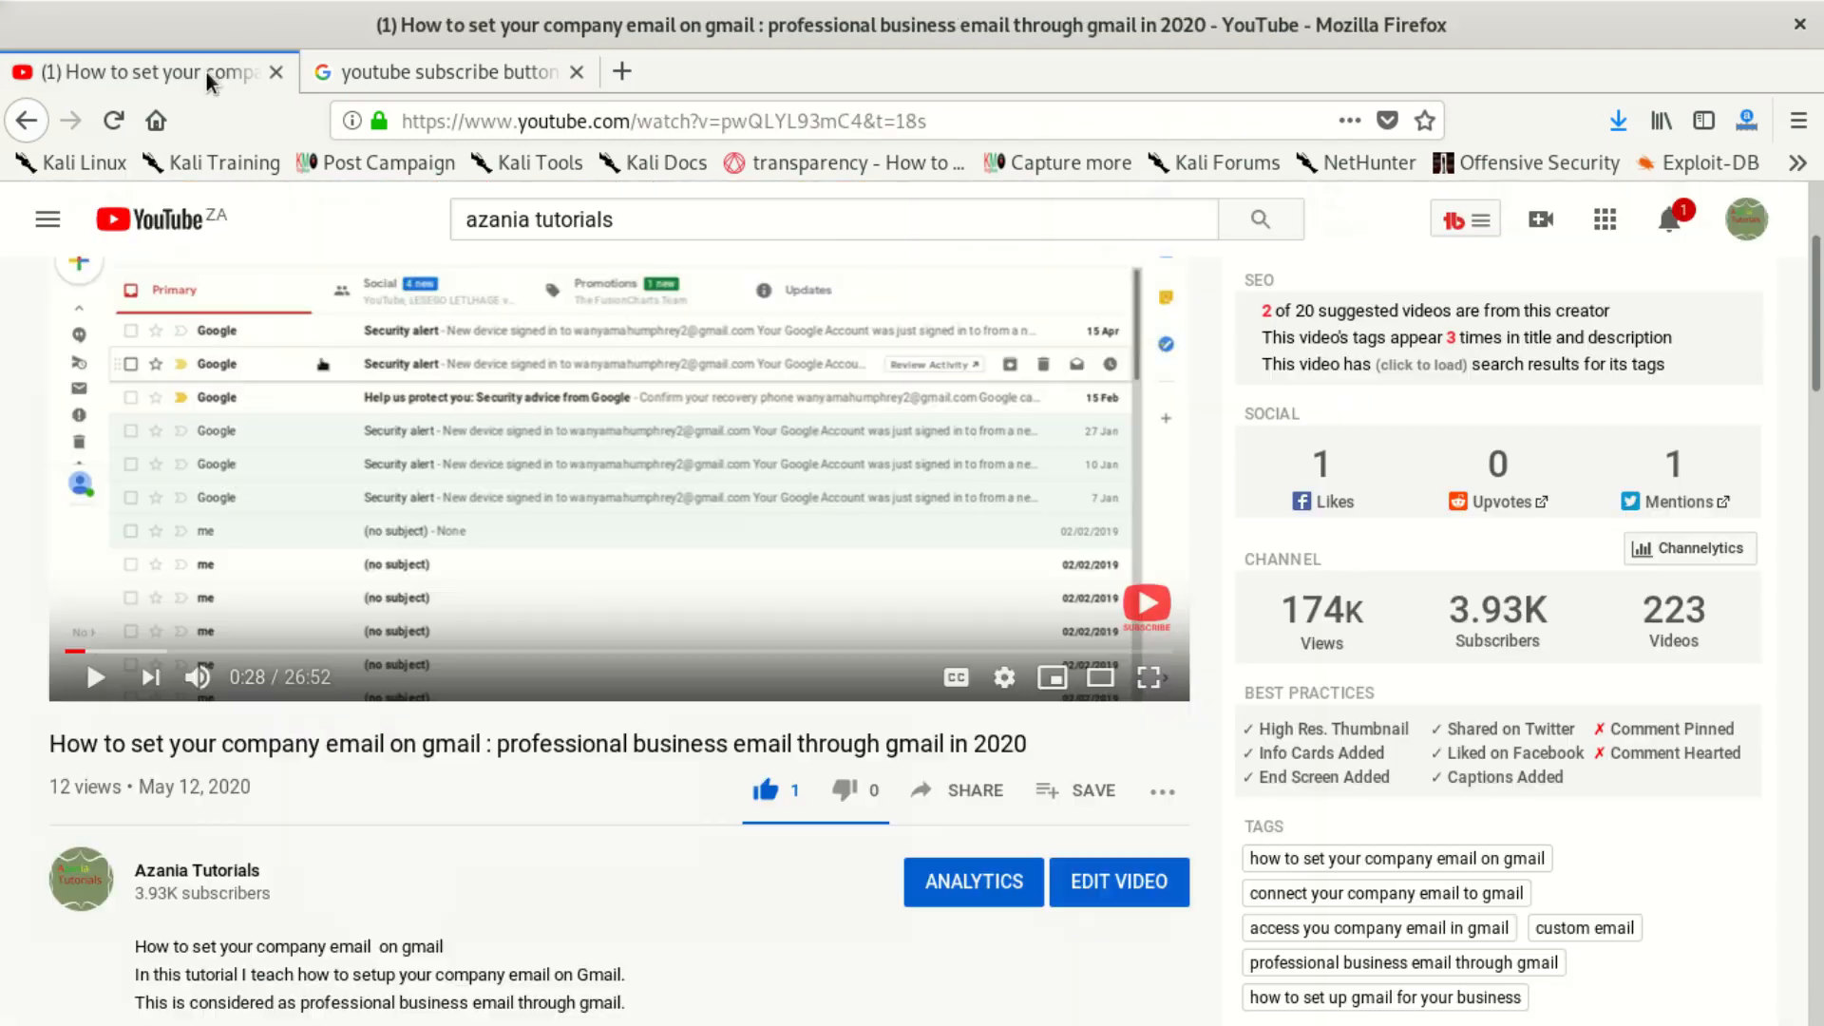
mouse_move(750, 458)
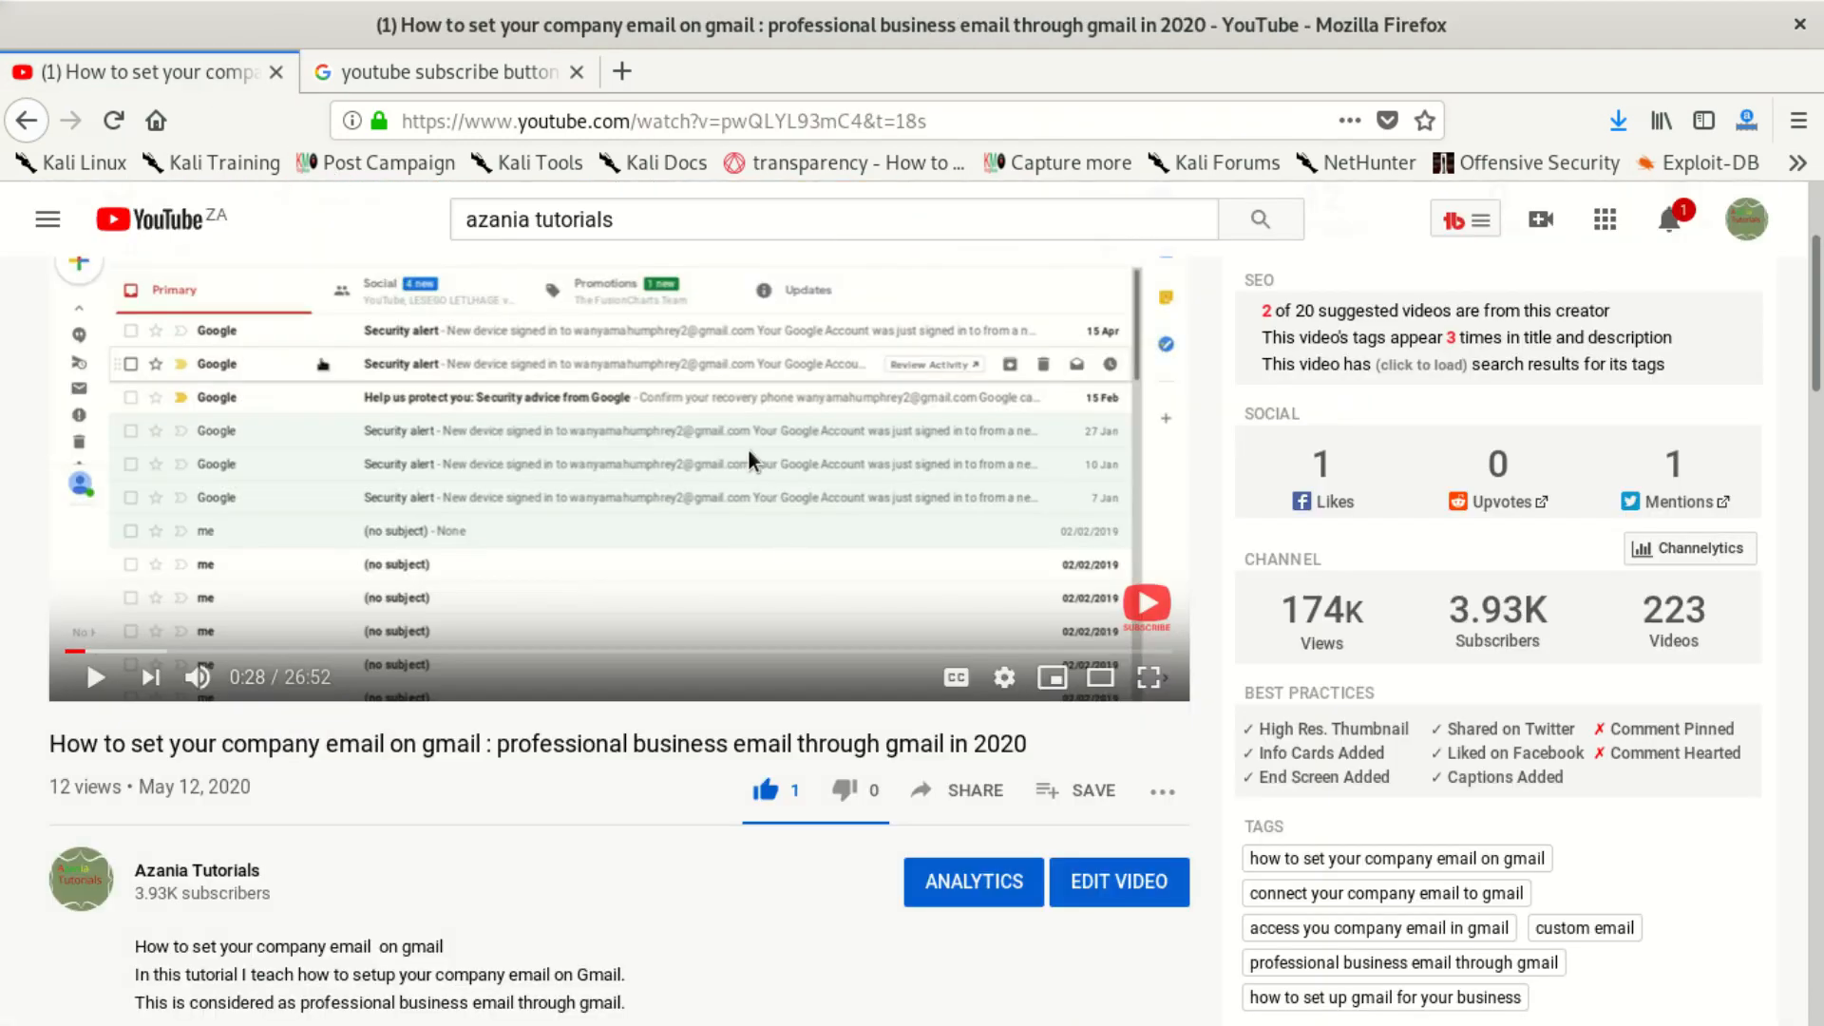
mouse_move(722, 610)
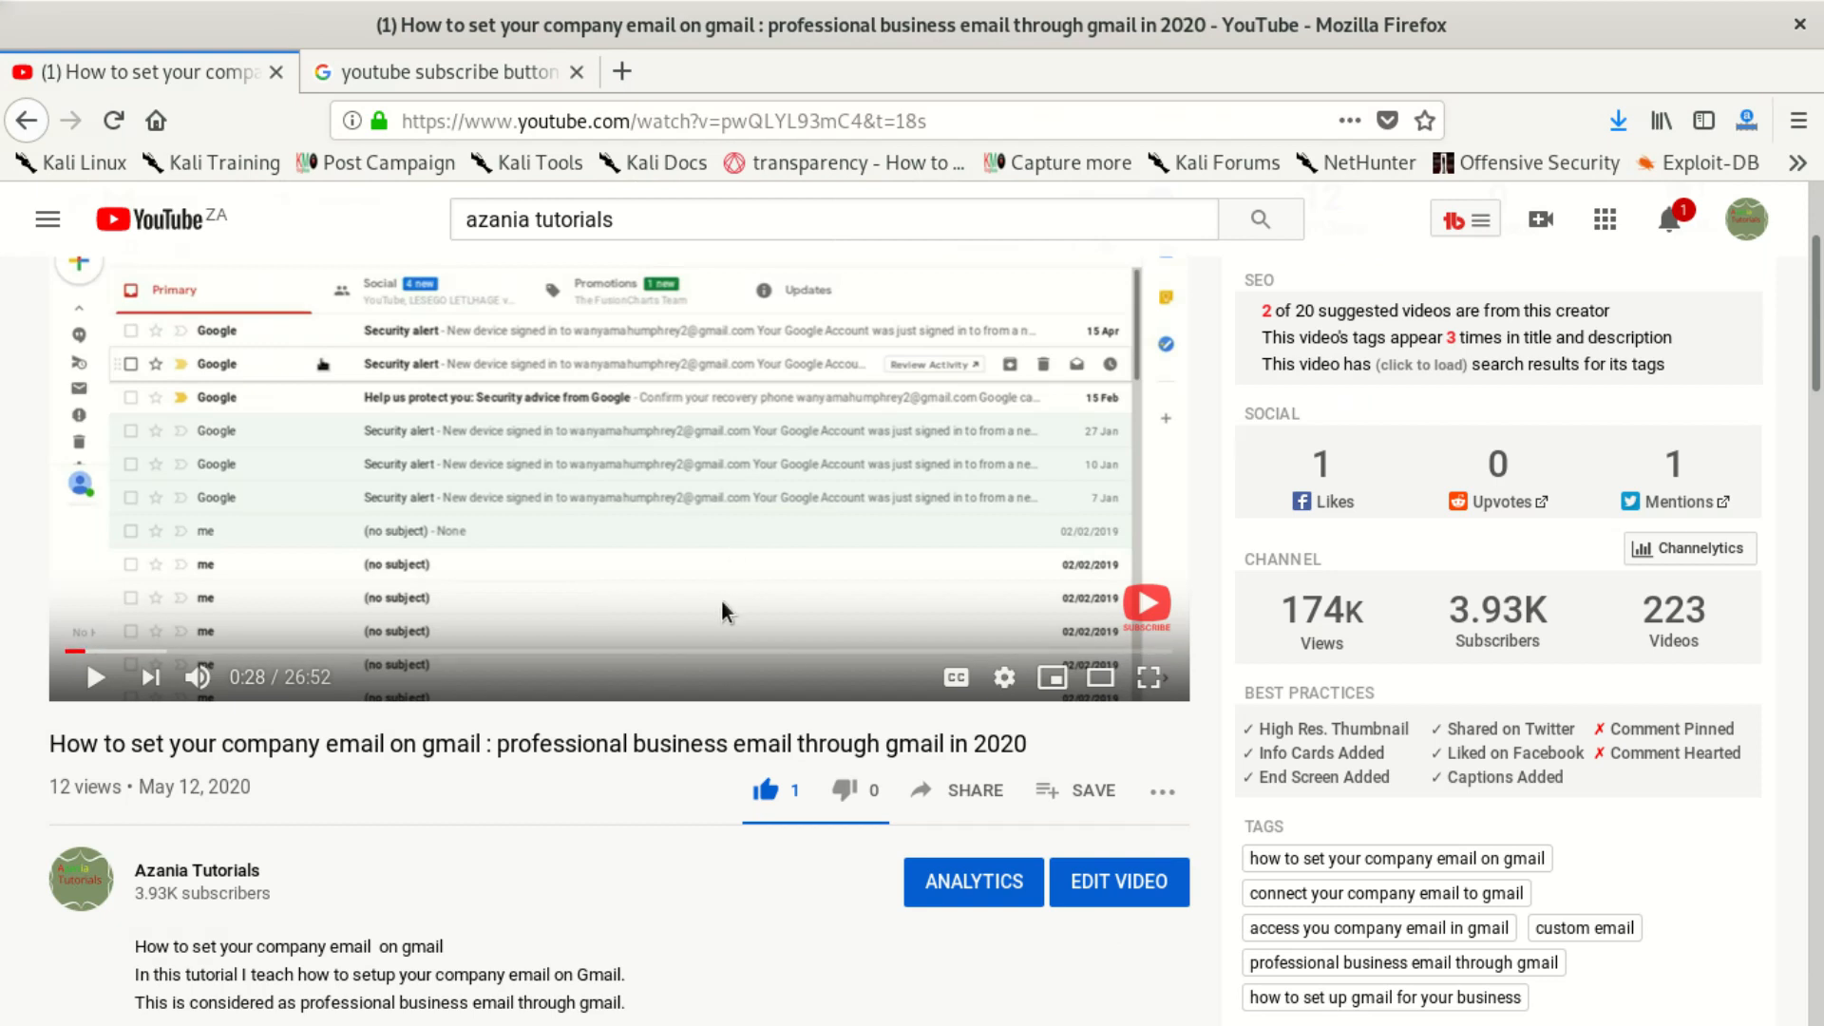
mouse_move(1087, 582)
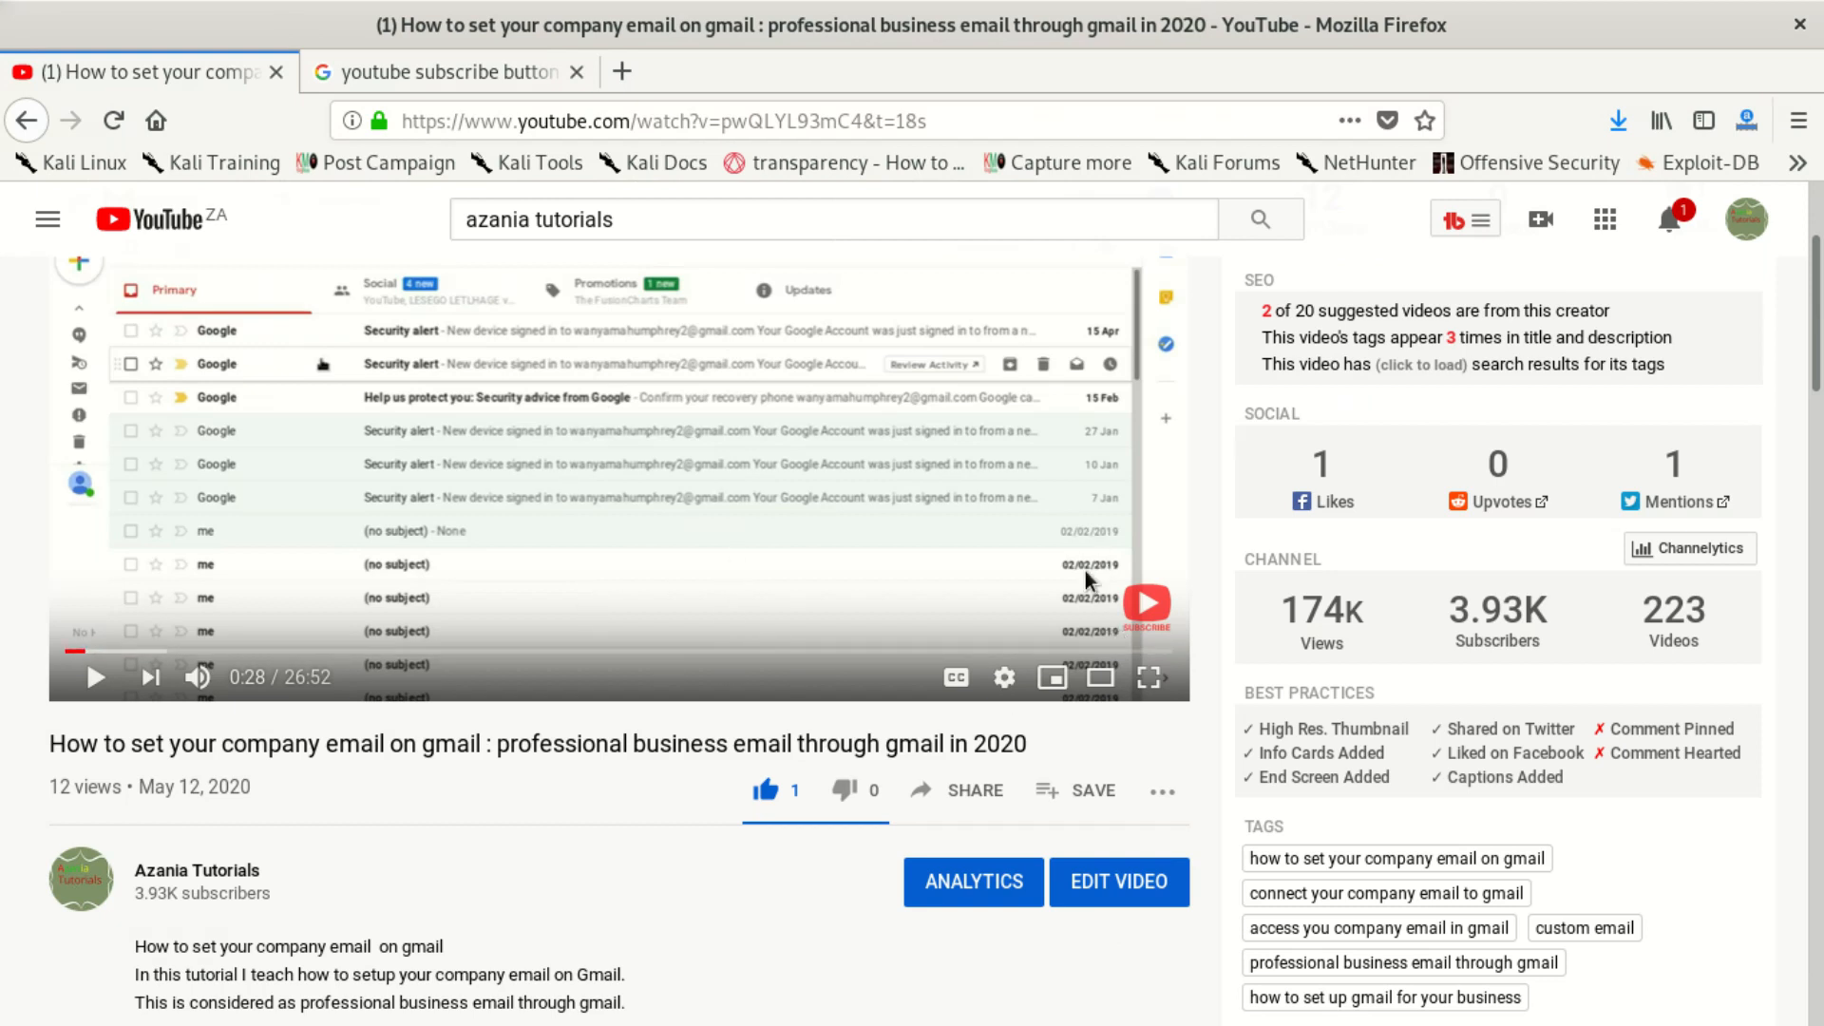
mouse_move(1007, 577)
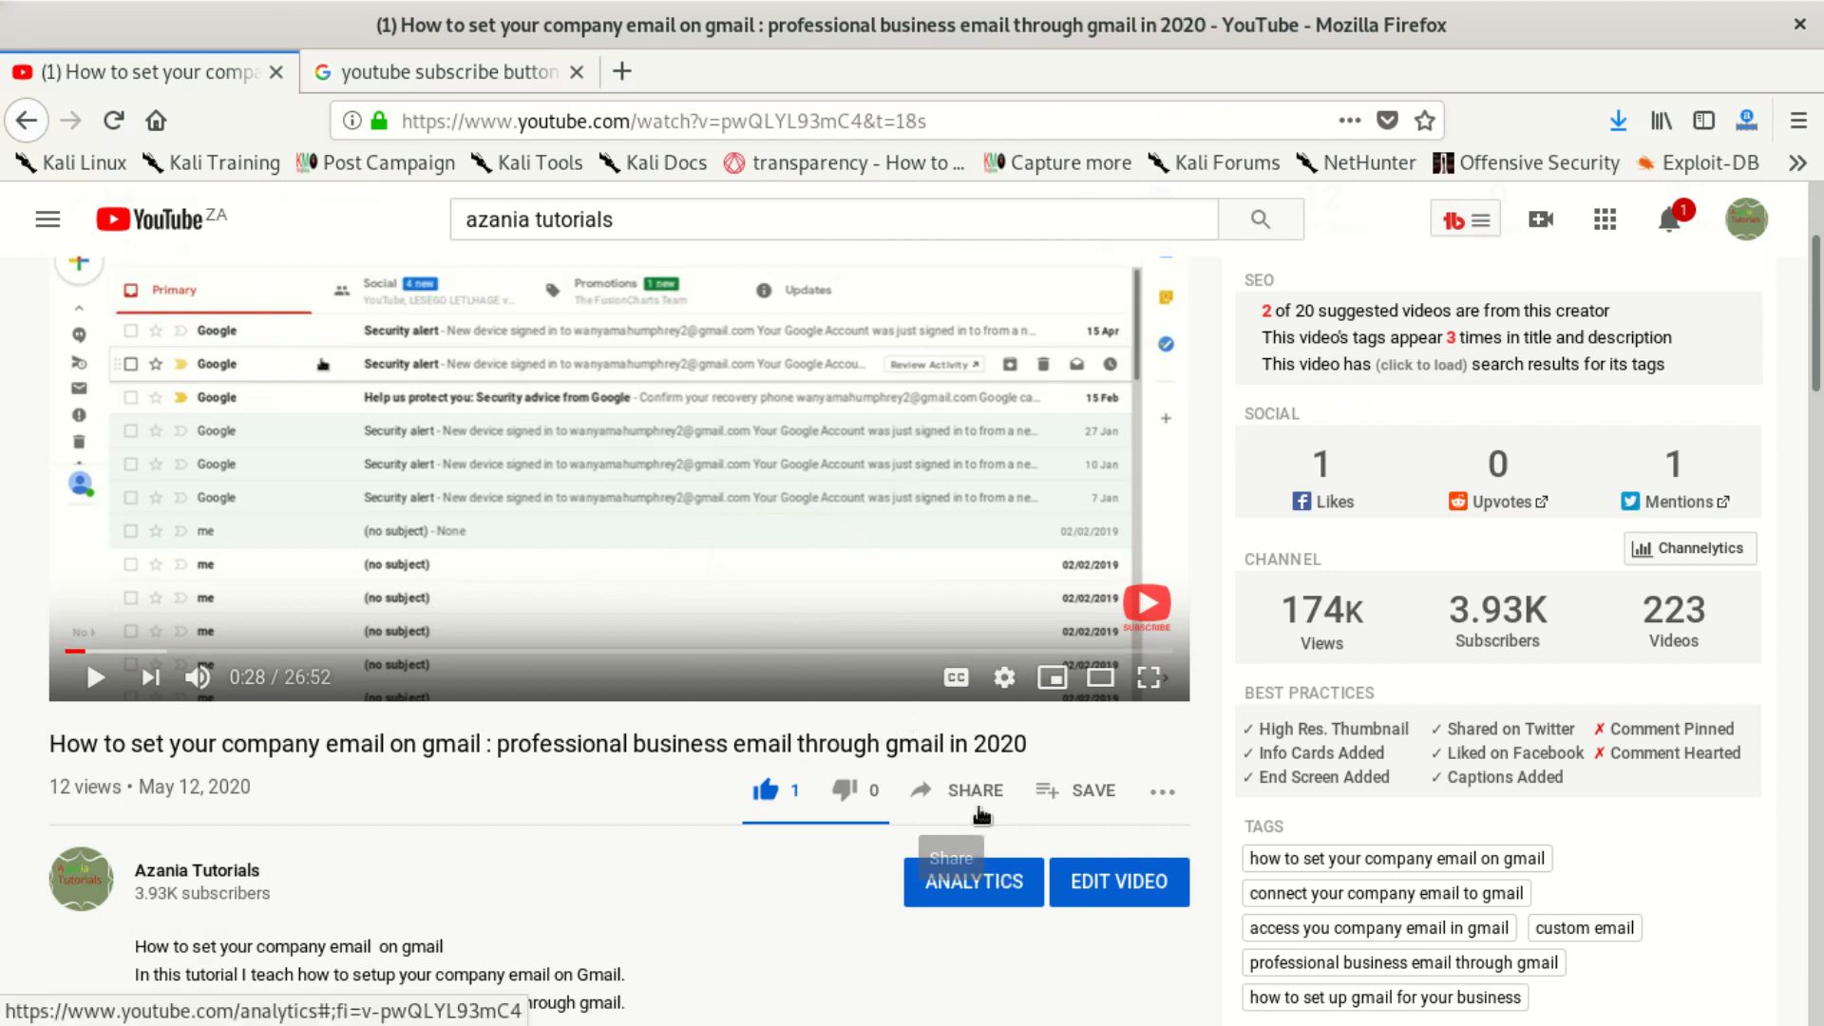
mouse_move(914, 695)
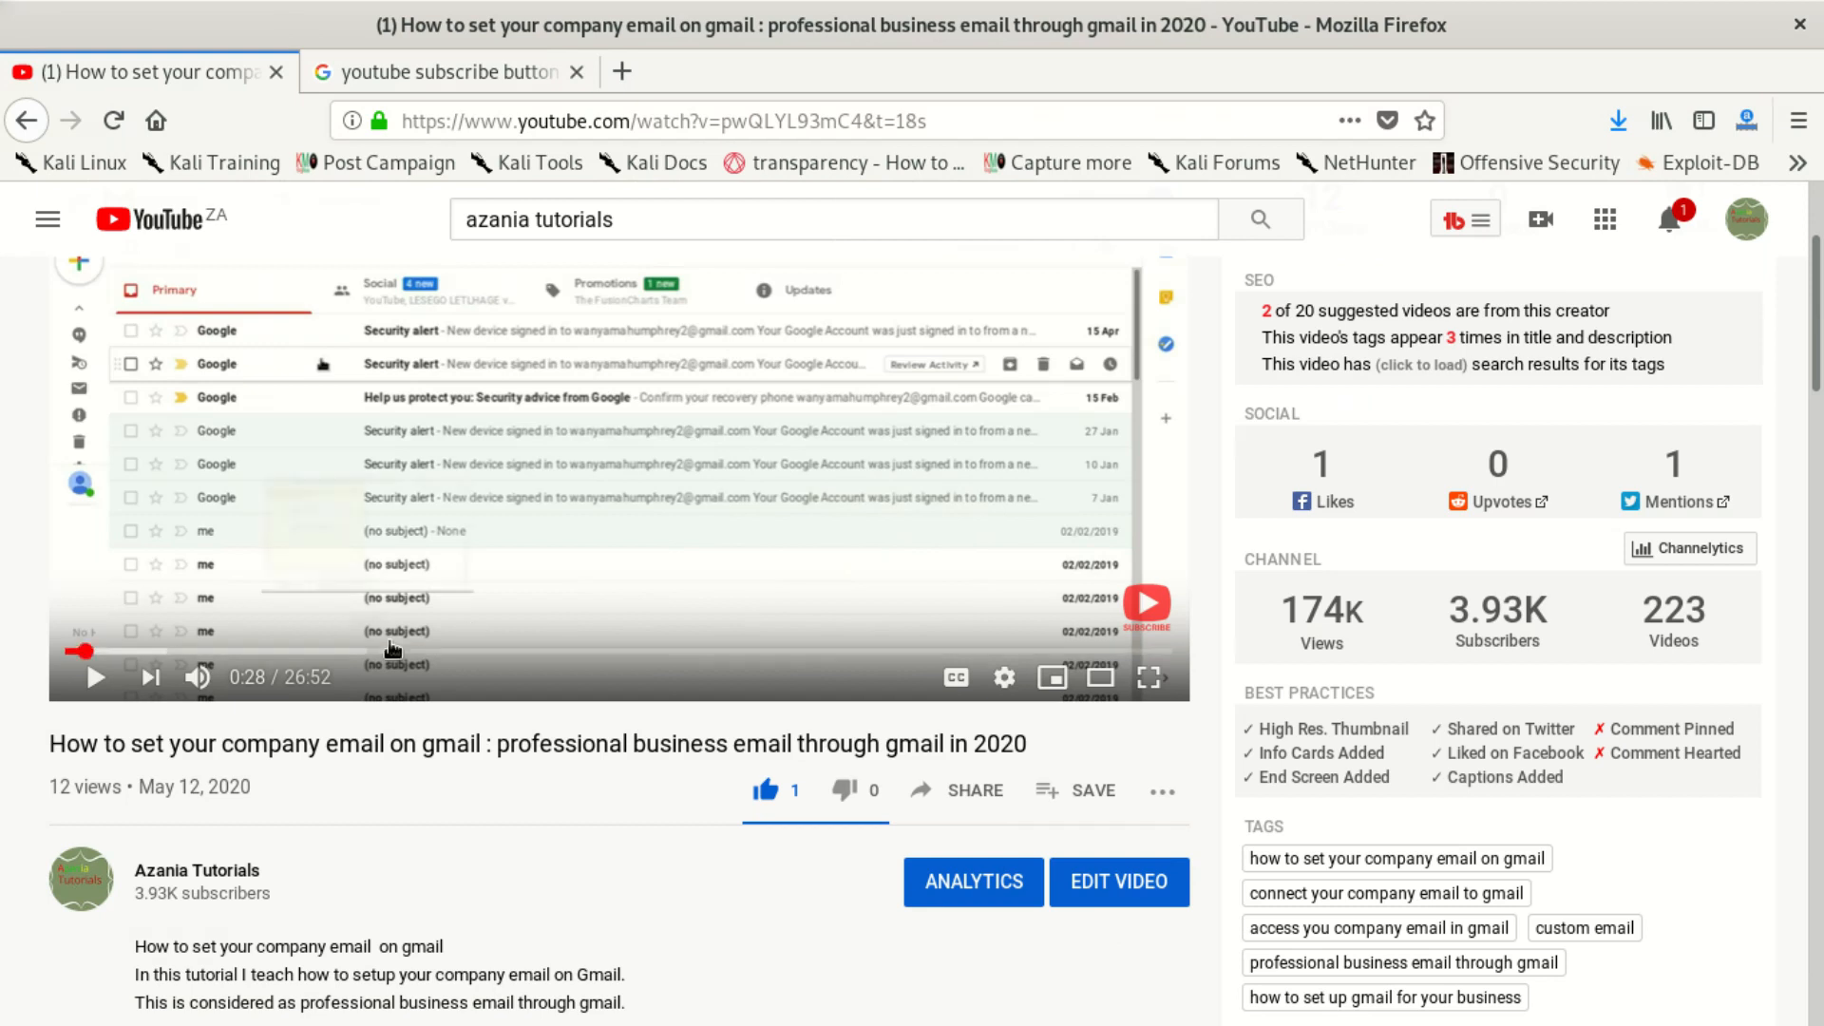
mouse_move(285, 652)
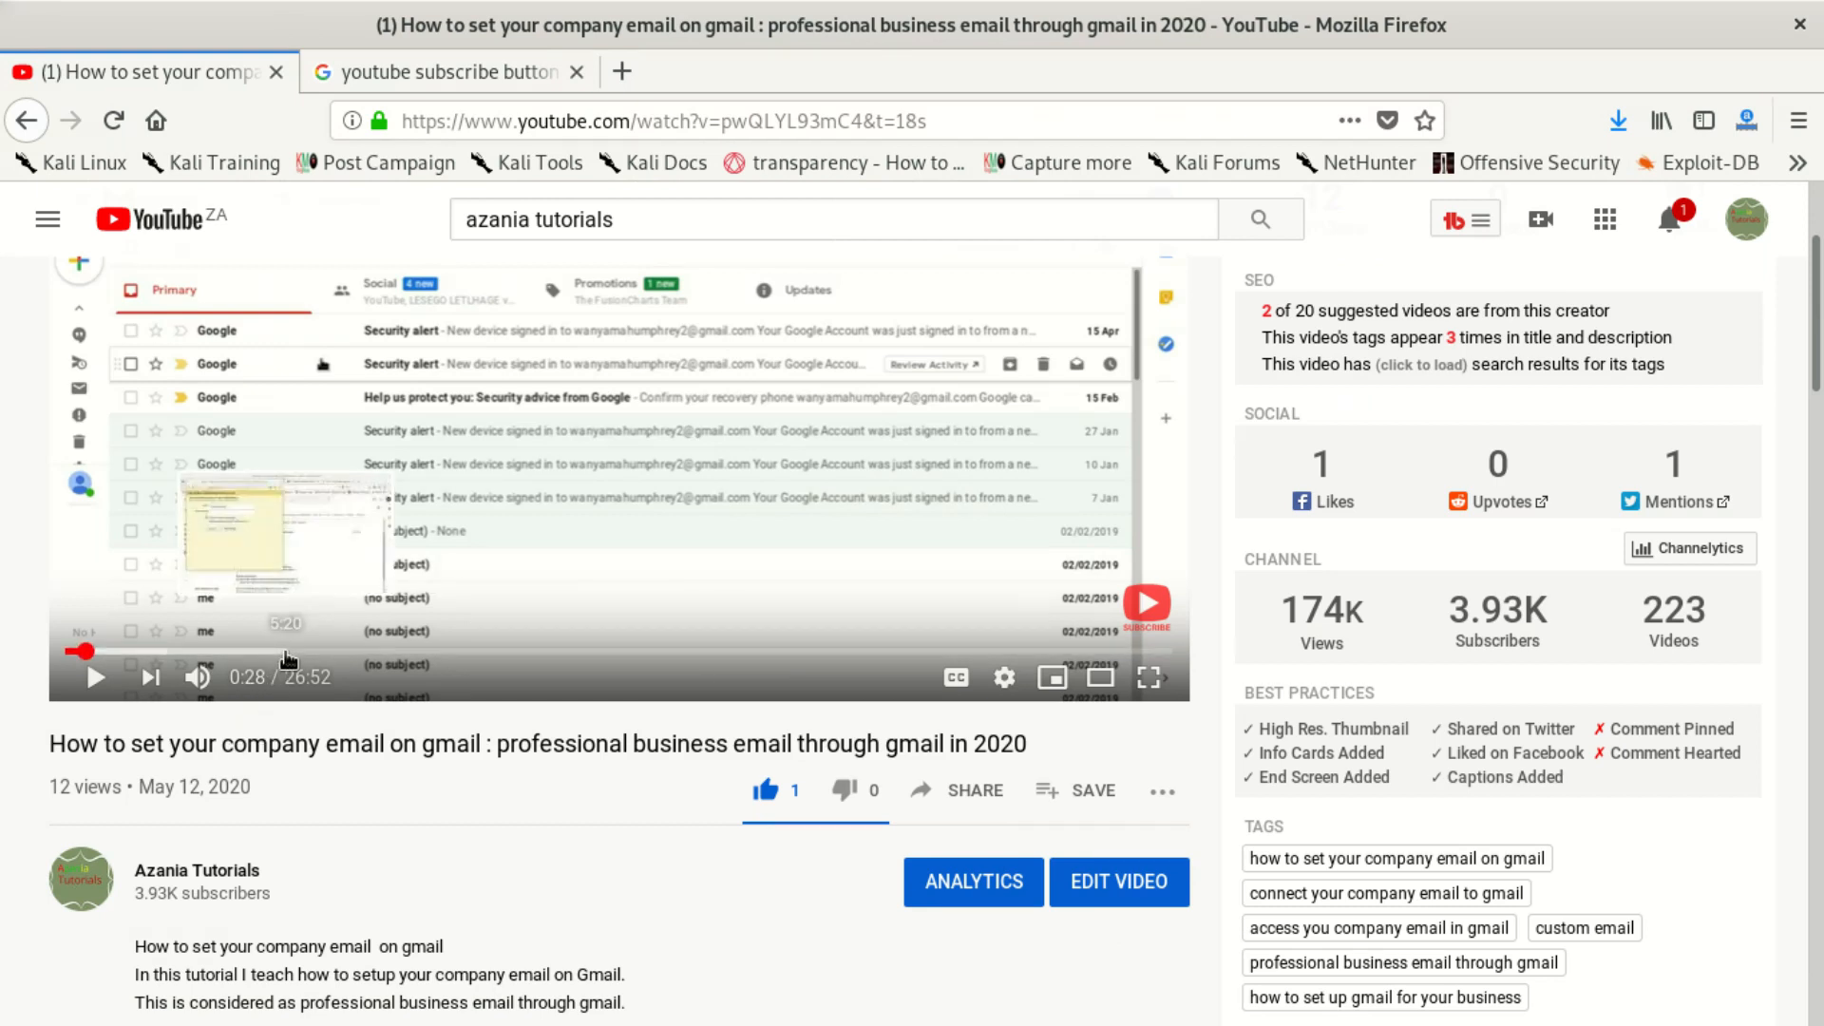
mouse_move(312, 640)
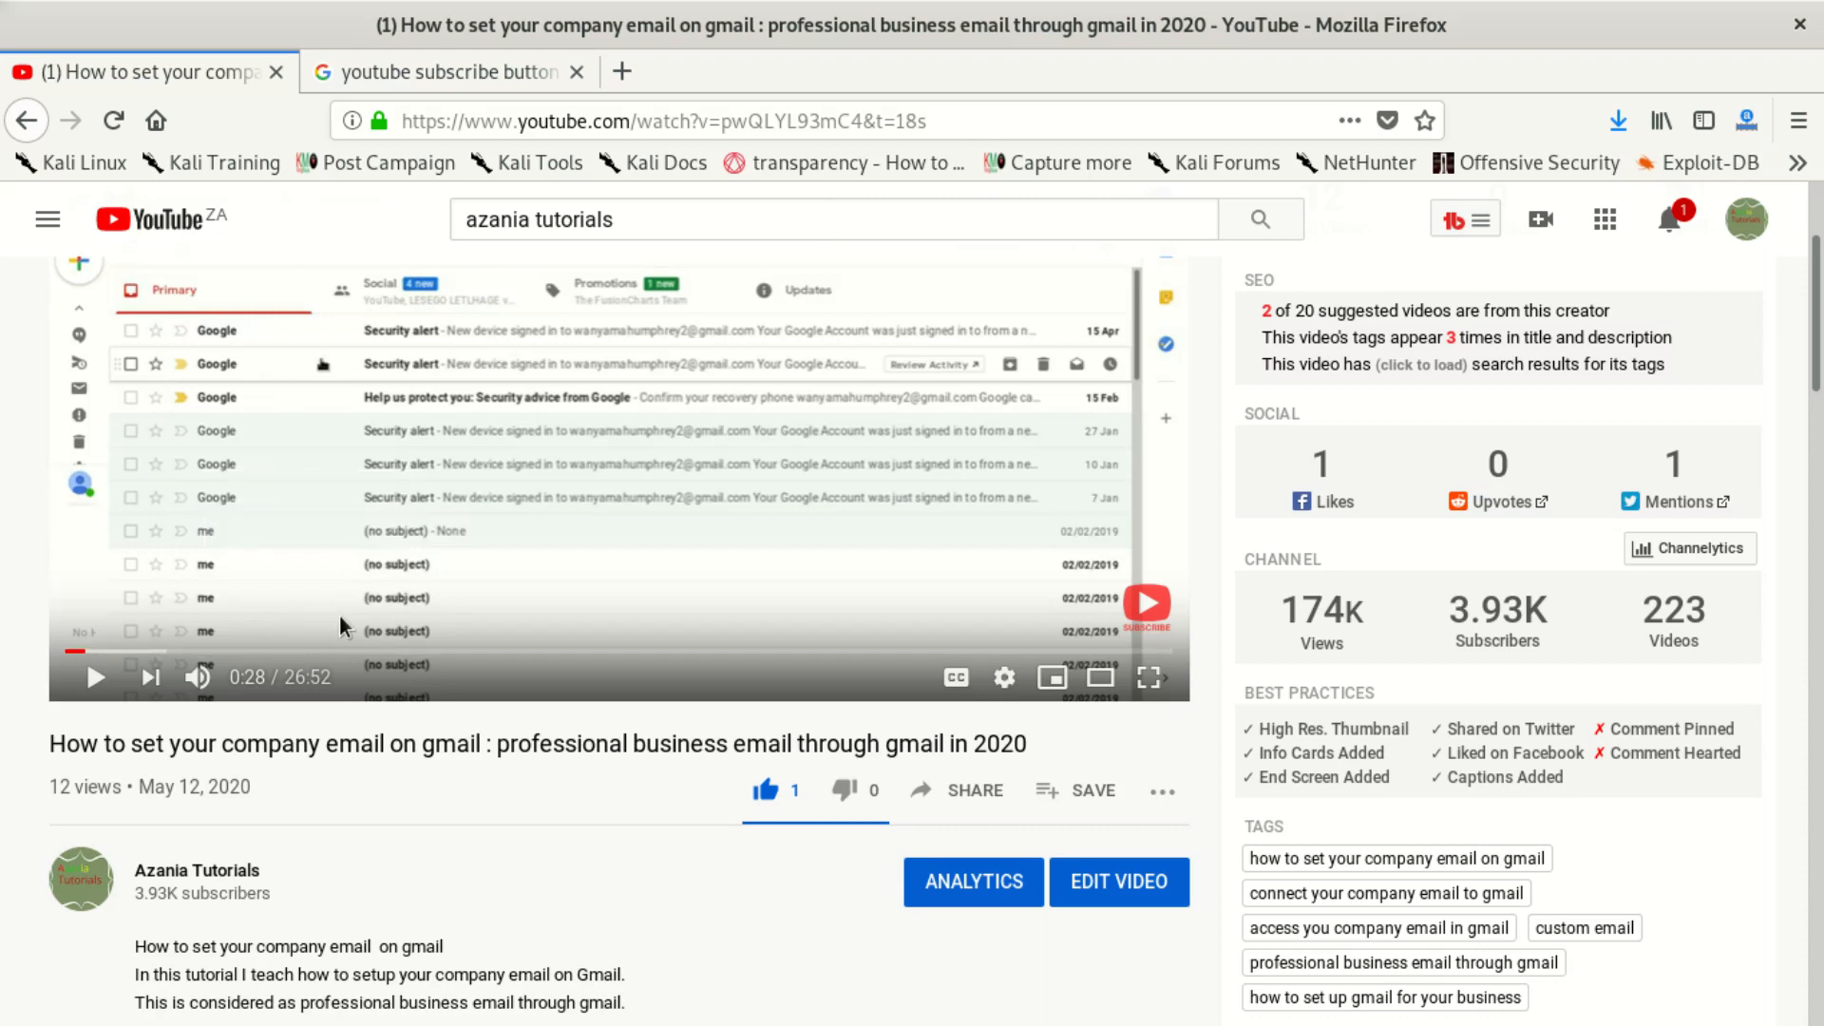
mouse_move(781, 526)
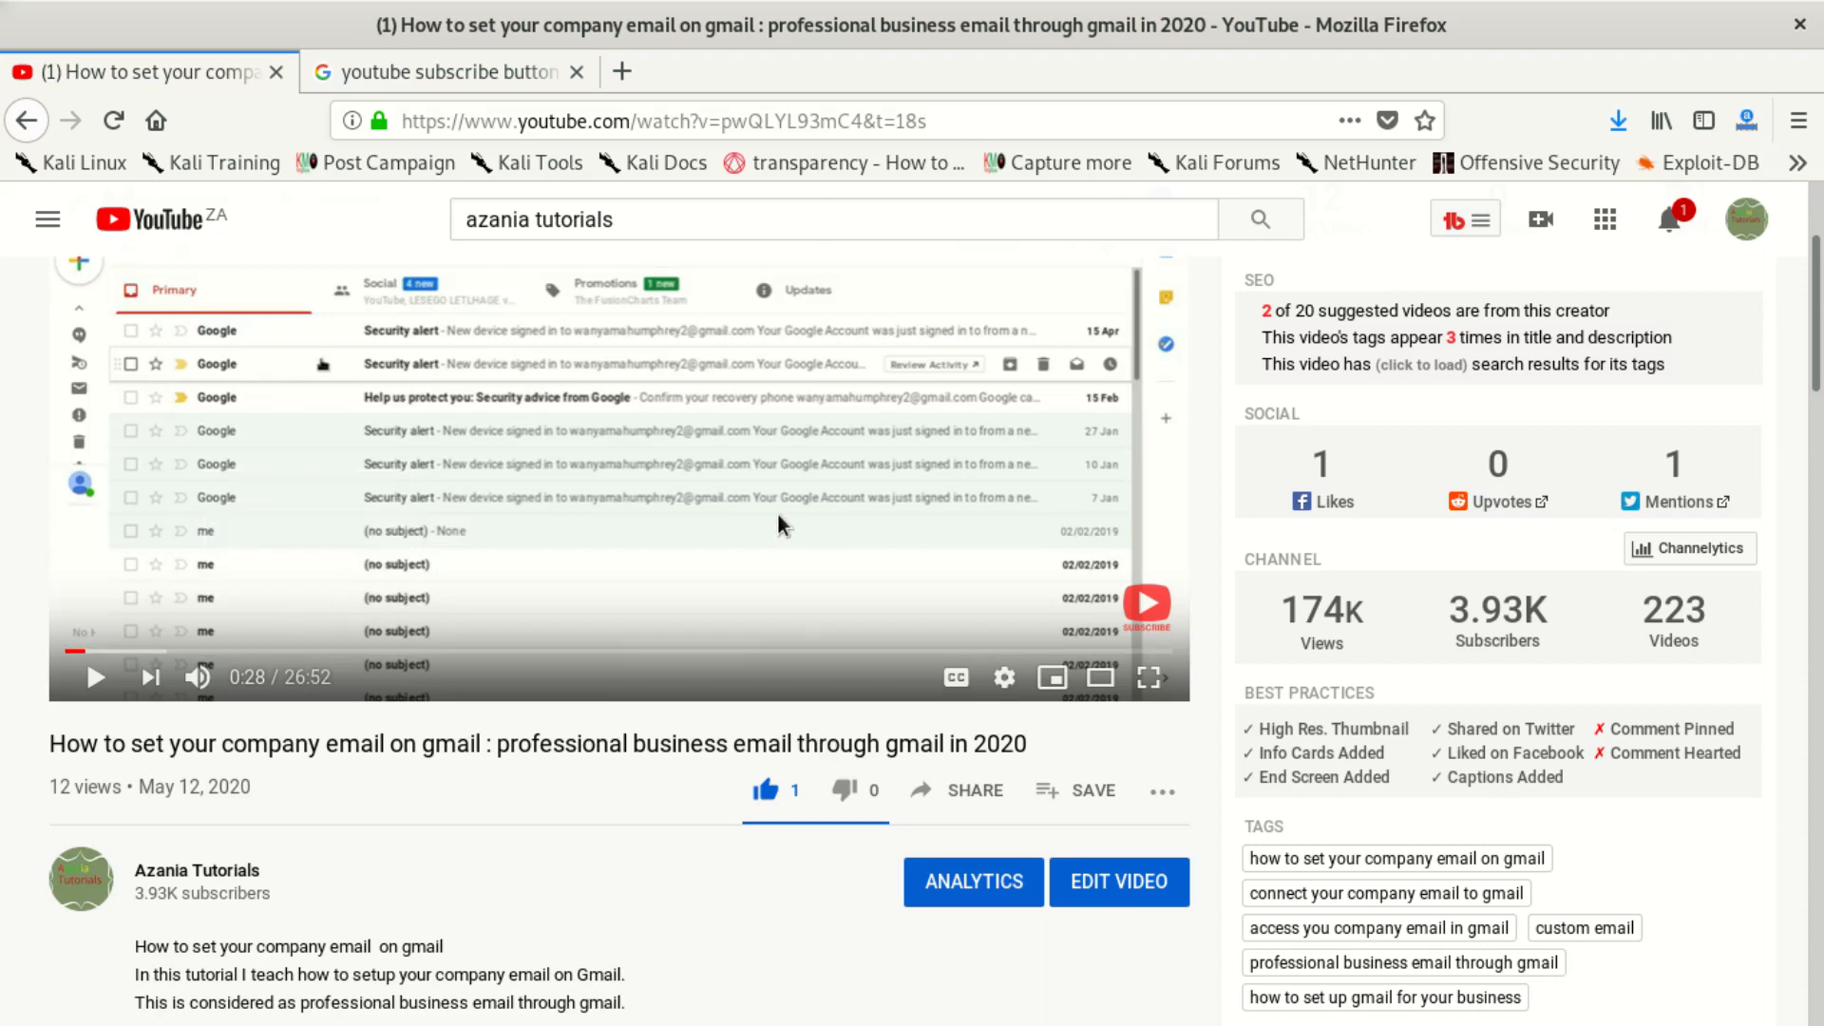